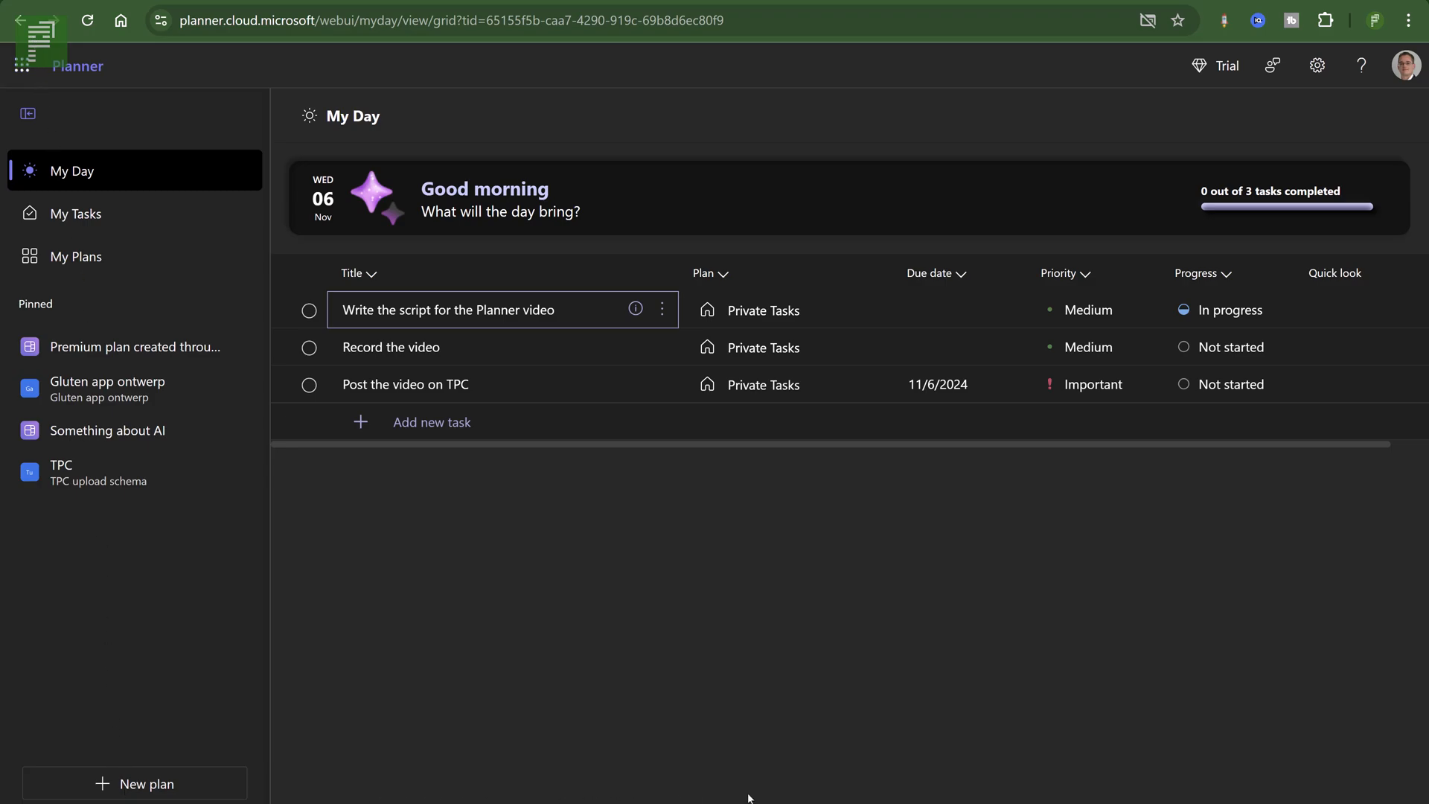
pyautogui.moveTo(838, 689)
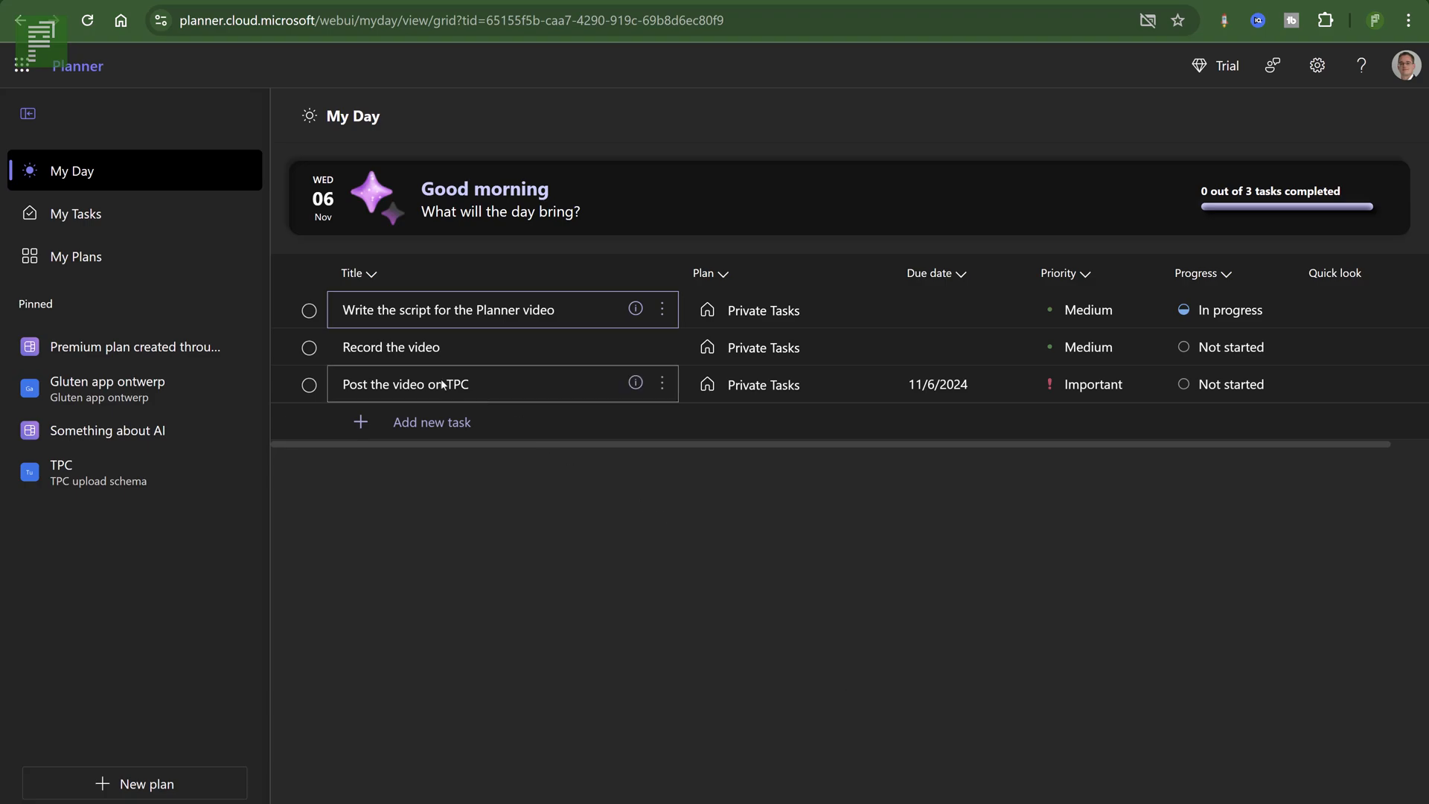
# Start loading planner.cloud.microsoft in a new browser tab.
pyautogui.click(446, 19)
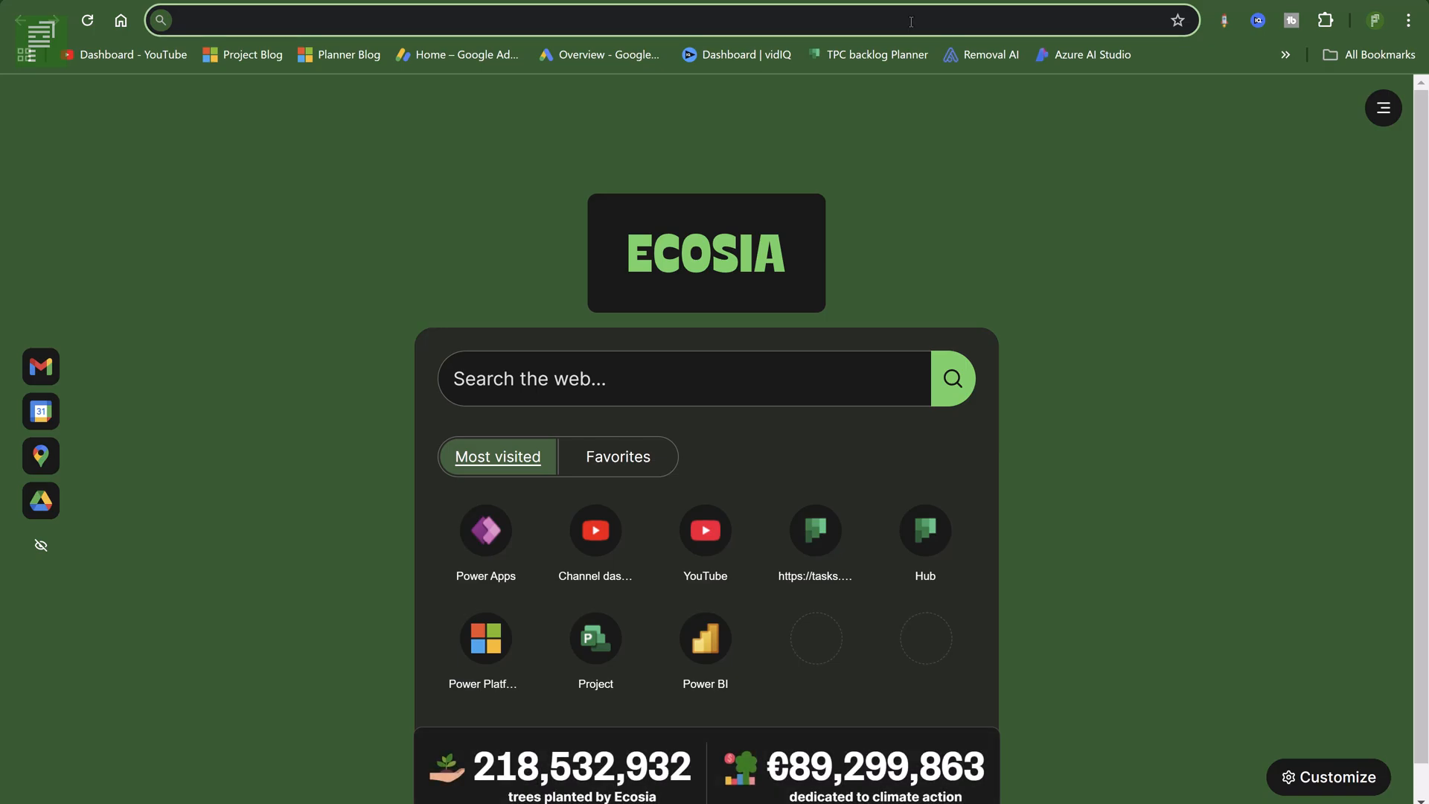
pyautogui.write('planner.cloud.microsoft')
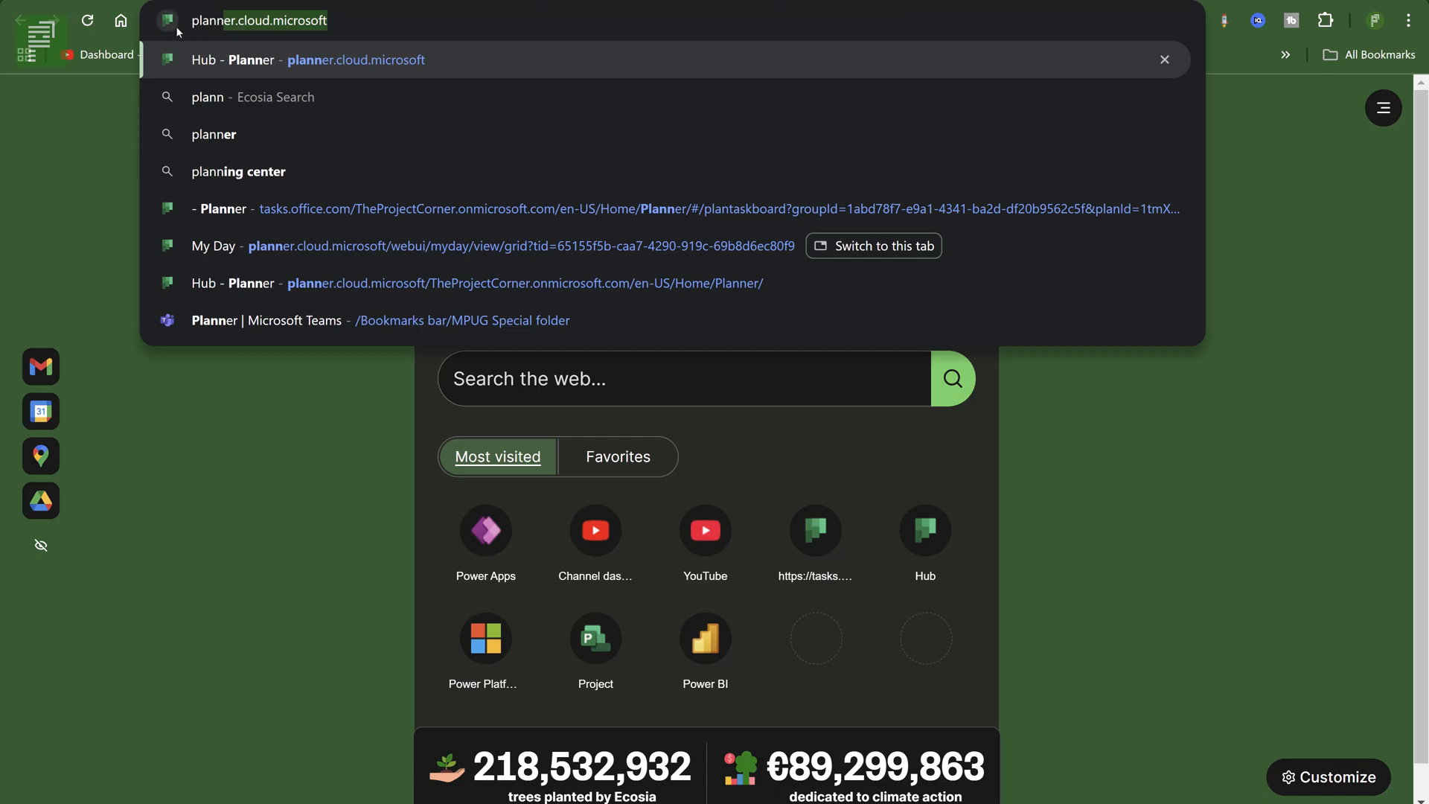
pyautogui.moveTo(182, 58)
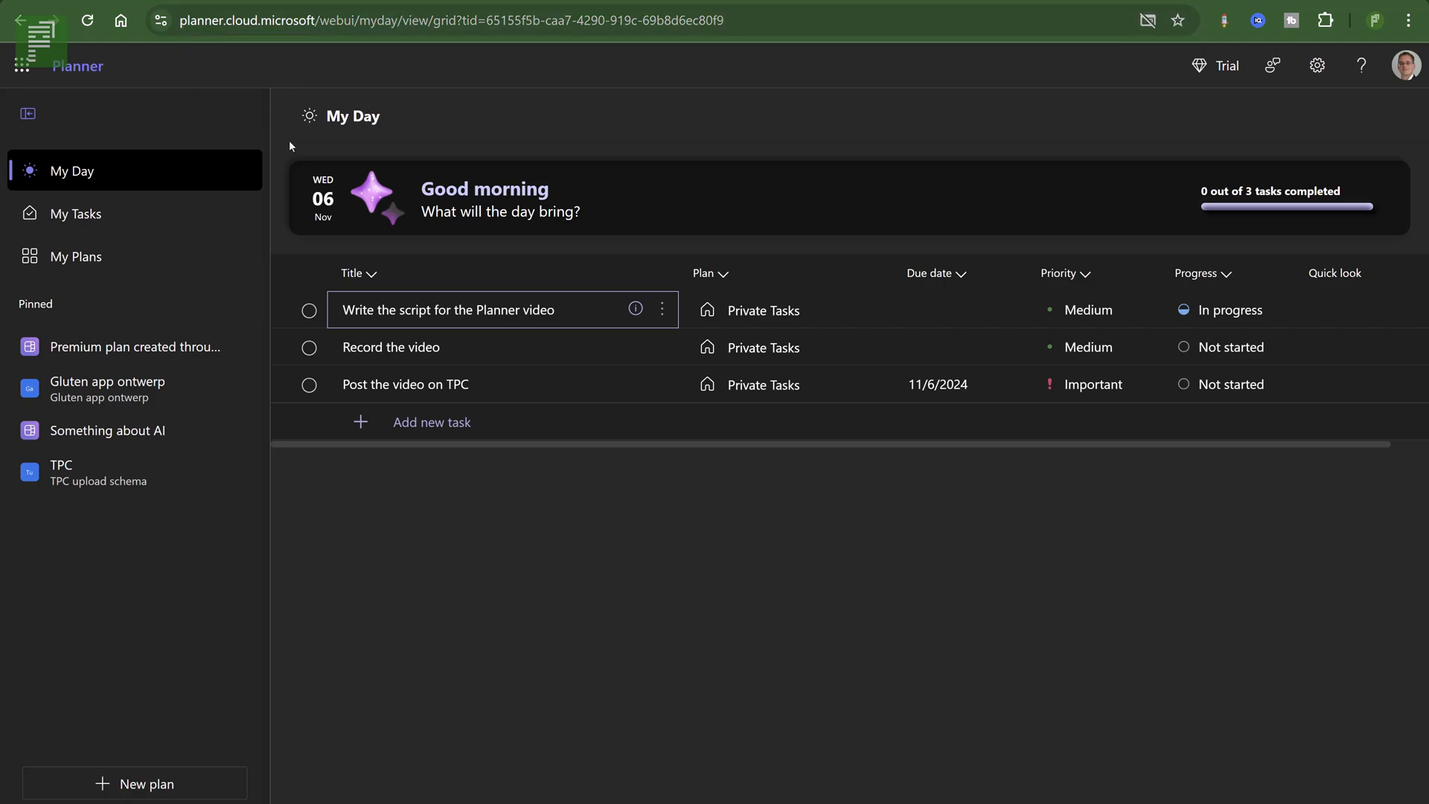
pyautogui.moveTo(287, 152)
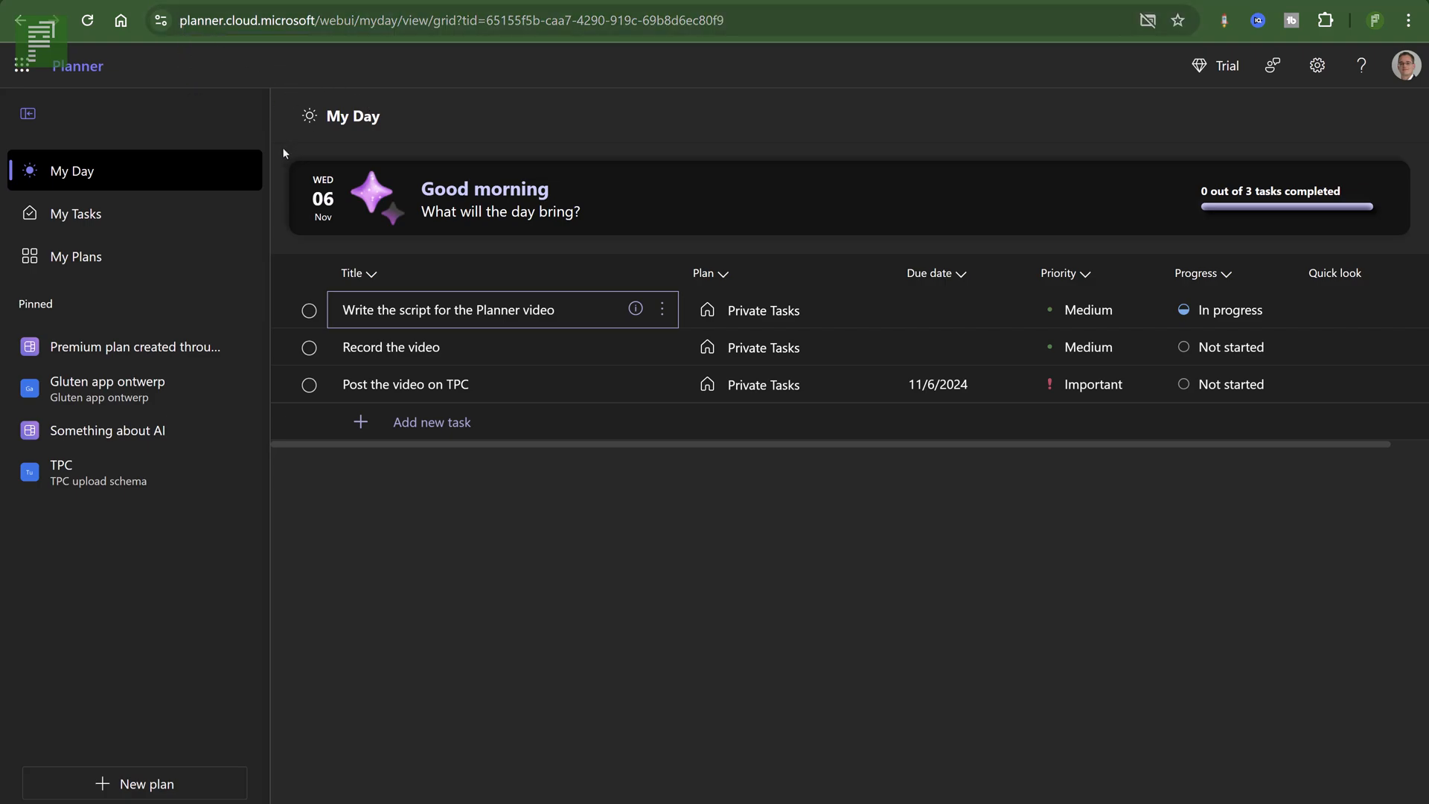
pyautogui.moveTo(408, 303)
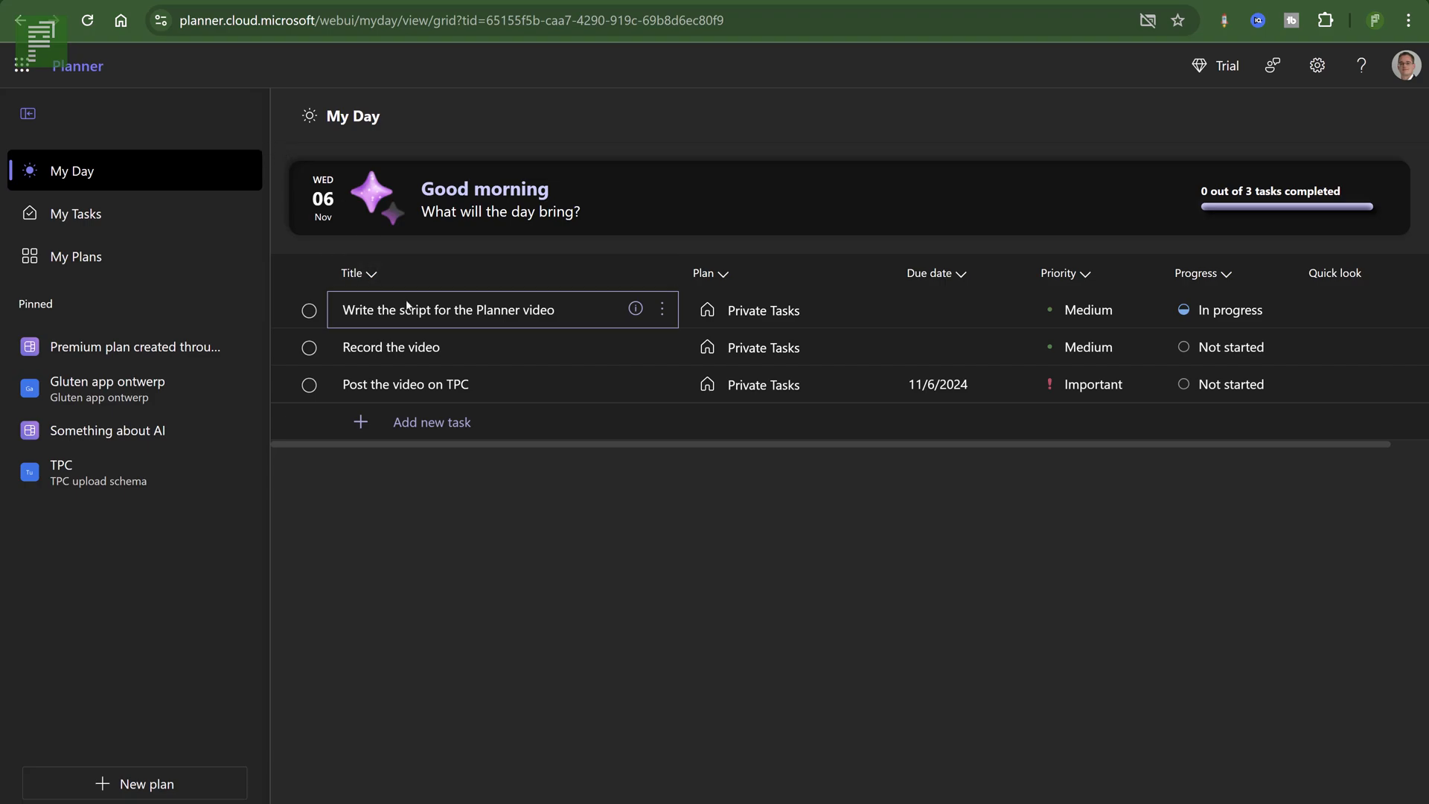
pyautogui.click(949, 310)
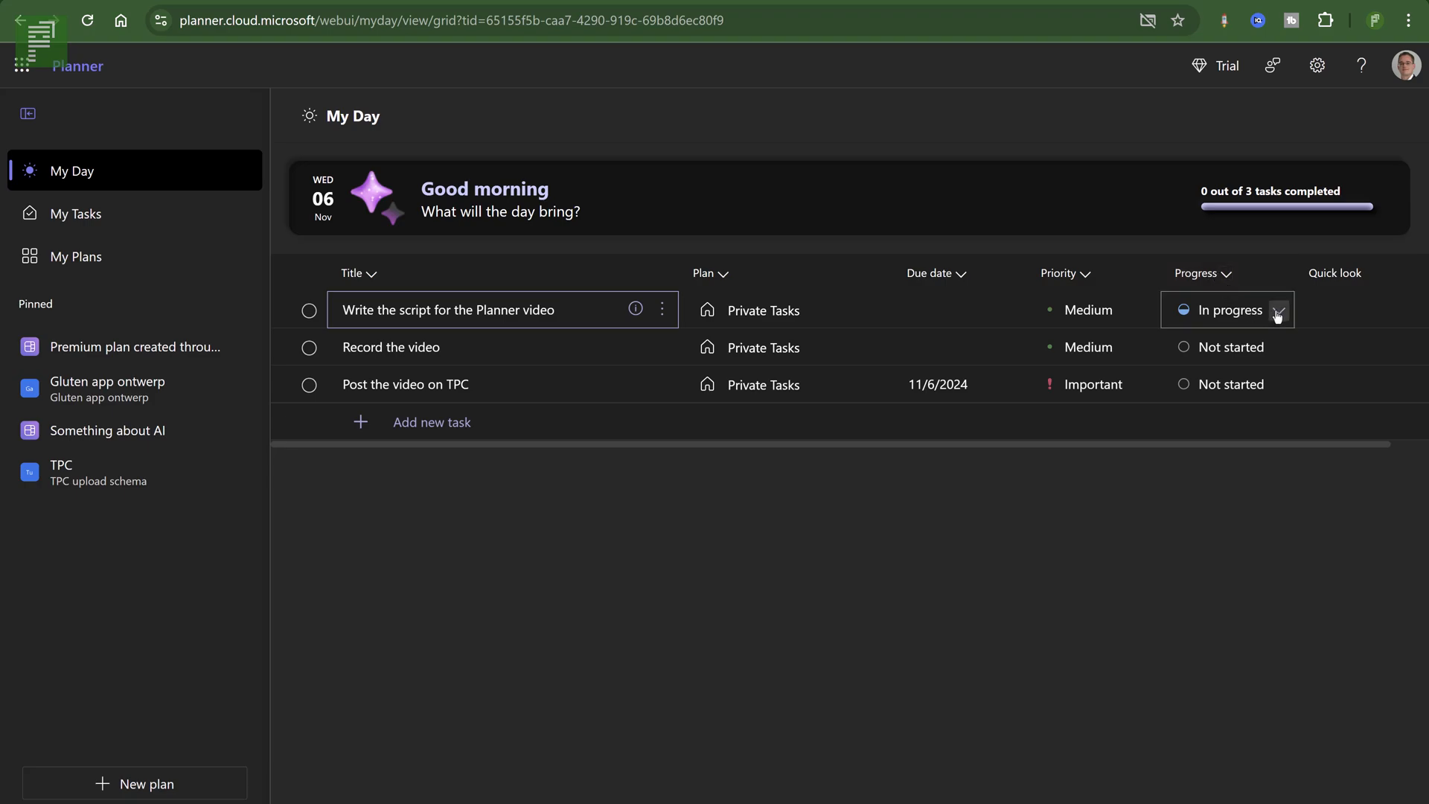
pyautogui.moveTo(756, 309)
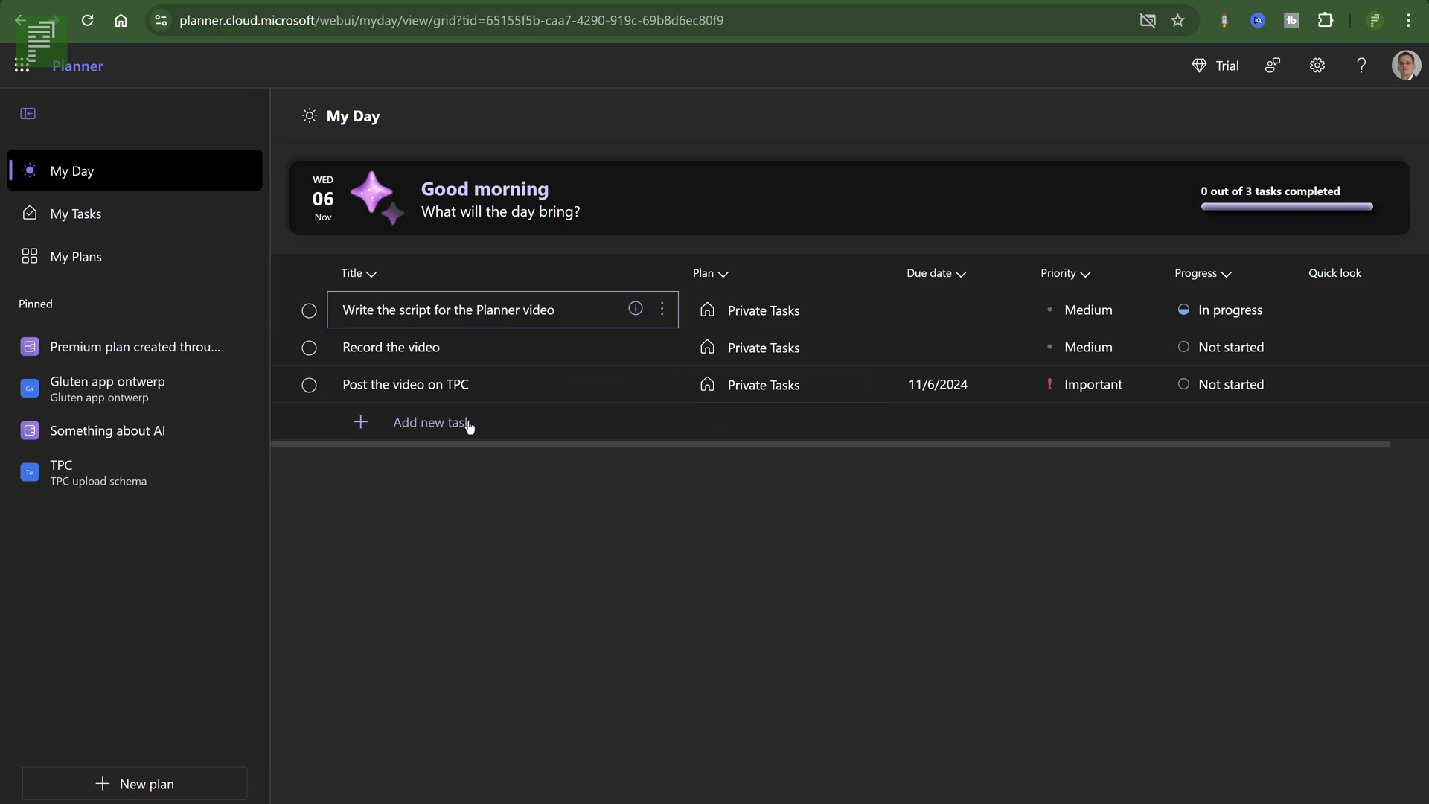
# Add the My Day task 'Talk a bit about to do' and set it to In progress.
pyautogui.click(431, 421)
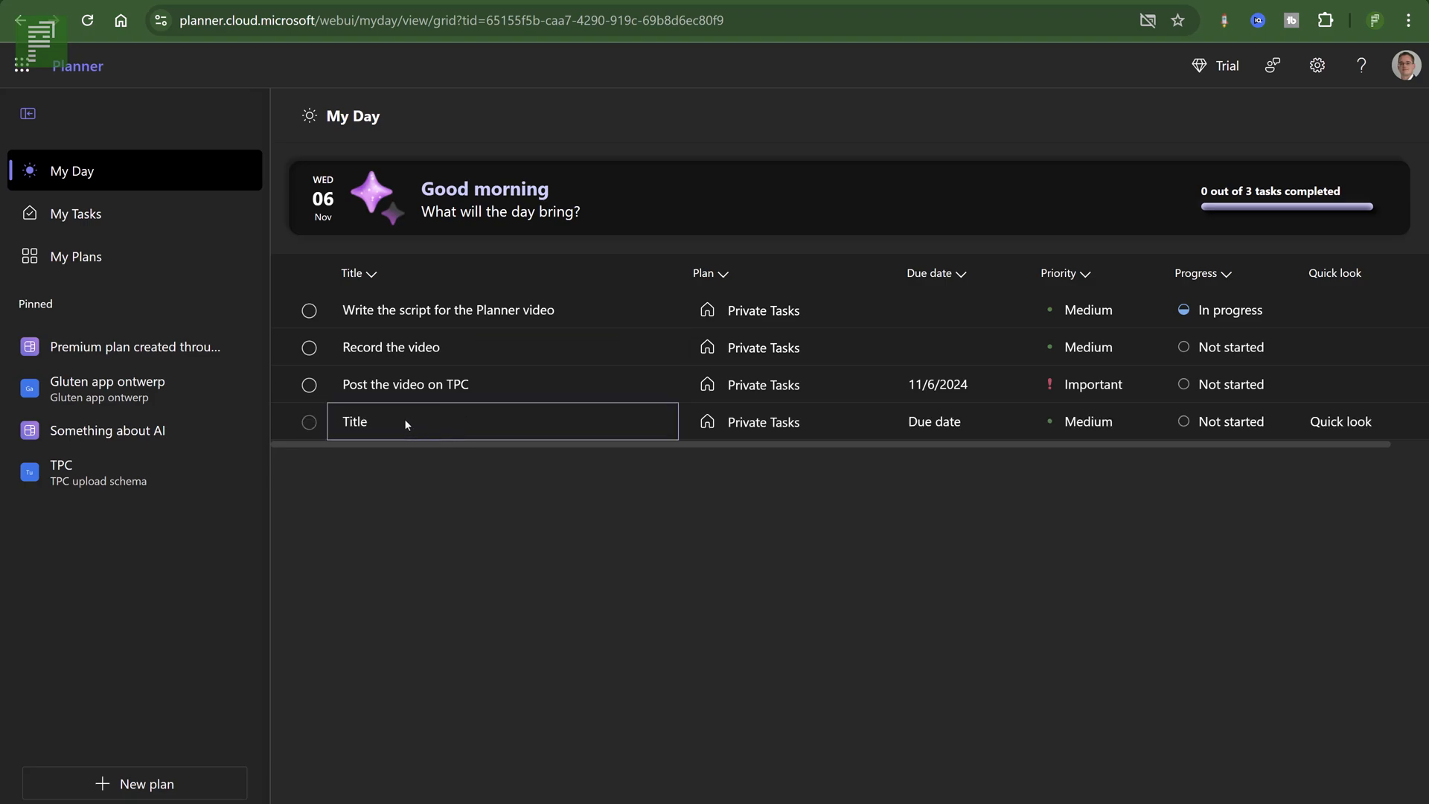
pyautogui.write('Talk a bit about to do')
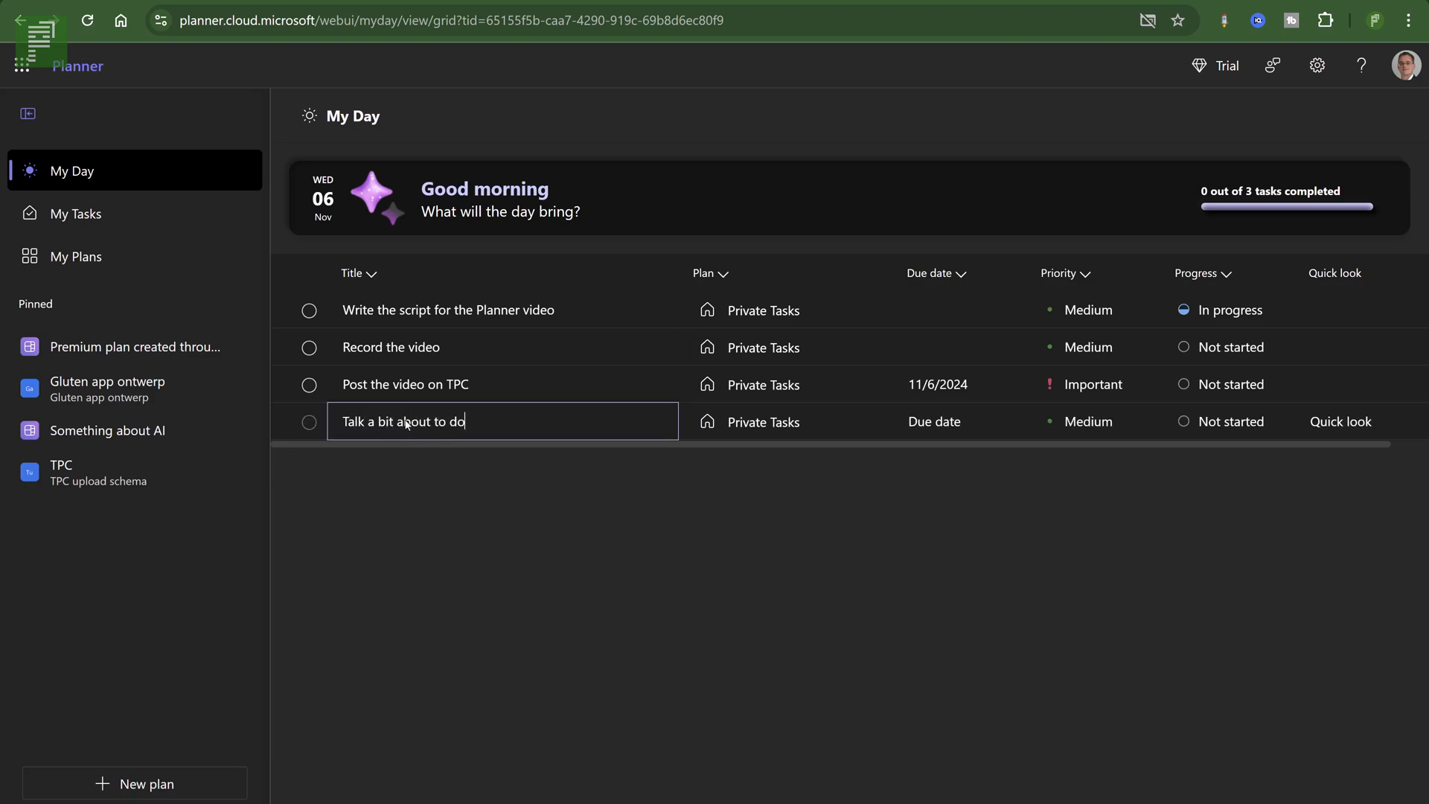
pyautogui.press('Enter')
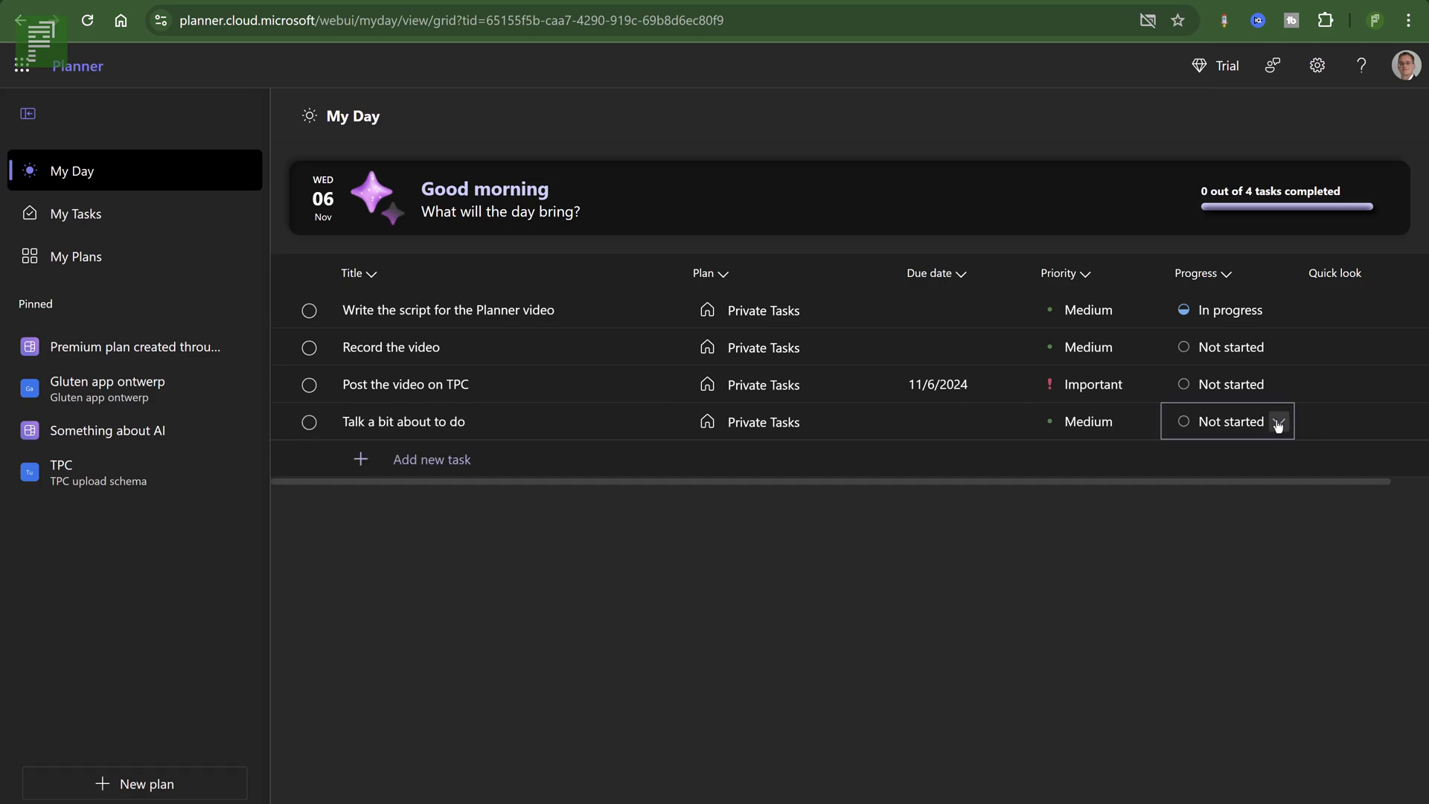
pyautogui.click(1226, 421)
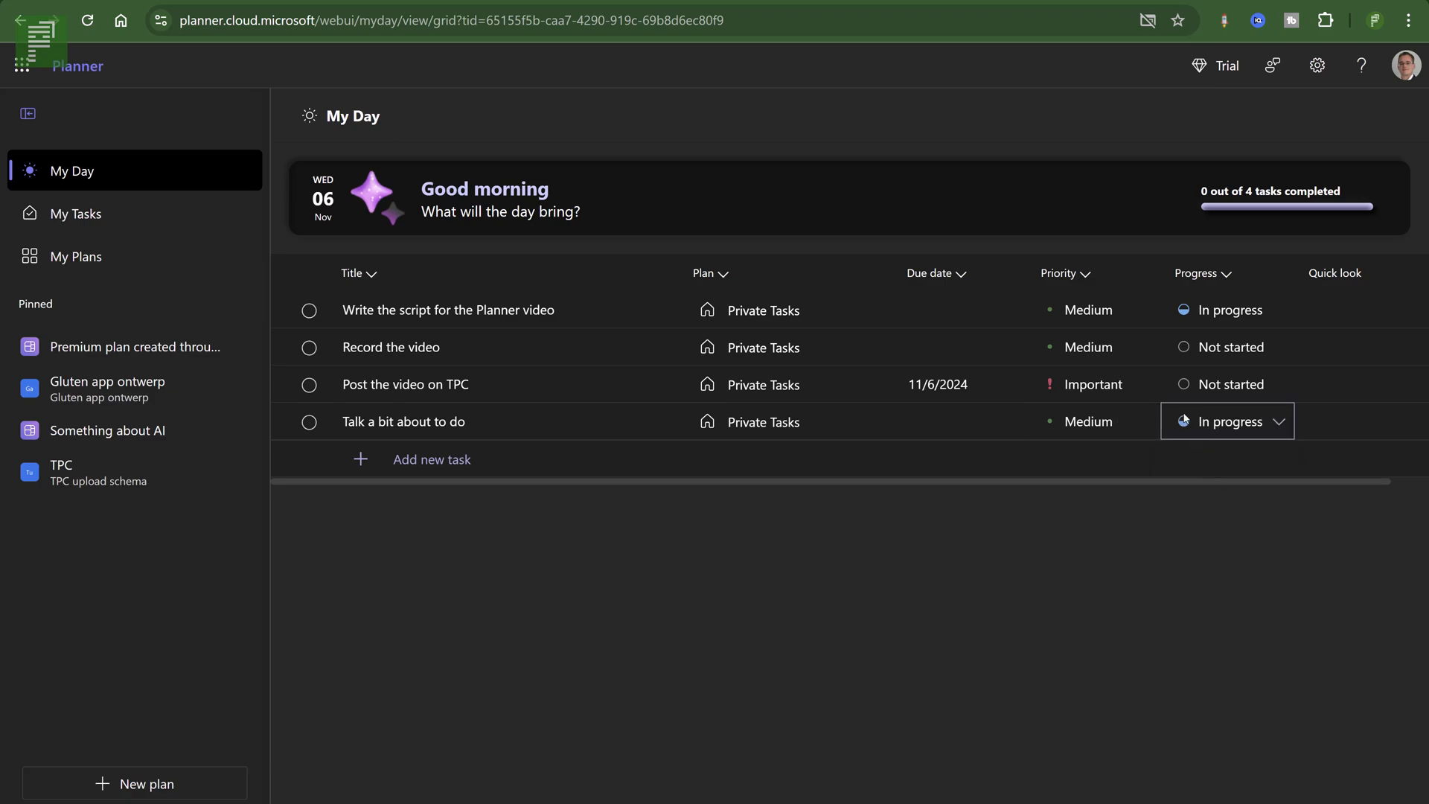
pyautogui.click(1226, 421)
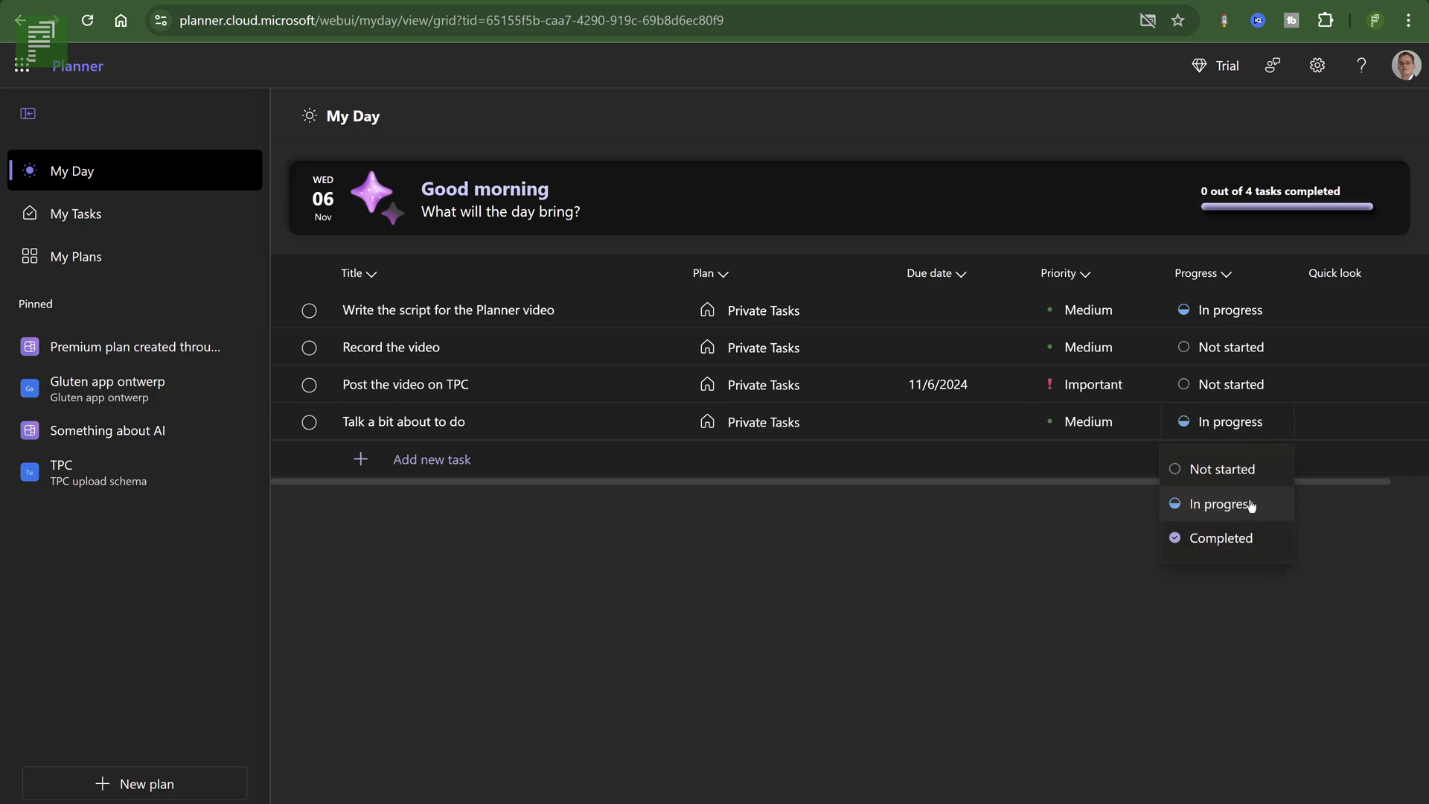
pyautogui.moveTo(1225, 469)
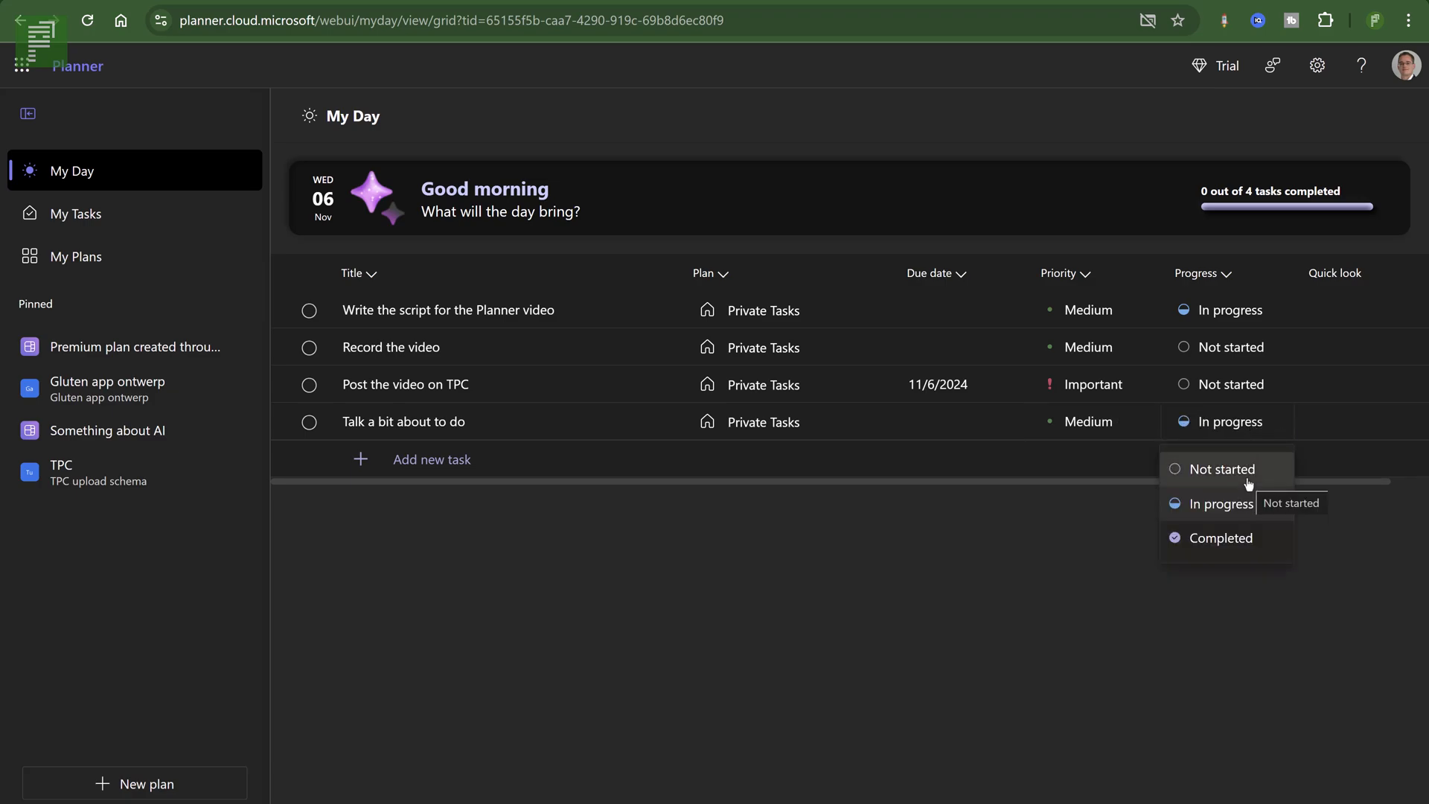
pyautogui.moveTo(1220, 538)
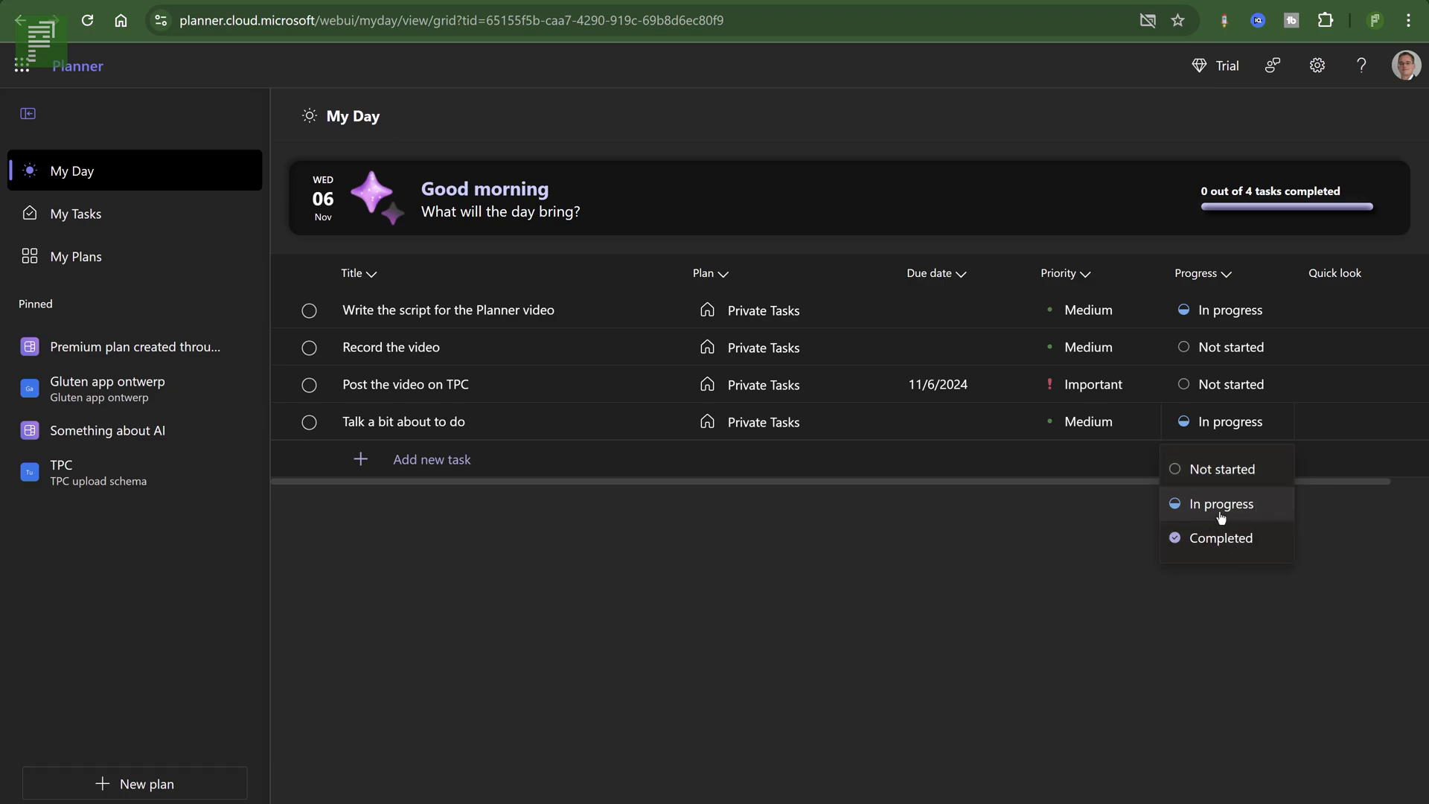
pyautogui.click(1221, 503)
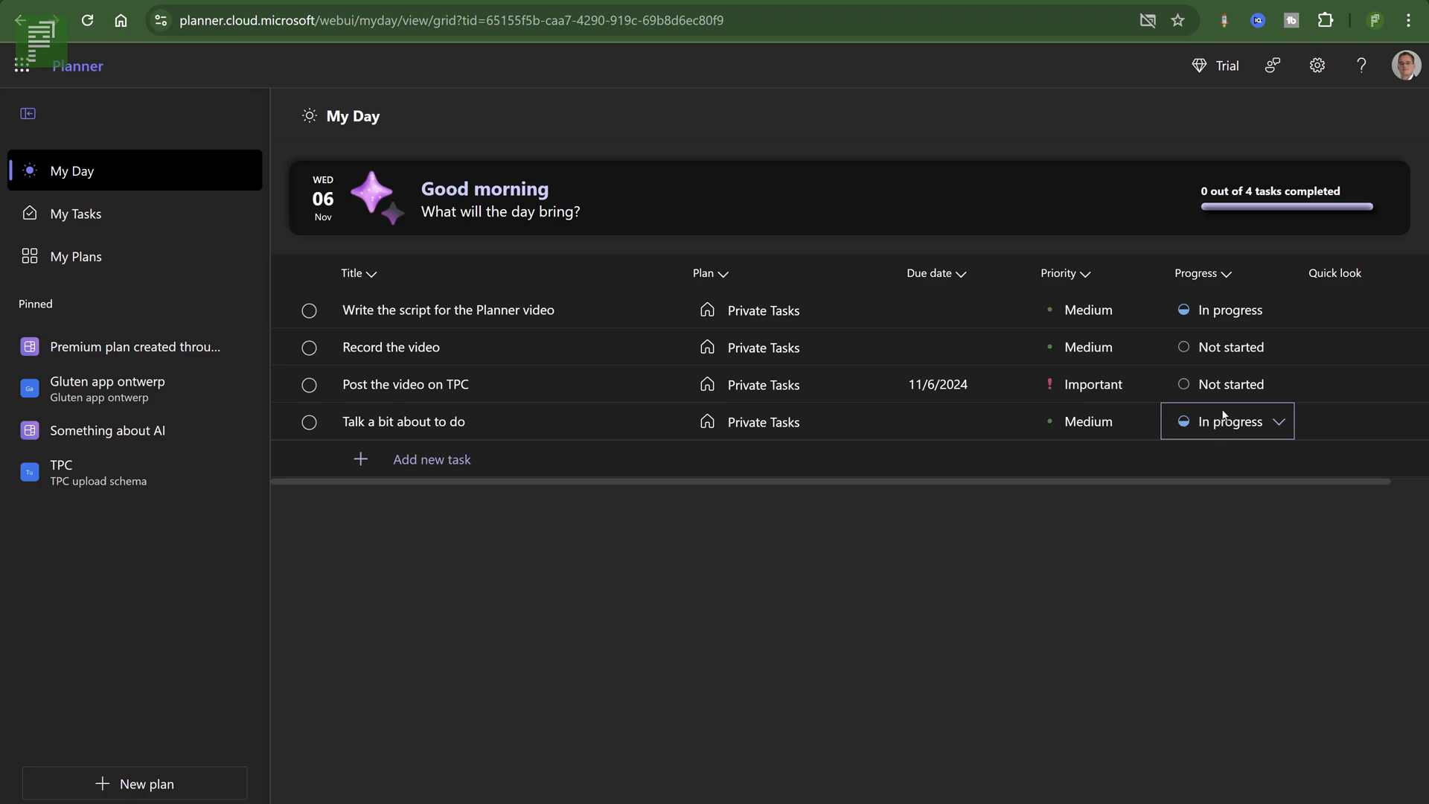
# Mark the script-writing task as Completed.
pyautogui.click(1227, 422)
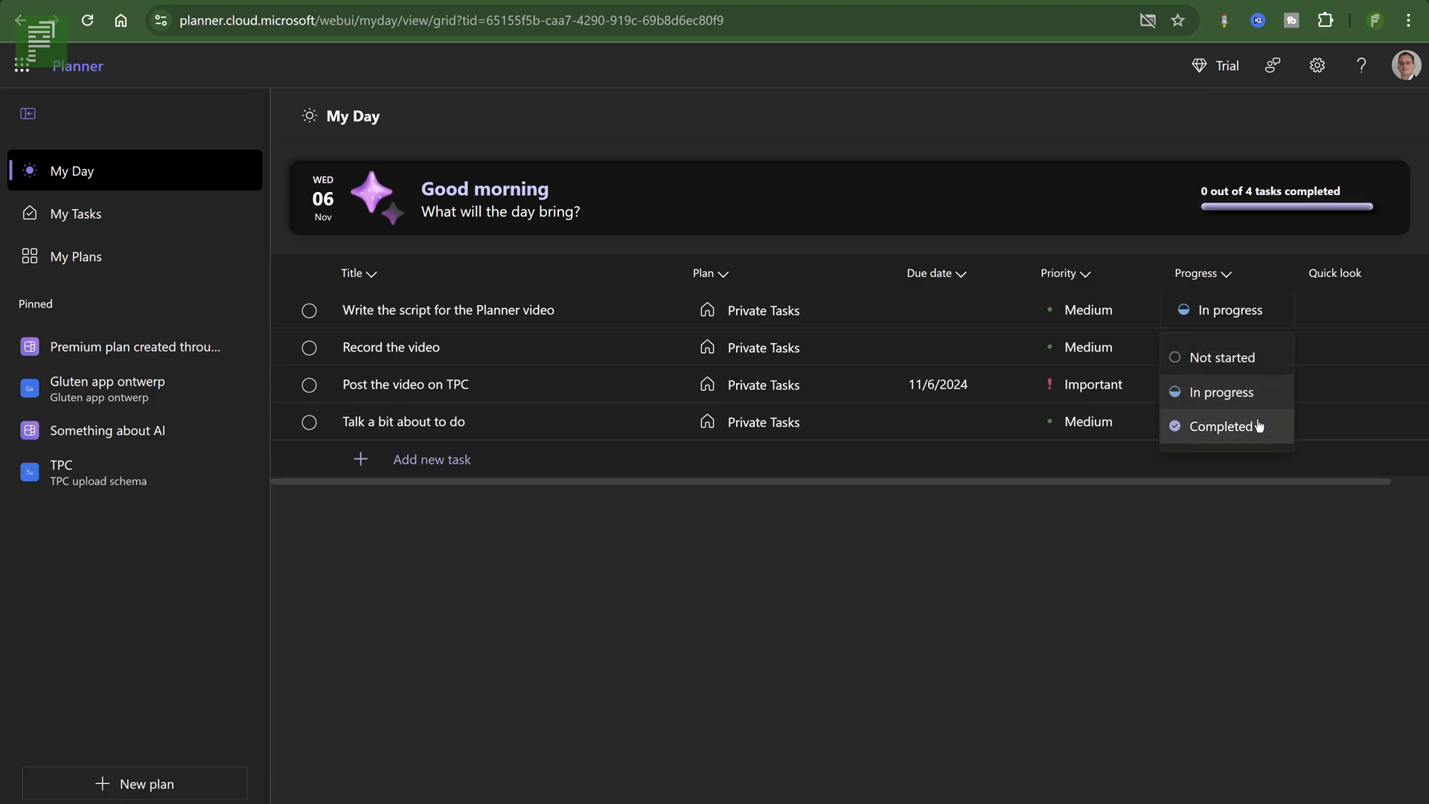
pyautogui.click(1221, 426)
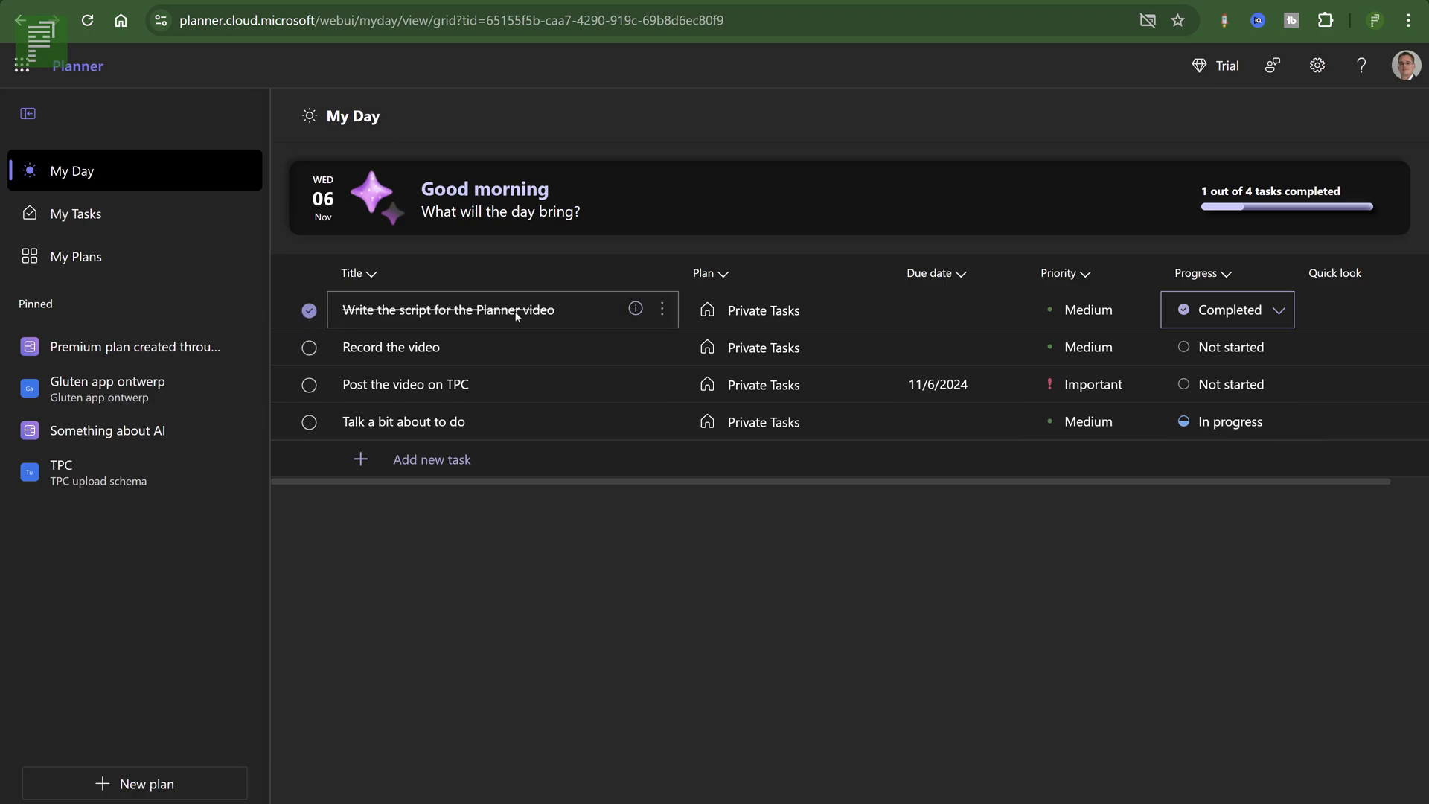
pyautogui.moveTo(1211, 184)
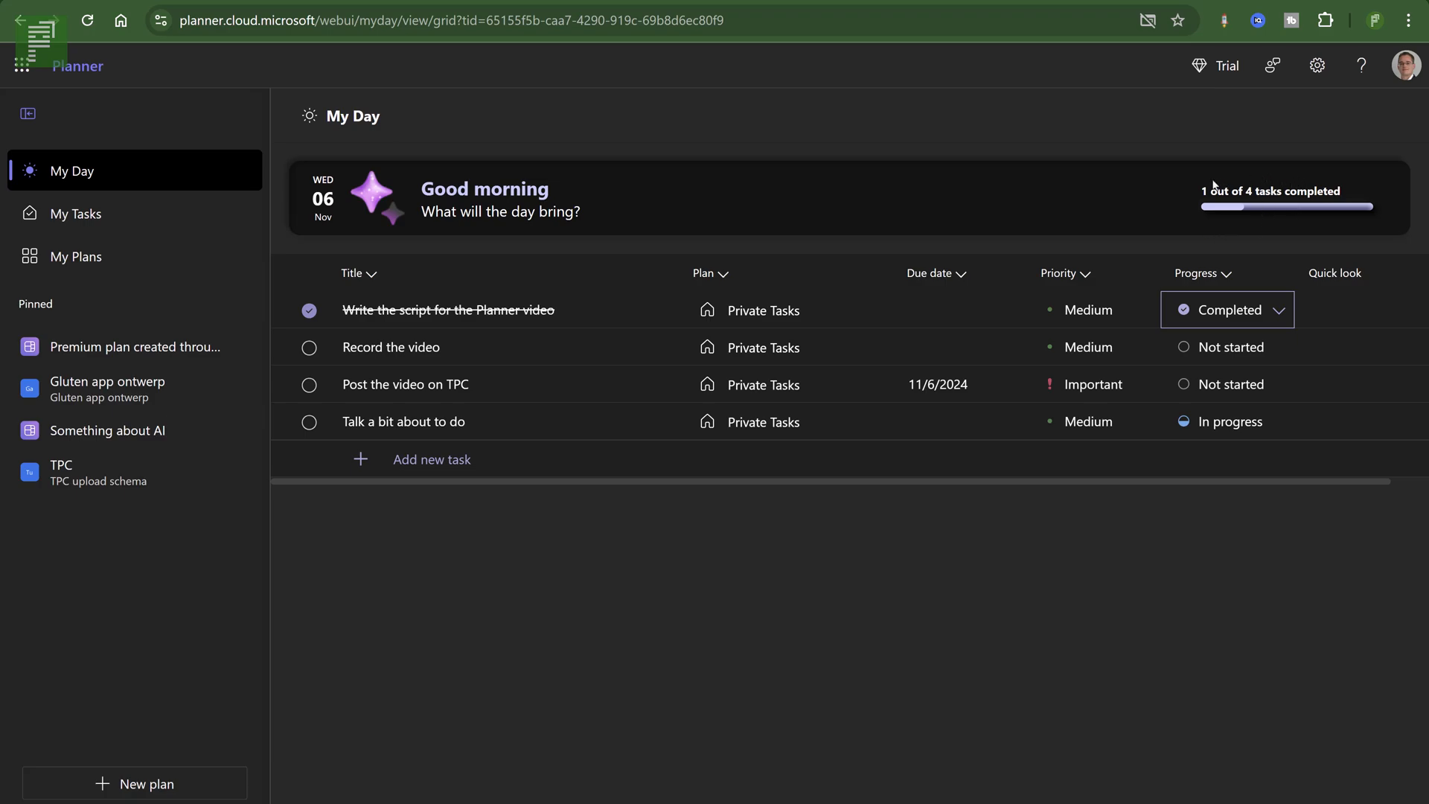
pyautogui.moveTo(1159, 218)
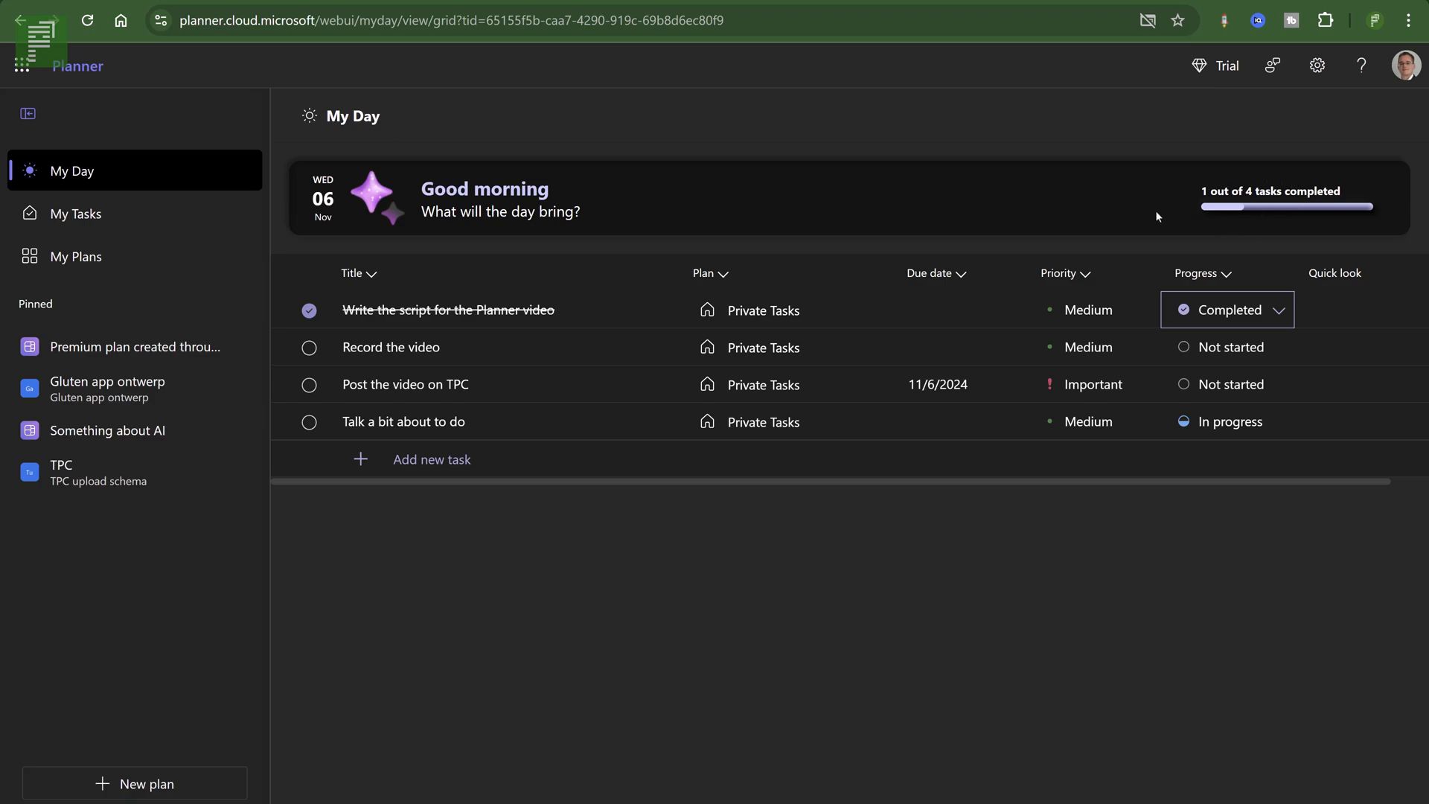
pyautogui.moveTo(1094, 227)
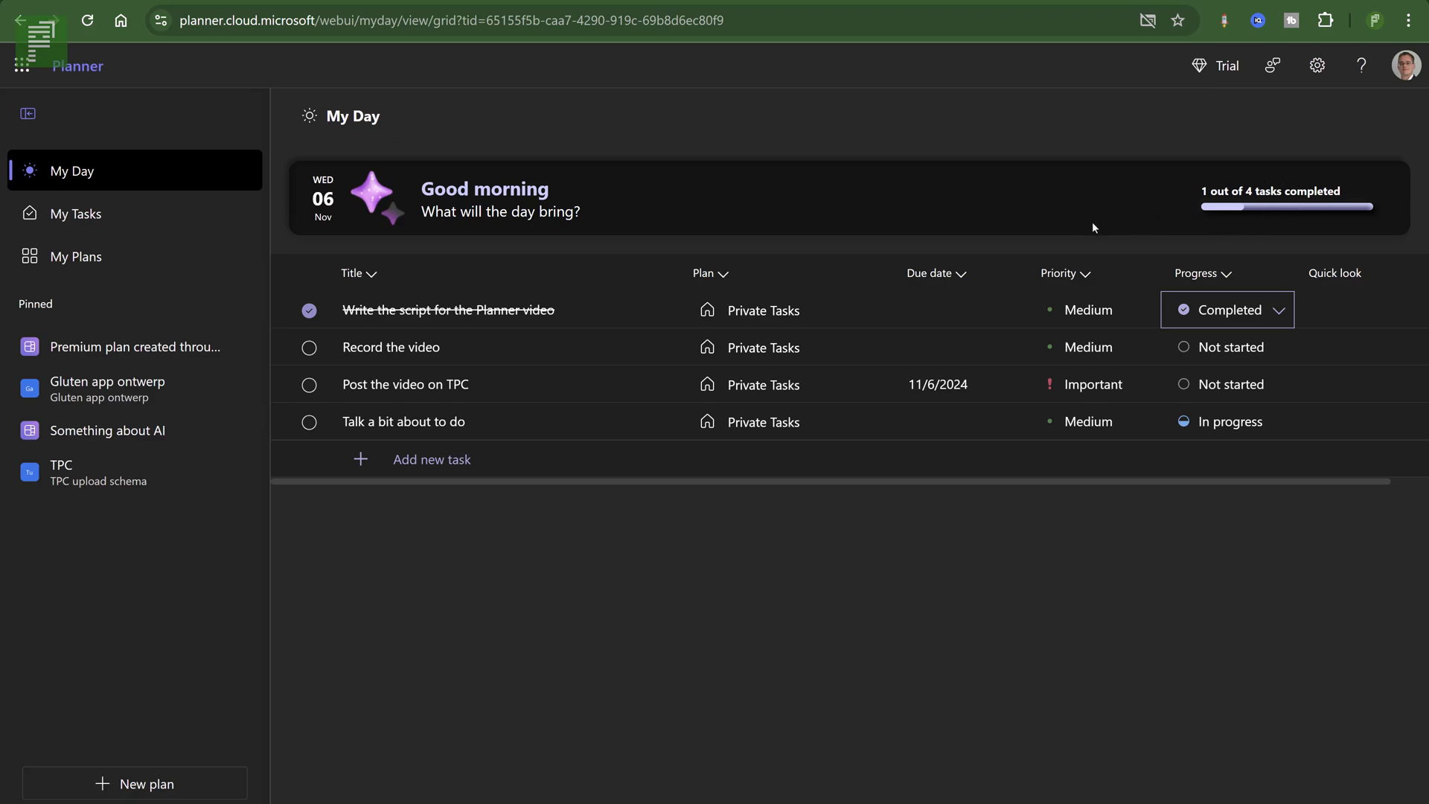
pyautogui.moveTo(744, 451)
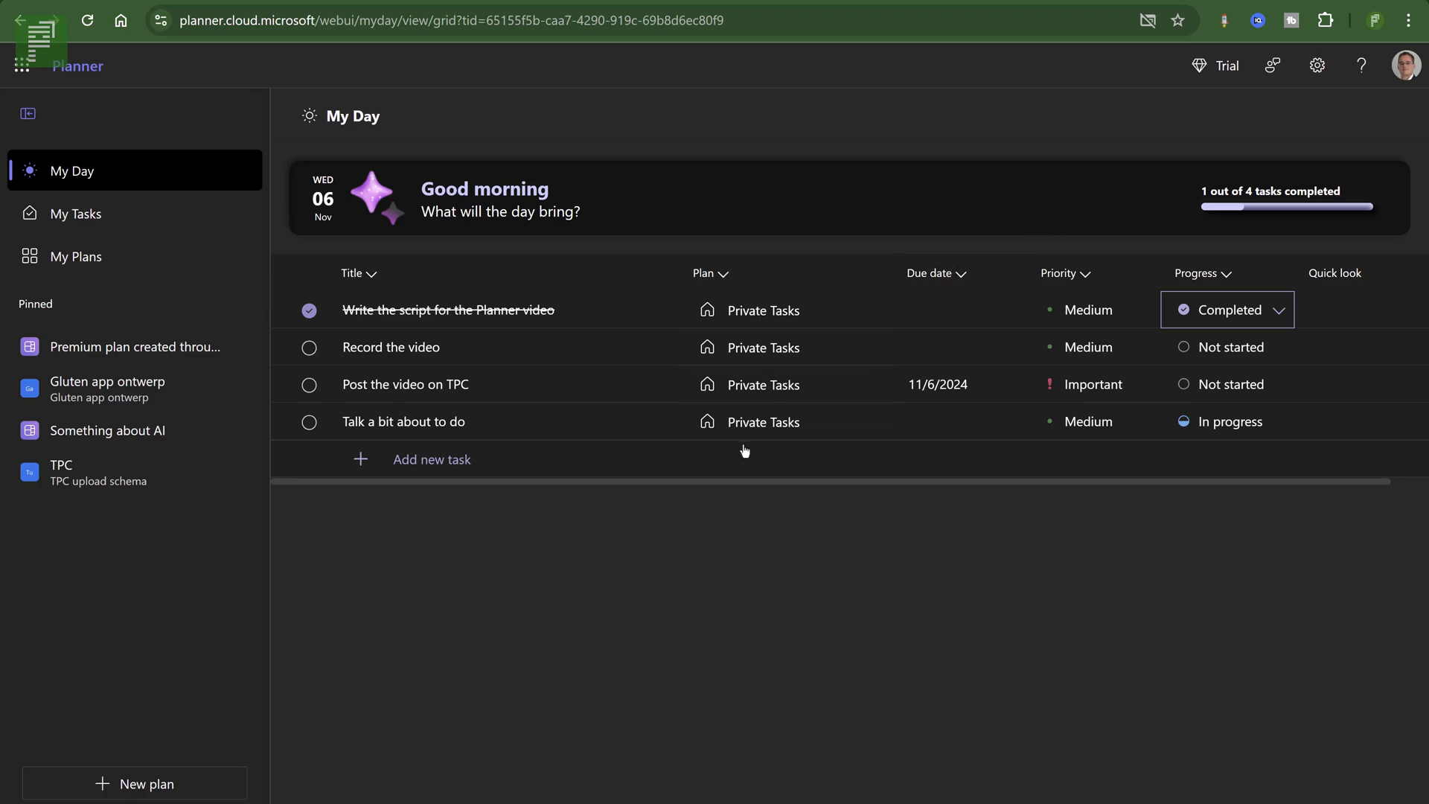
pyautogui.moveTo(776, 497)
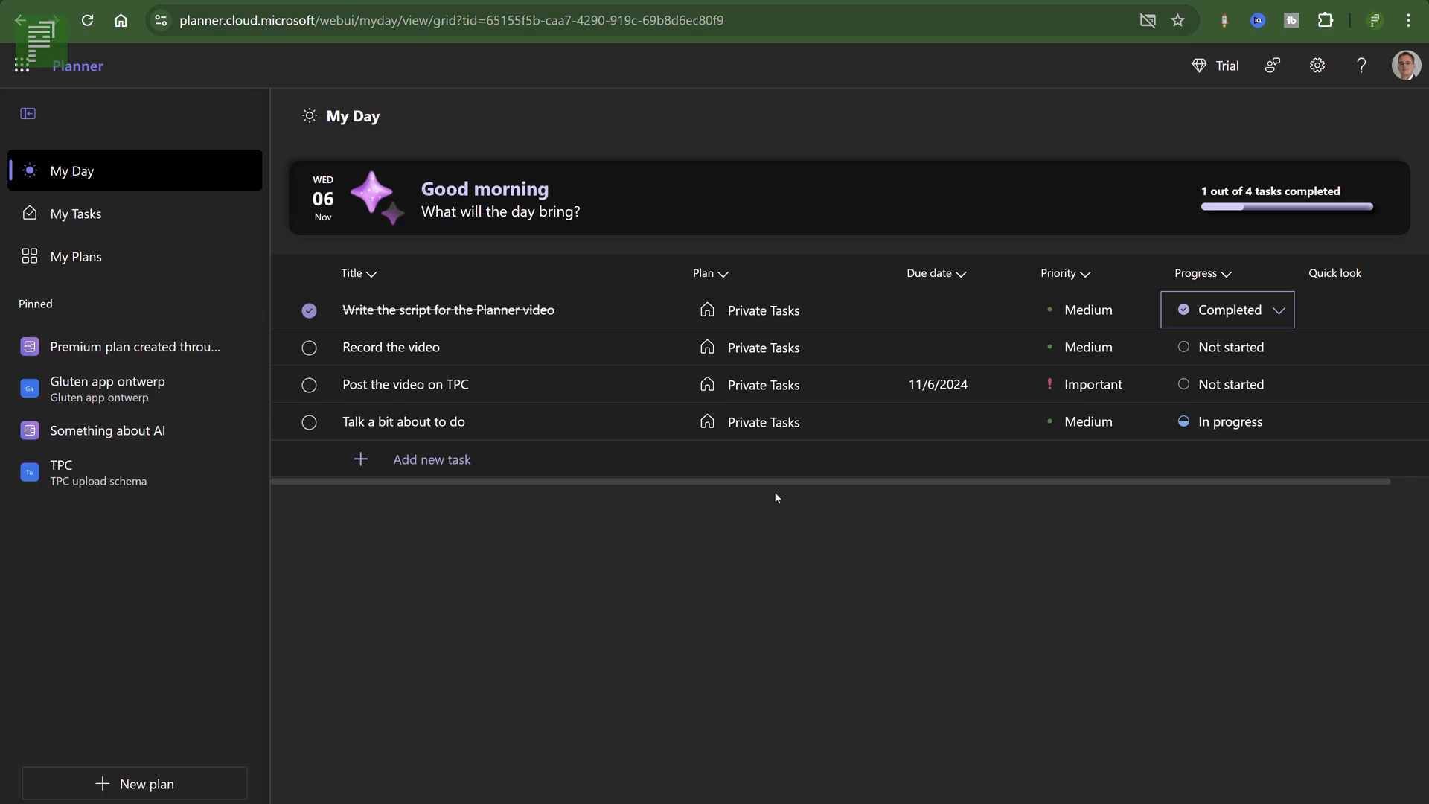
# Open the details of the 'Record the video' task from its row.
pyautogui.click(929, 347)
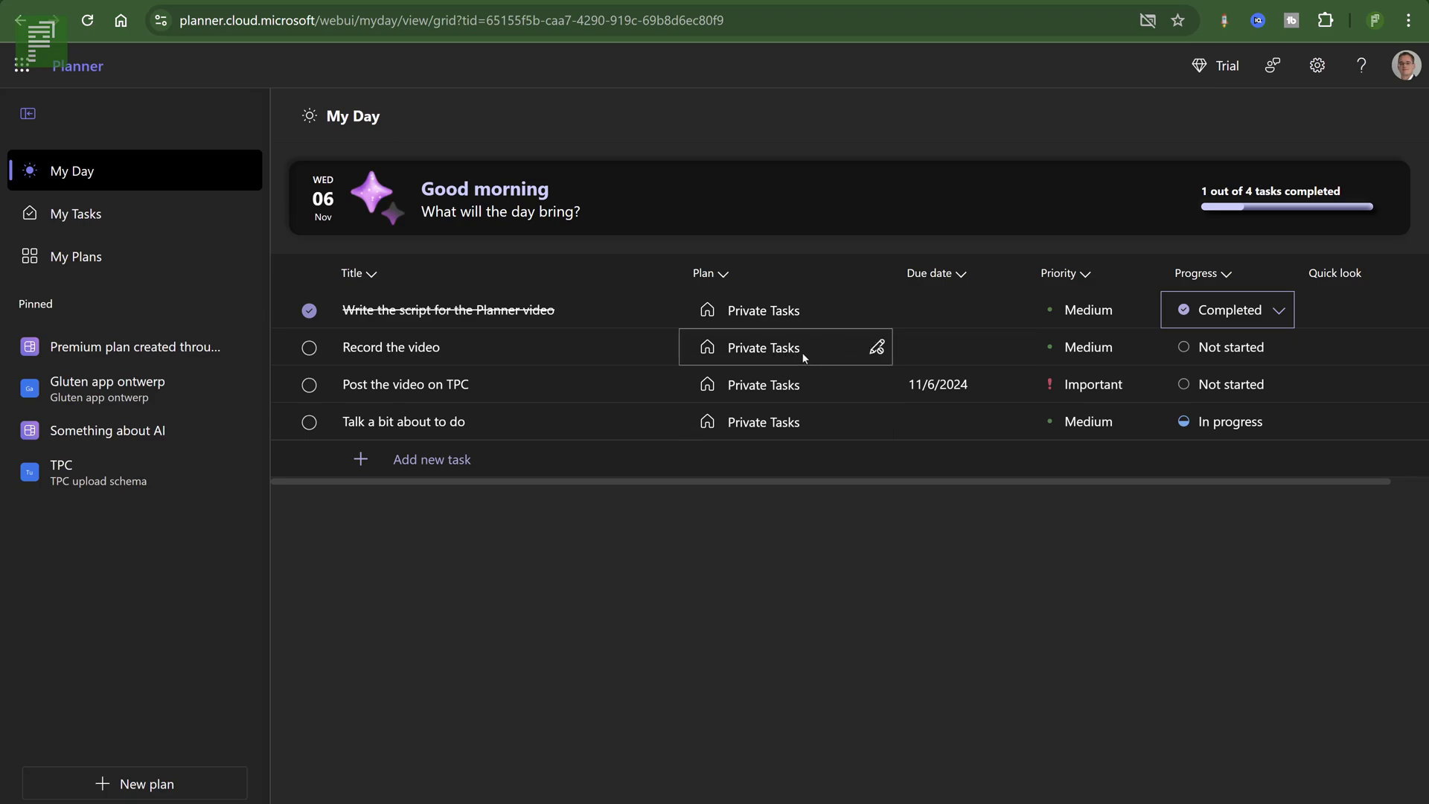
pyautogui.moveTo(764, 346)
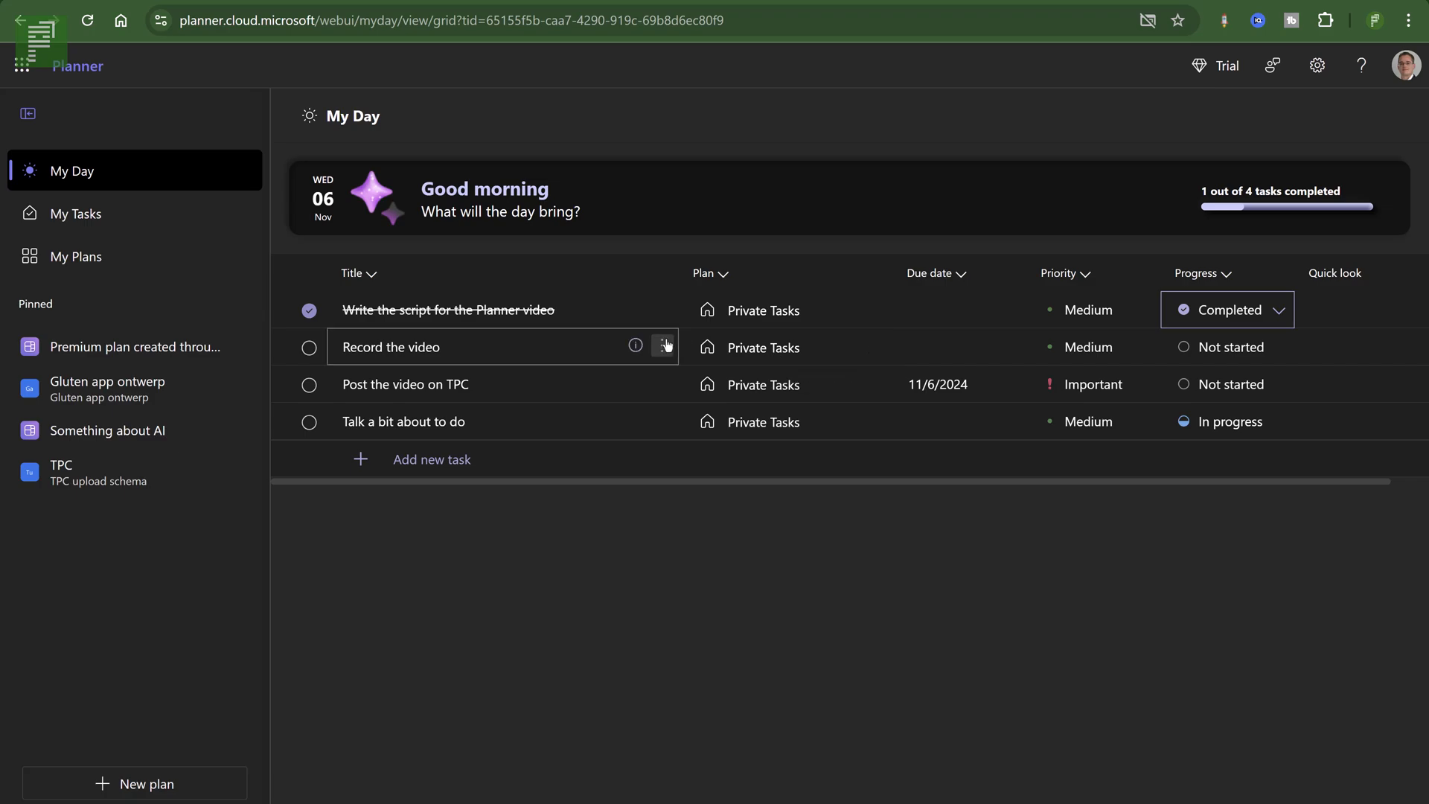
pyautogui.moveTo(635, 347)
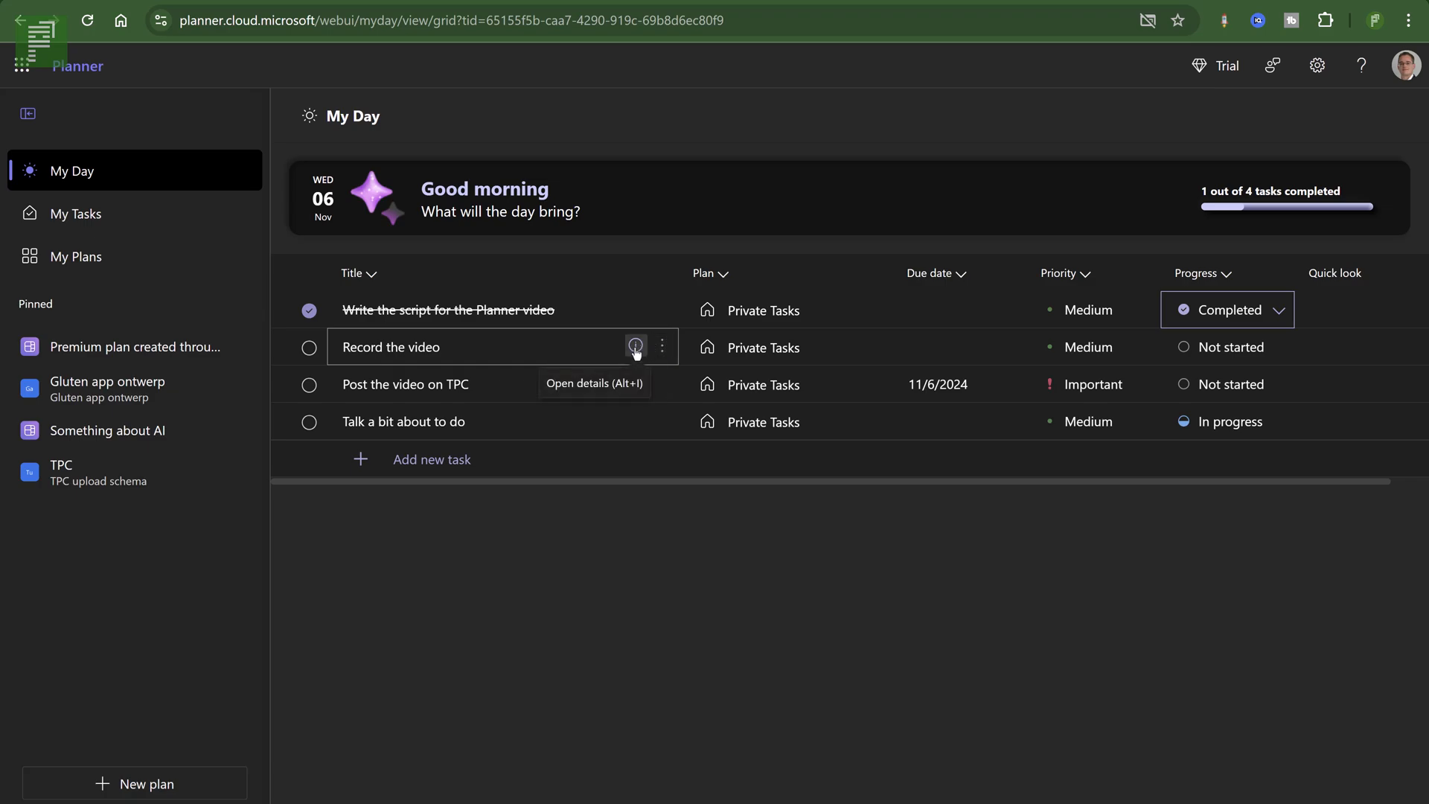
pyautogui.click(636, 347)
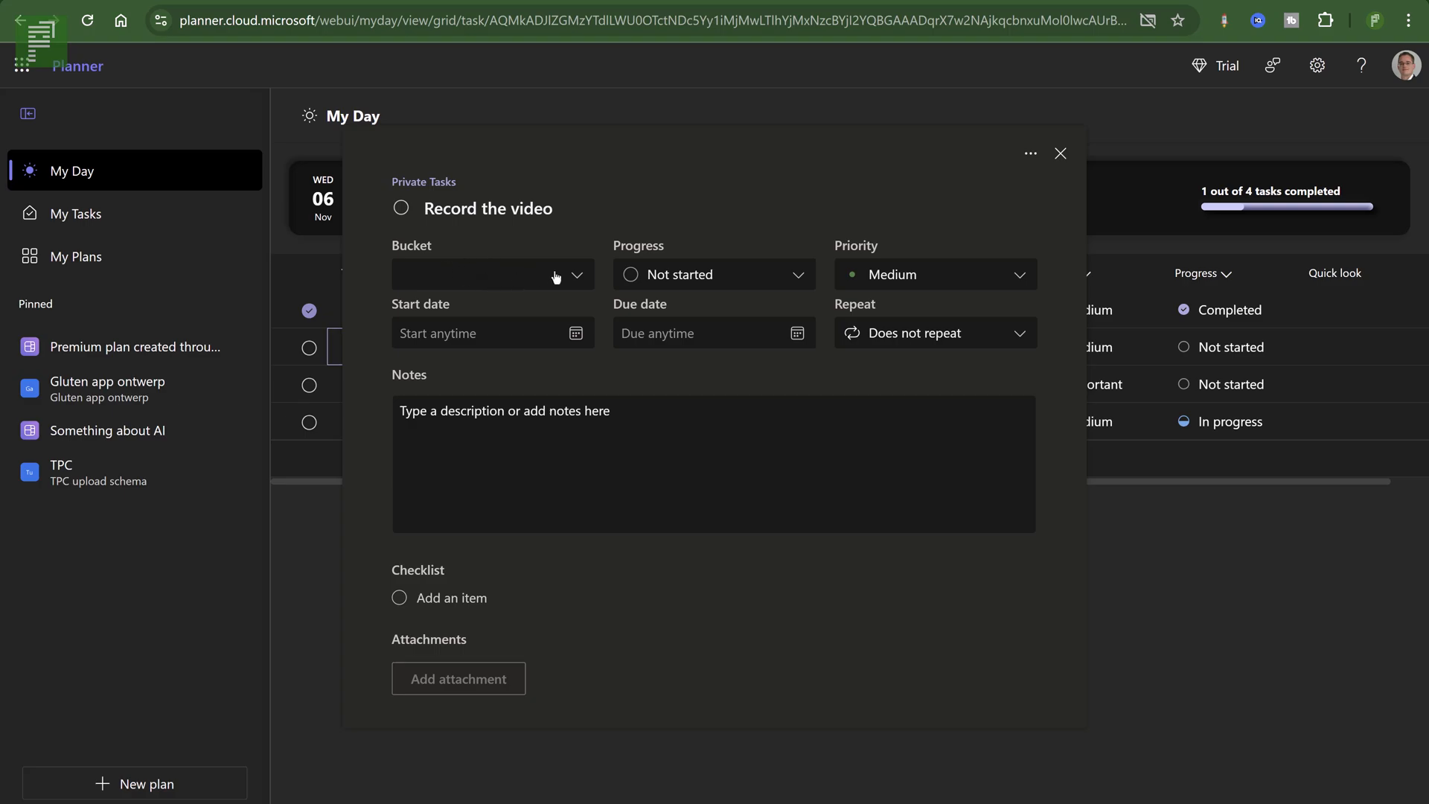
# Enter "Here's a note" in the Notes of the 'Record the video' task.
pyautogui.click(493, 274)
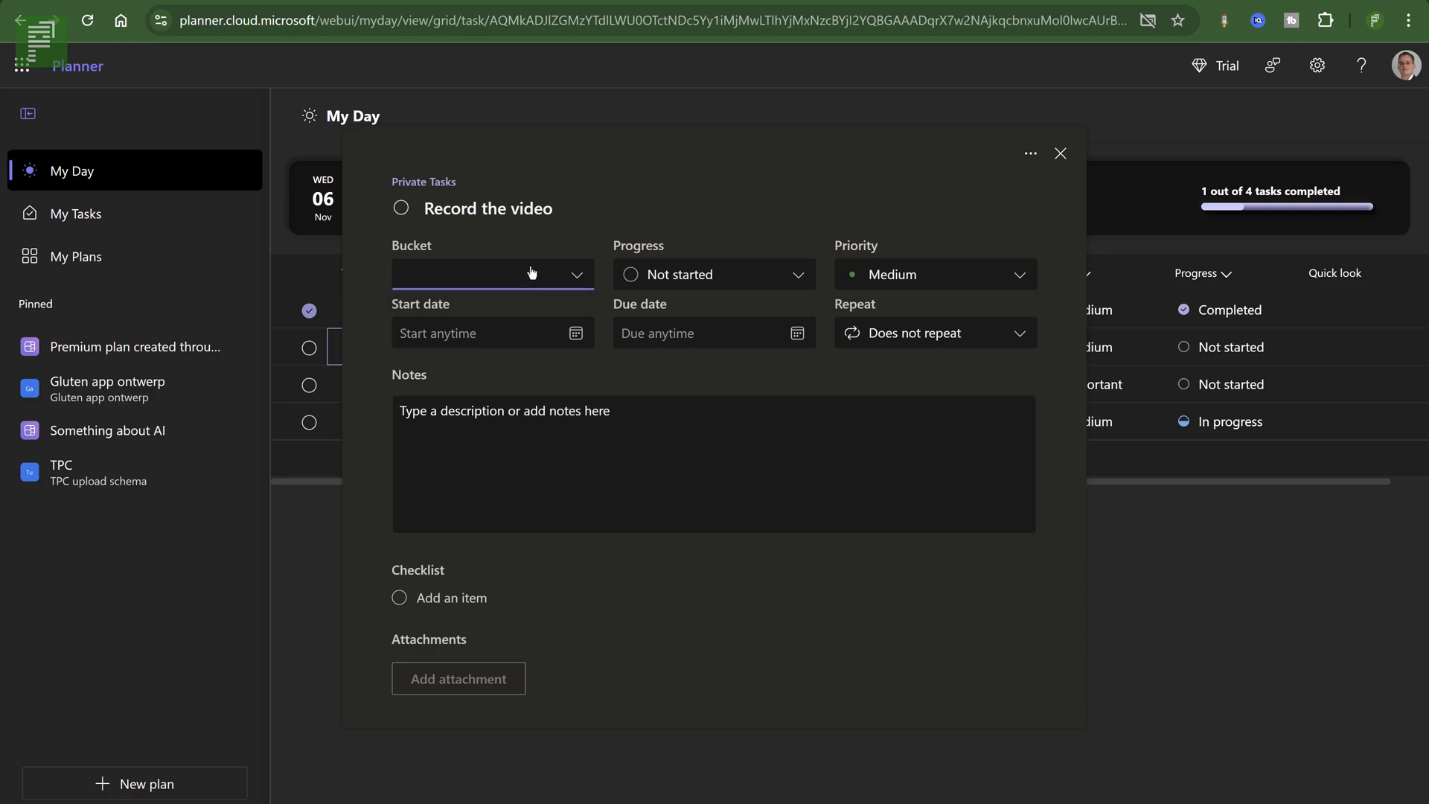
pyautogui.moveTo(548, 311)
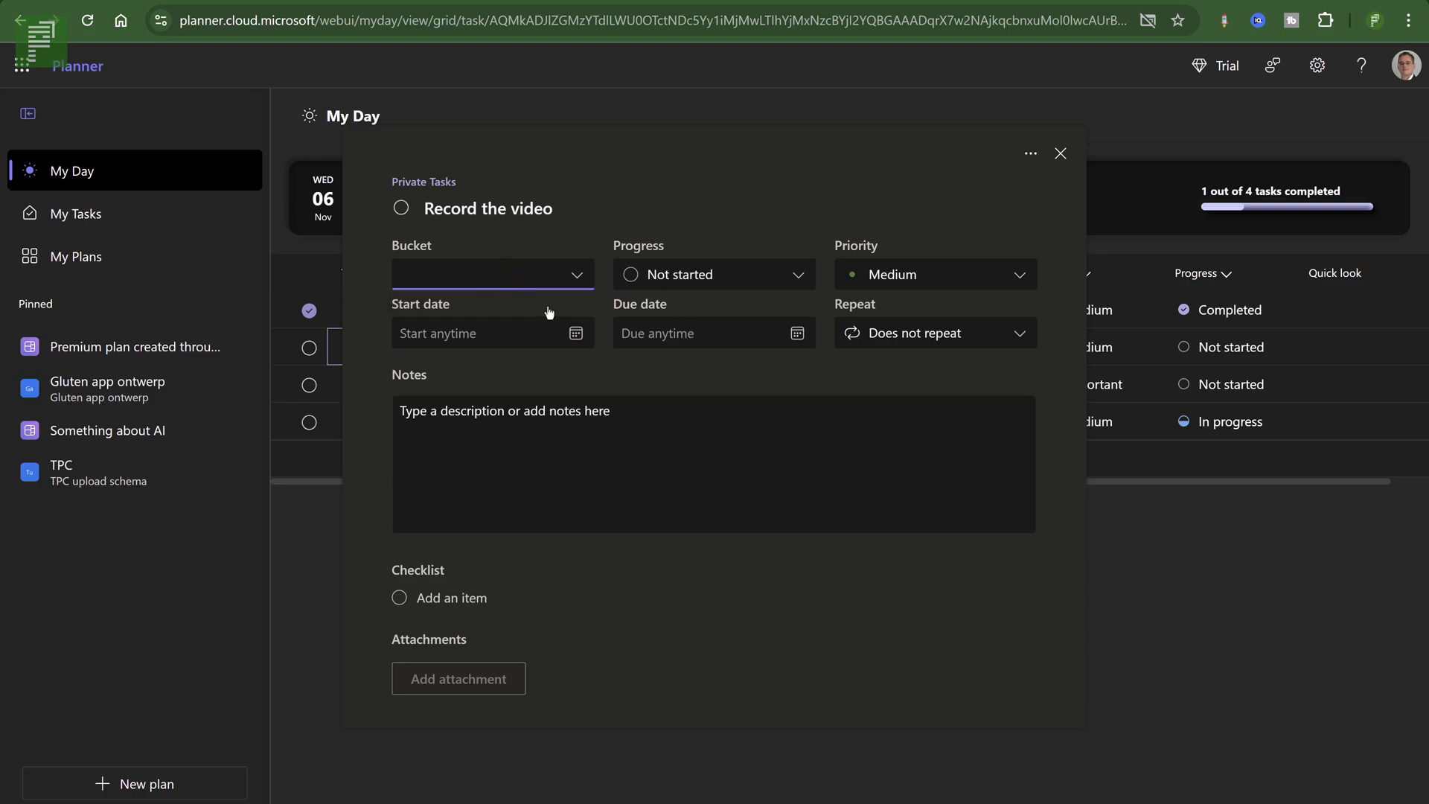
pyautogui.moveTo(697, 262)
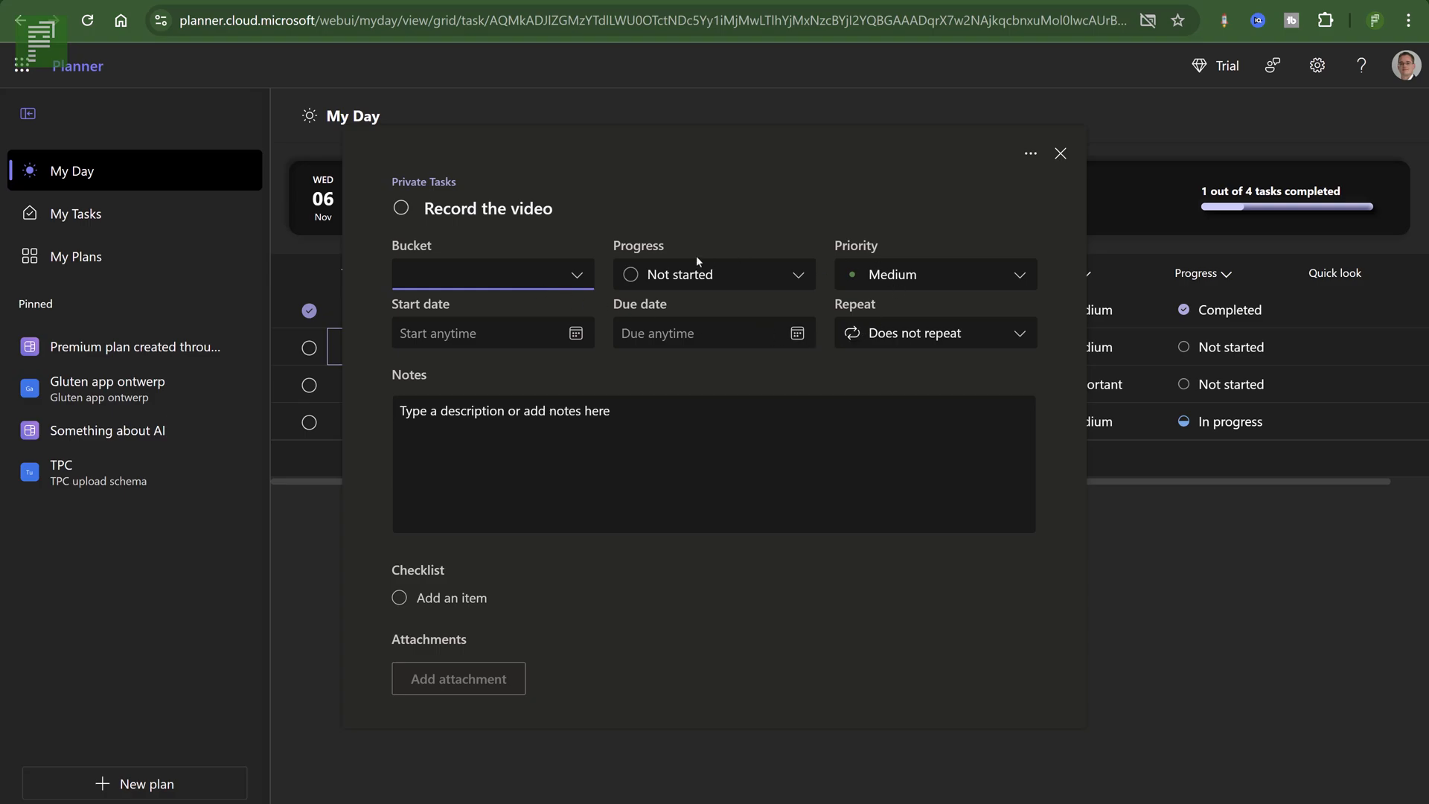
pyautogui.click(662, 457)
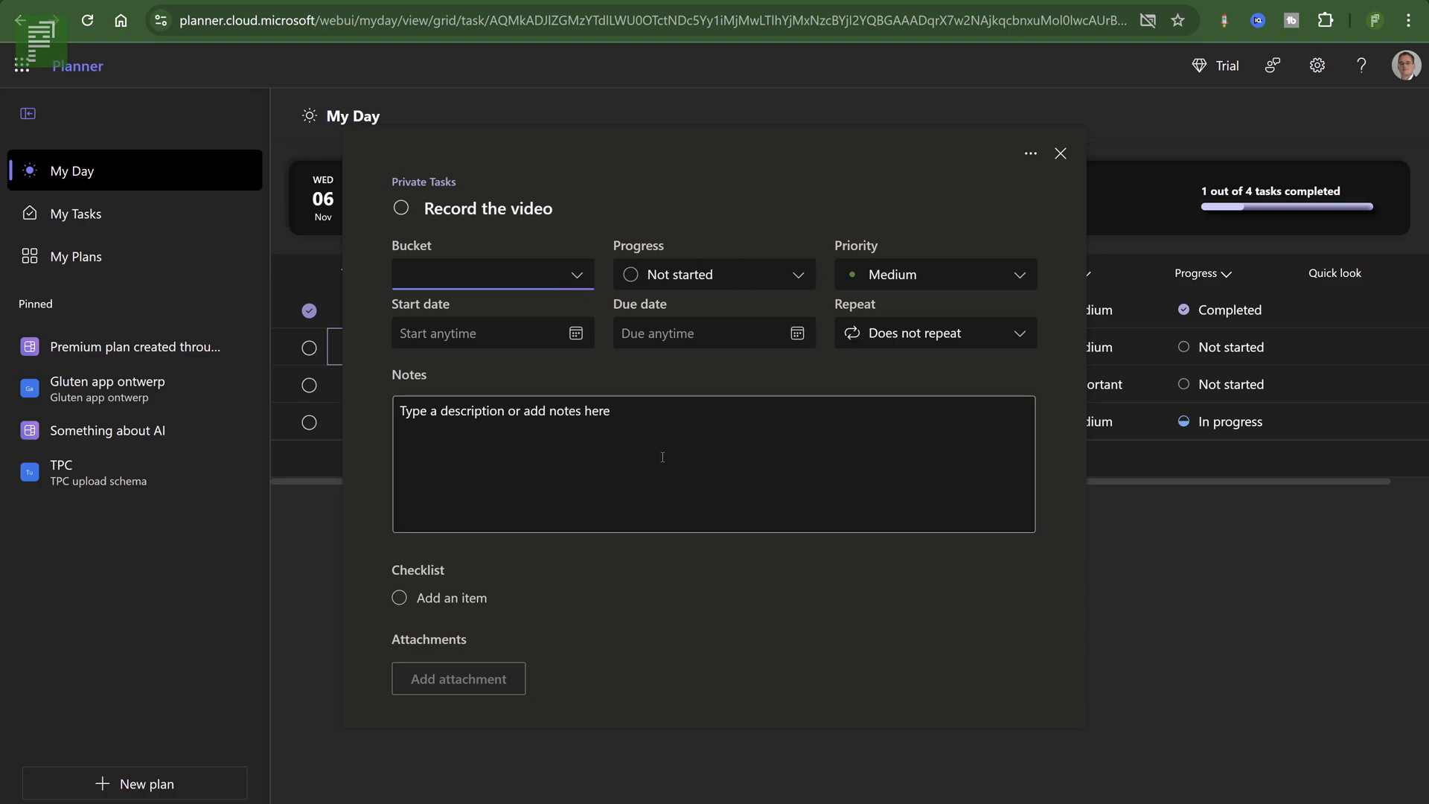
pyautogui.write("Here's")
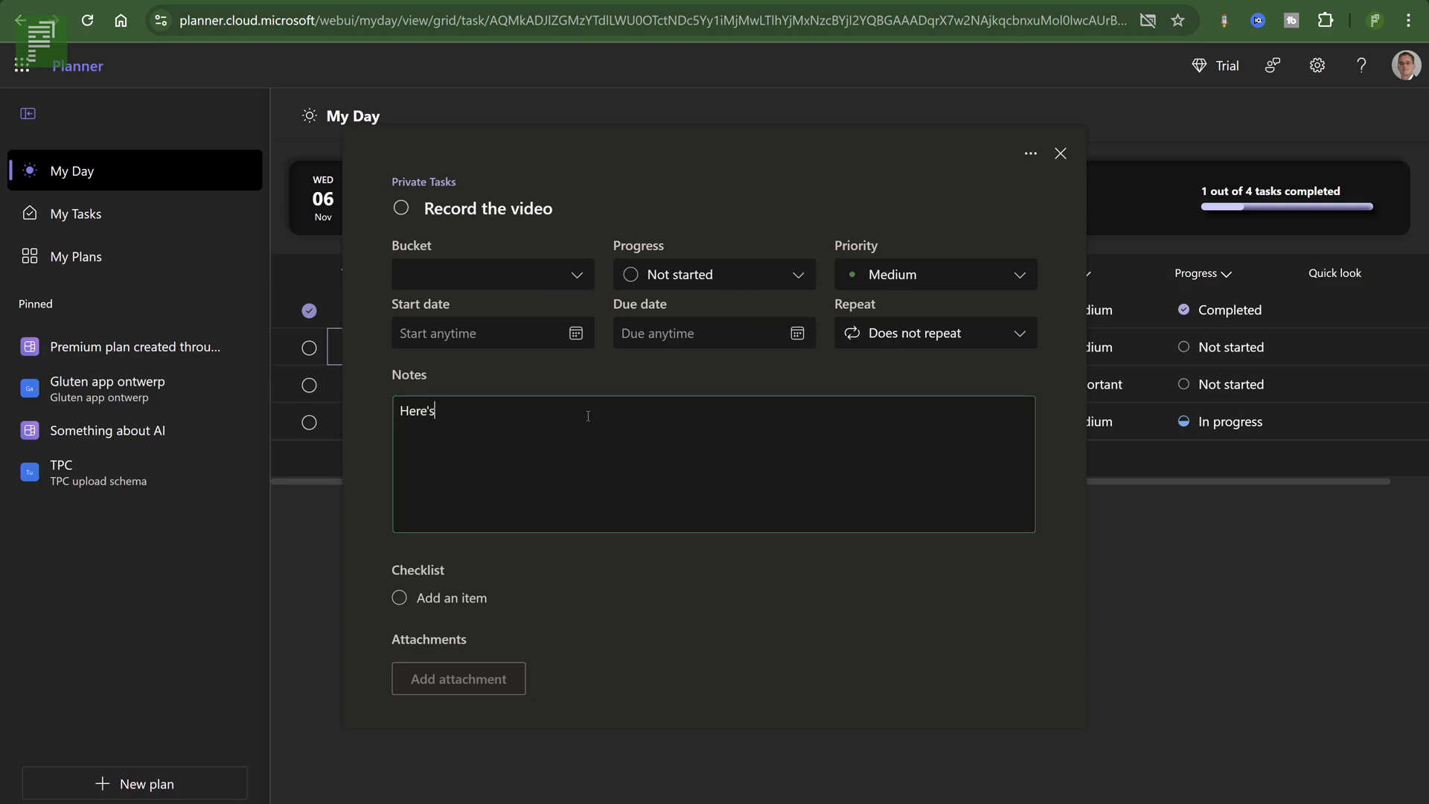
pyautogui.write('a note')
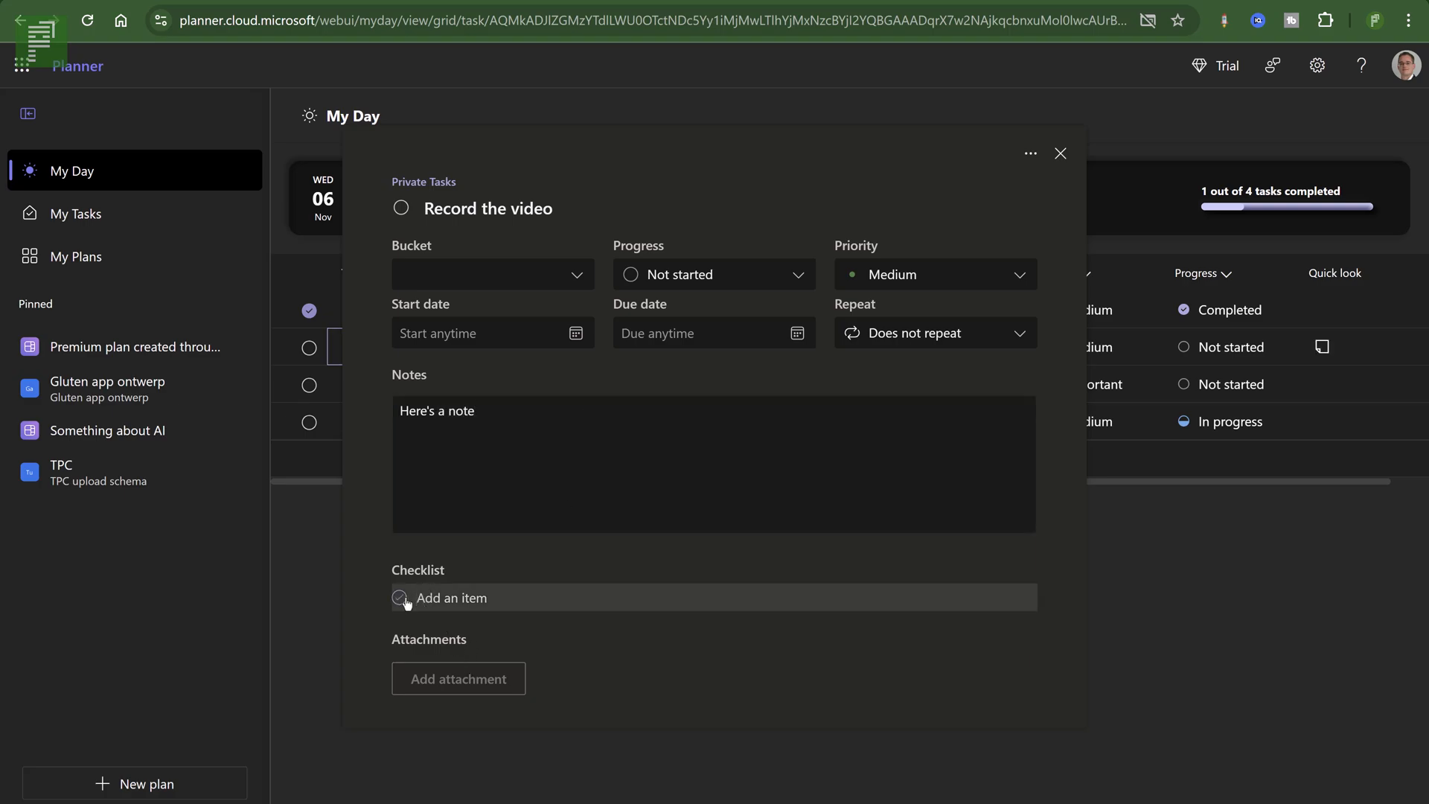
pyautogui.moveTo(1337, 296)
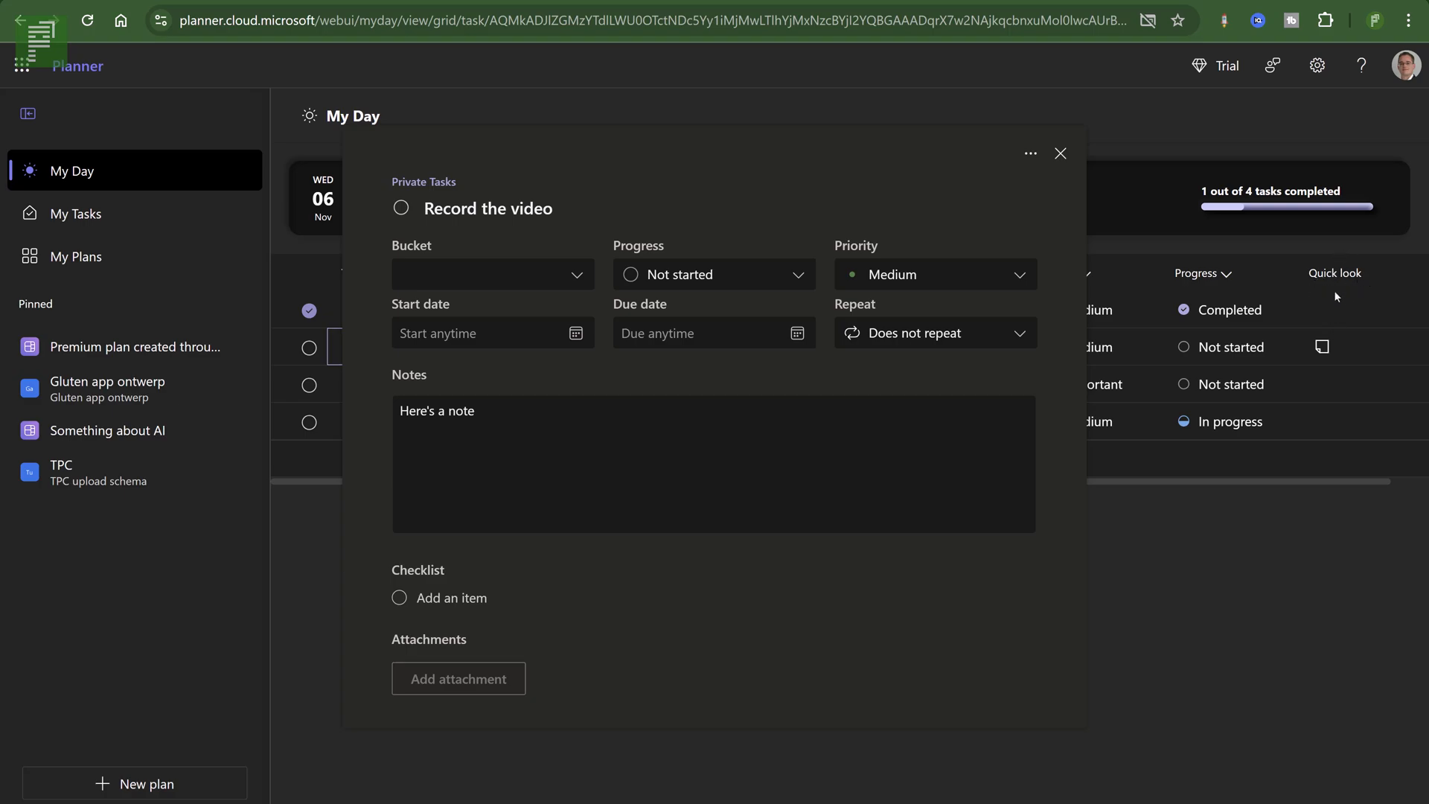
pyautogui.moveTo(1325, 354)
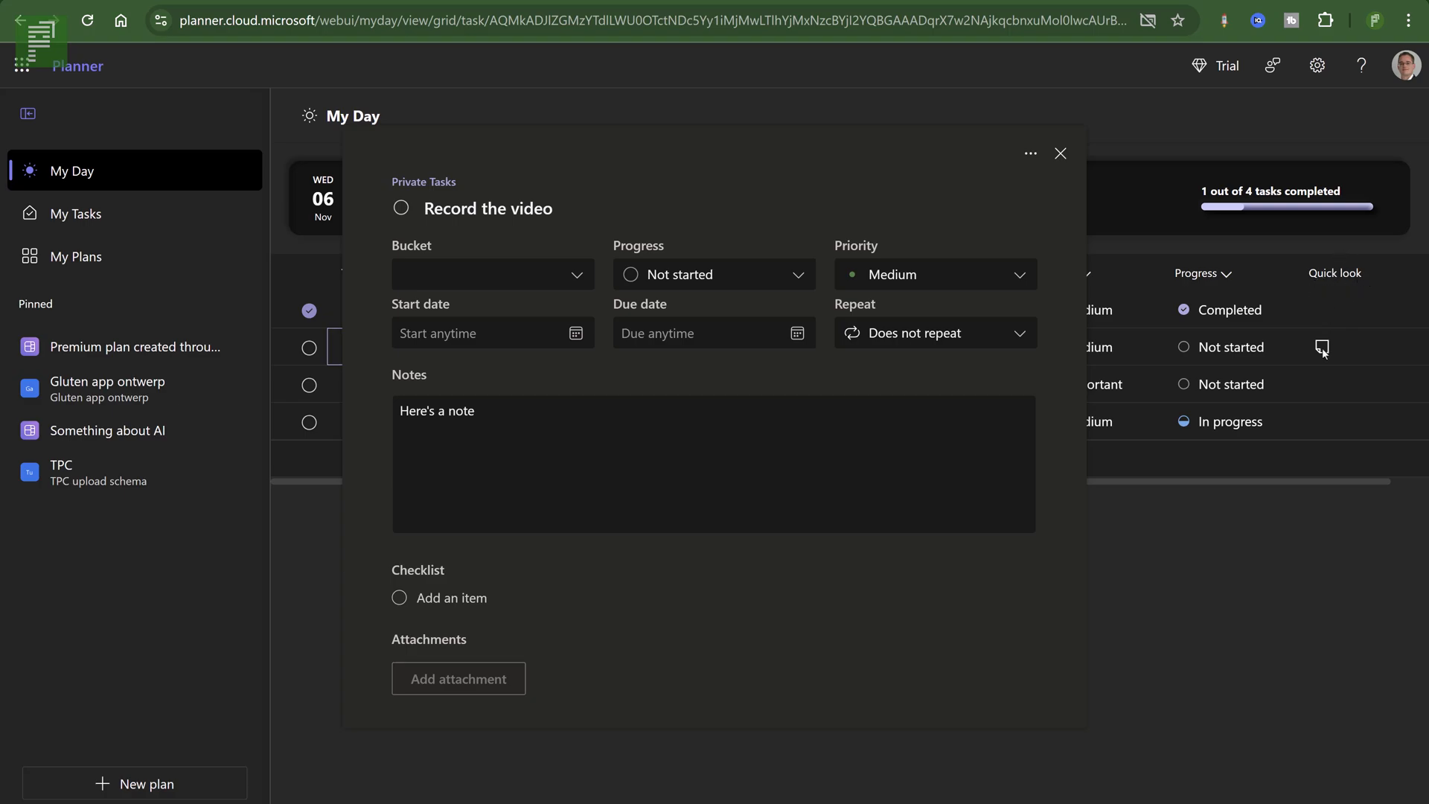
# Add checklist items Item 1 and Item 2, tick Item 1 done, and close the details.
pyautogui.click(713, 475)
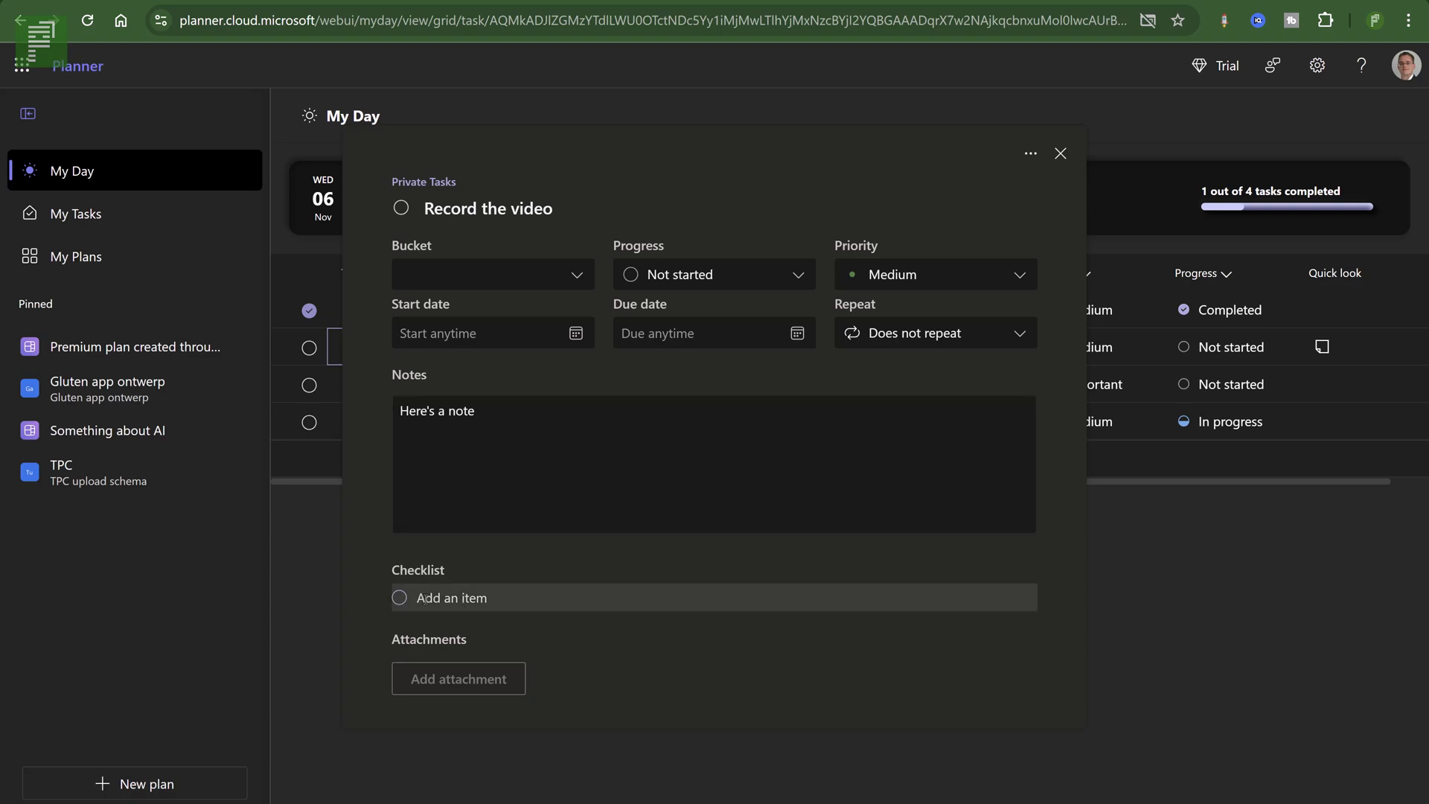
pyautogui.write('Item 1')
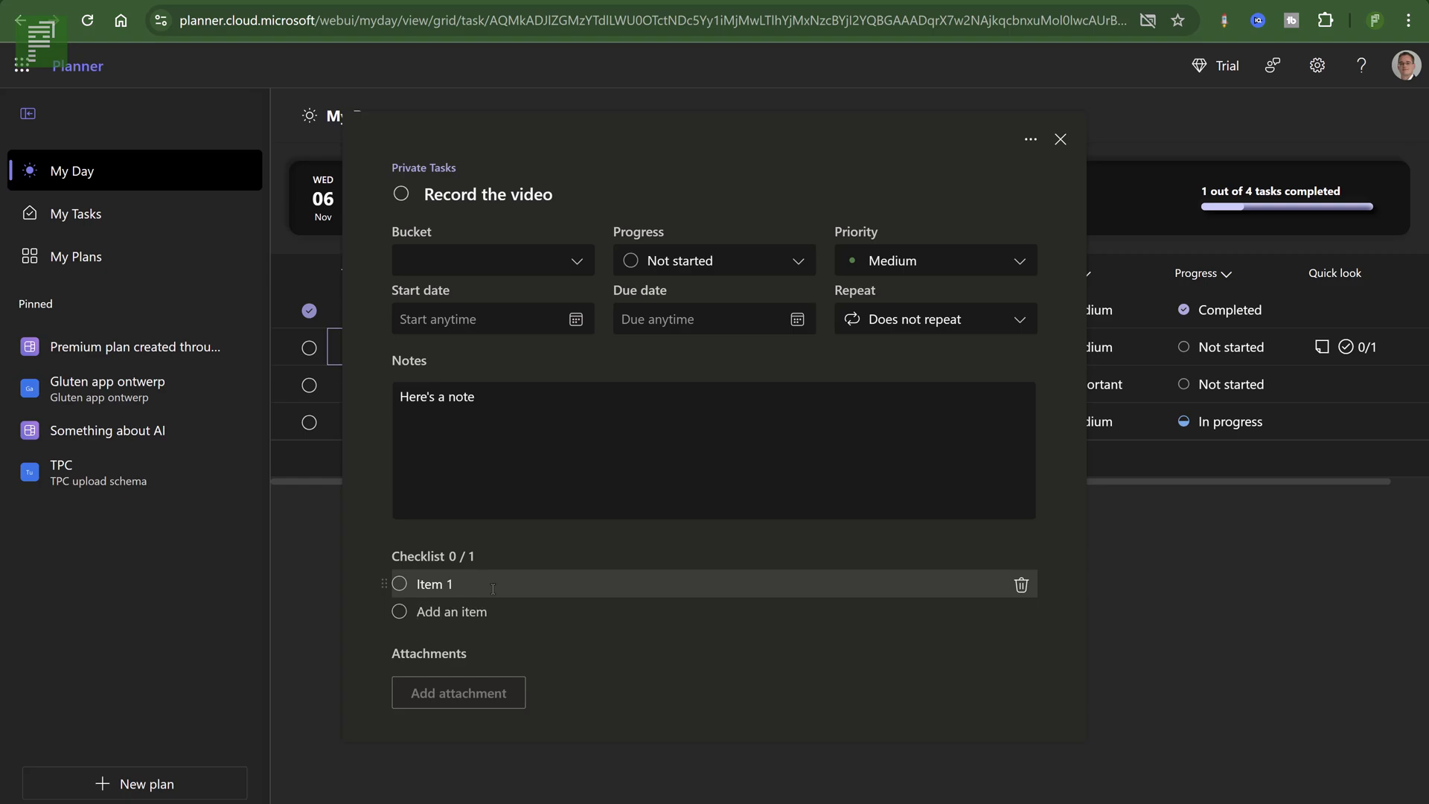
pyautogui.write('Item 2')
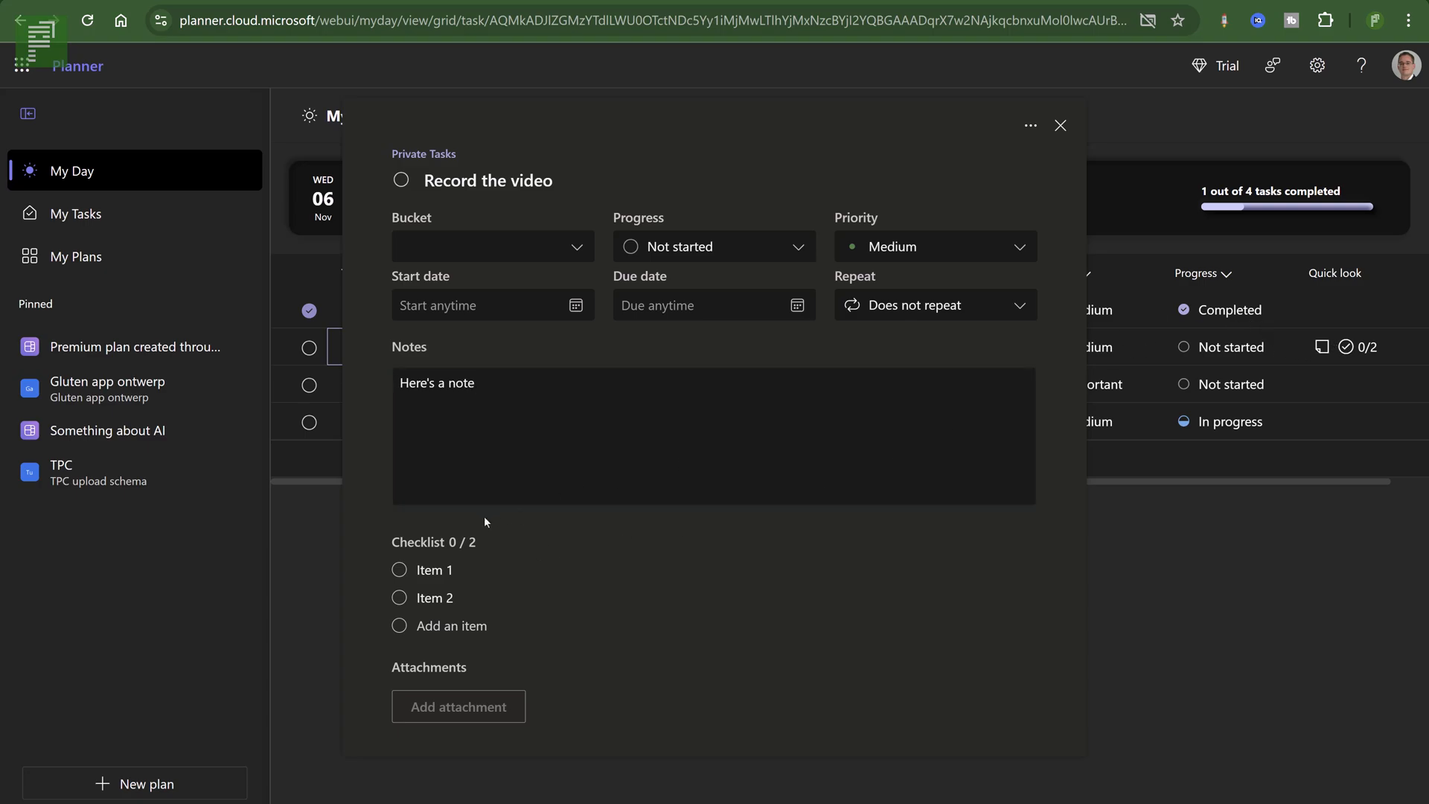
pyautogui.click(399, 569)
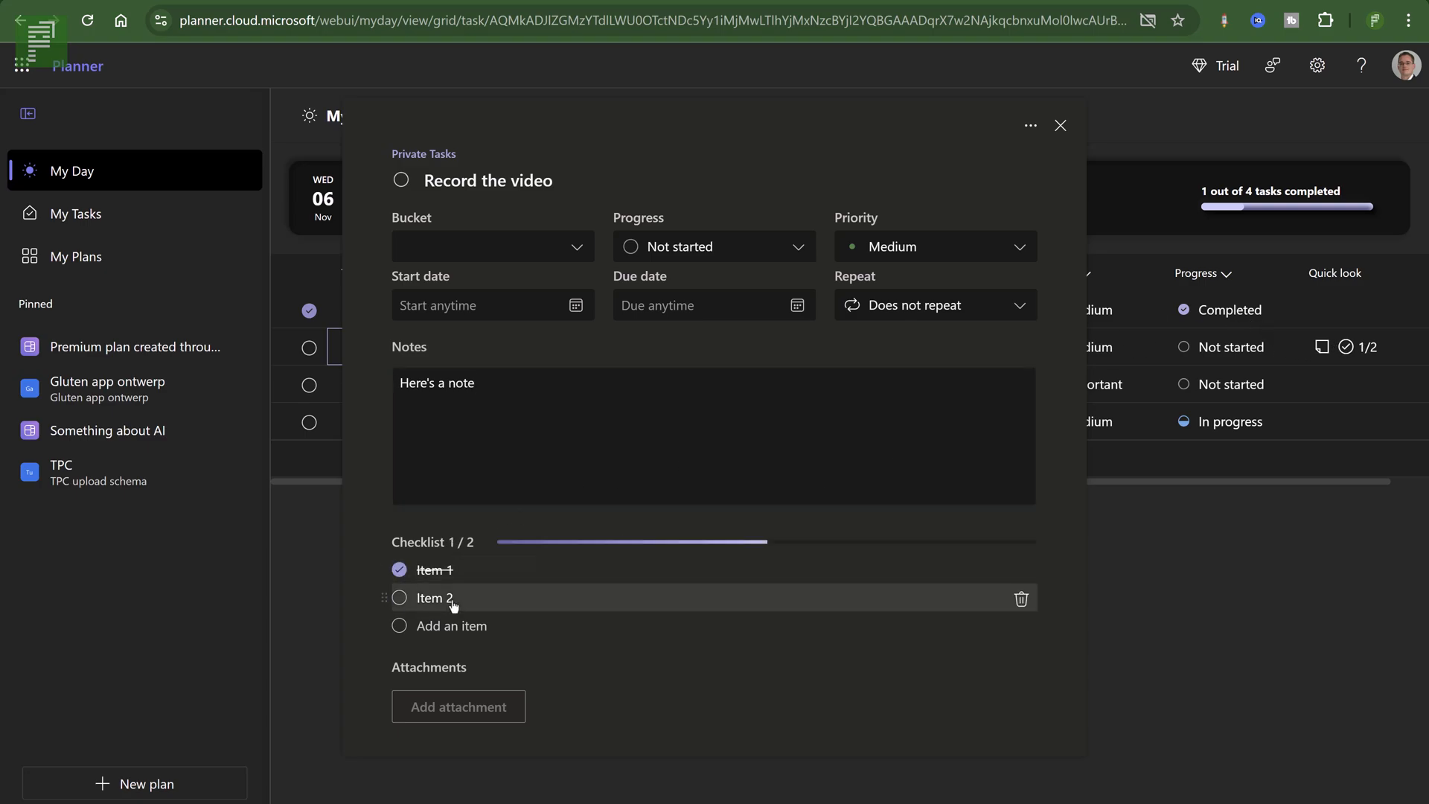
pyautogui.moveTo(604, 554)
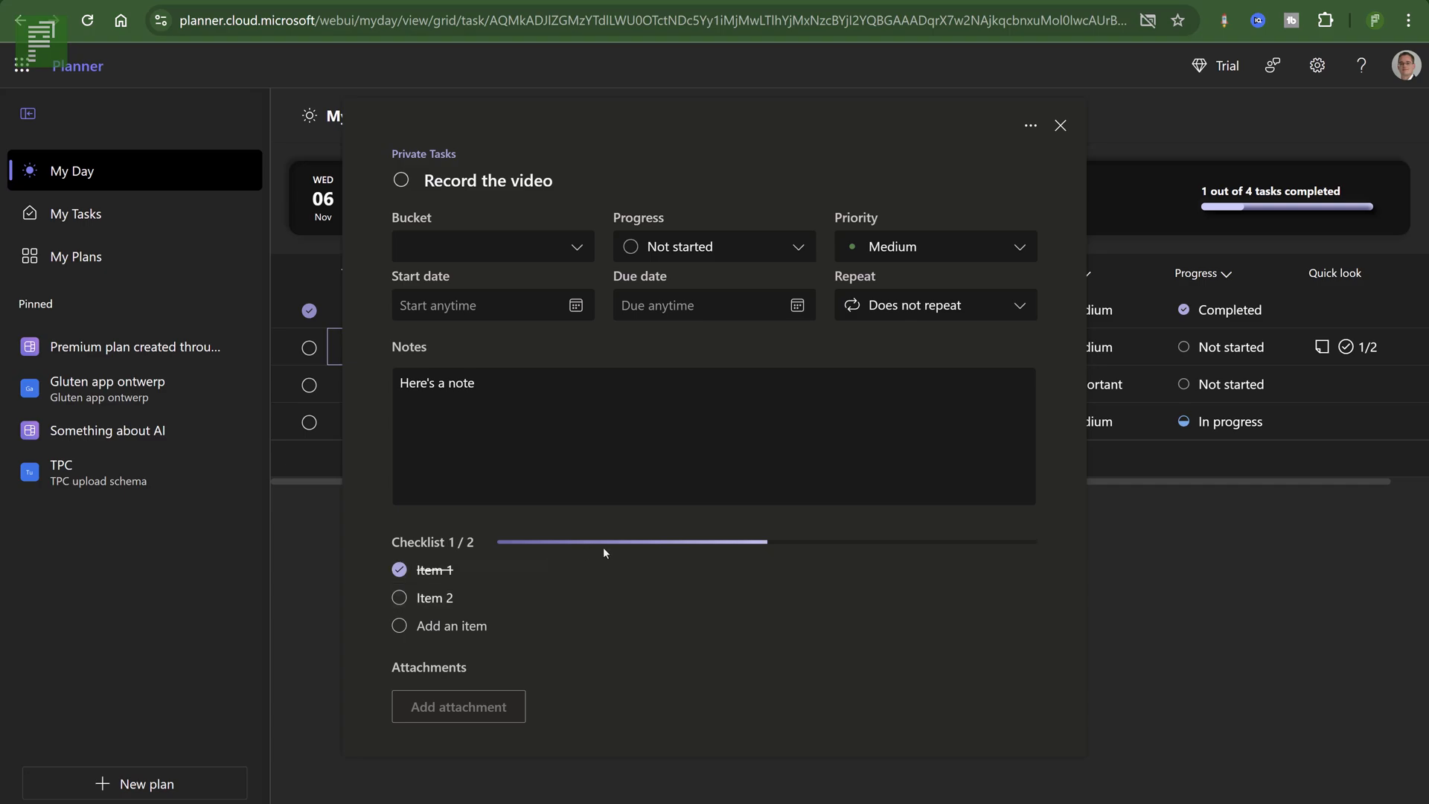
pyautogui.moveTo(604, 546)
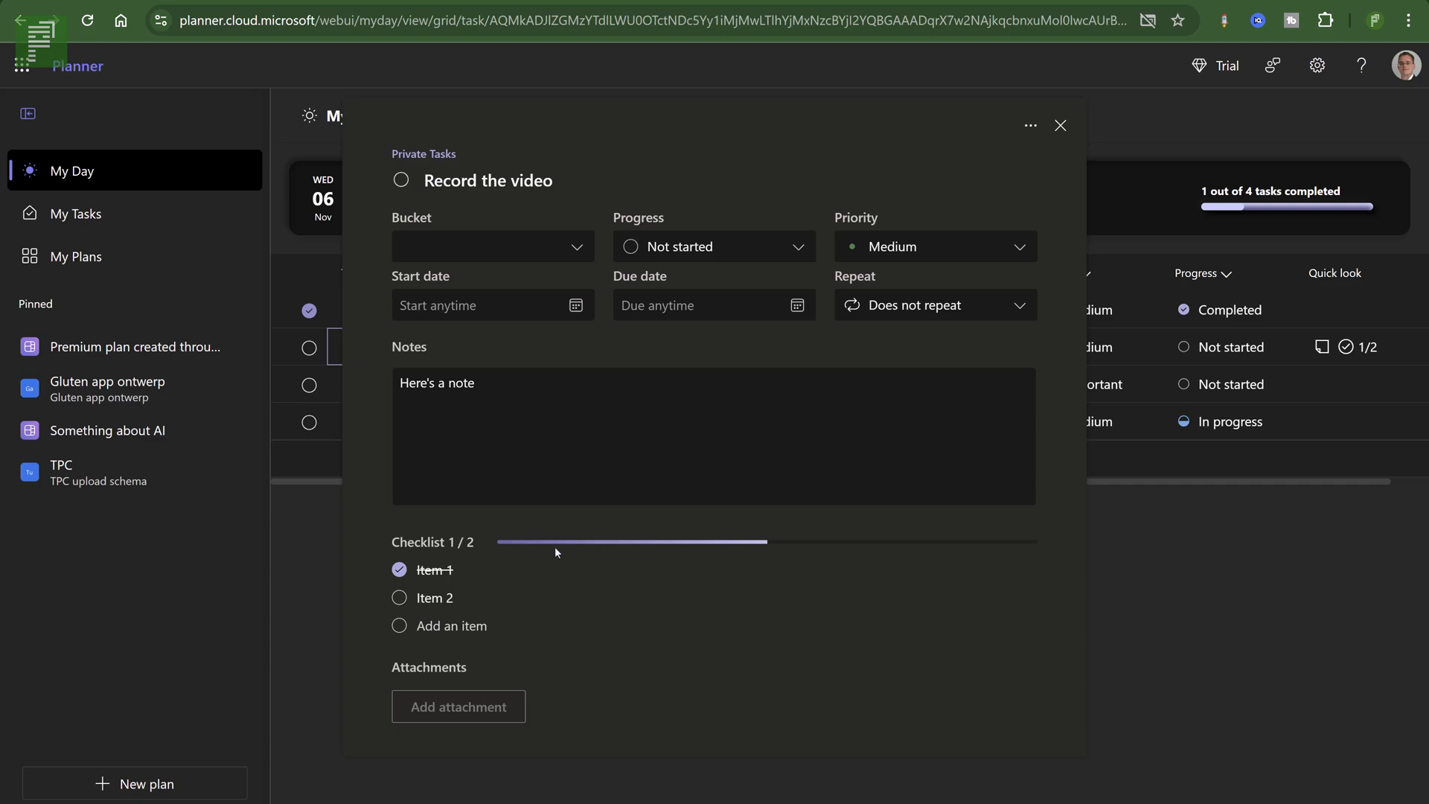
pyautogui.moveTo(456, 548)
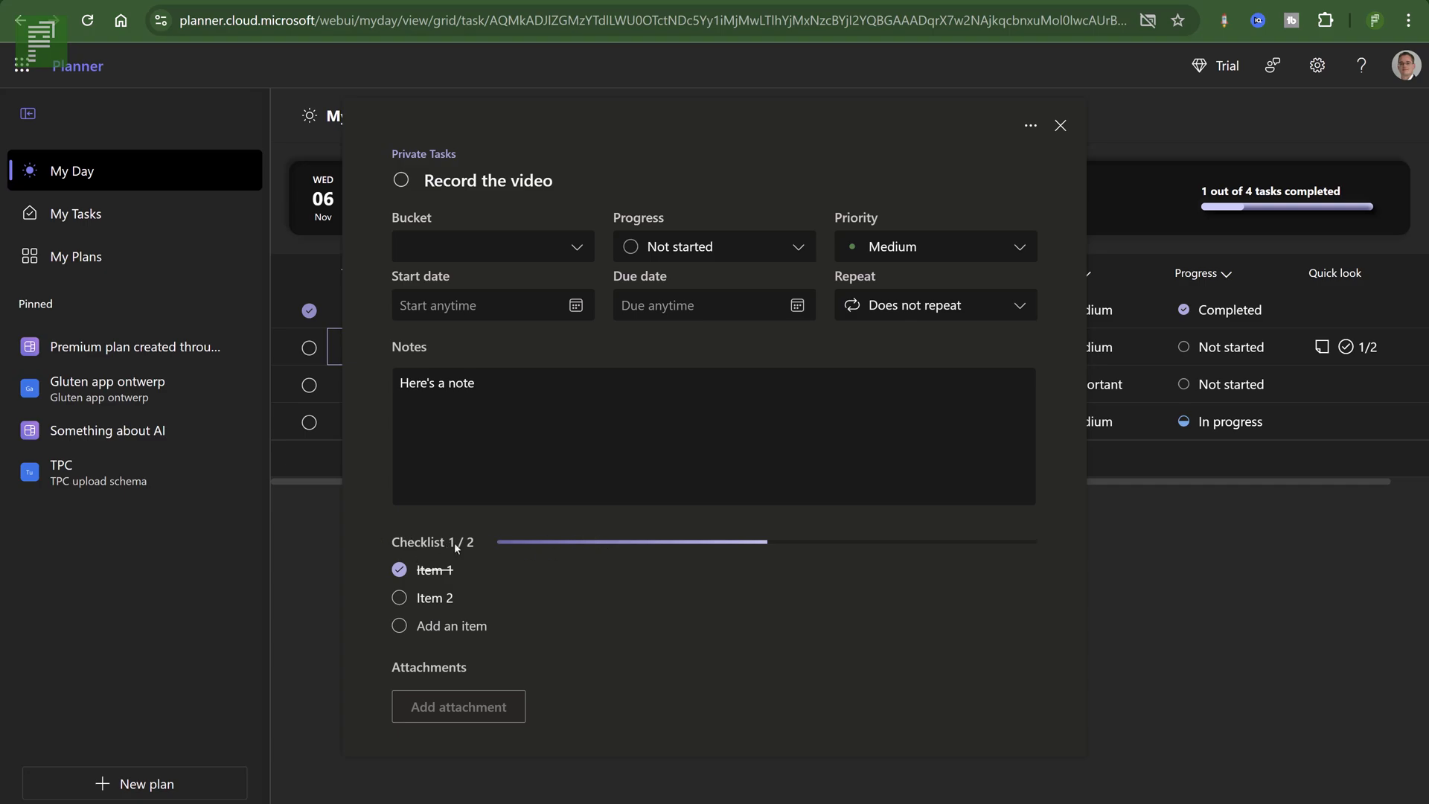
pyautogui.moveTo(442, 599)
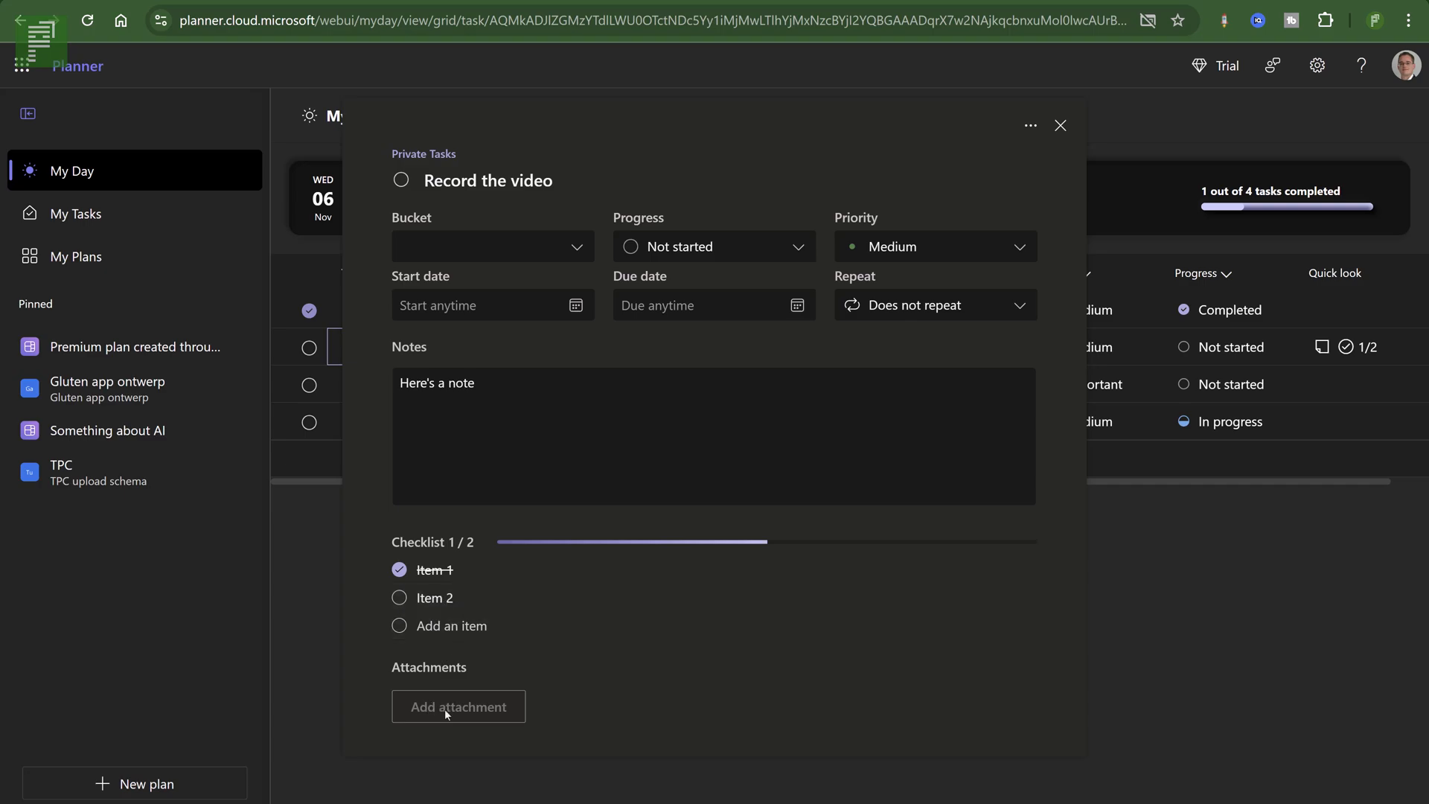
pyautogui.moveTo(511, 626)
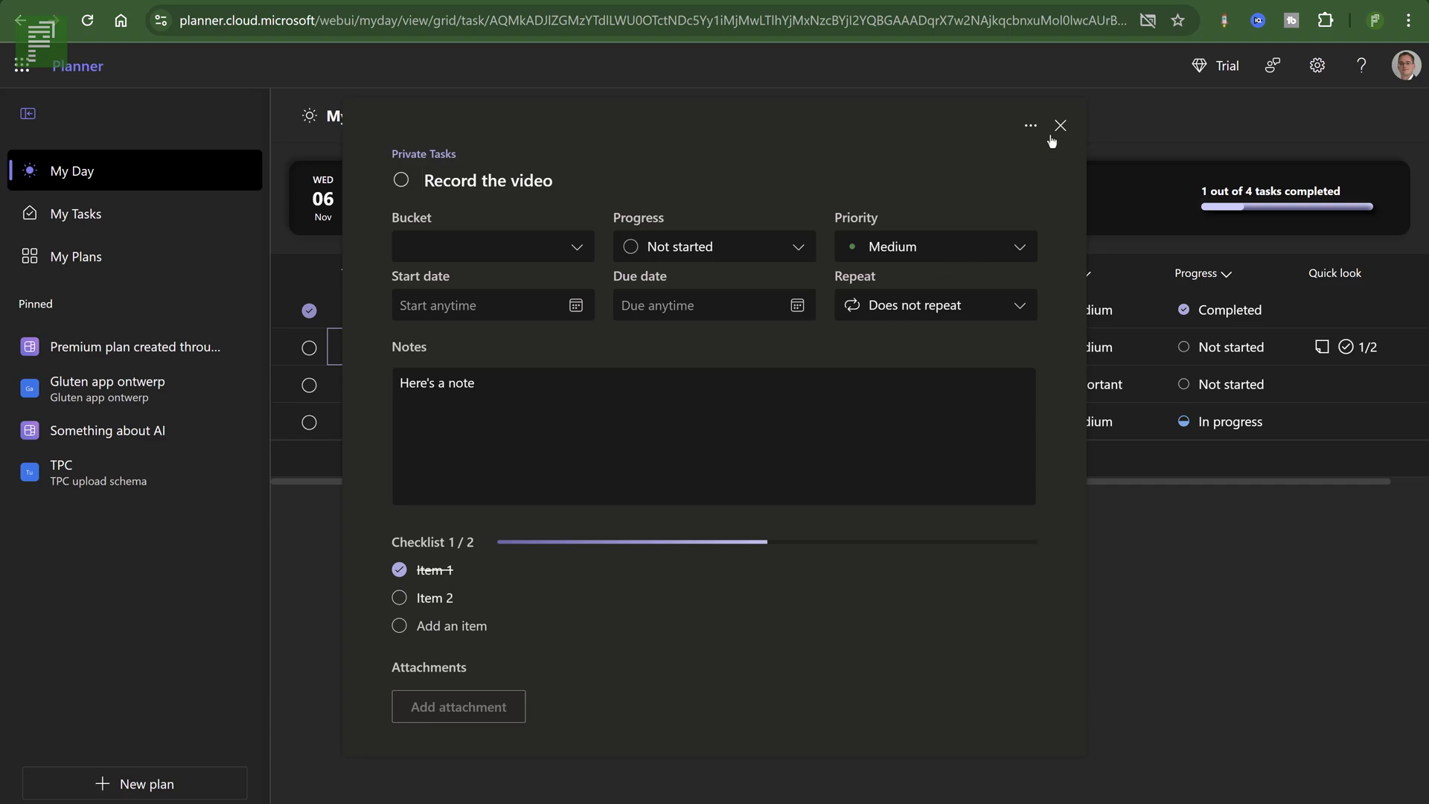
pyautogui.click(1060, 125)
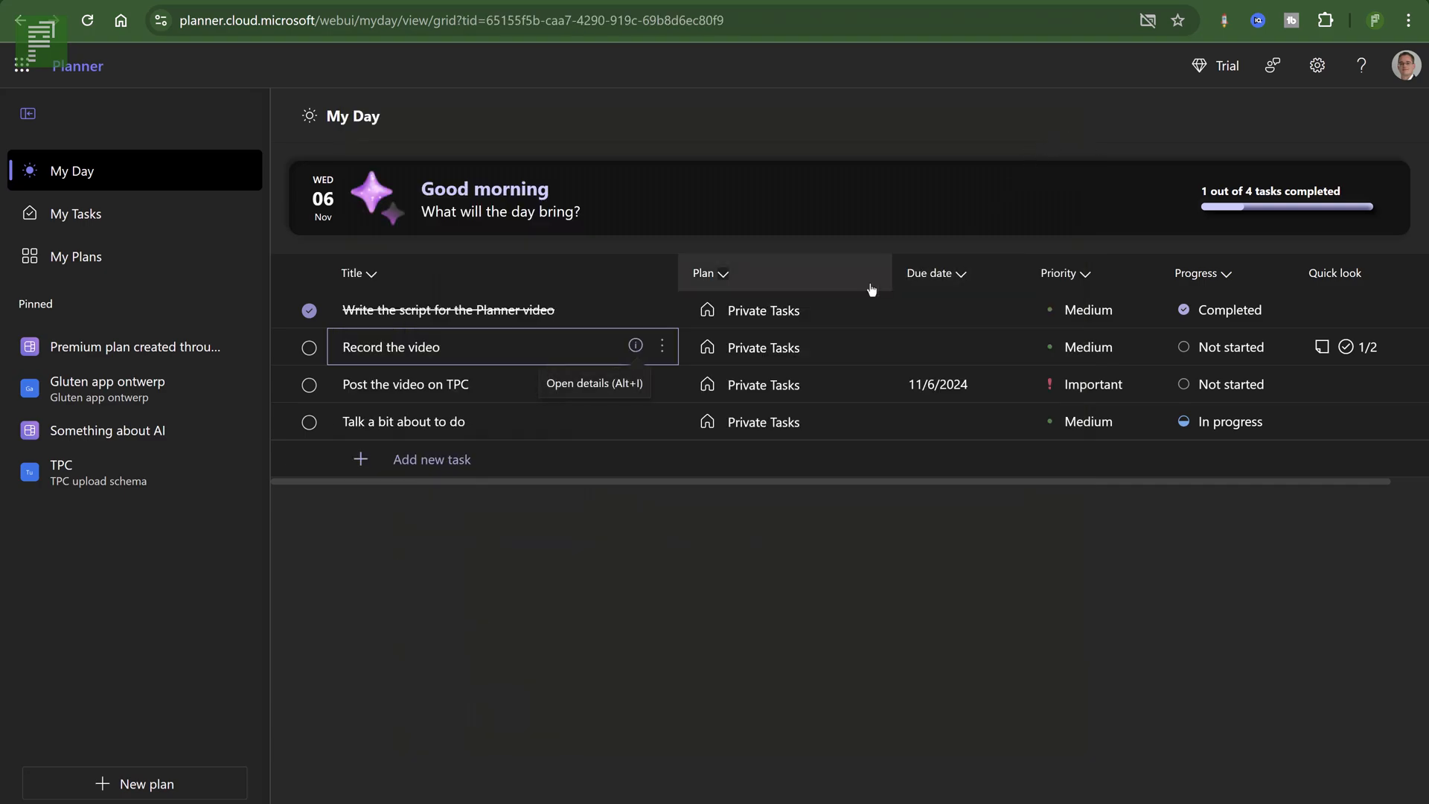
pyautogui.moveTo(1349, 358)
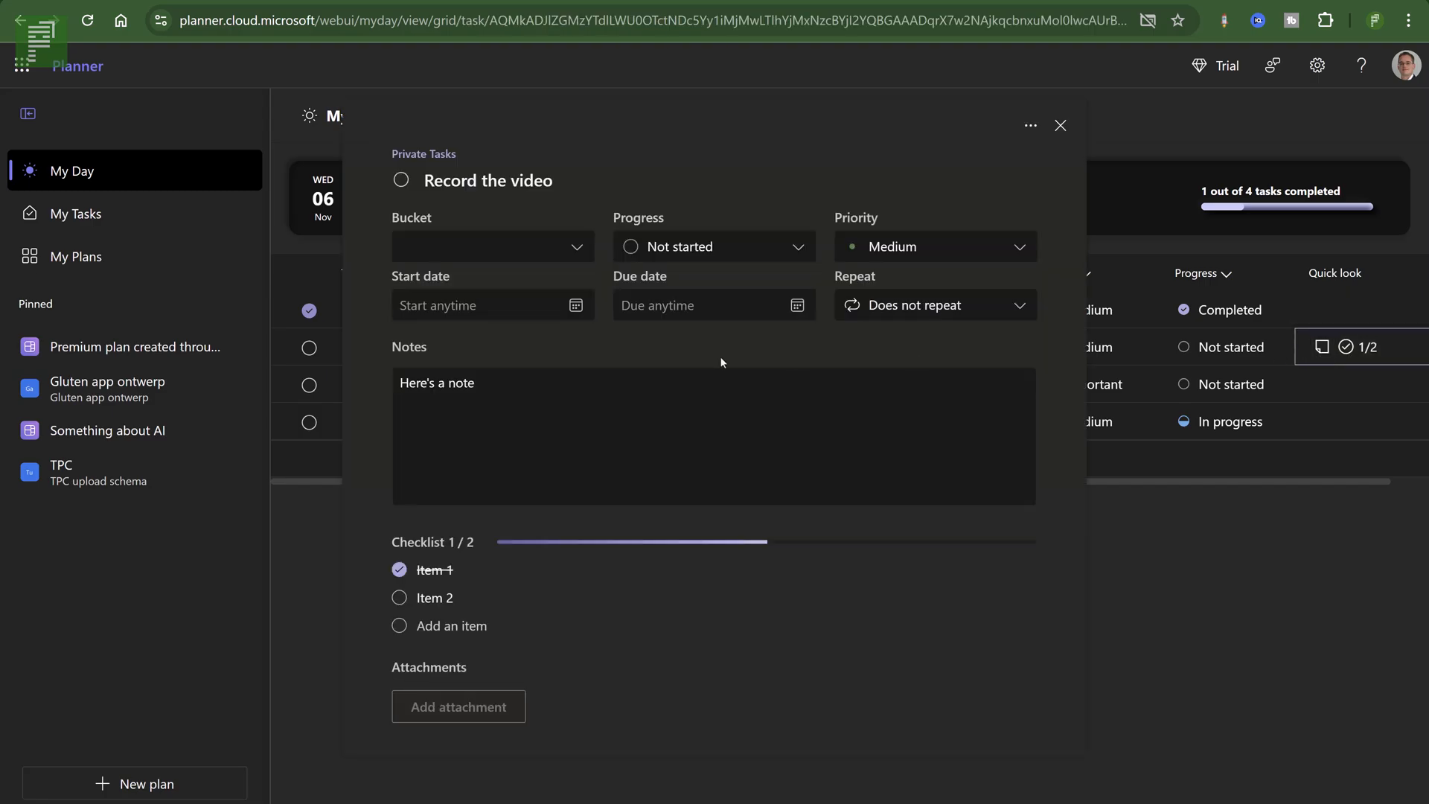
pyautogui.moveTo(1059, 125)
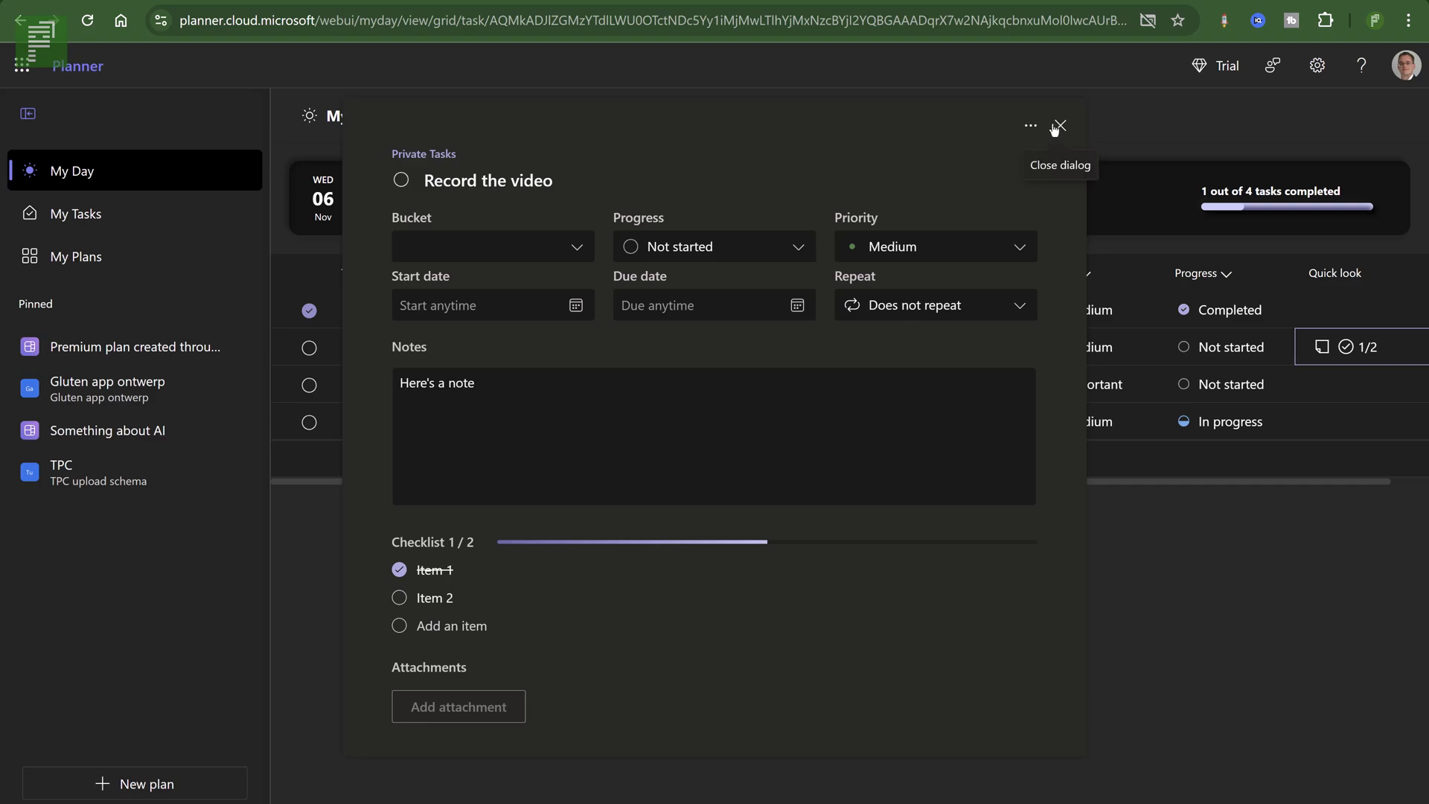
pyautogui.moveTo(1030, 125)
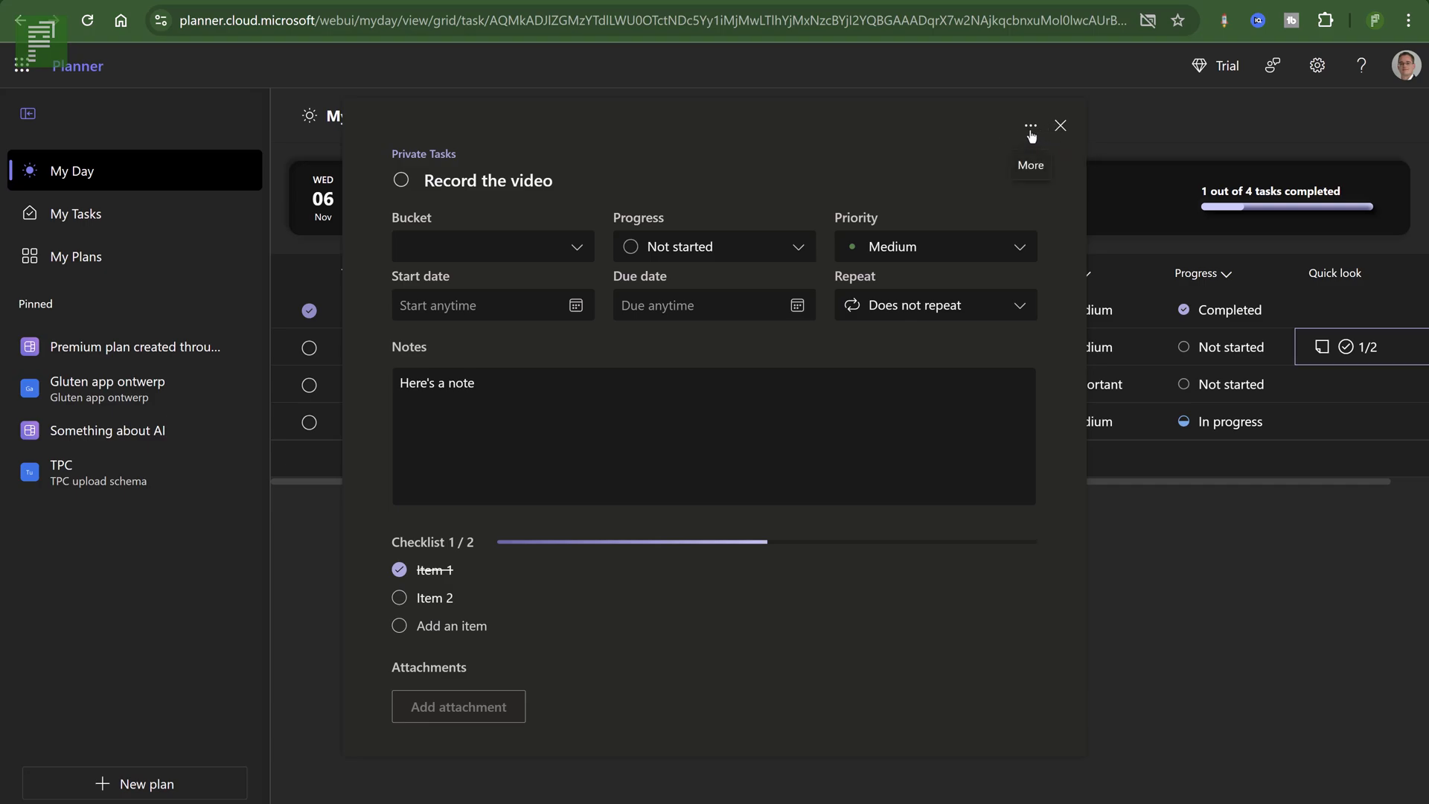
# Show the More actions menu for the 'Record the video' task.
pyautogui.click(1030, 125)
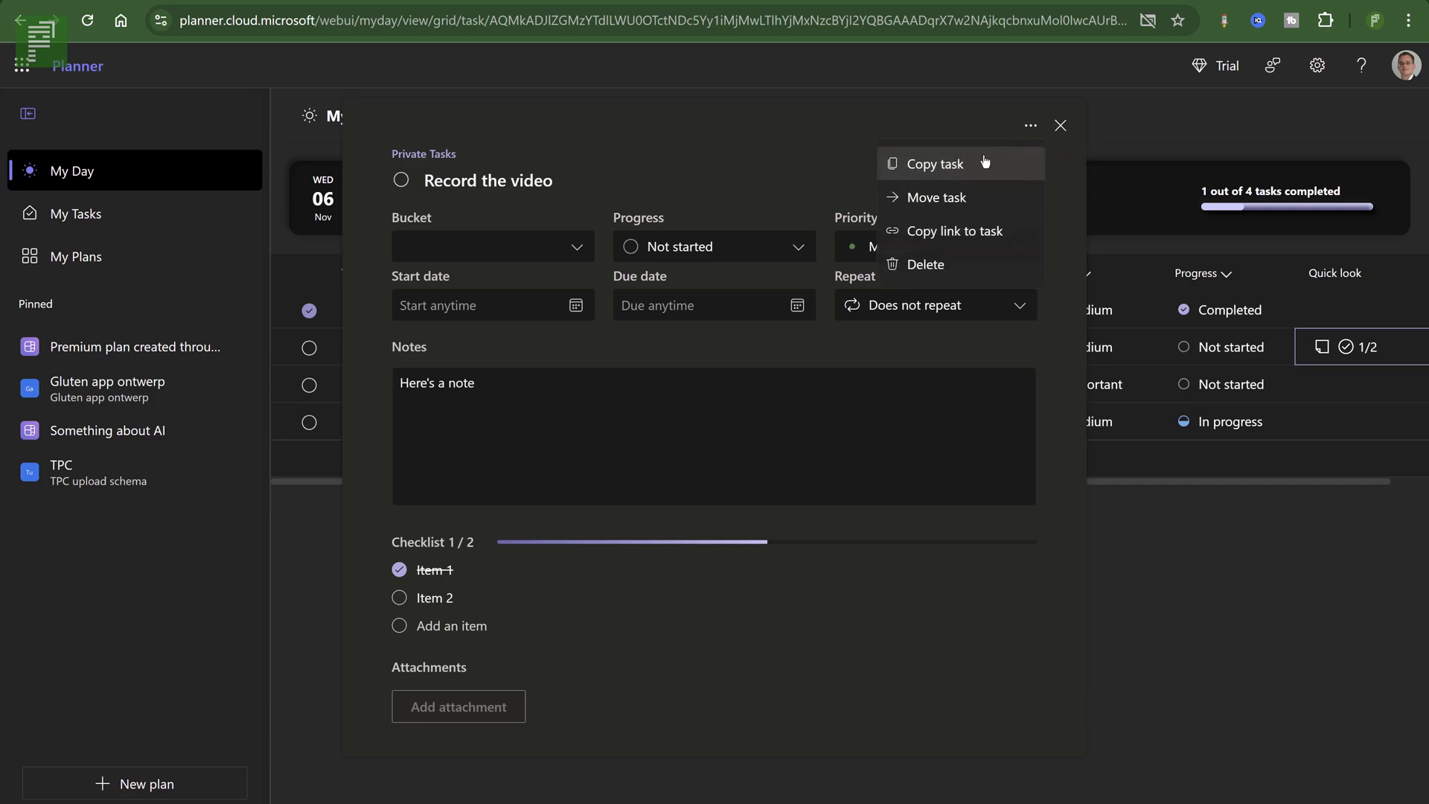
pyautogui.moveTo(934, 196)
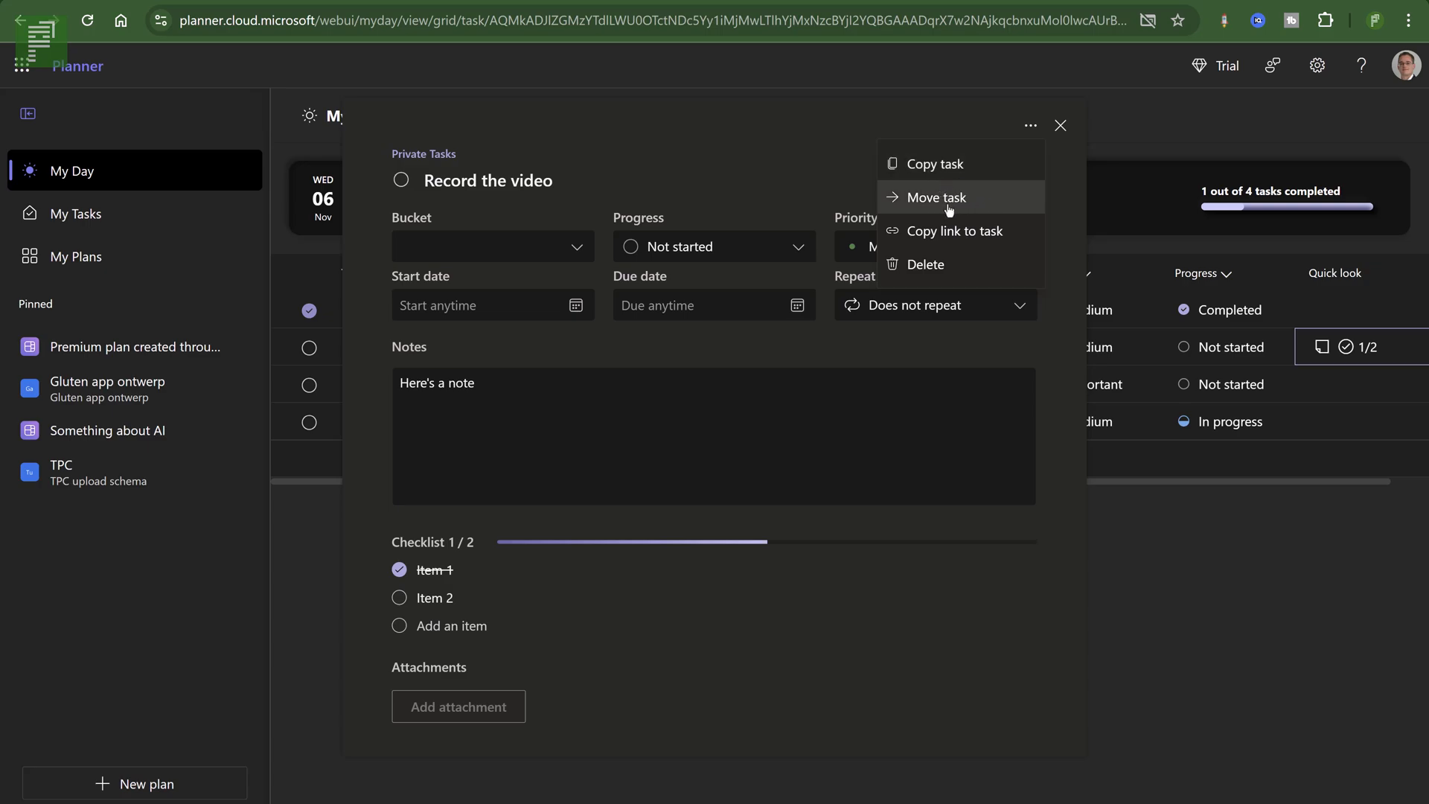
pyautogui.moveTo(92, 457)
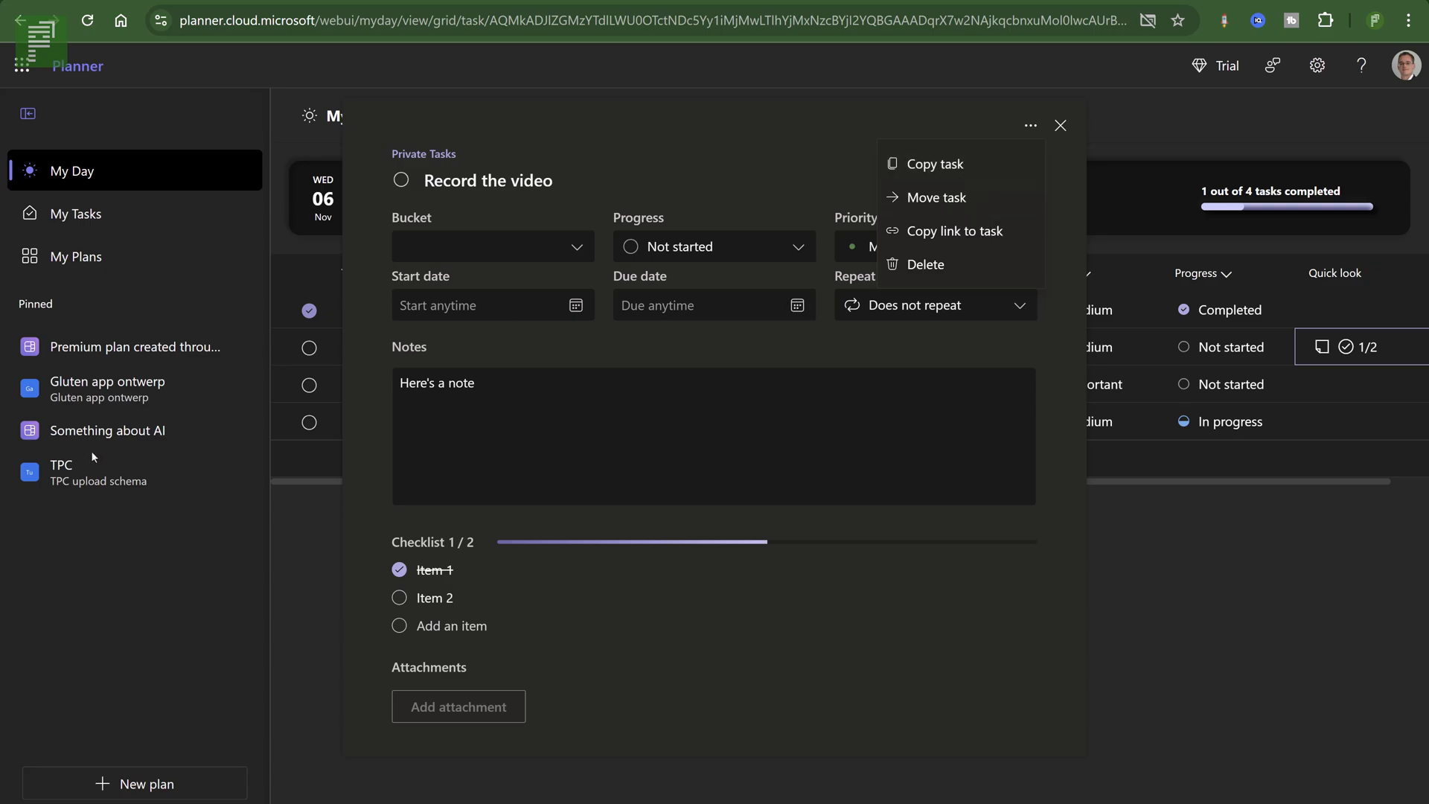
pyautogui.moveTo(935, 197)
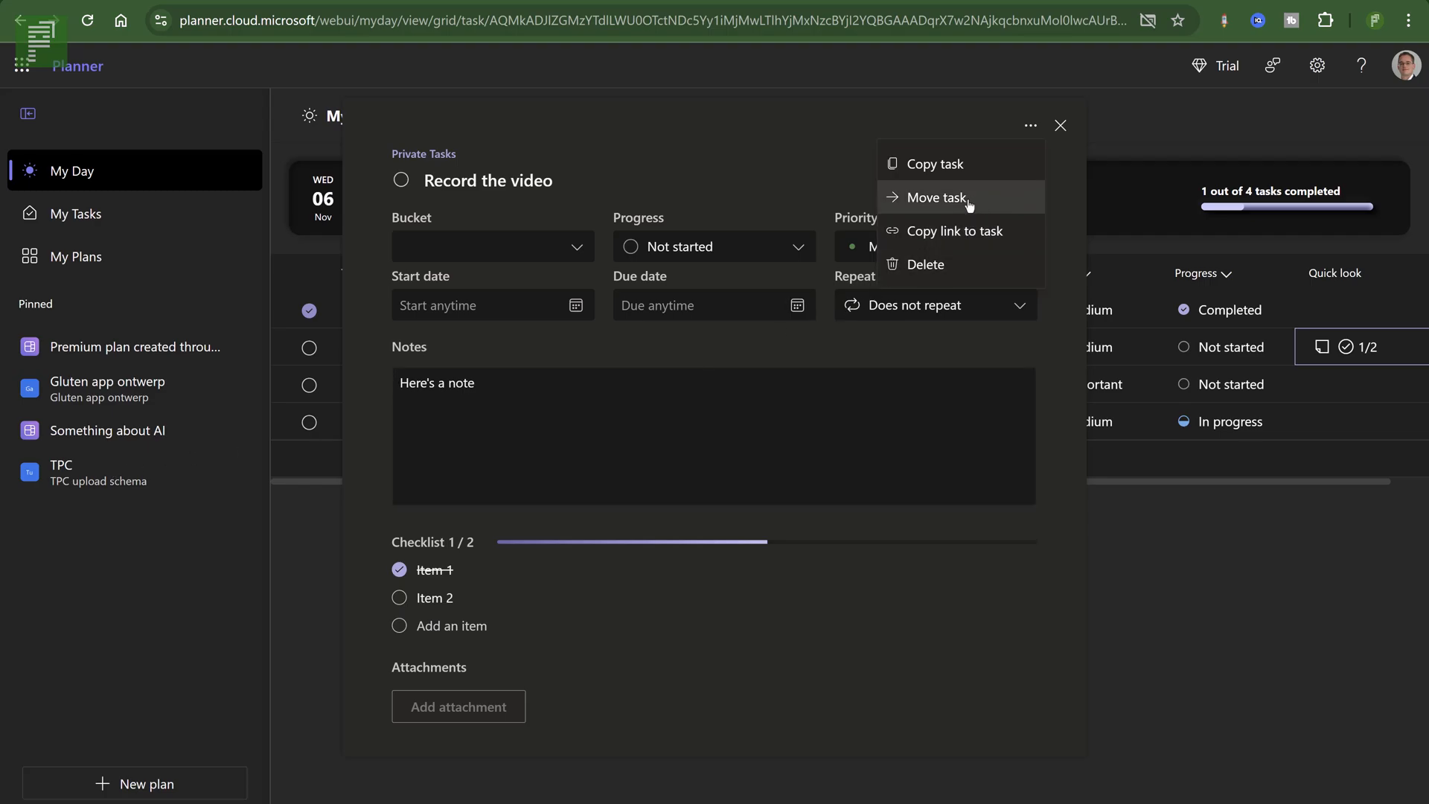
# Move the task to the TPC plan's Backlog bucket.
pyautogui.click(936, 197)
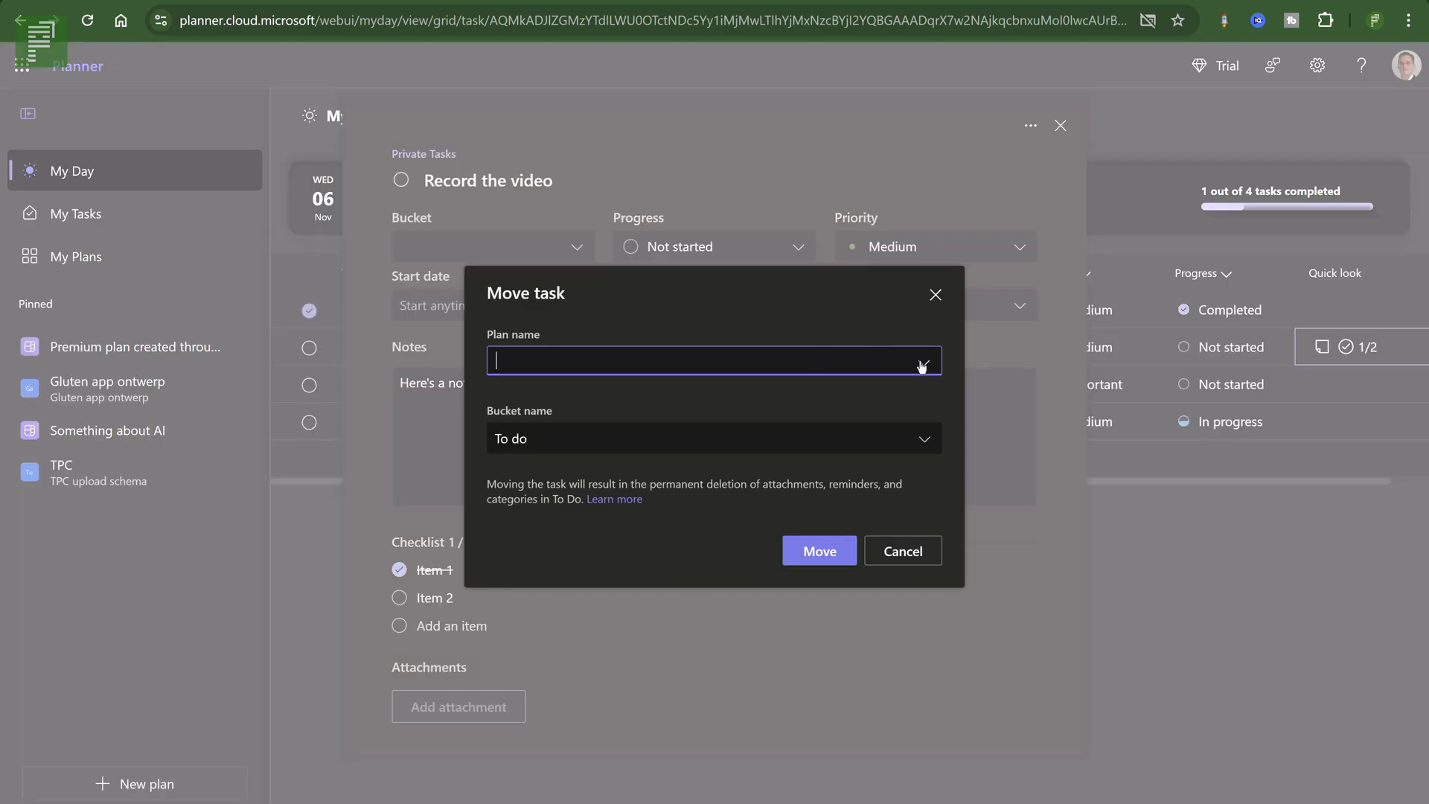
pyautogui.click(713, 360)
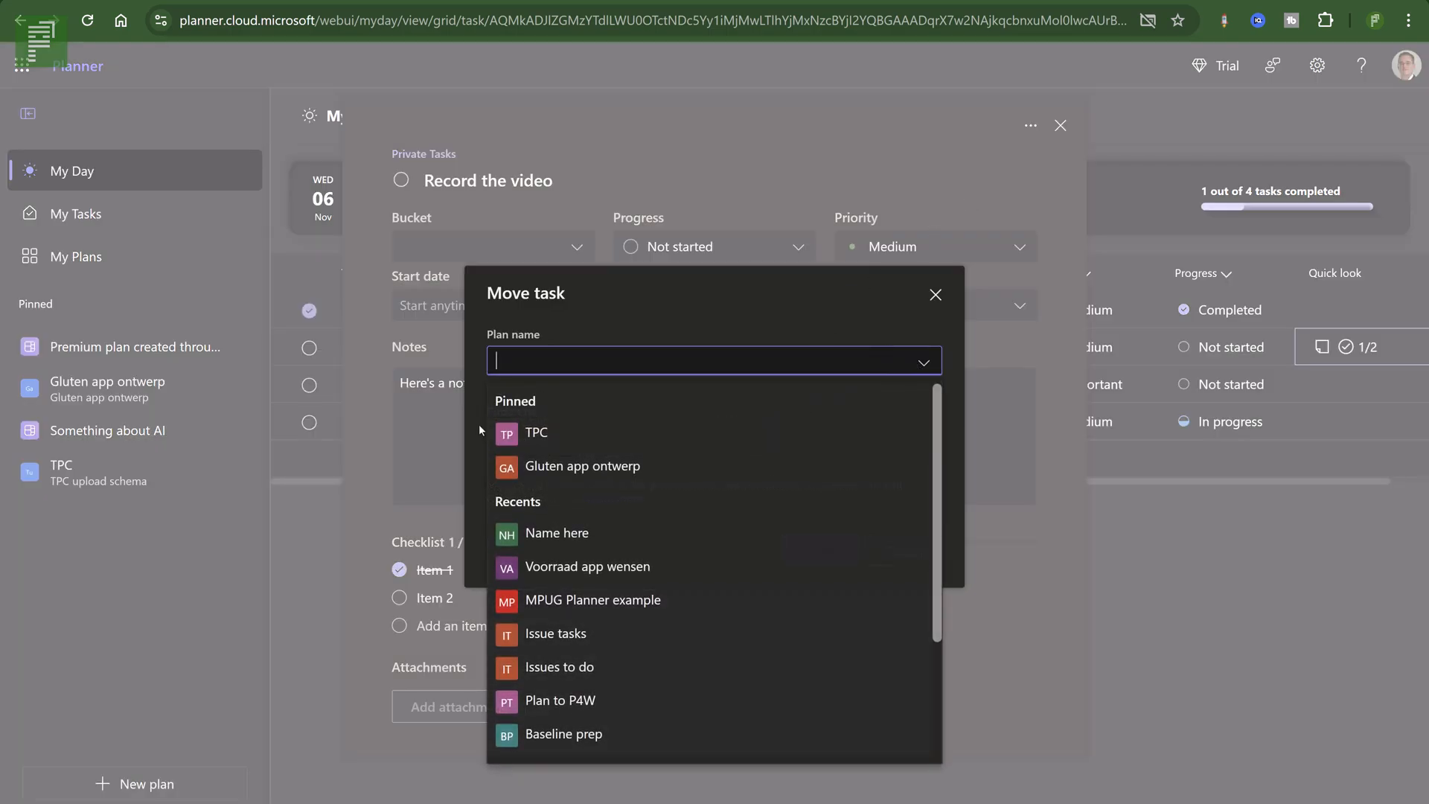
pyautogui.click(536, 431)
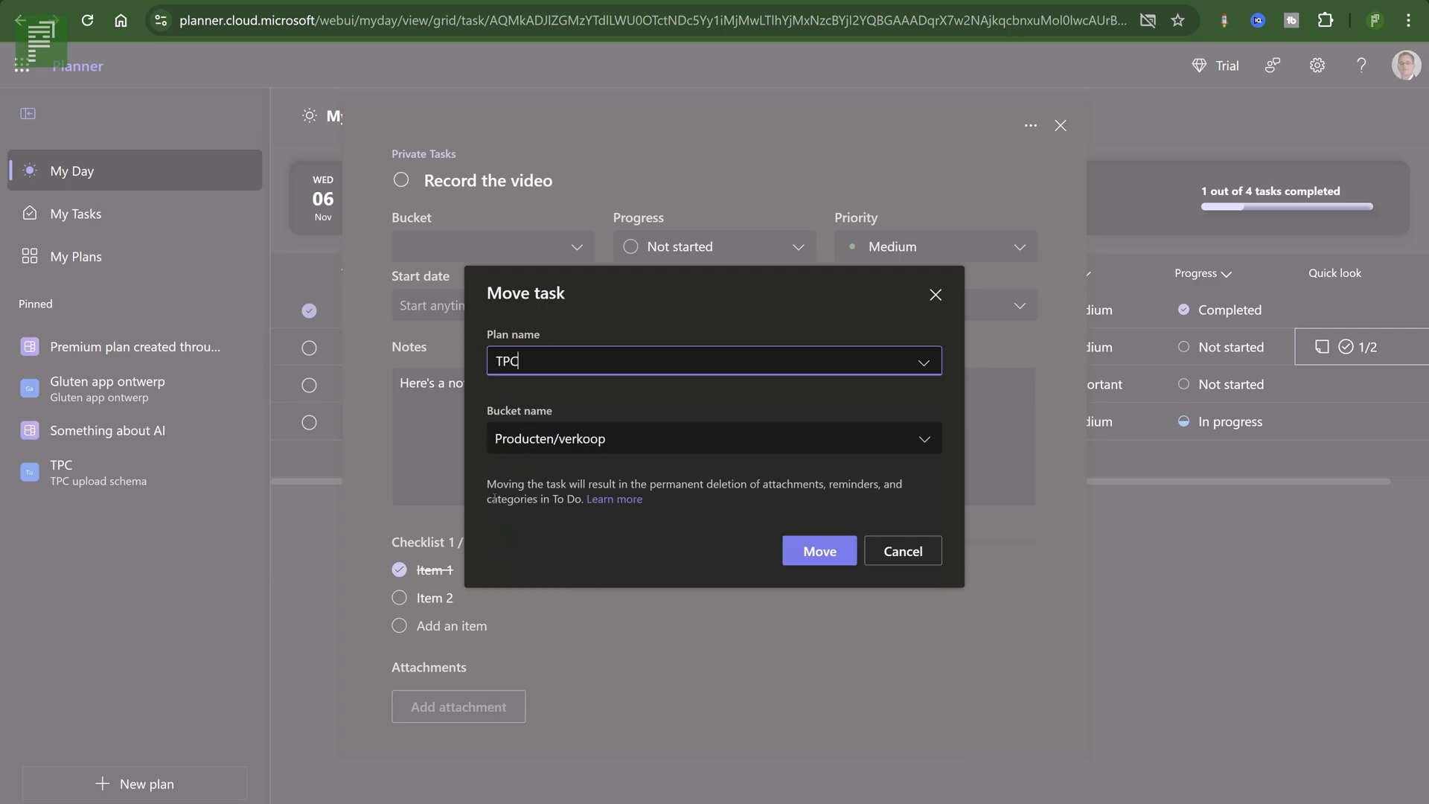
pyautogui.moveTo(908, 440)
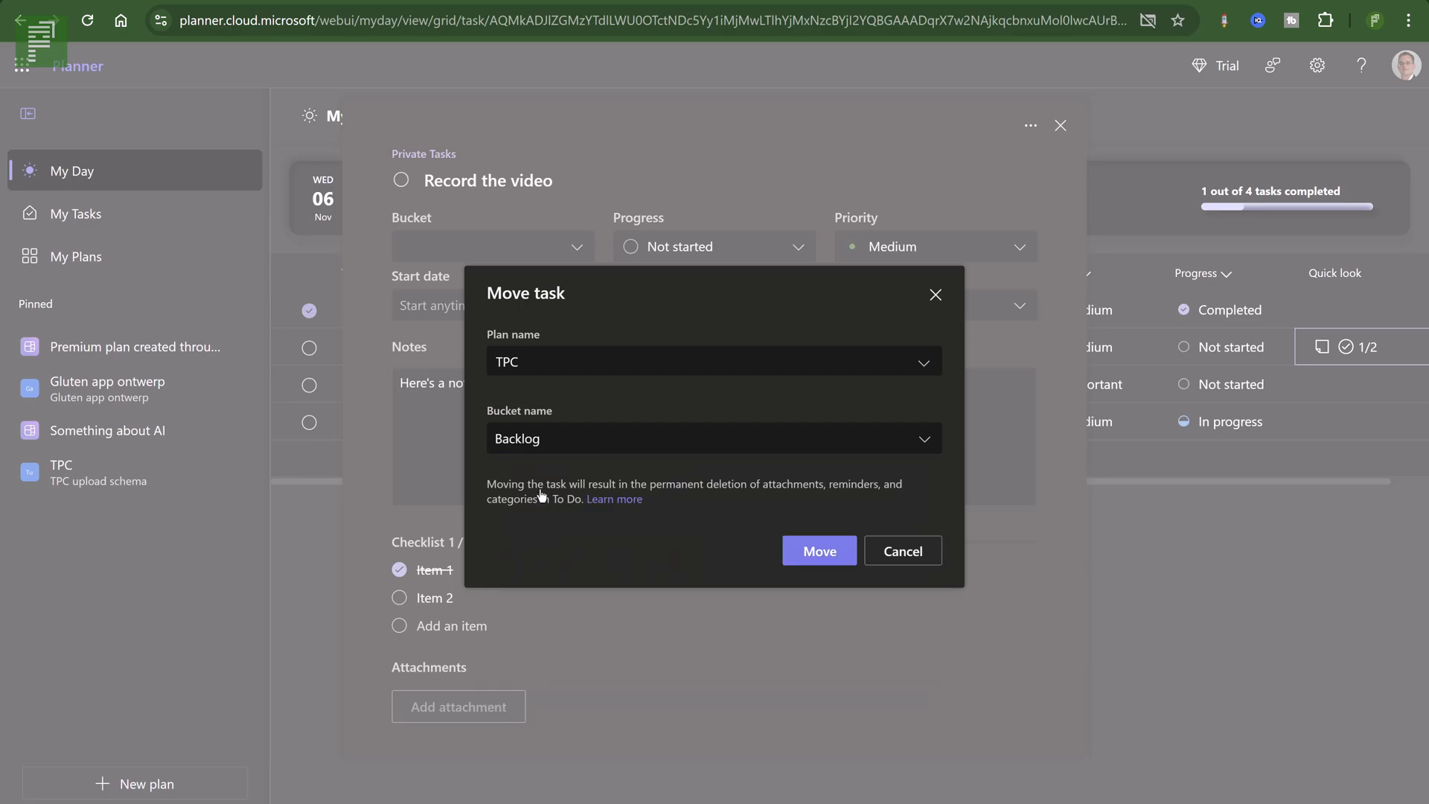
pyautogui.click(902, 551)
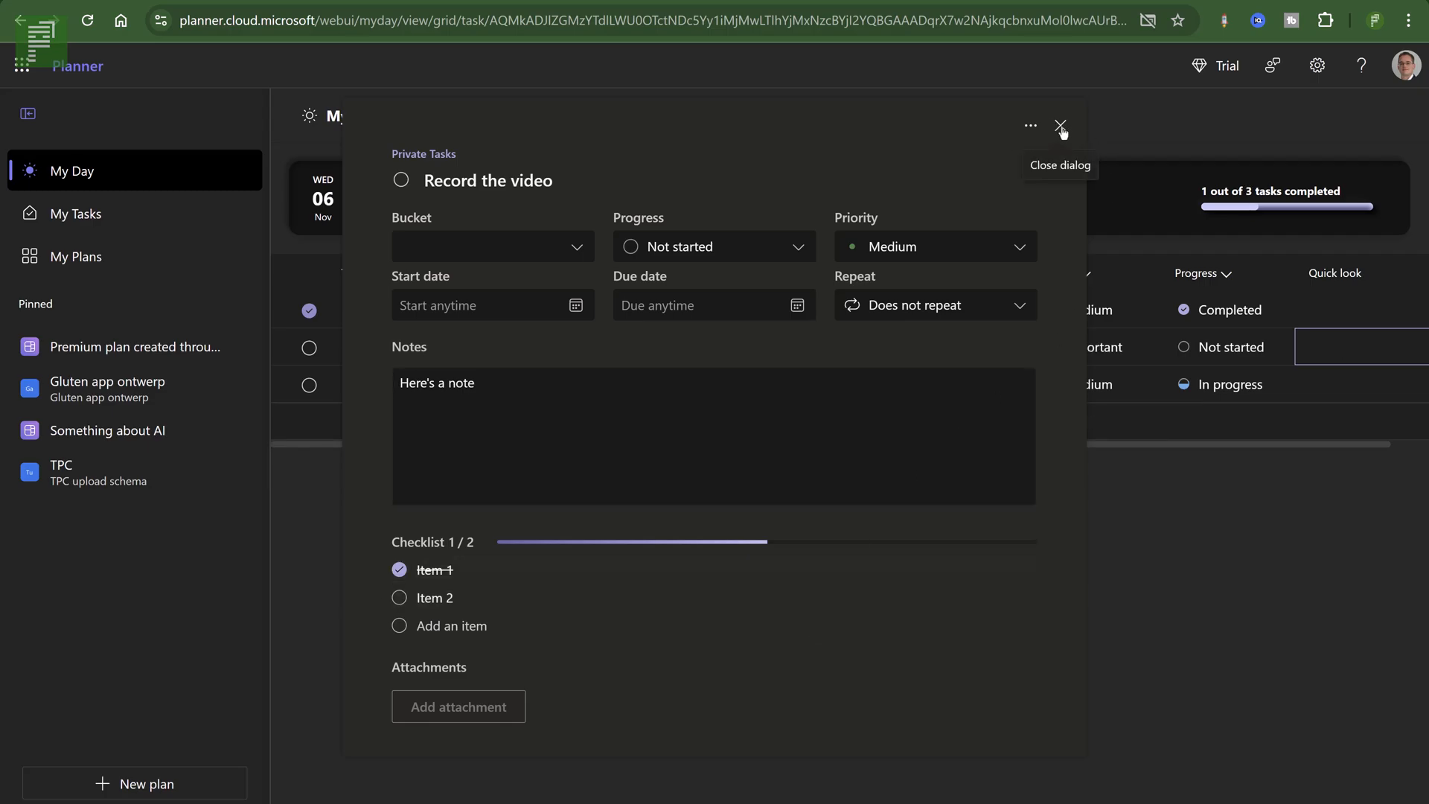
# Close the task details to return to the My Day list.
pyautogui.click(1060, 125)
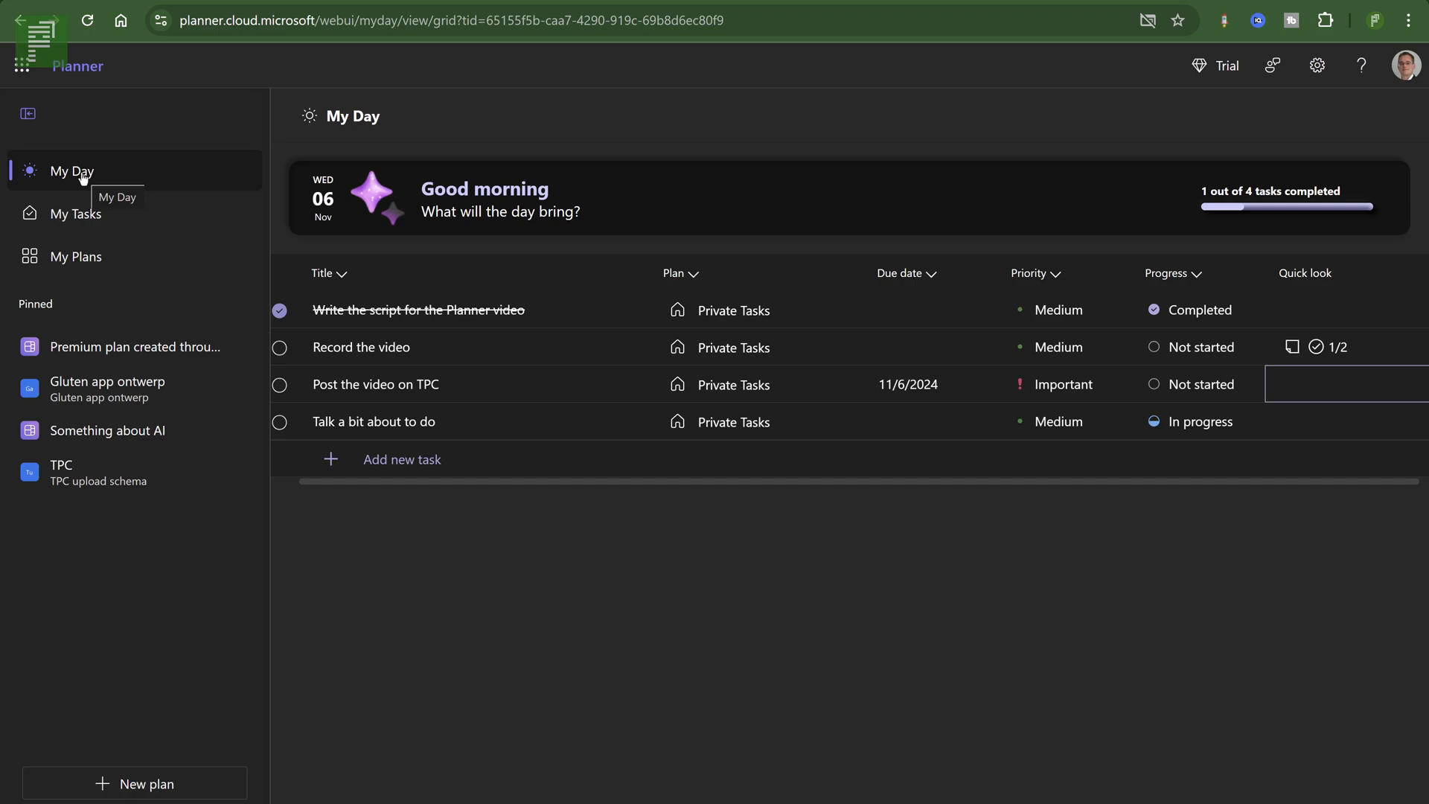
pyautogui.moveTo(508, 396)
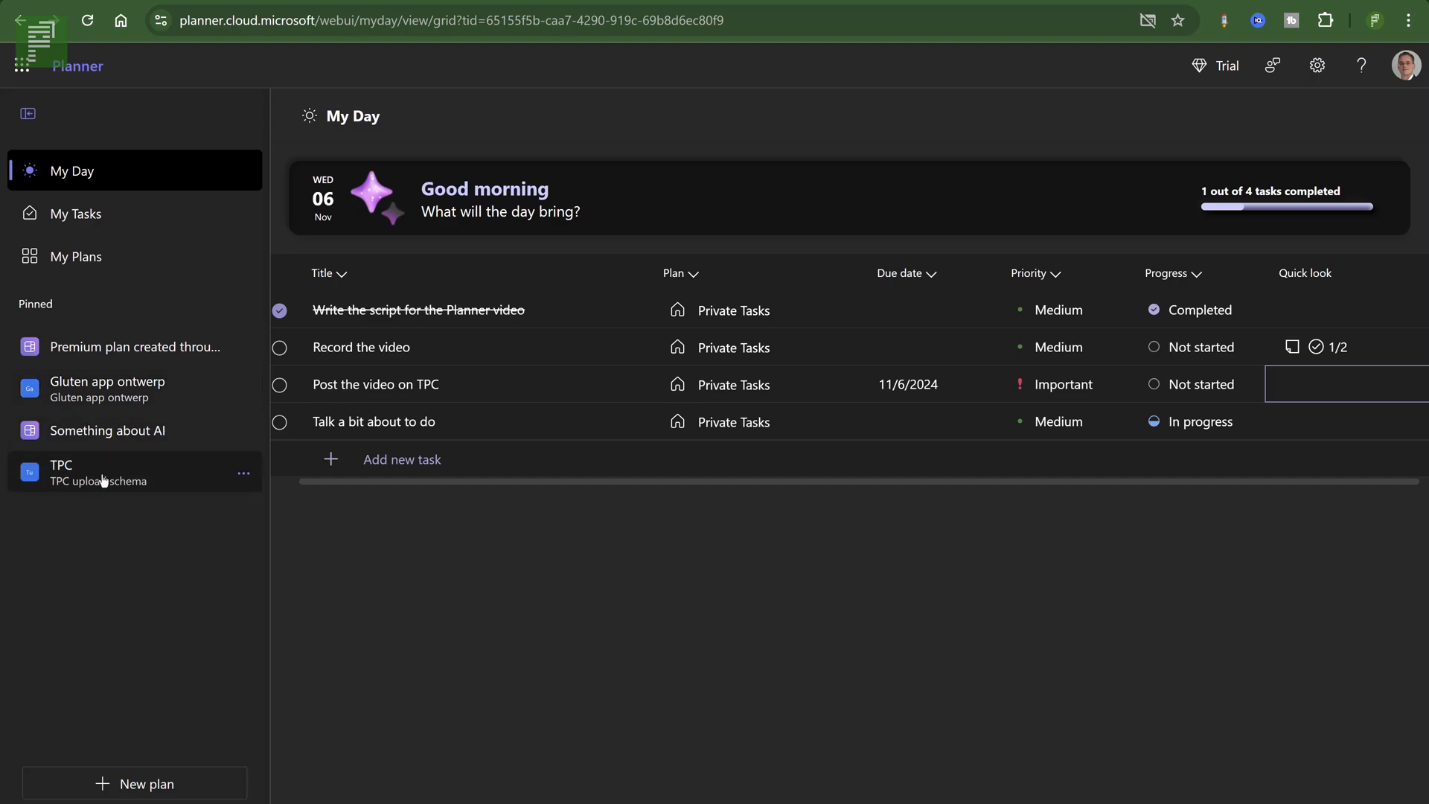
pyautogui.moveTo(159, 480)
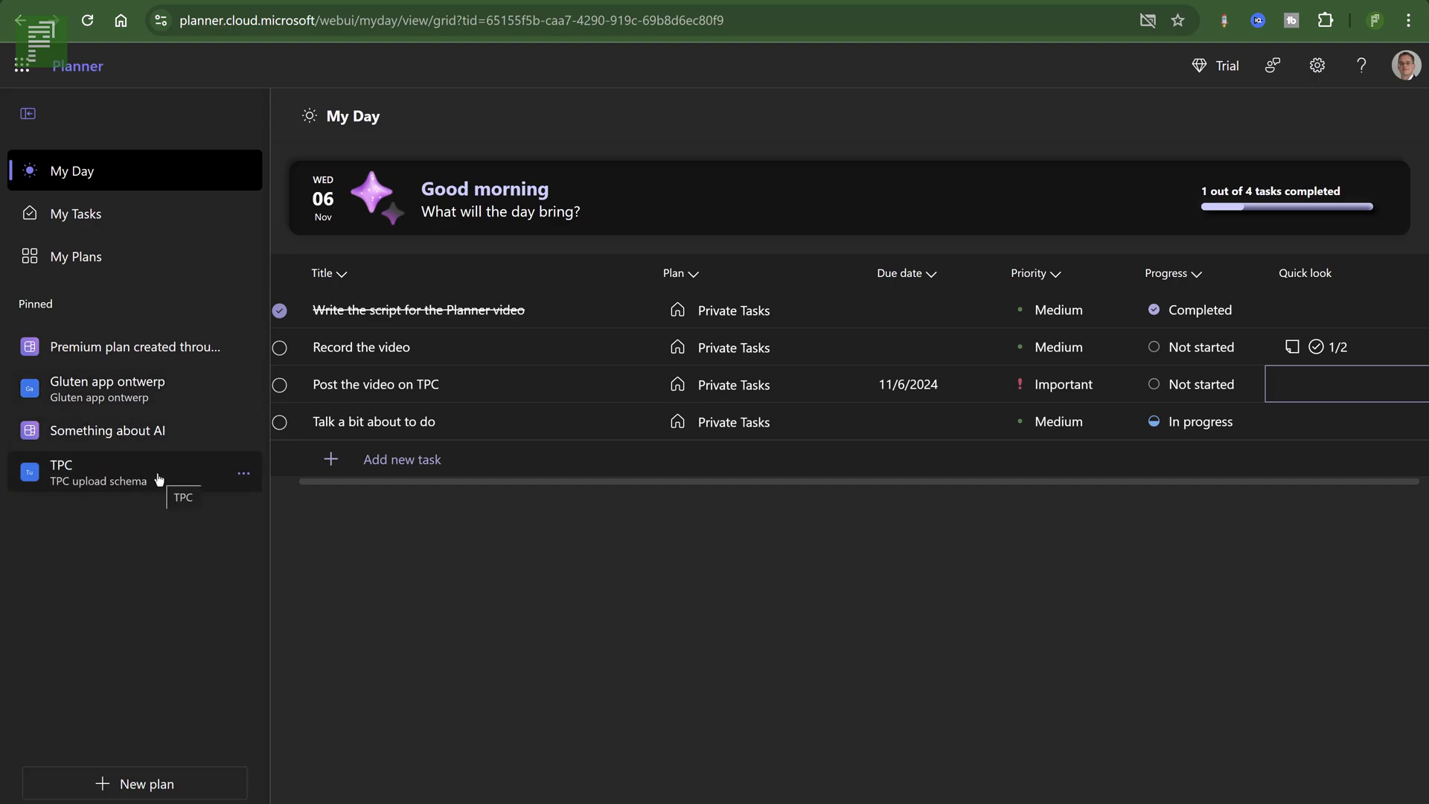
# Browse the TPC plan board from the left navigation.
pyautogui.click(98, 472)
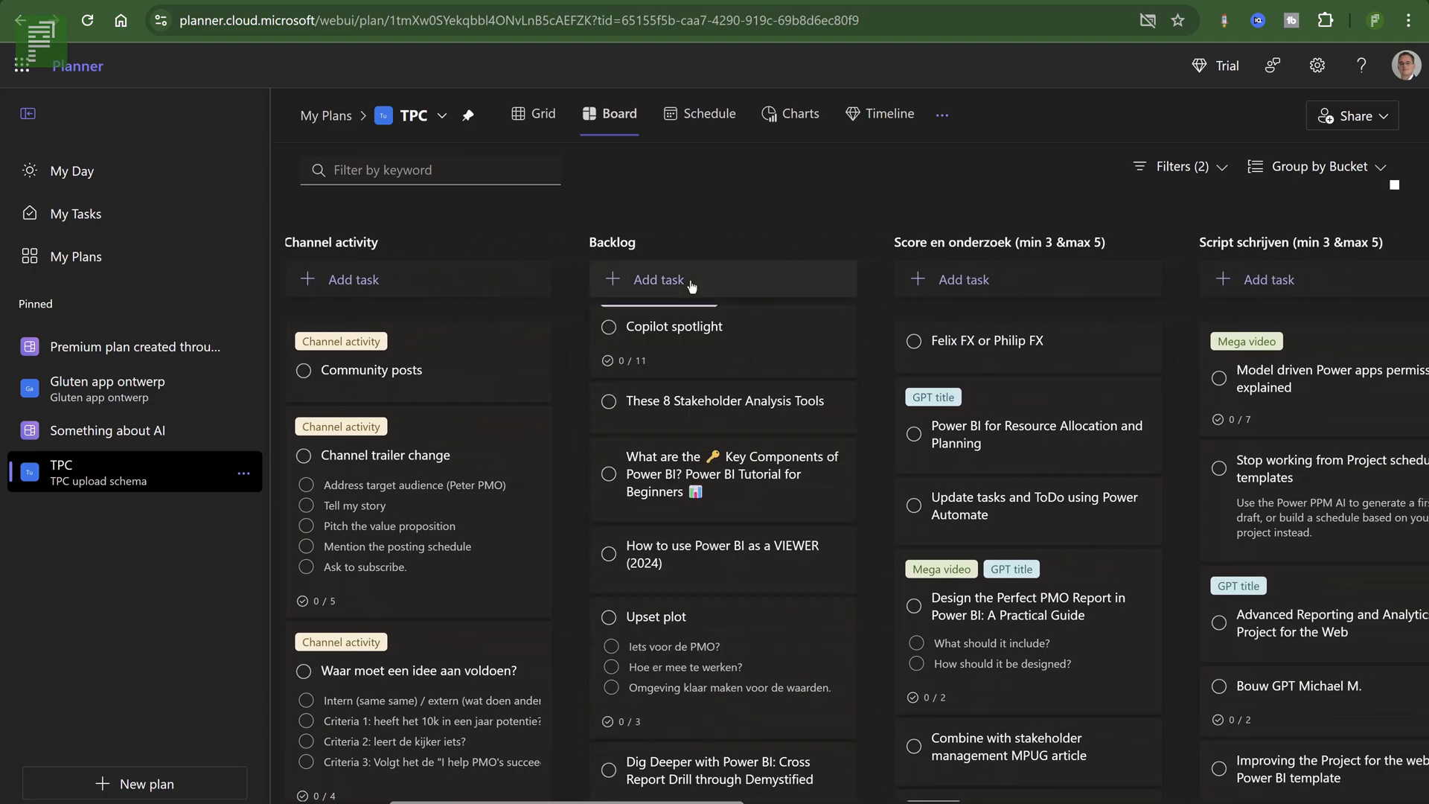
pyautogui.scroll(-3)
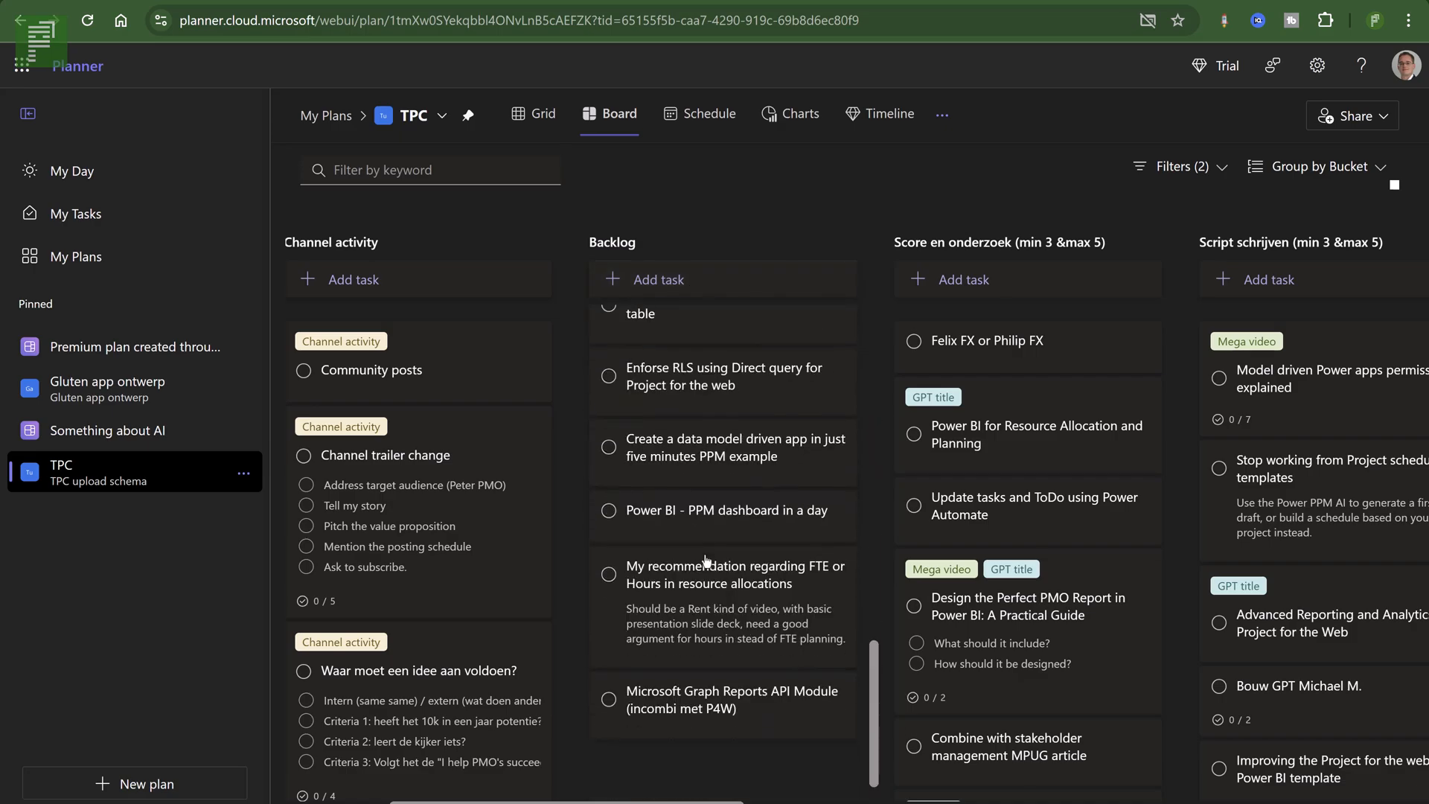
pyautogui.scroll(-3)
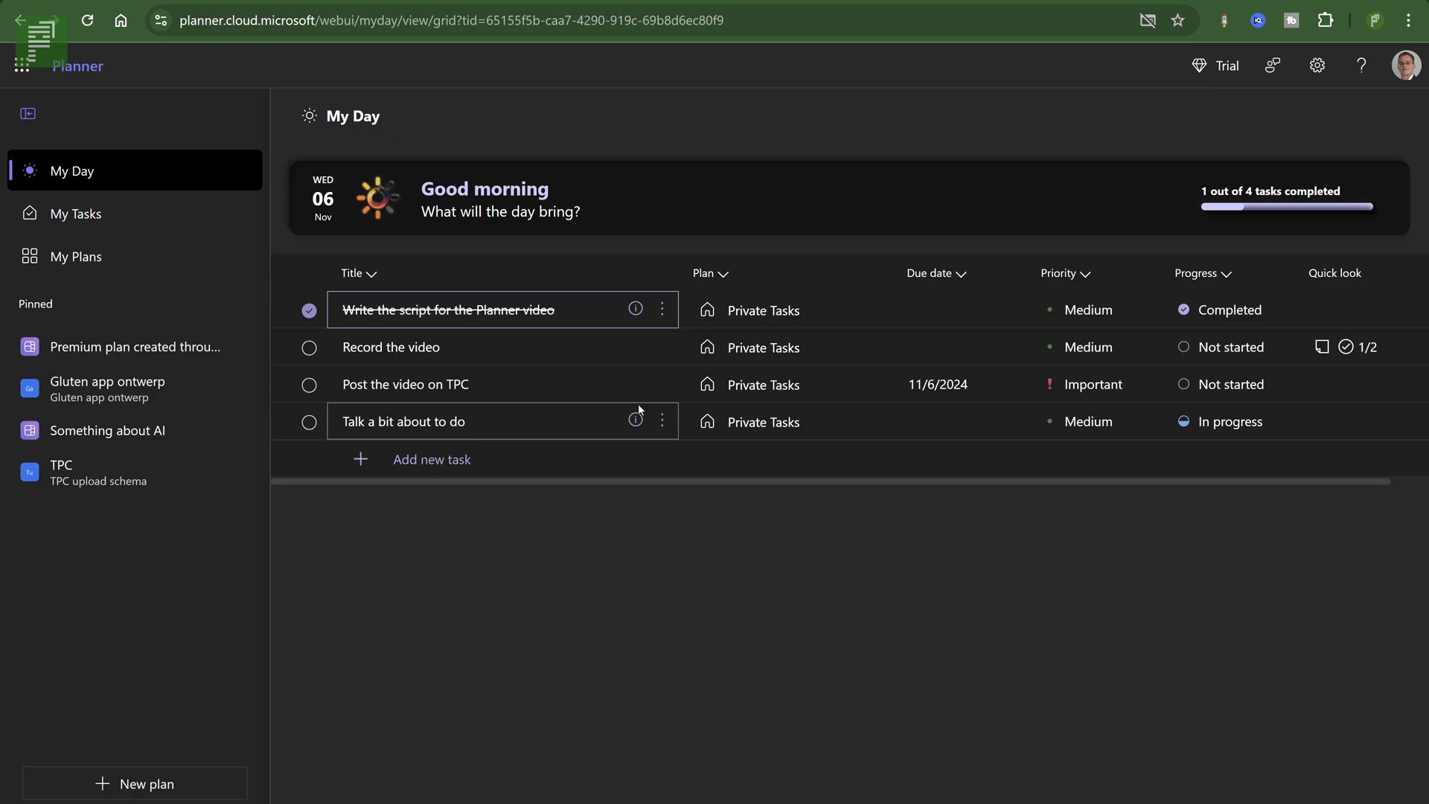
pyautogui.moveTo(662, 384)
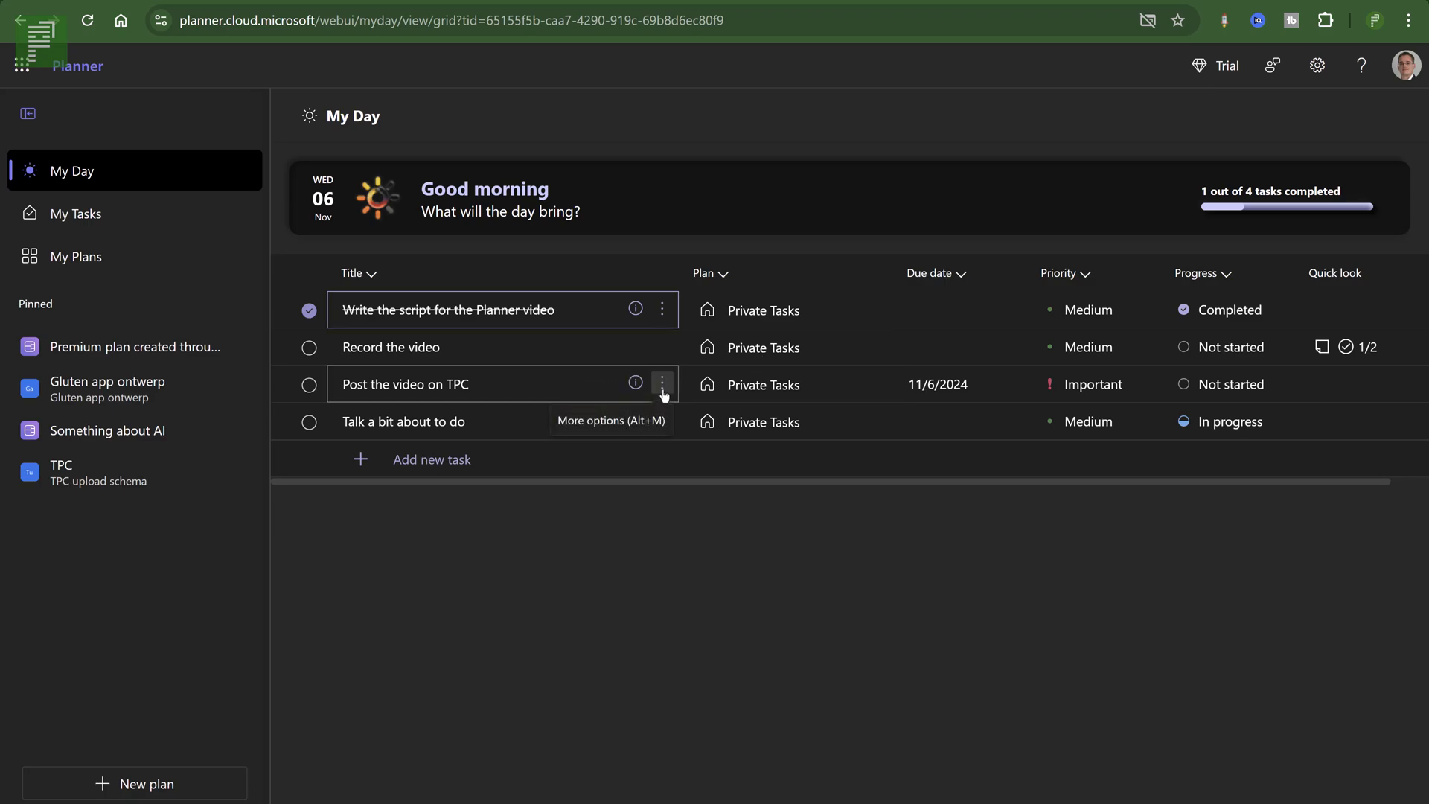
pyautogui.moveTo(662, 395)
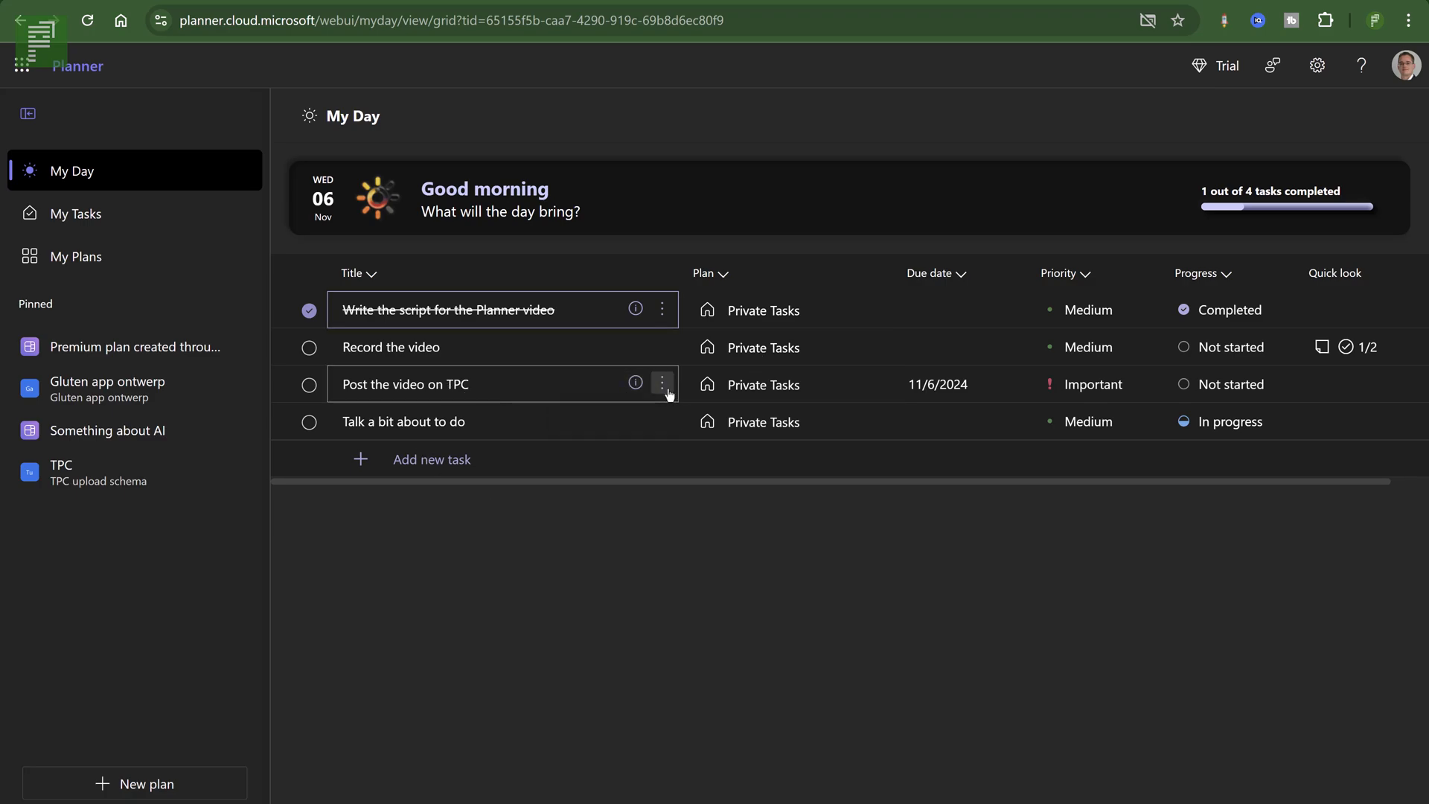
# Move 'Post the video on TPC' to the TPC plan's Video maken (min 3 &max 5) bucket.
pyautogui.click(663, 384)
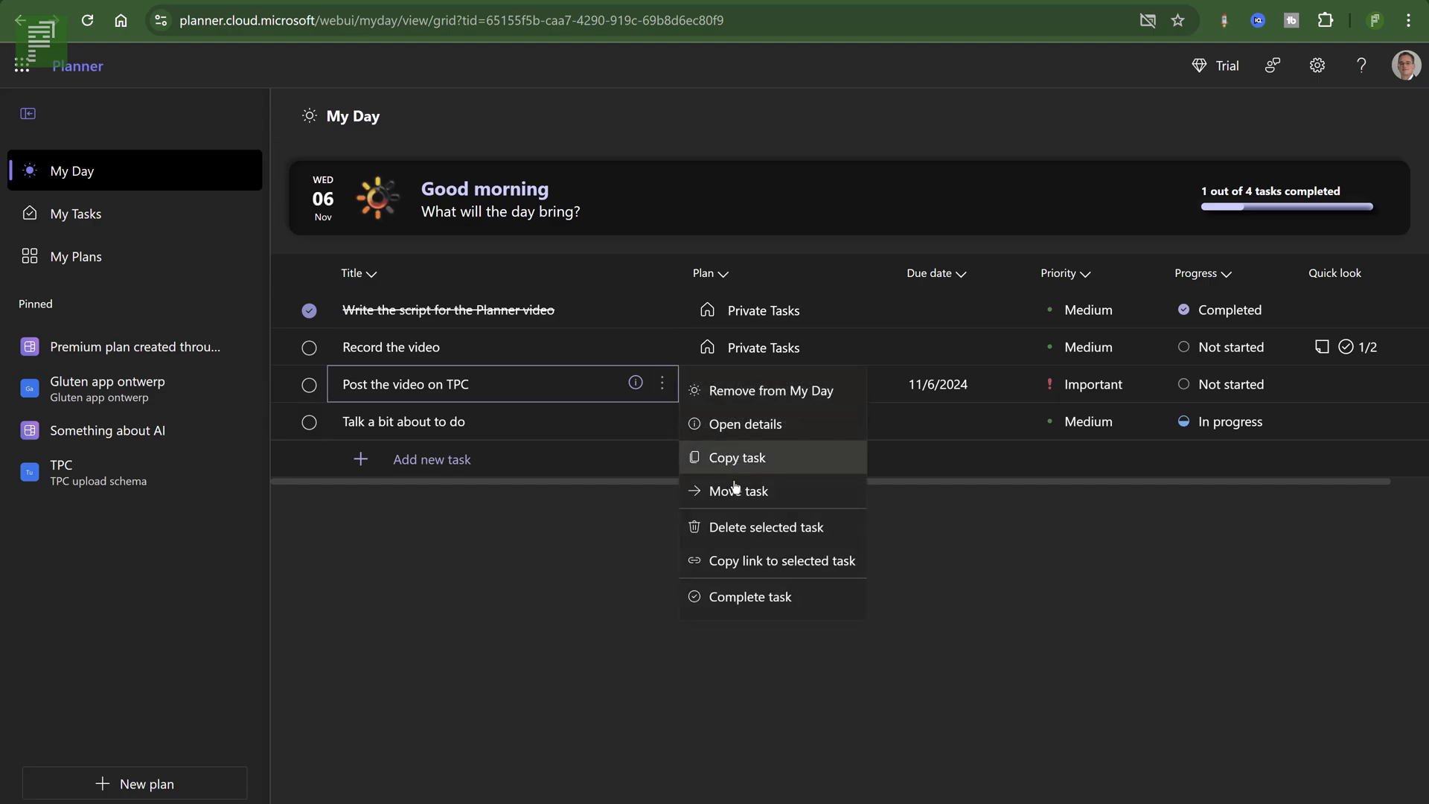
pyautogui.click(733, 490)
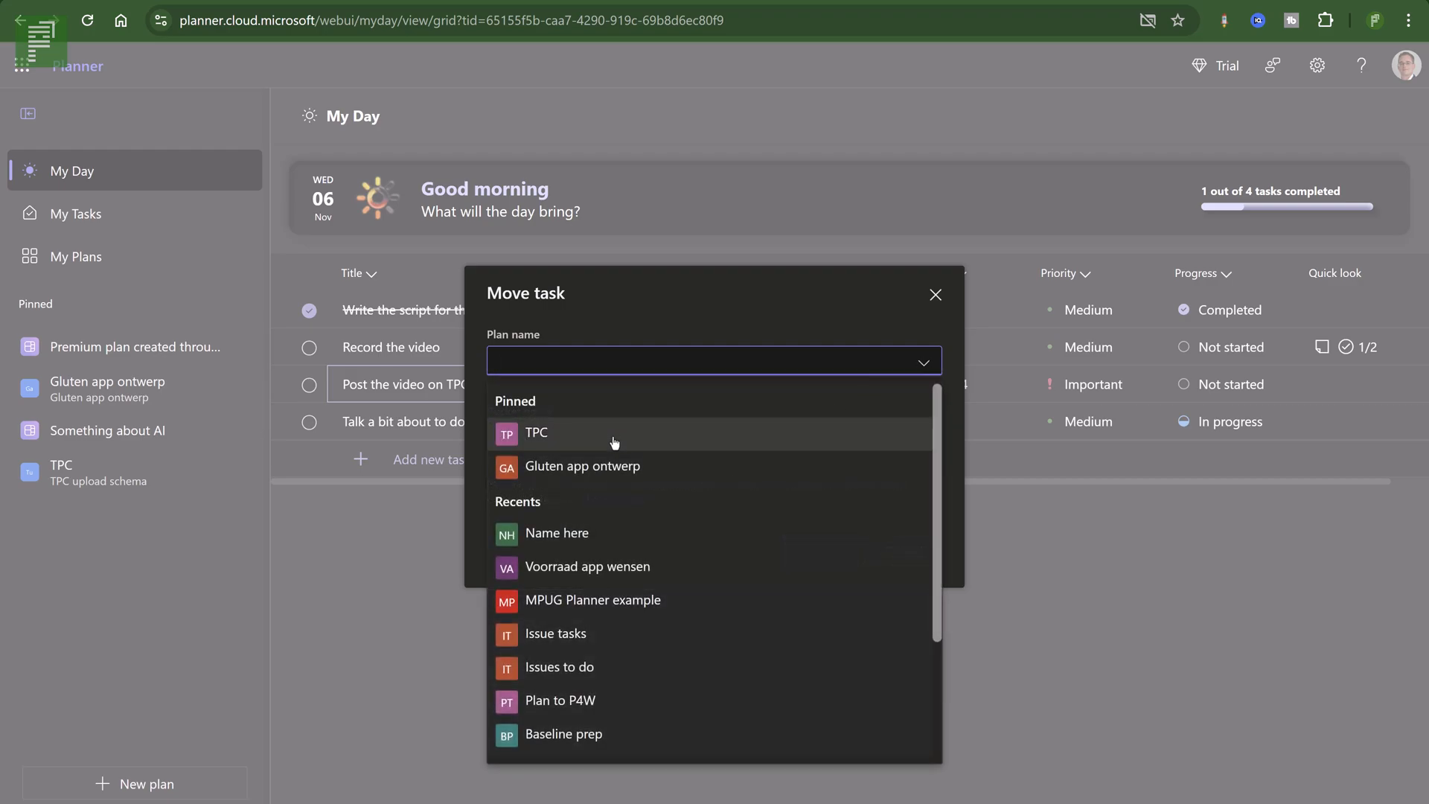
pyautogui.click(536, 433)
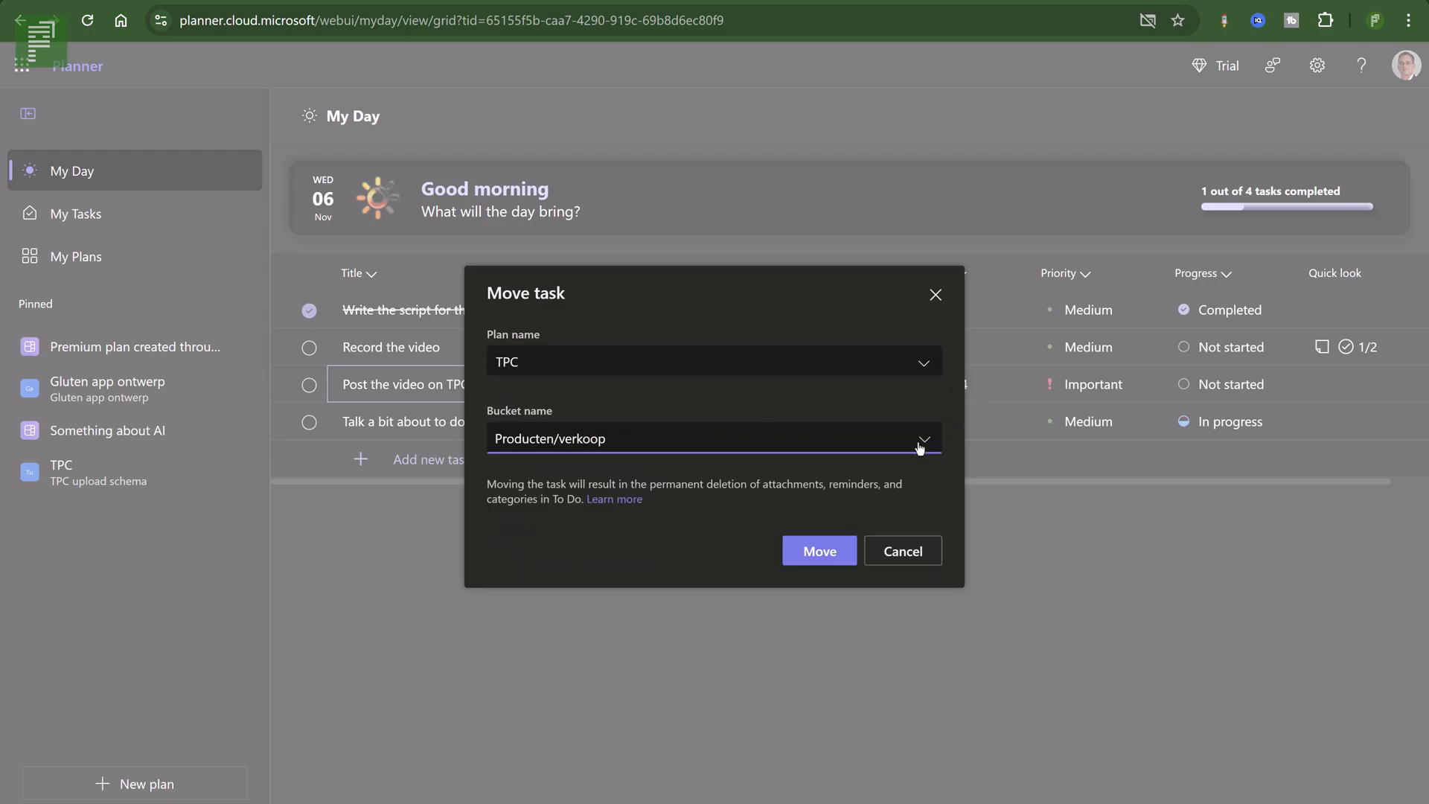
pyautogui.click(919, 438)
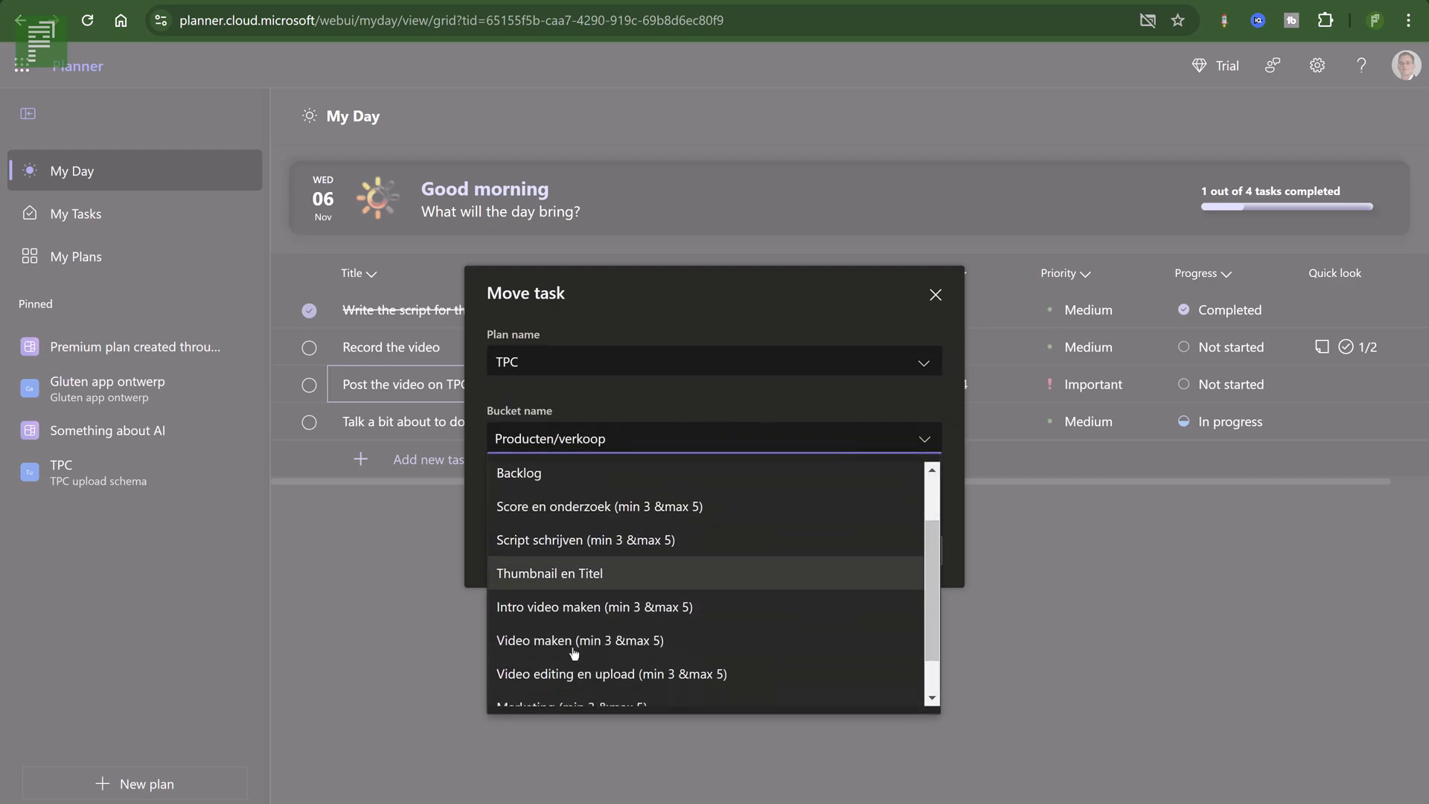
pyautogui.click(579, 640)
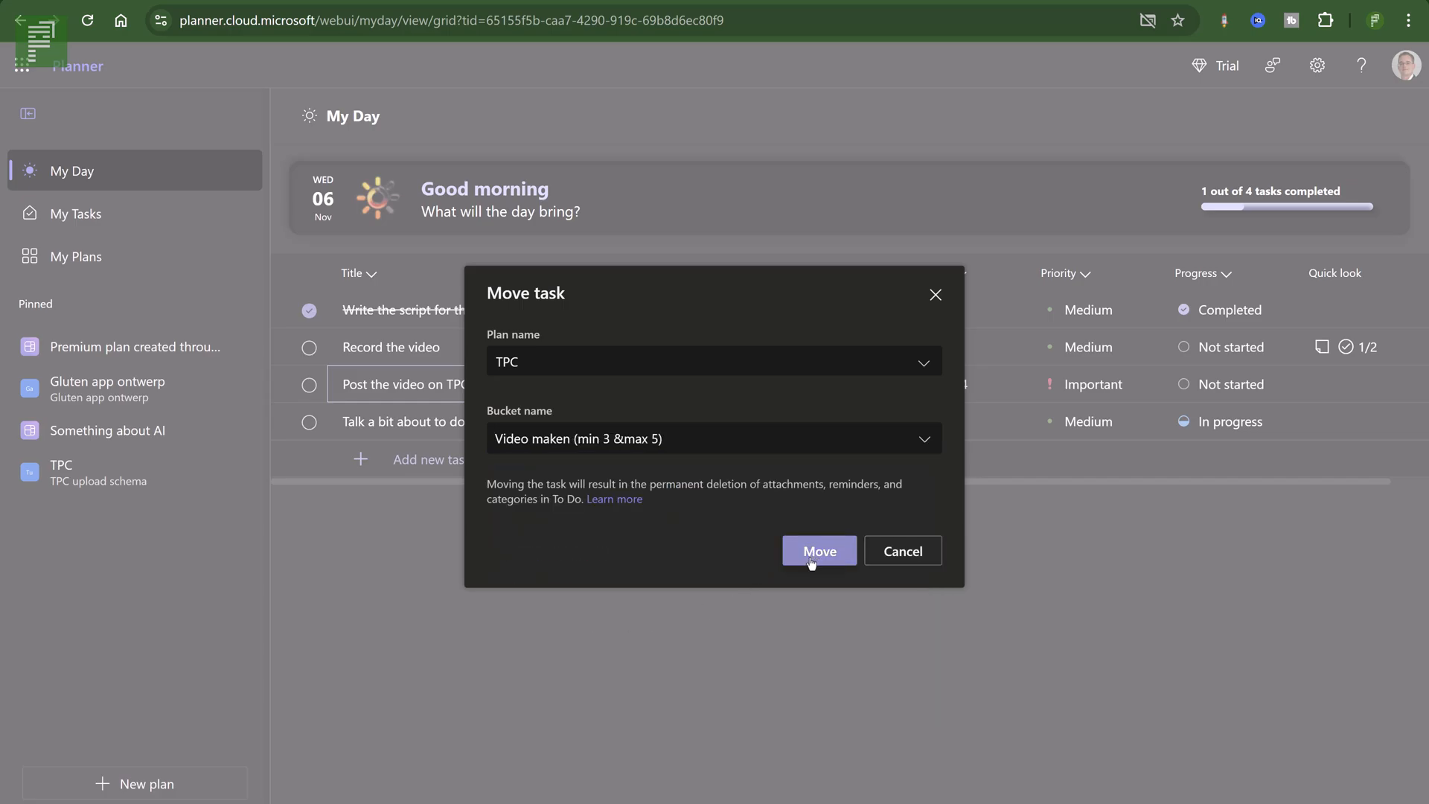
pyautogui.click(817, 551)
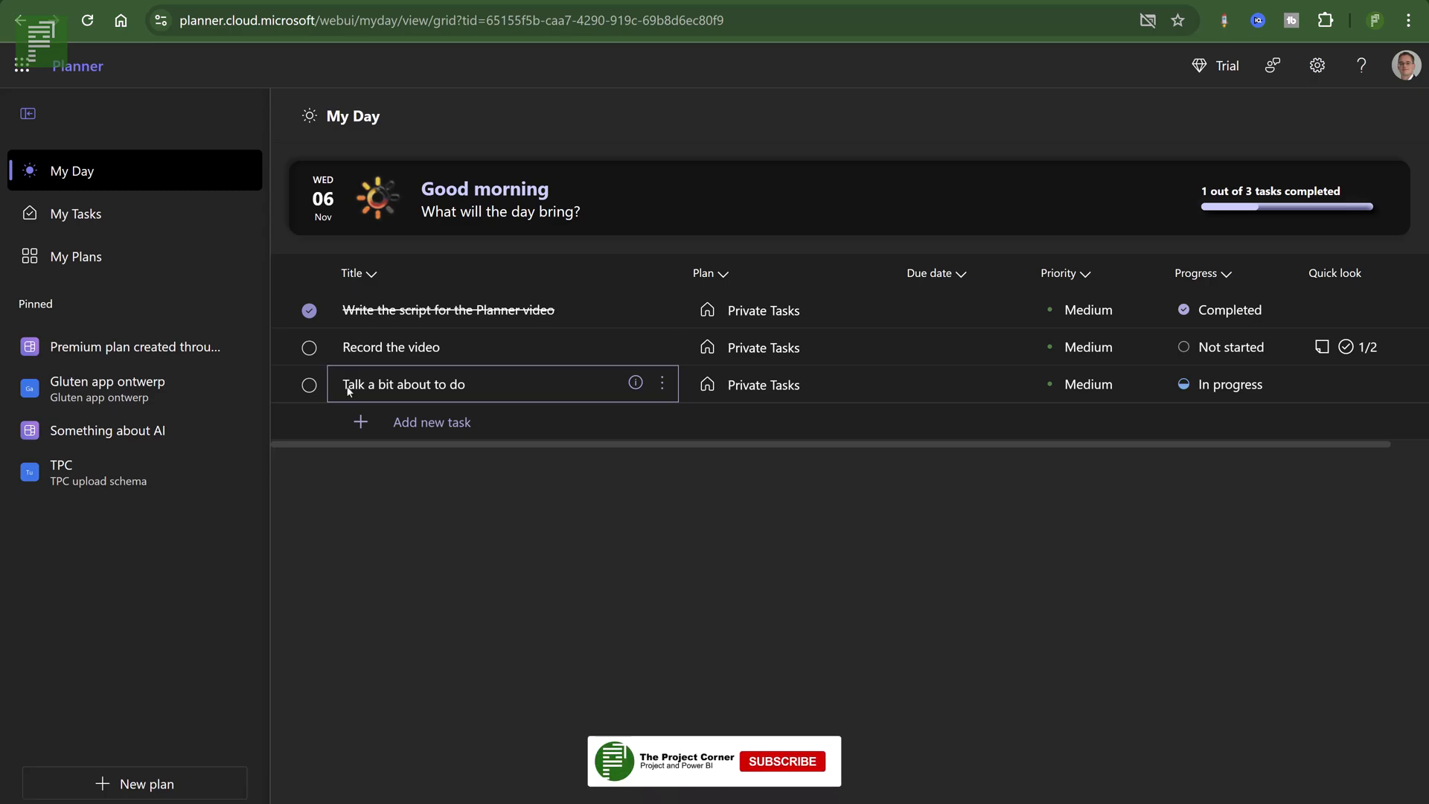
pyautogui.click(76, 213)
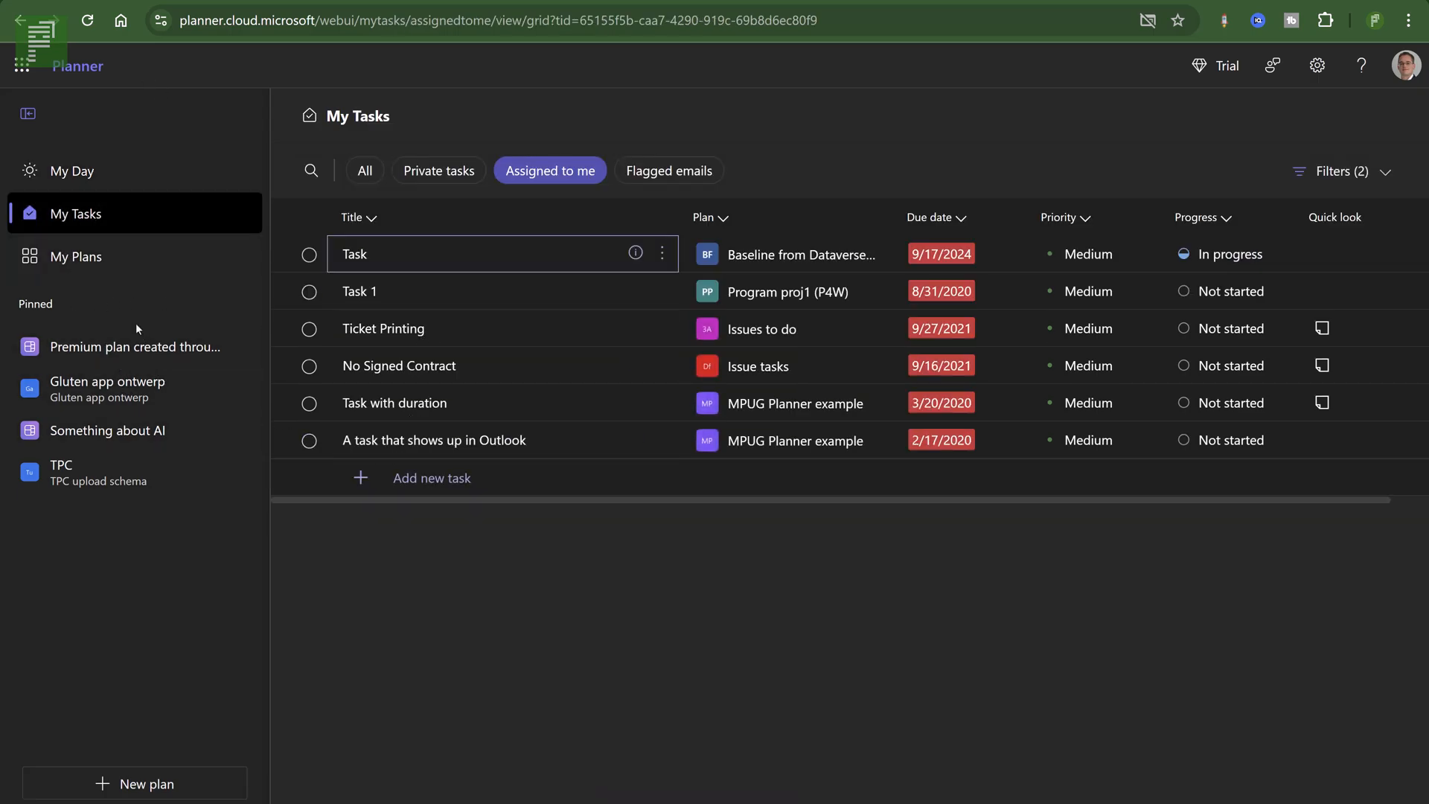
pyautogui.click(95, 472)
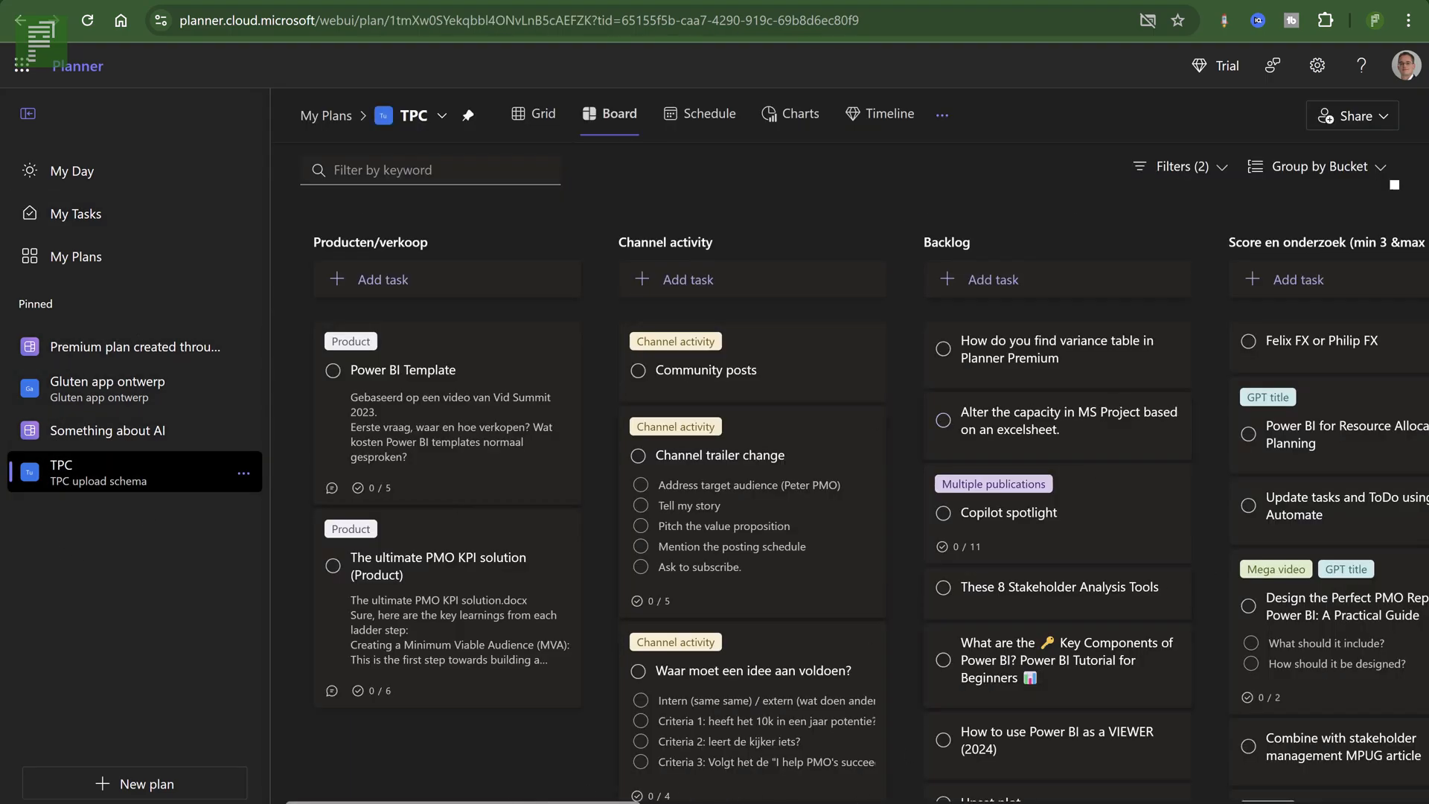
pyautogui.hscroll(3)
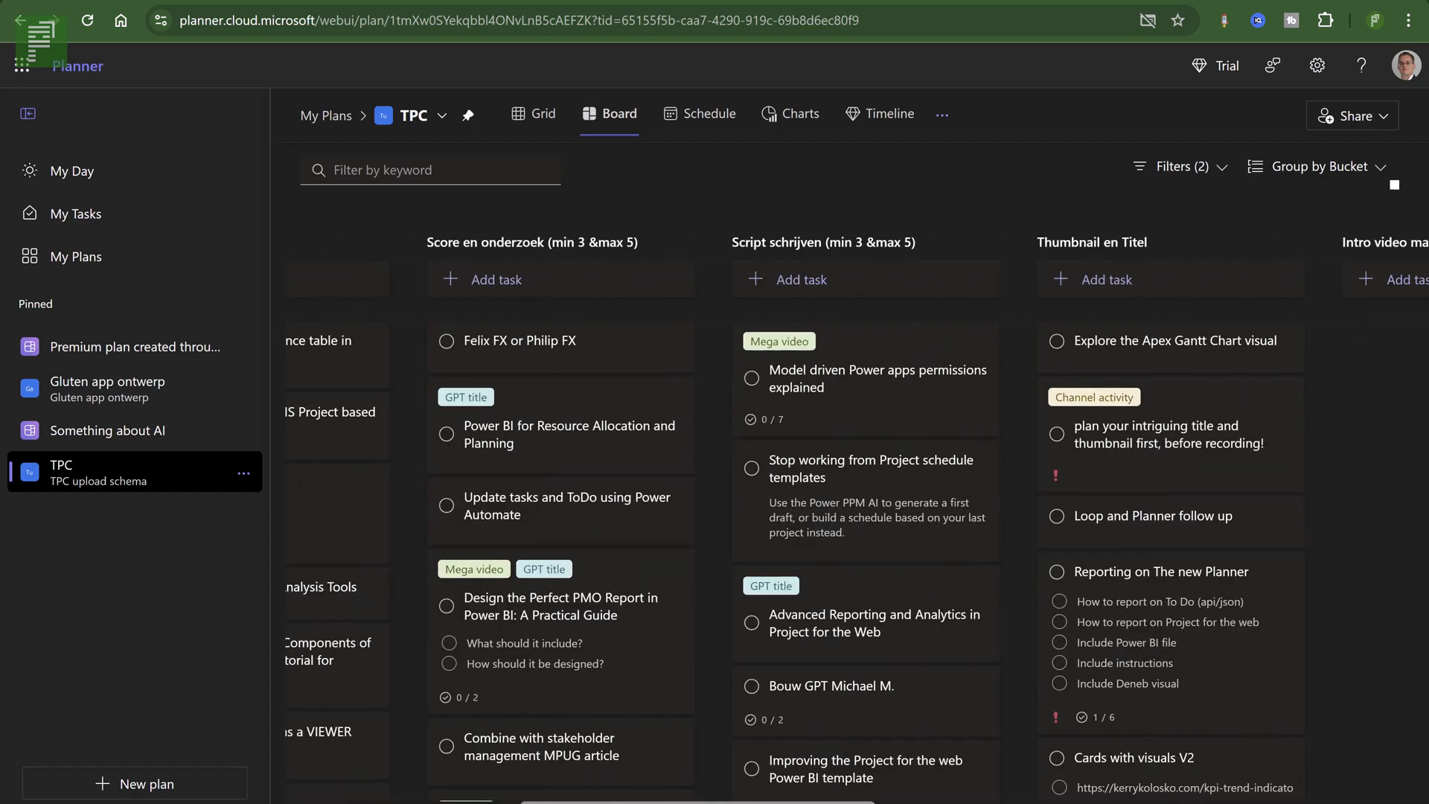
pyautogui.hscroll(3)
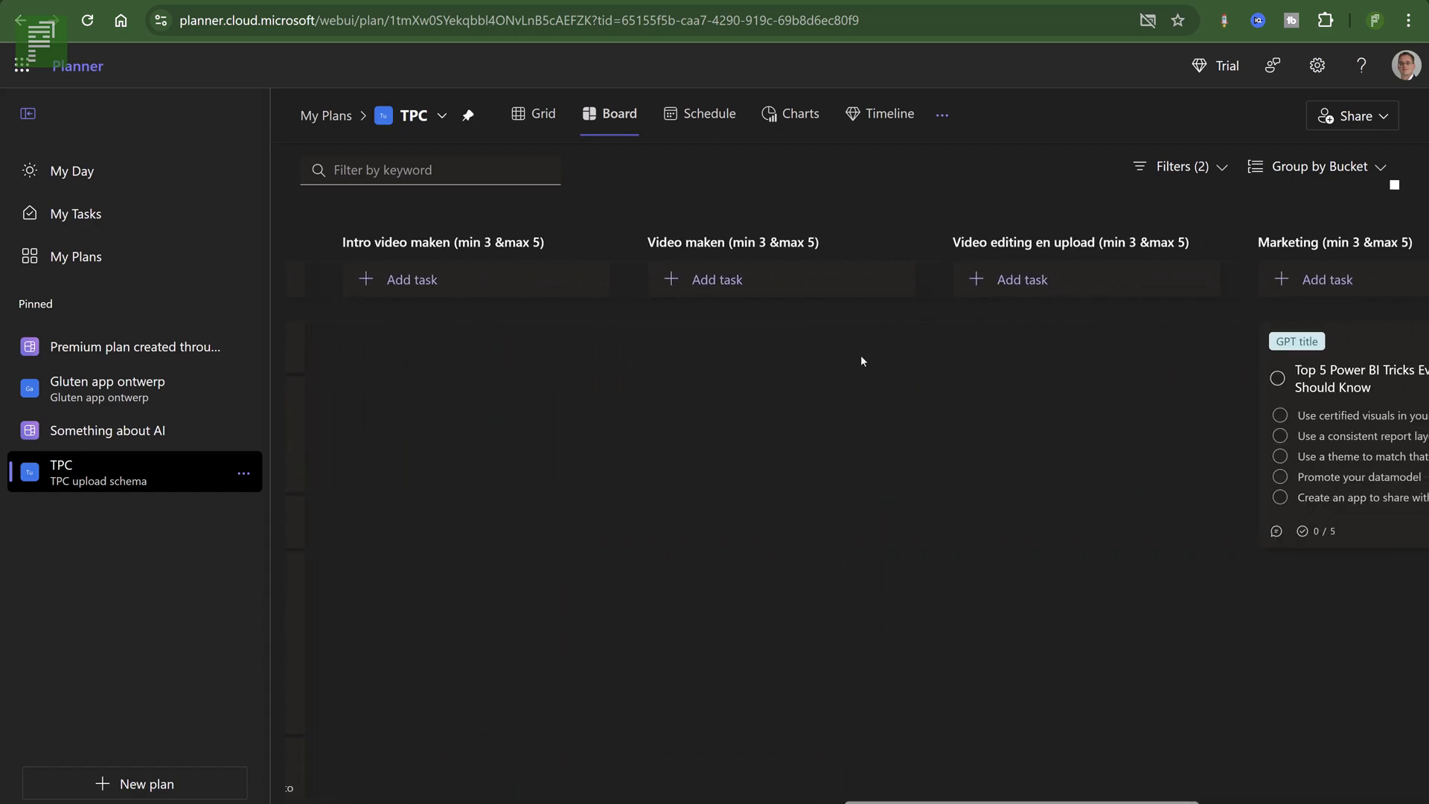
pyautogui.moveTo(707, 433)
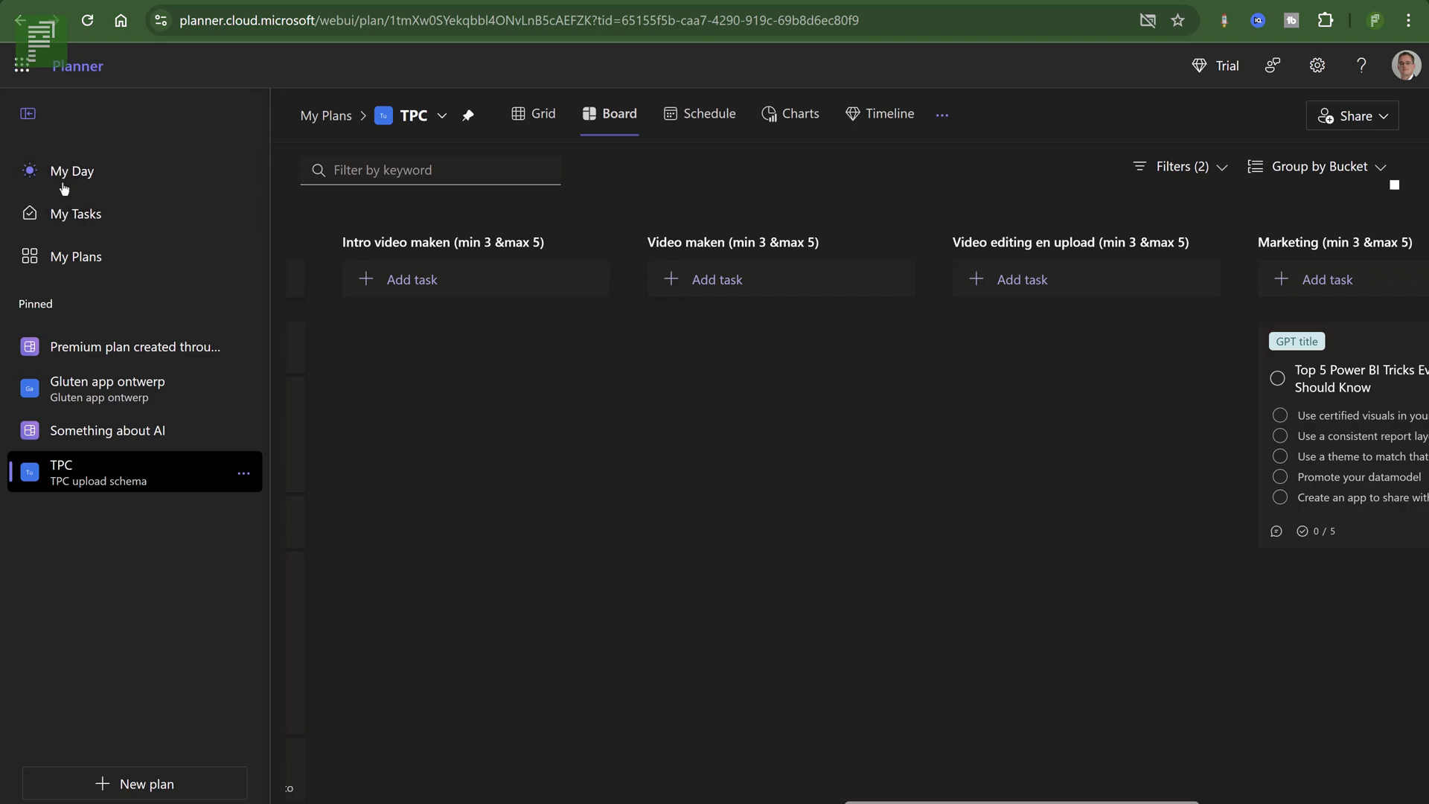
pyautogui.click(71, 170)
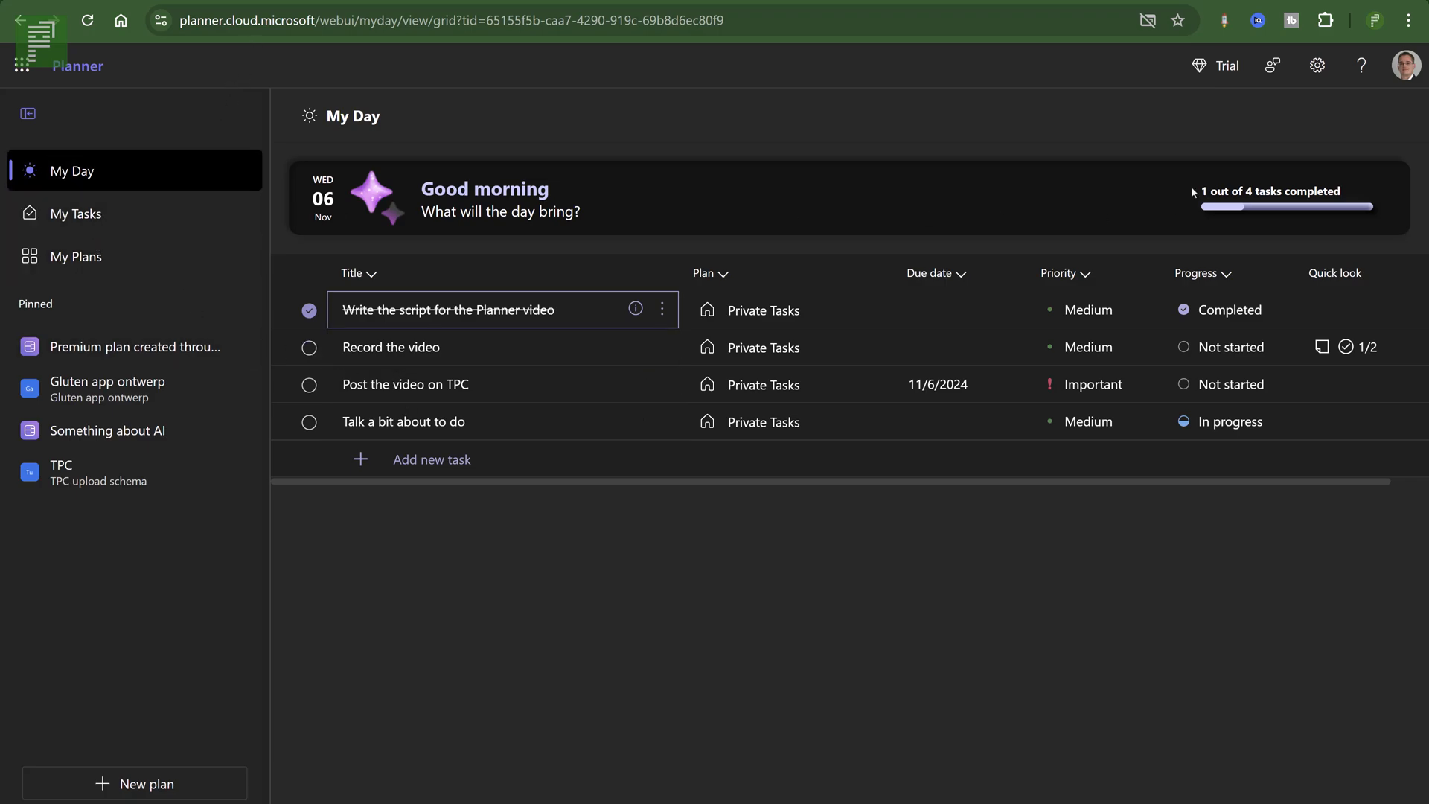
pyautogui.moveTo(51, 188)
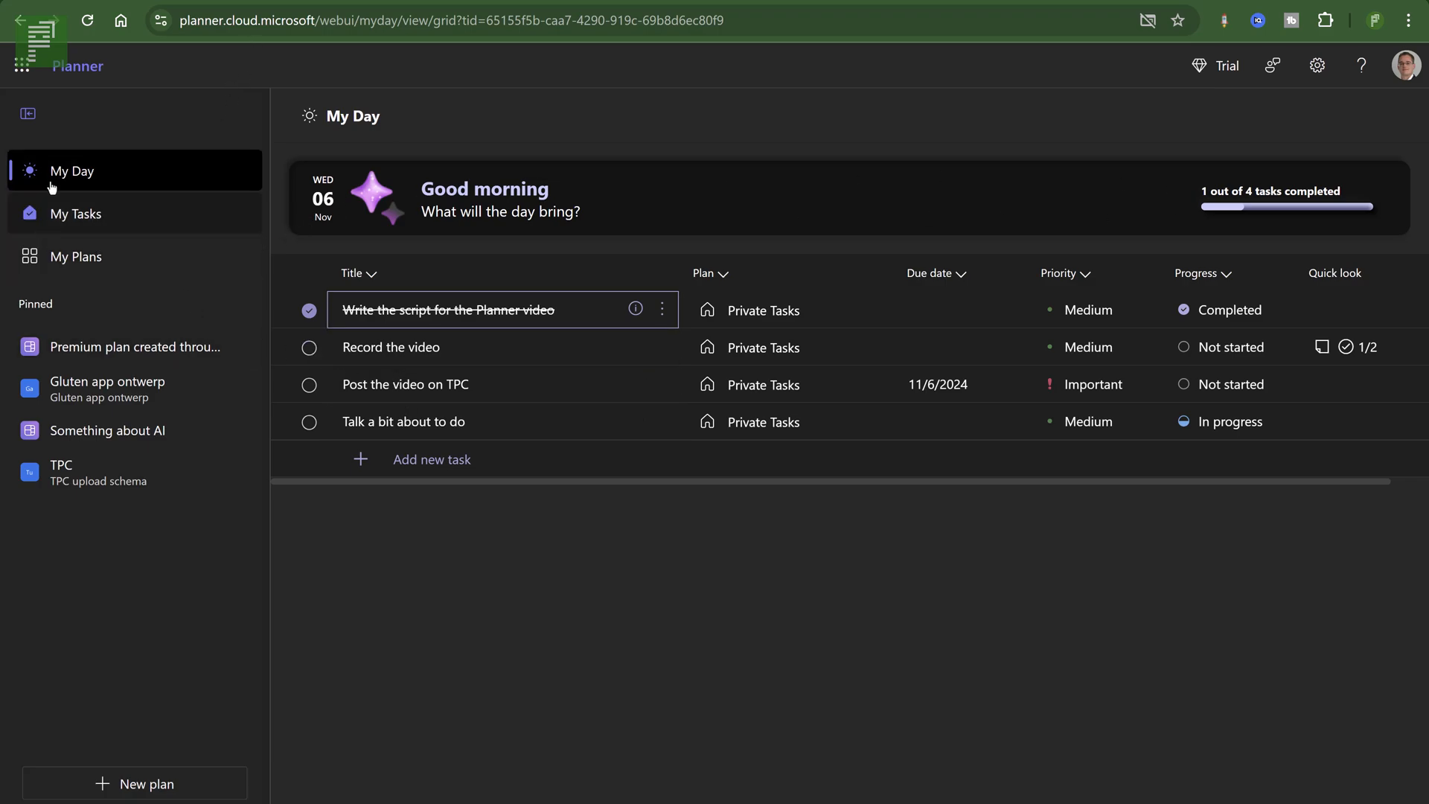
pyautogui.moveTo(514, 262)
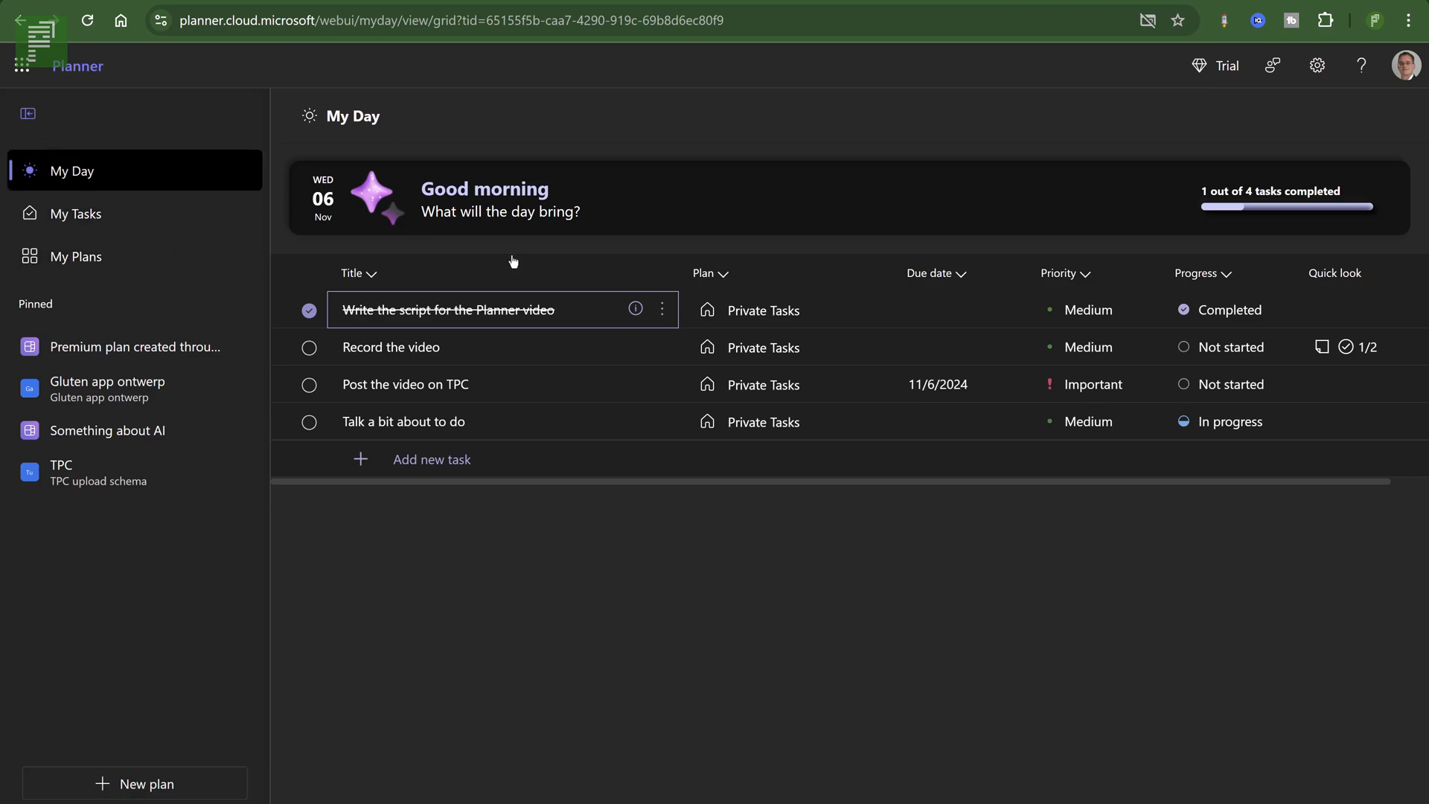
pyautogui.moveTo(468, 494)
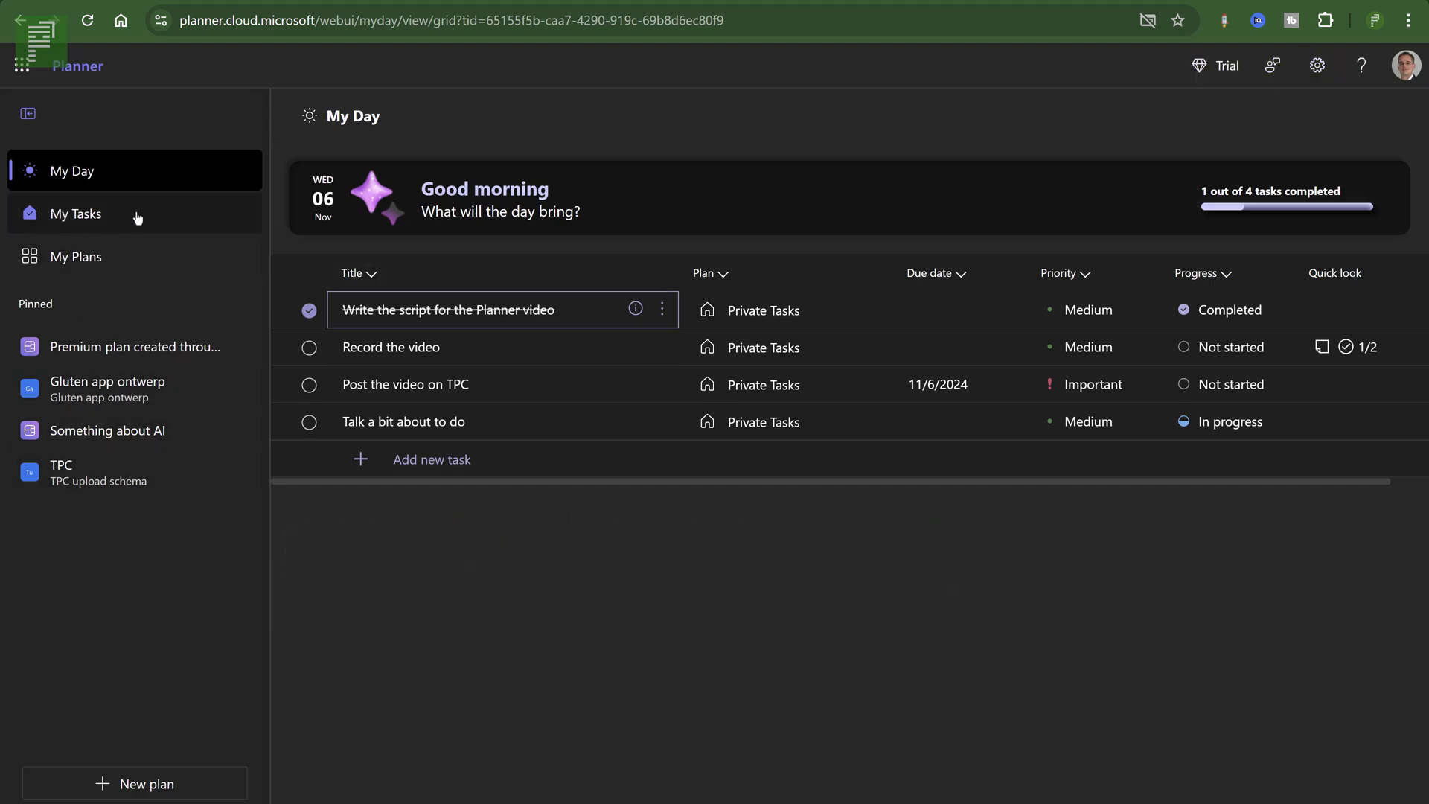
# In My Tasks' private tasks, mark 'Talk a bit about to do' as Completed.
pyautogui.click(76, 213)
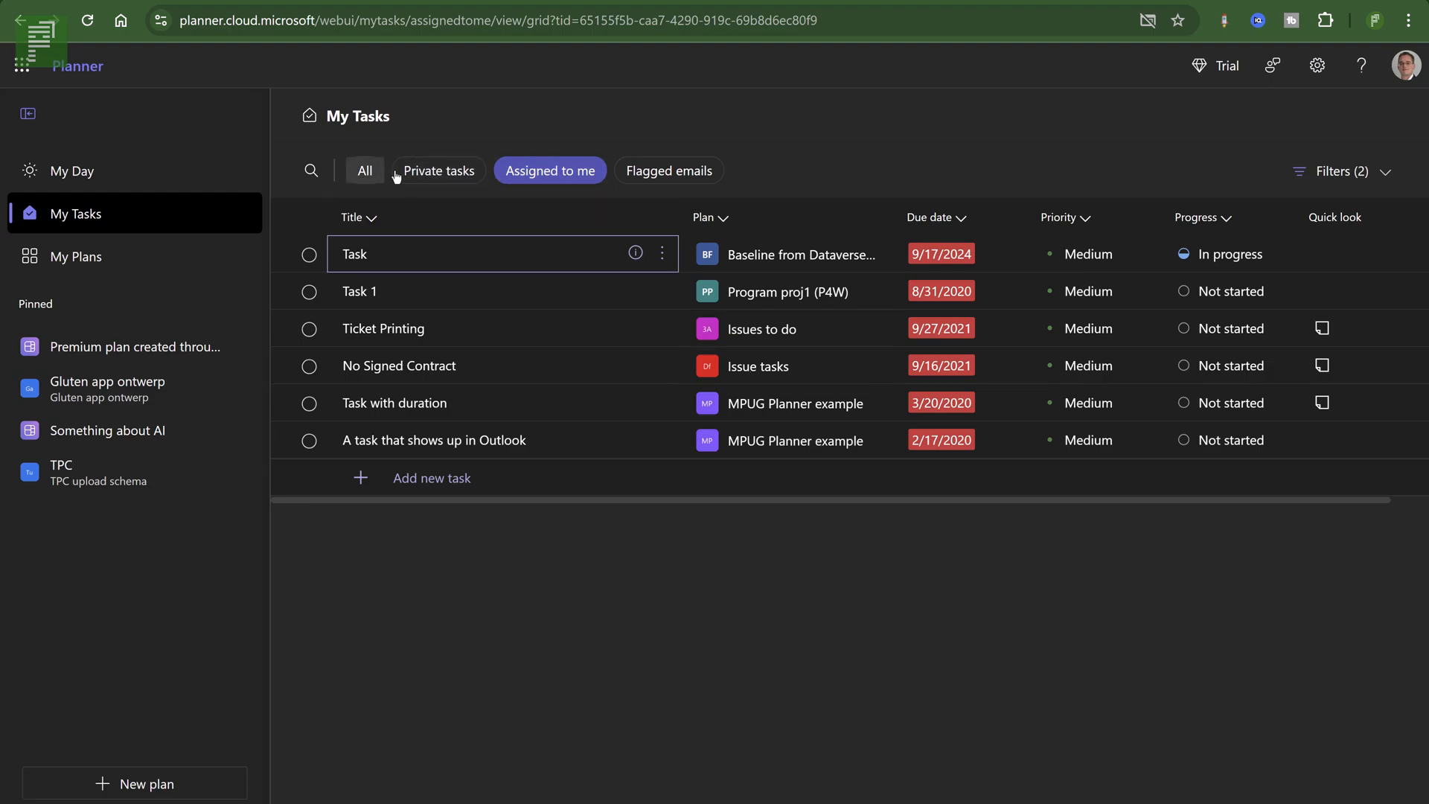
pyautogui.click(438, 170)
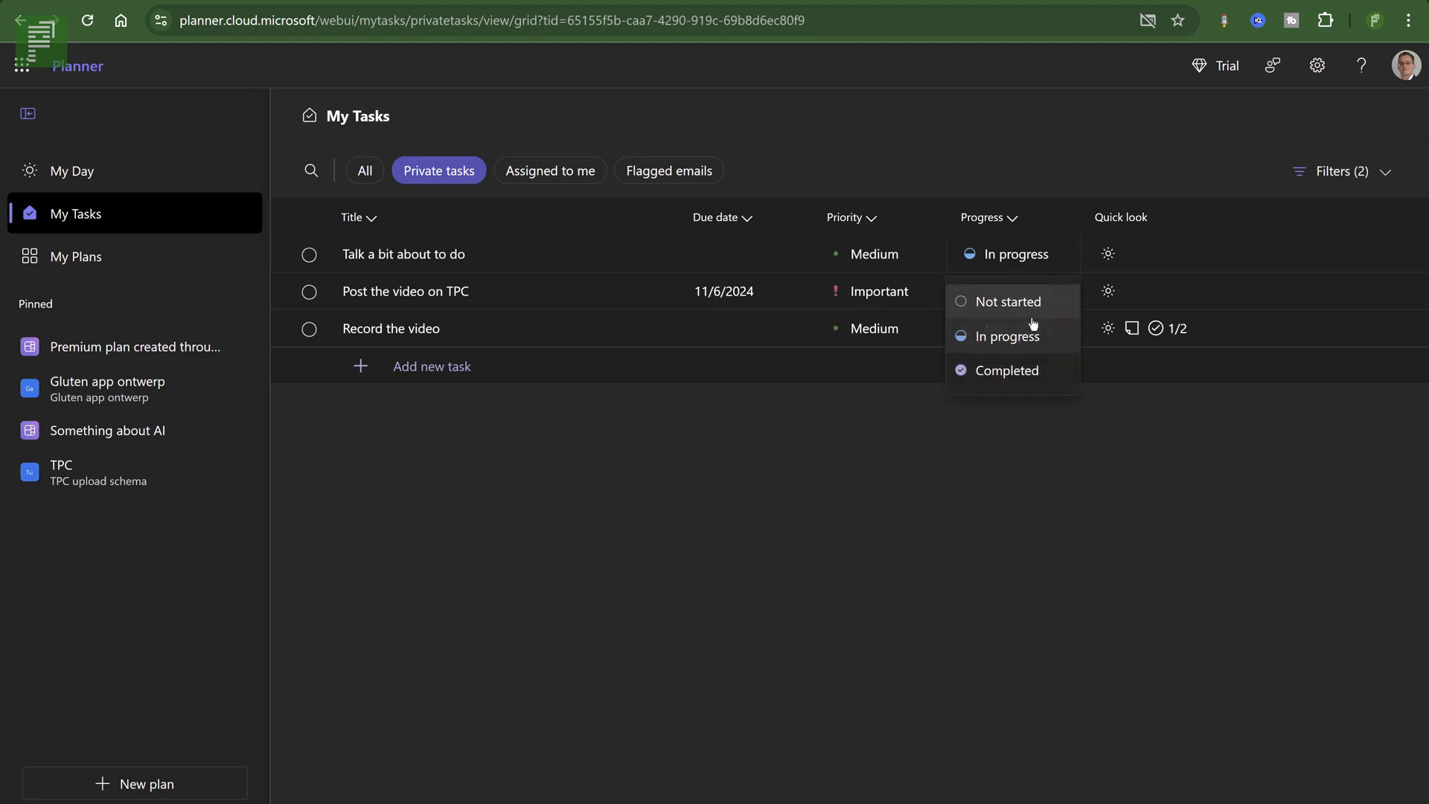
pyautogui.click(1005, 303)
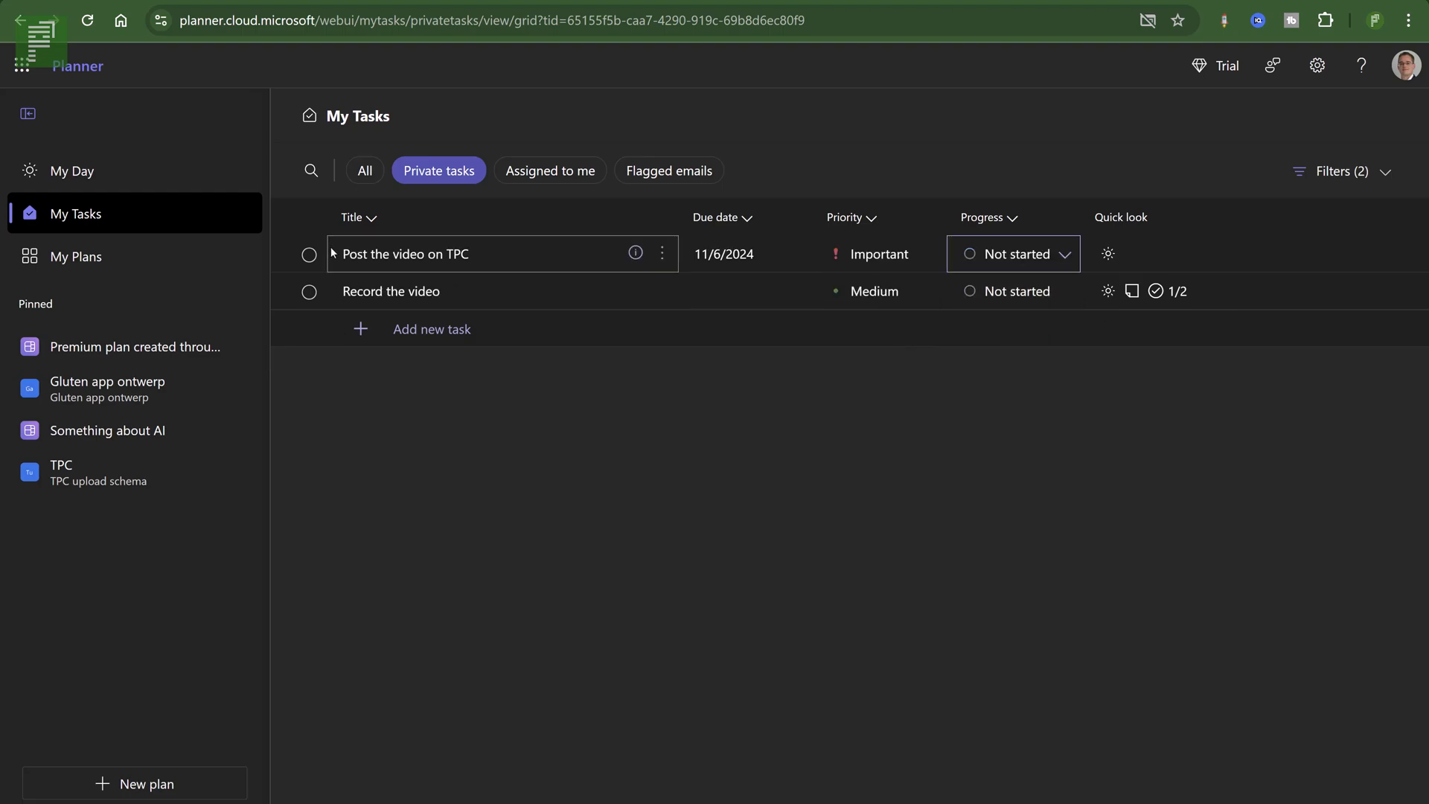
pyautogui.moveTo(323, 249)
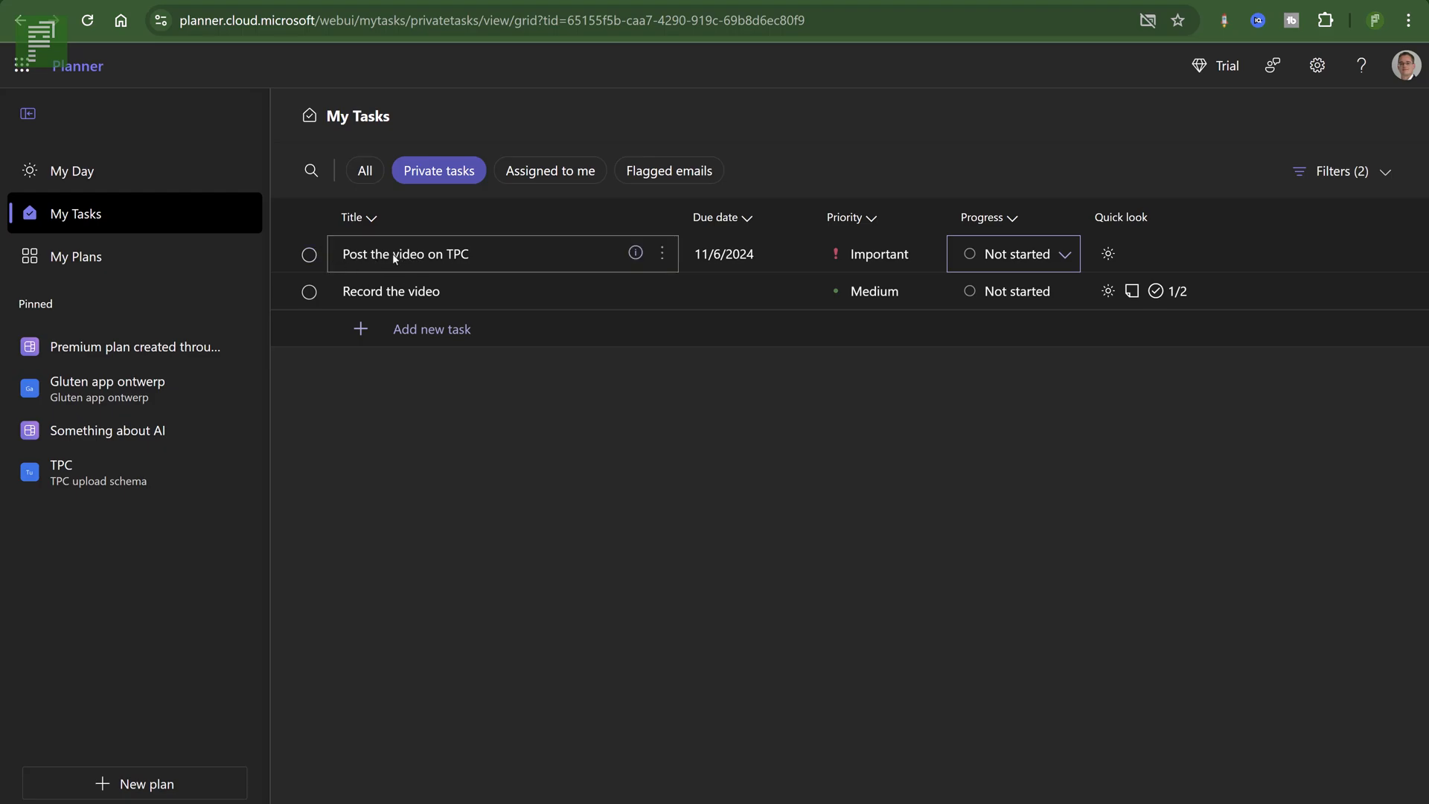
# Remove 'Post the video on TPC' from My Day via its options and return to My Day.
pyautogui.click(661, 253)
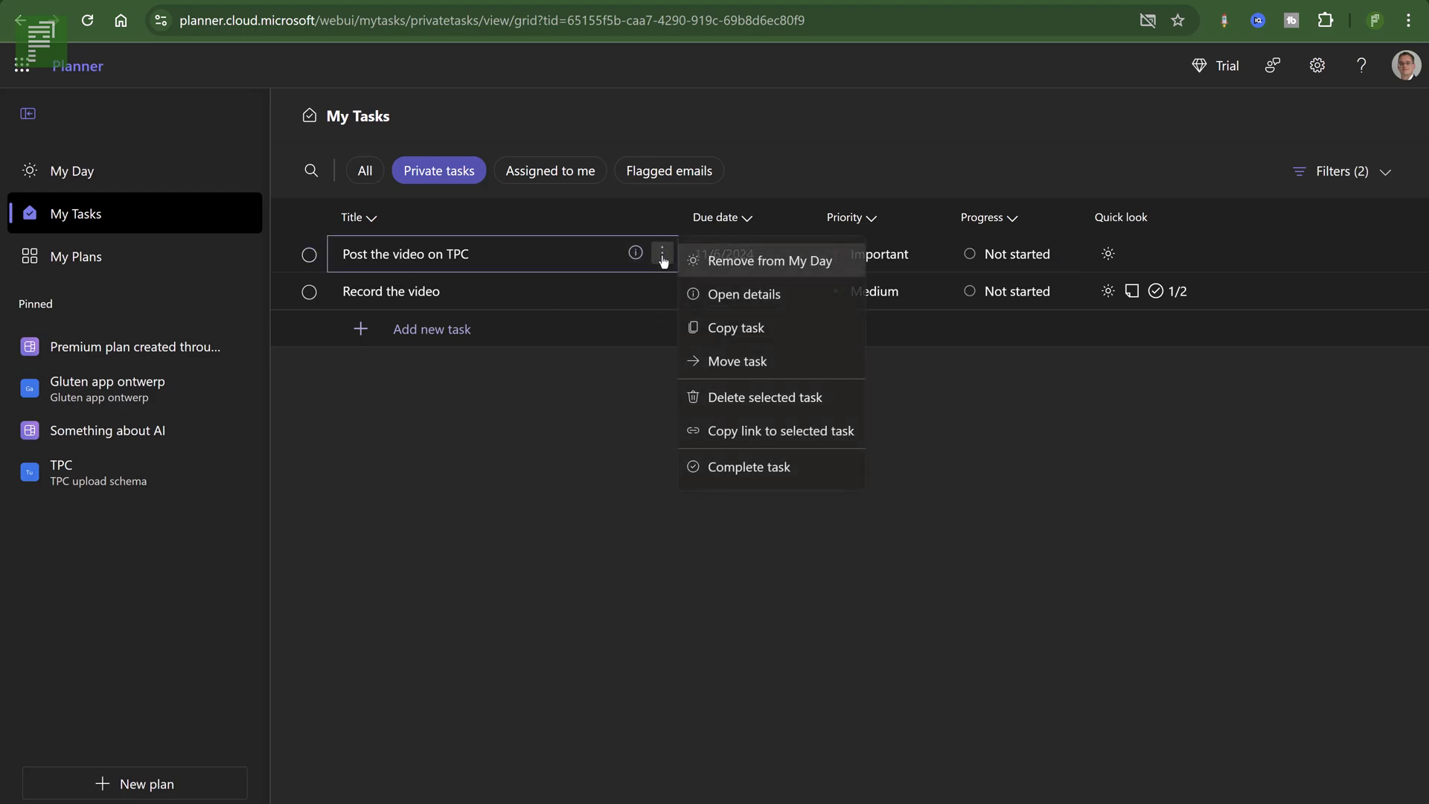
pyautogui.moveTo(745, 293)
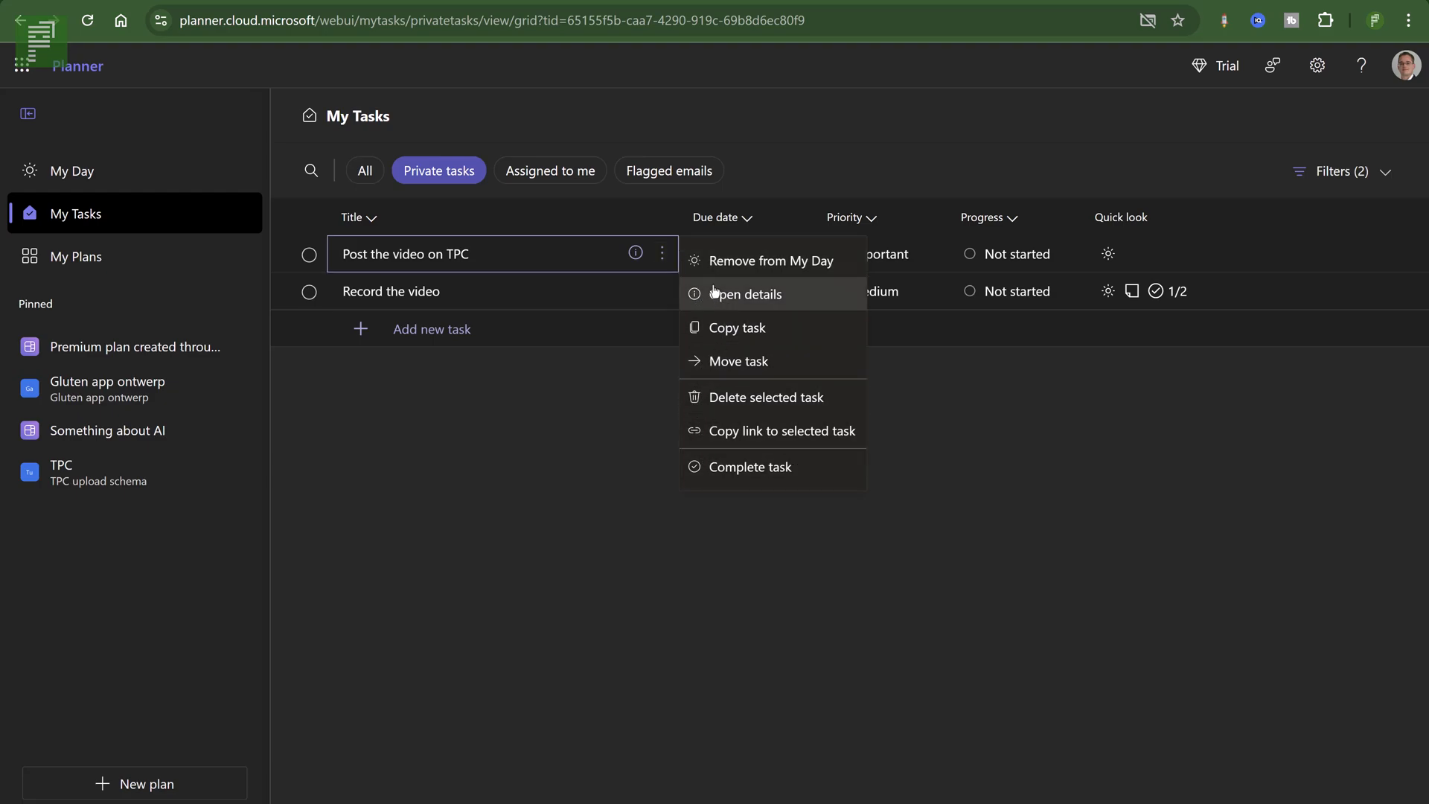
pyautogui.moveTo(695, 265)
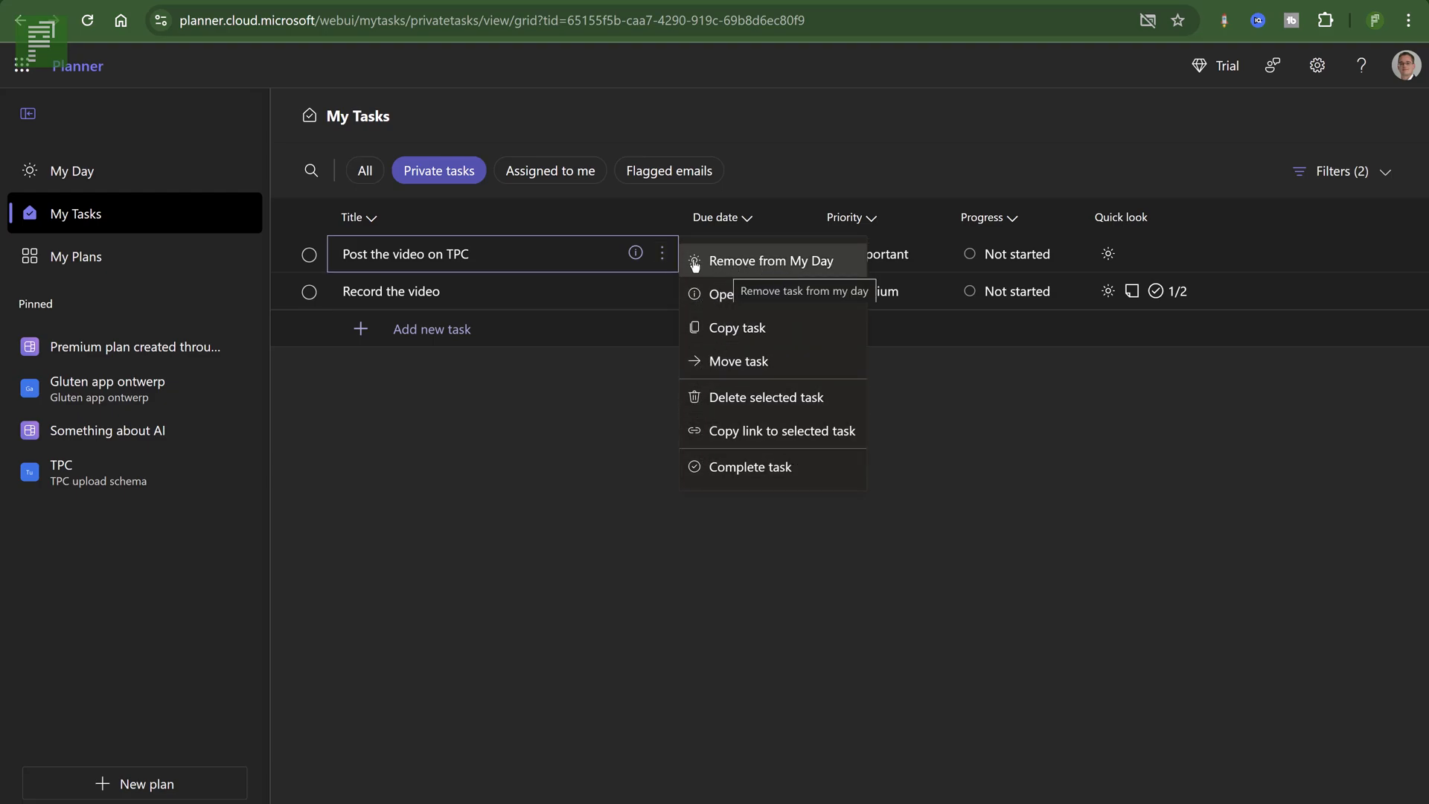
pyautogui.click(71, 170)
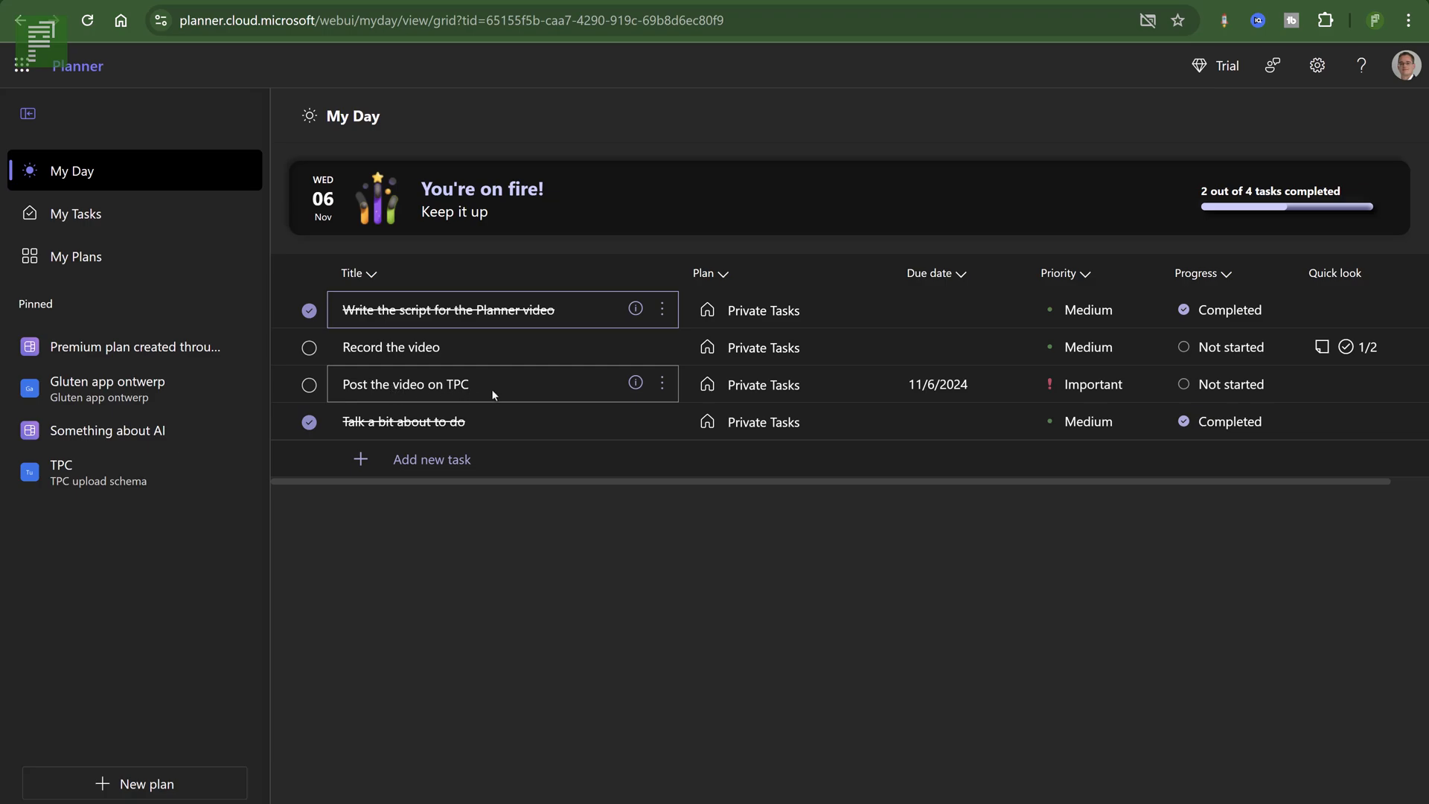
pyautogui.moveTo(661, 383)
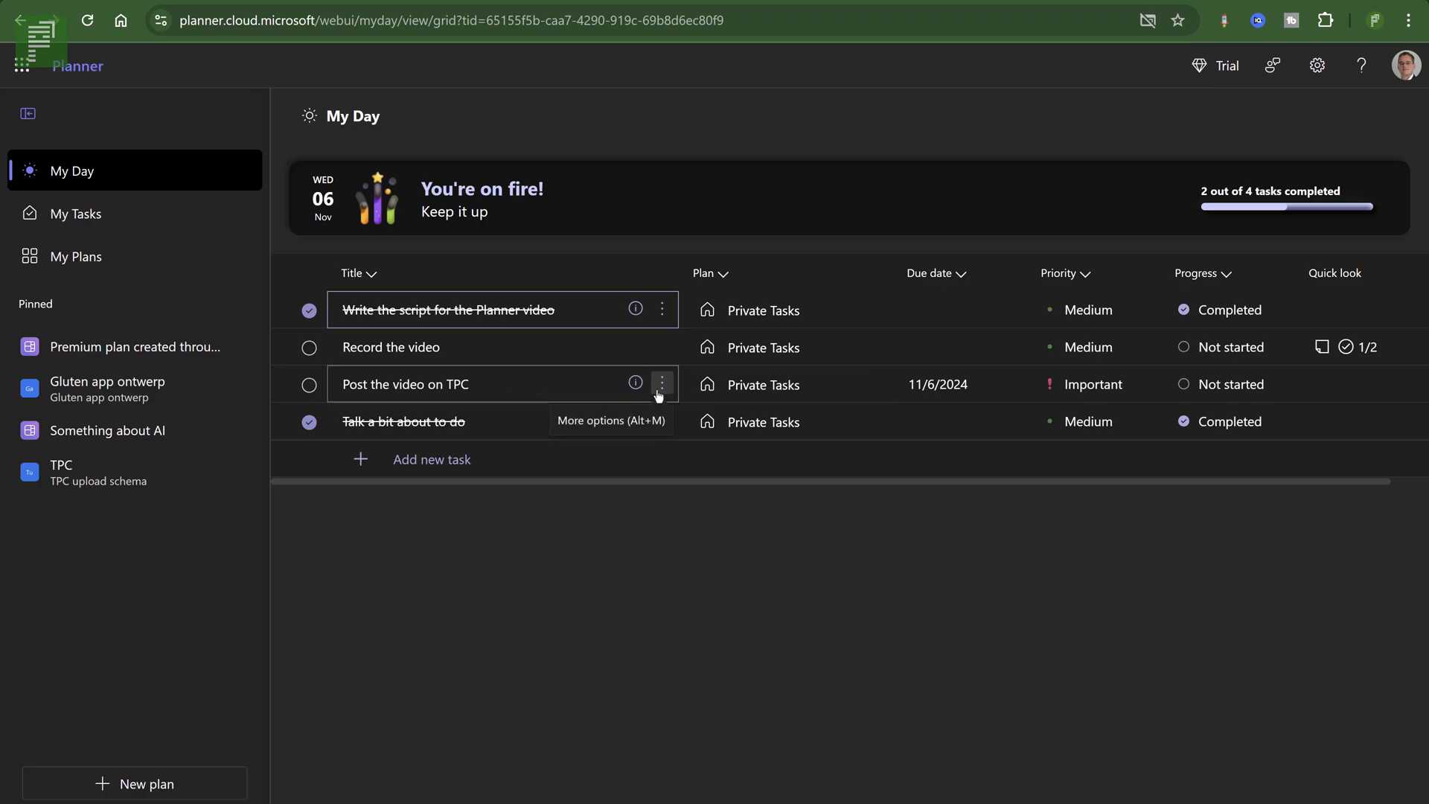
pyautogui.moveTo(588, 372)
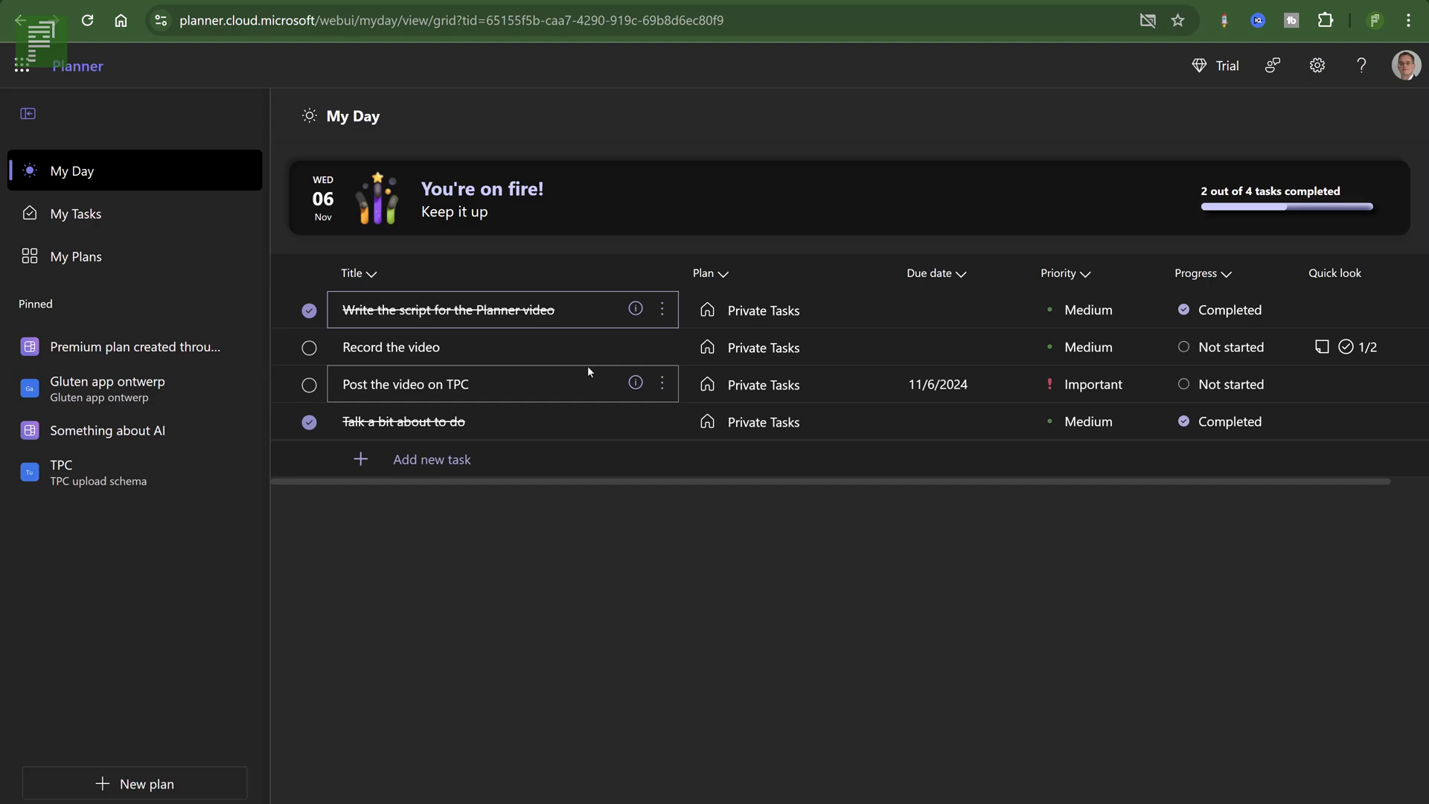
# Show all My Tasks across every plan alongside the two private tasks.
pyautogui.click(76, 213)
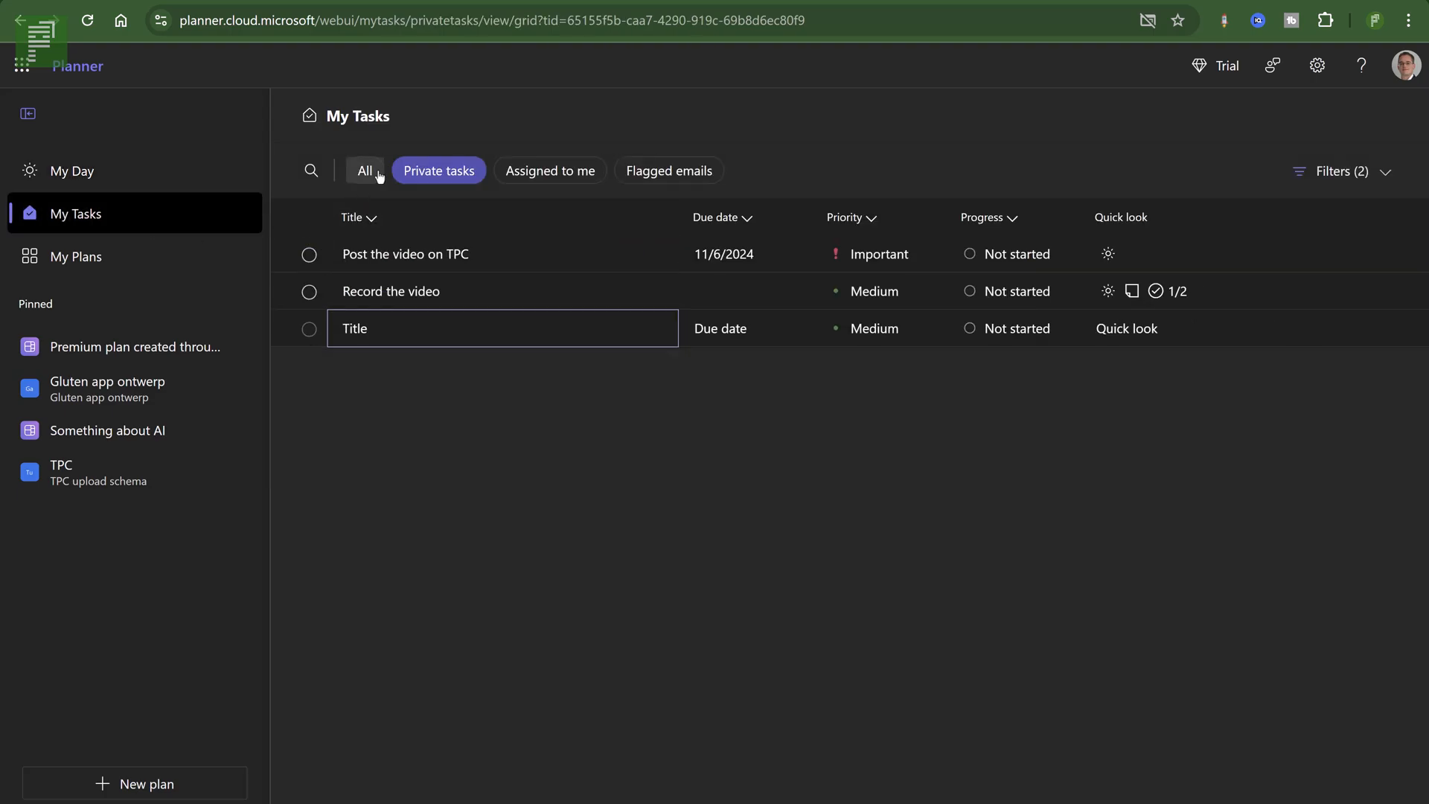
pyautogui.click(365, 170)
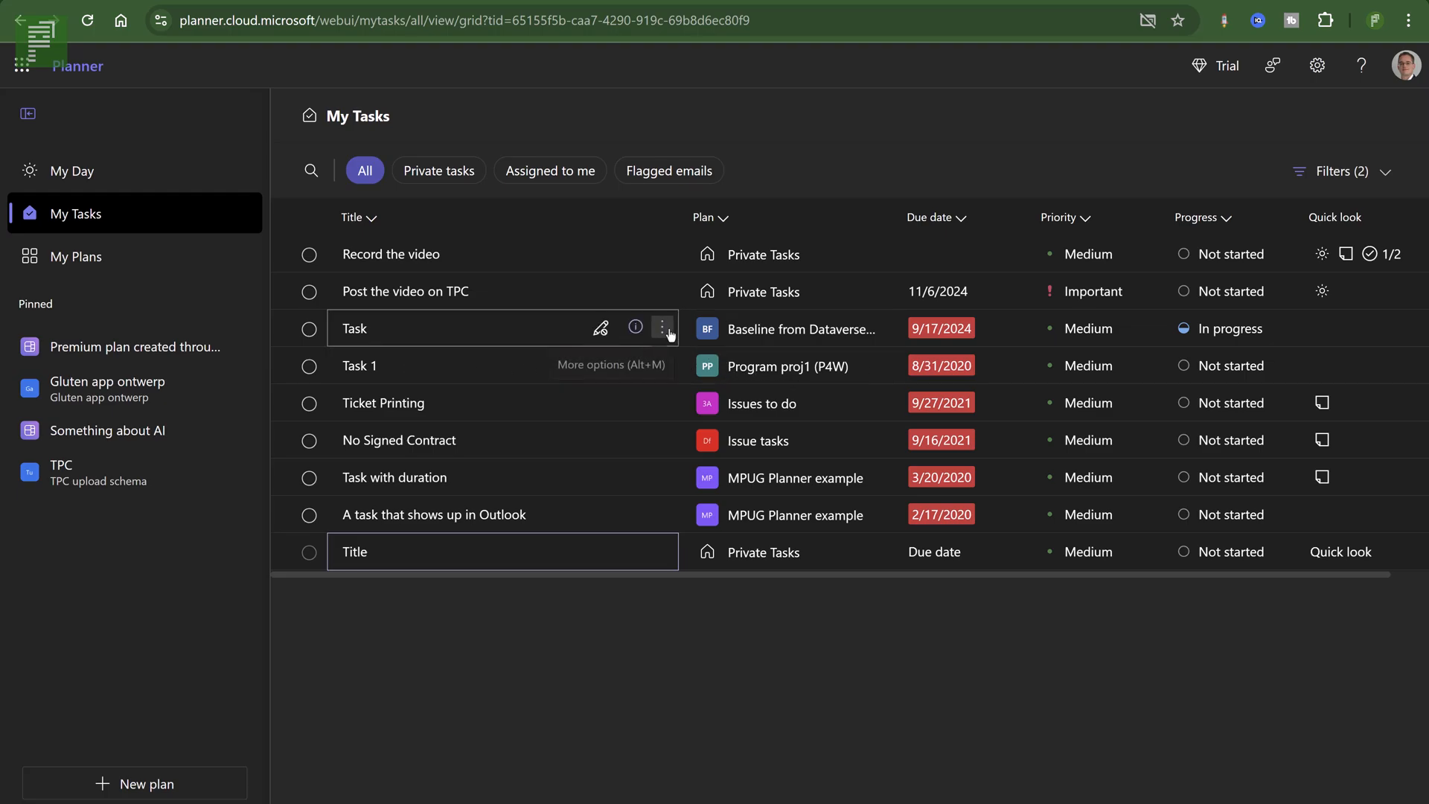
pyautogui.click(662, 327)
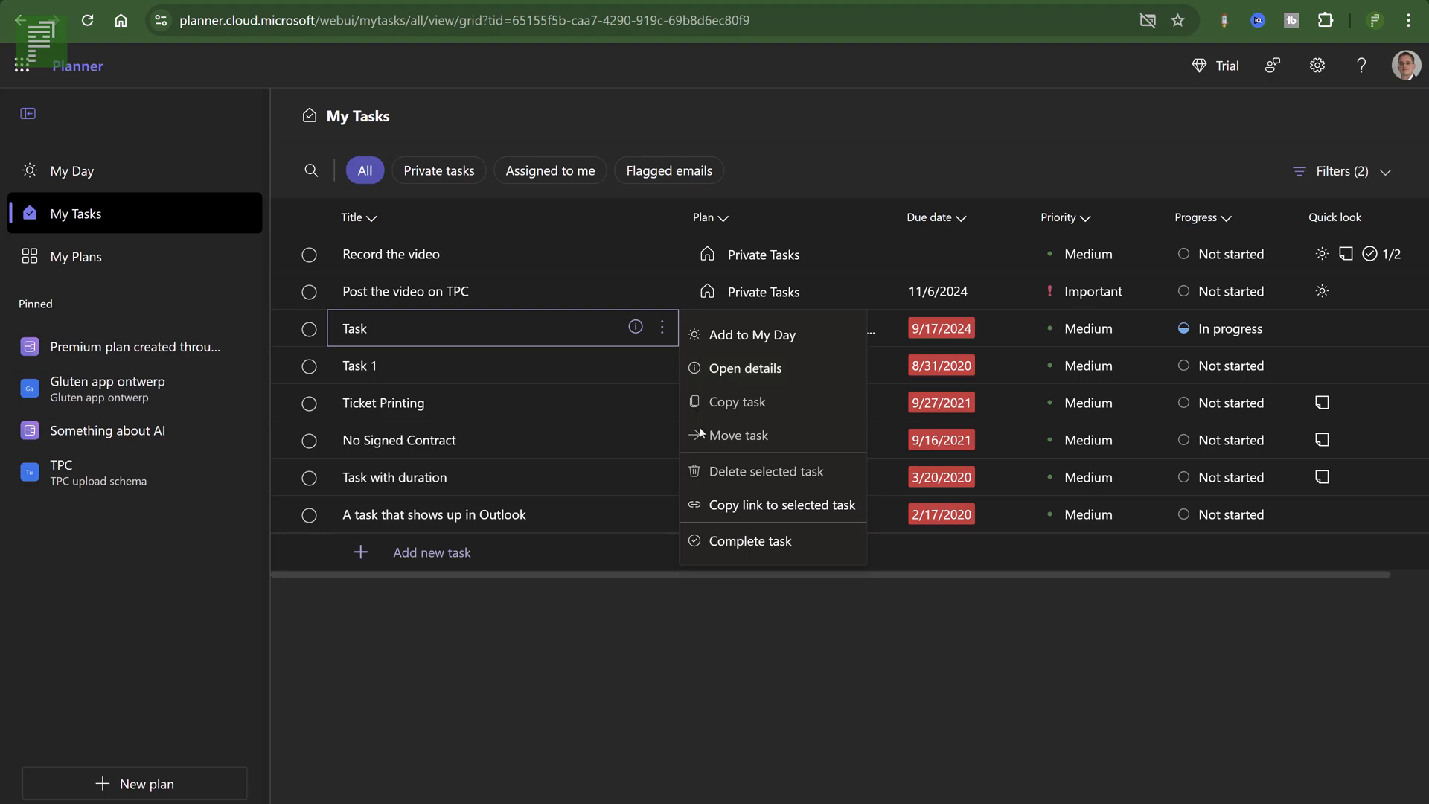
pyautogui.moveTo(699, 436)
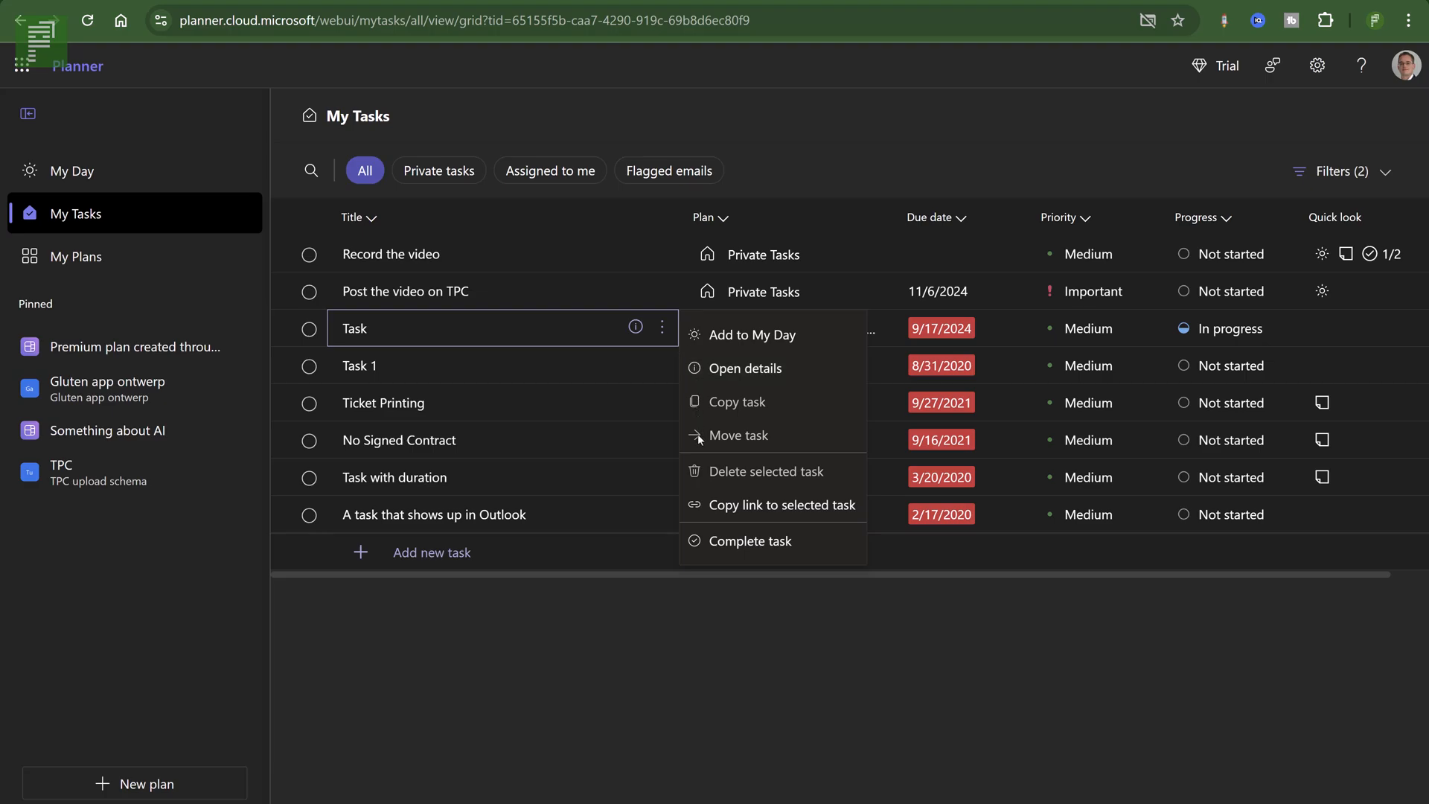
pyautogui.moveTo(716, 442)
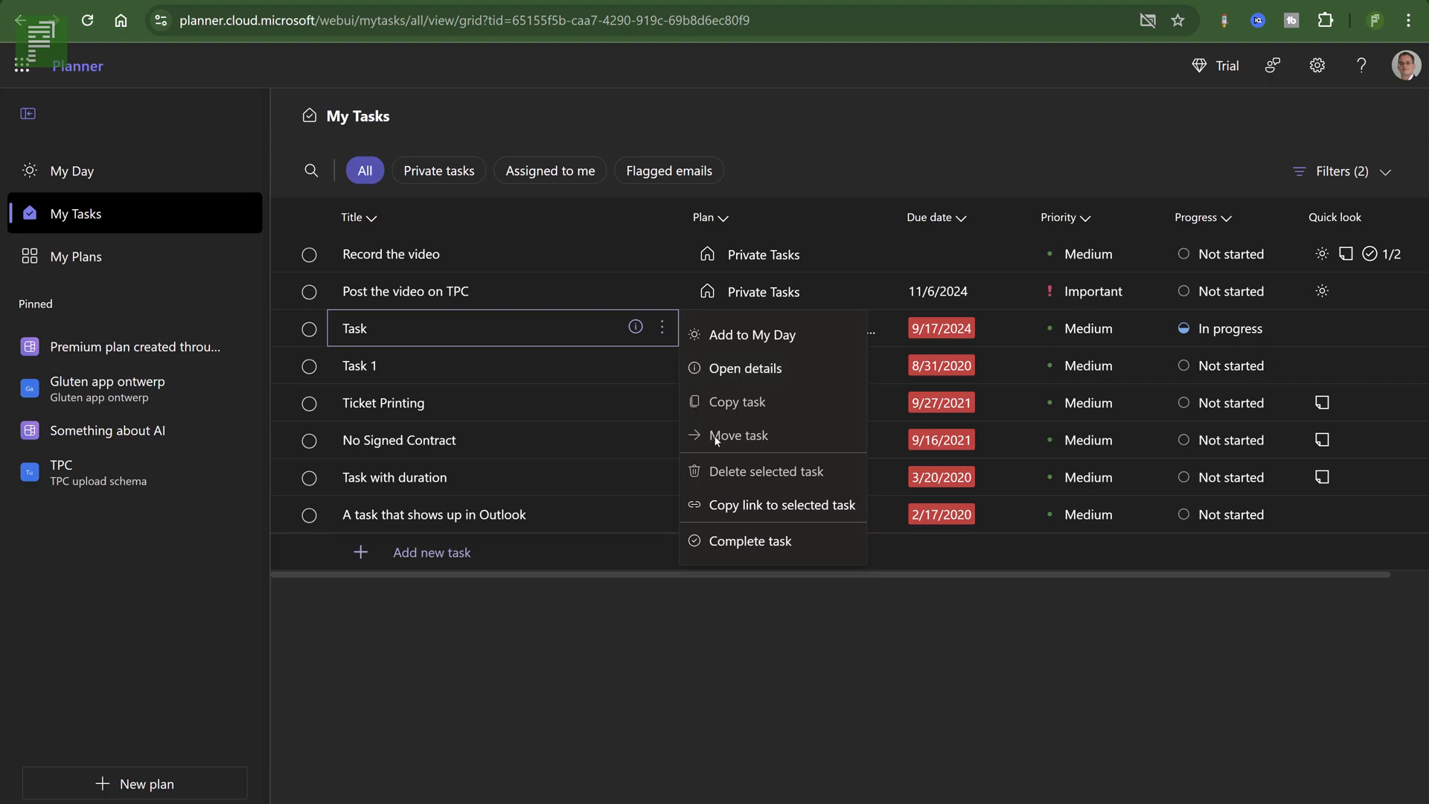
pyautogui.moveTo(754, 540)
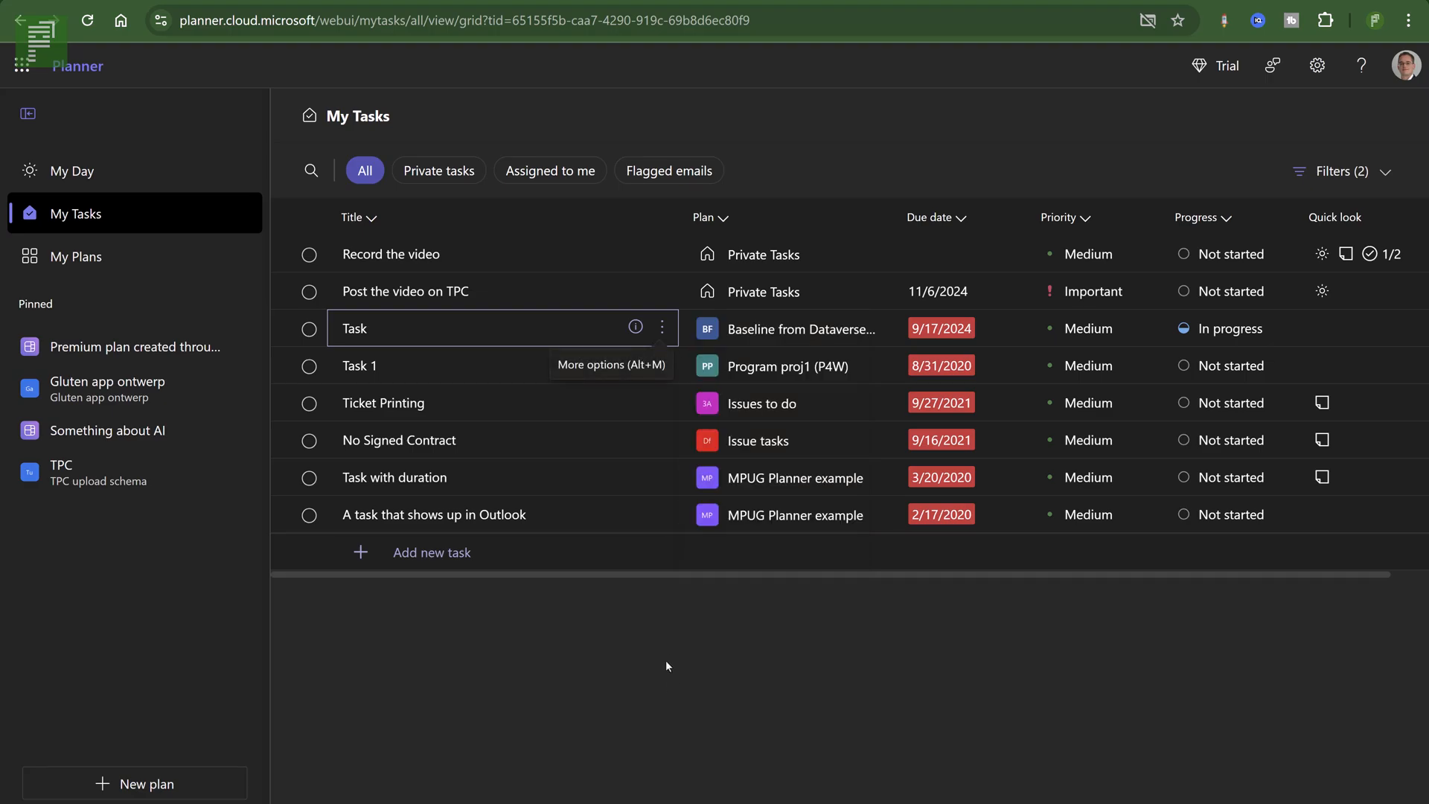
pyautogui.moveTo(331, 191)
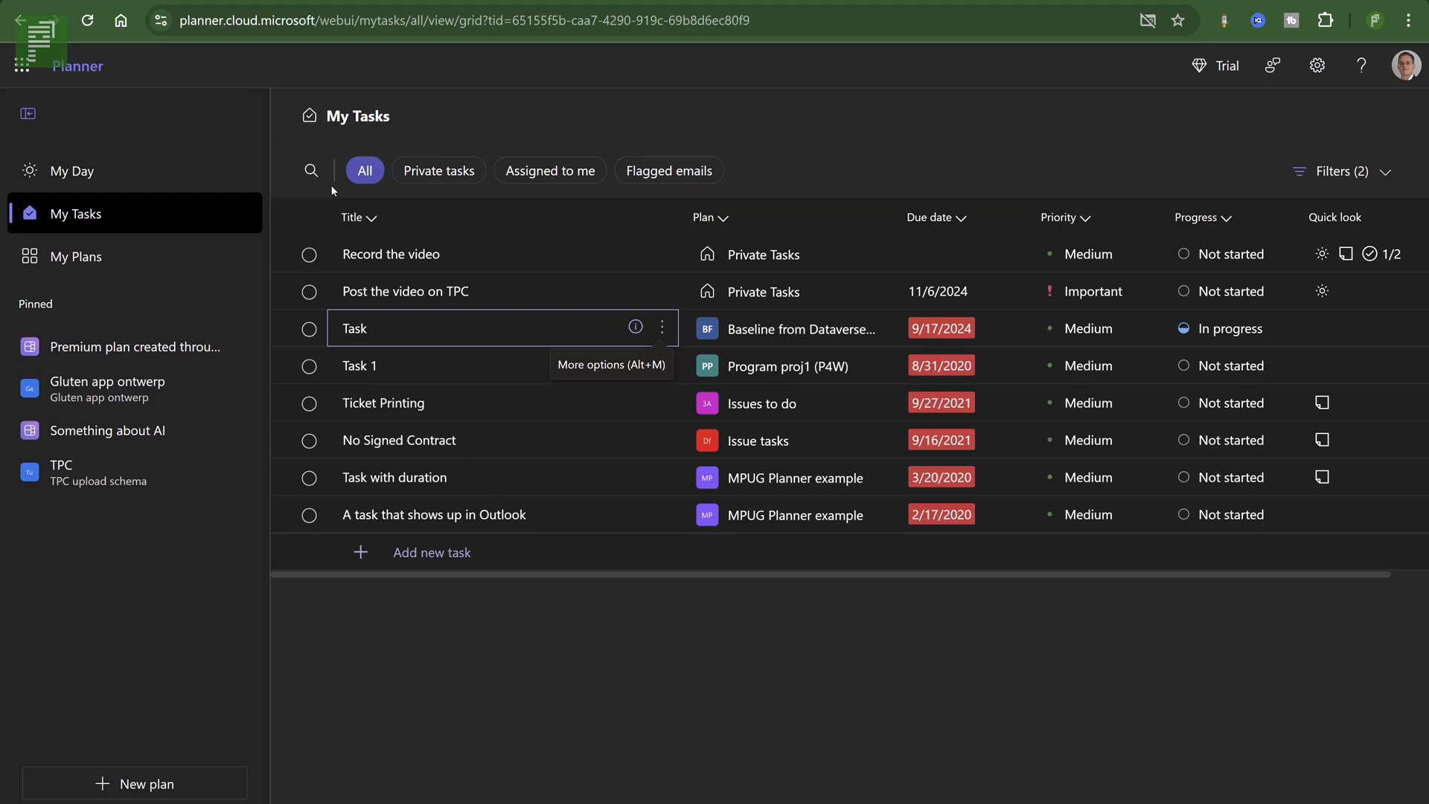
pyautogui.moveTo(60, 112)
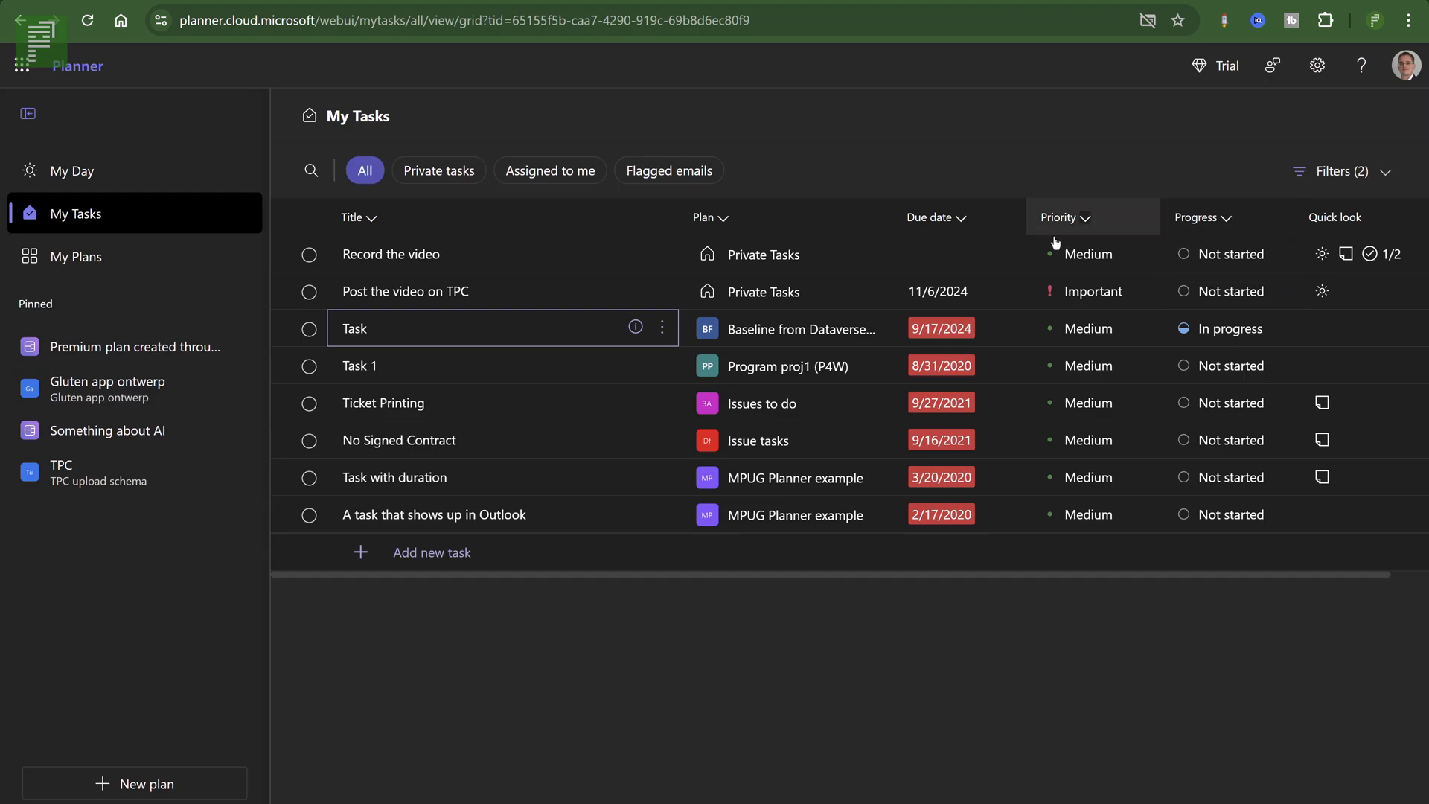
pyautogui.click(391, 327)
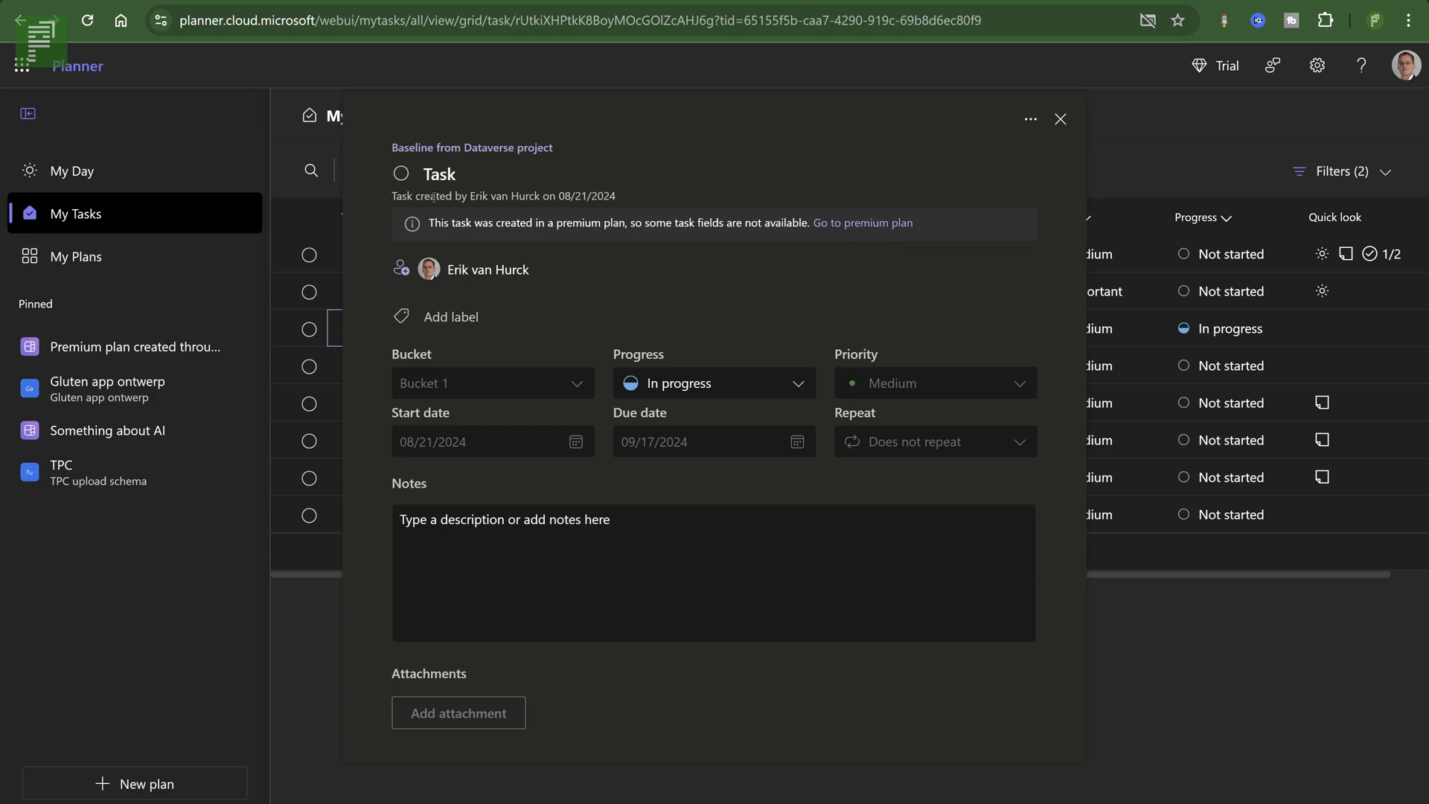
pyautogui.moveTo(460, 255)
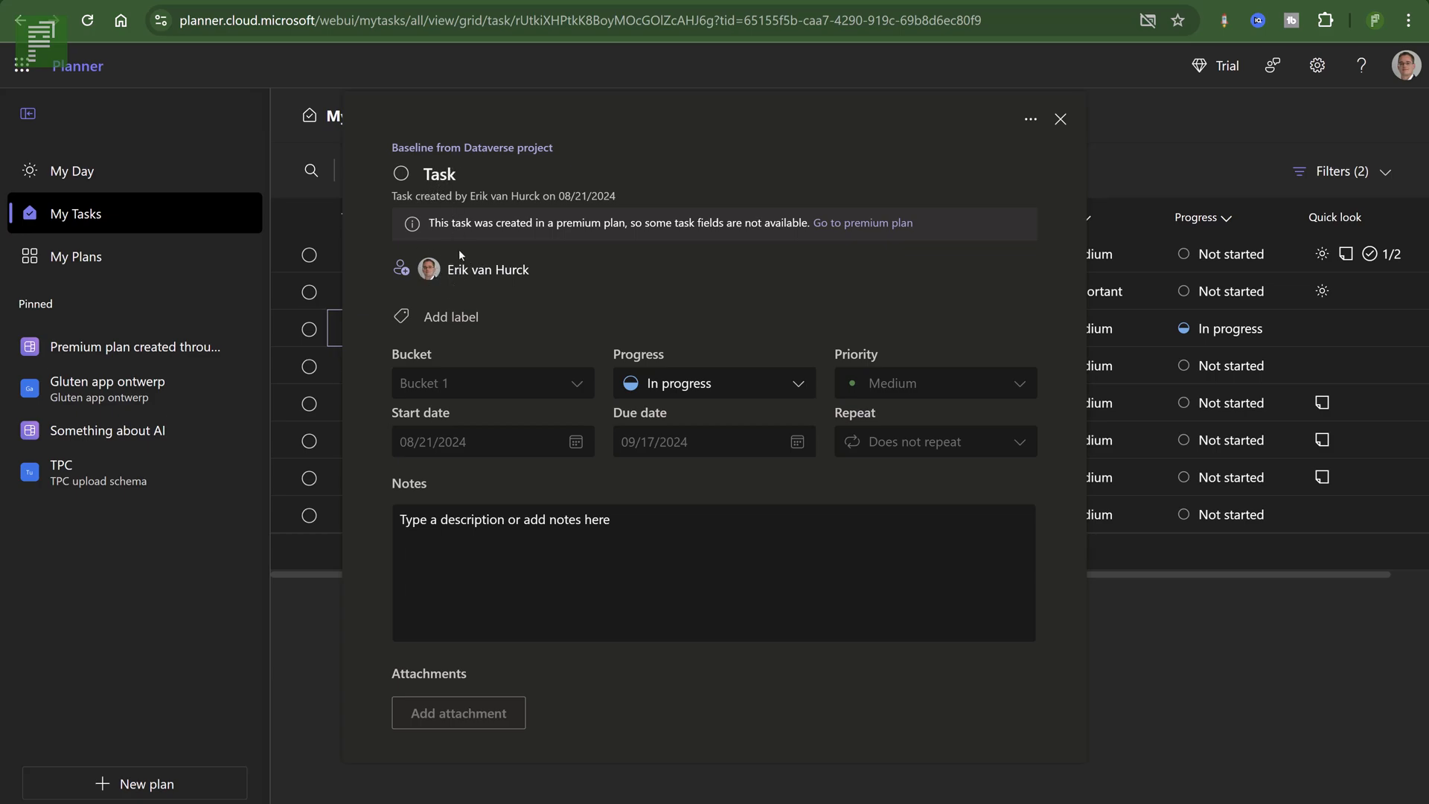
pyautogui.moveTo(1060, 119)
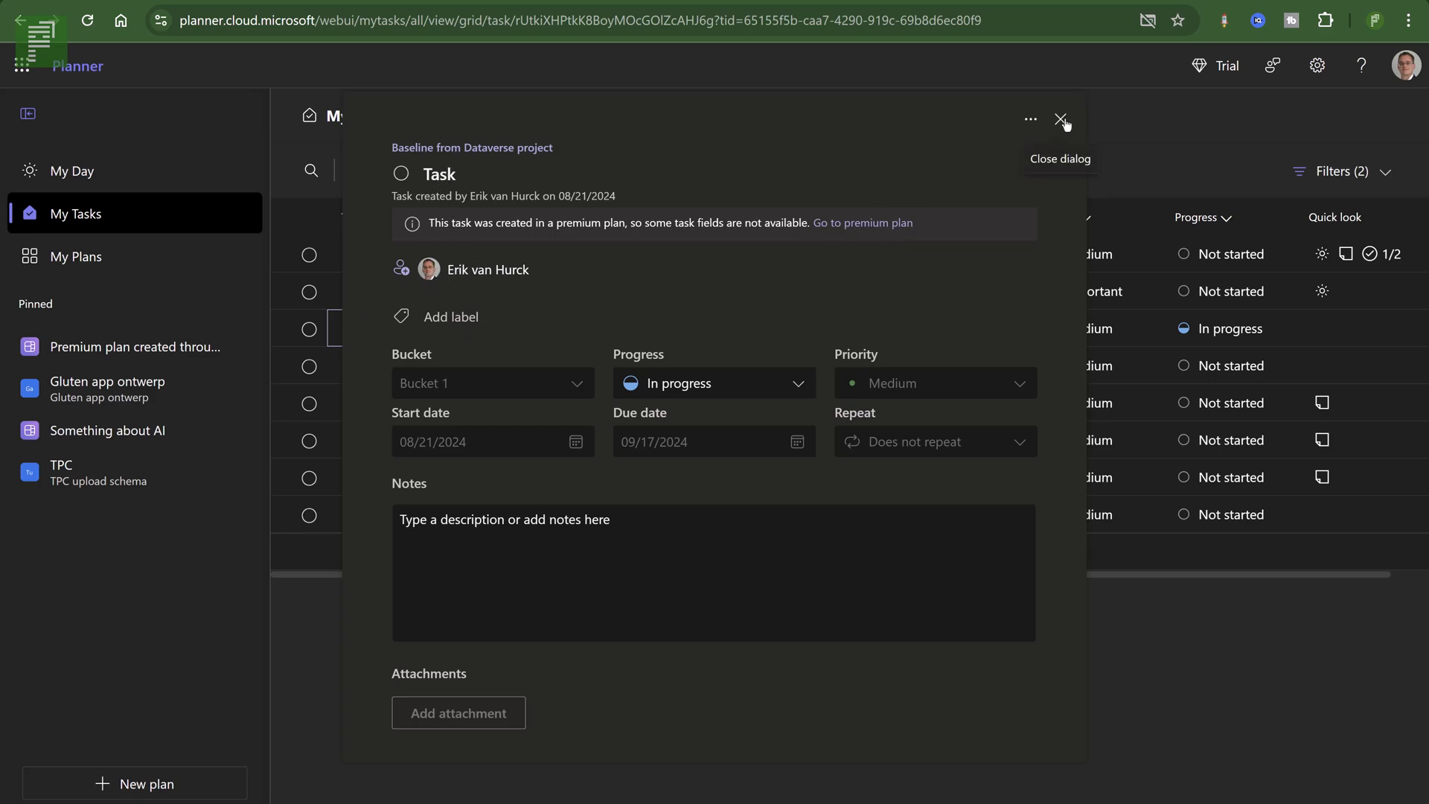
pyautogui.click(1062, 119)
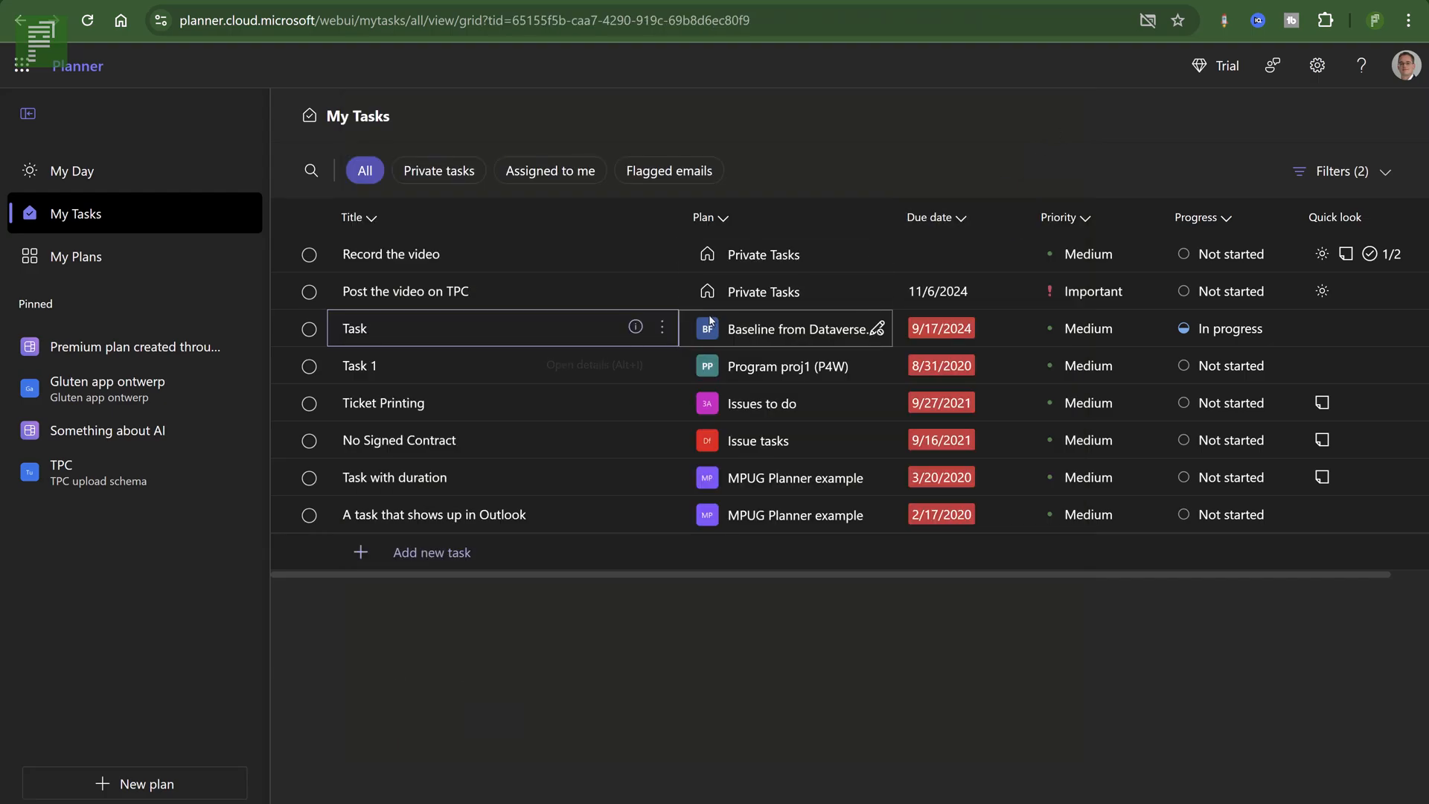
pyautogui.moveTo(748, 513)
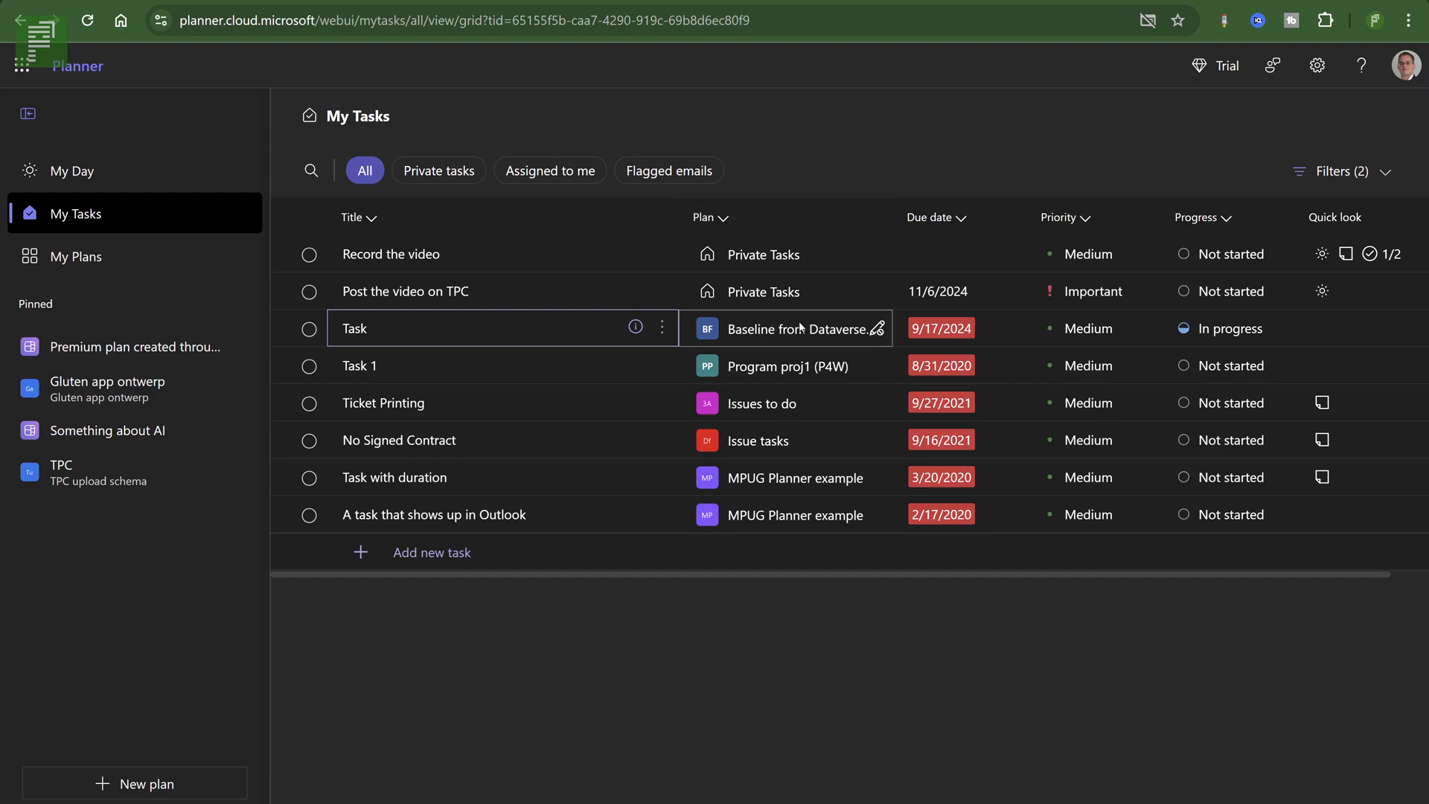
pyautogui.moveTo(801, 328)
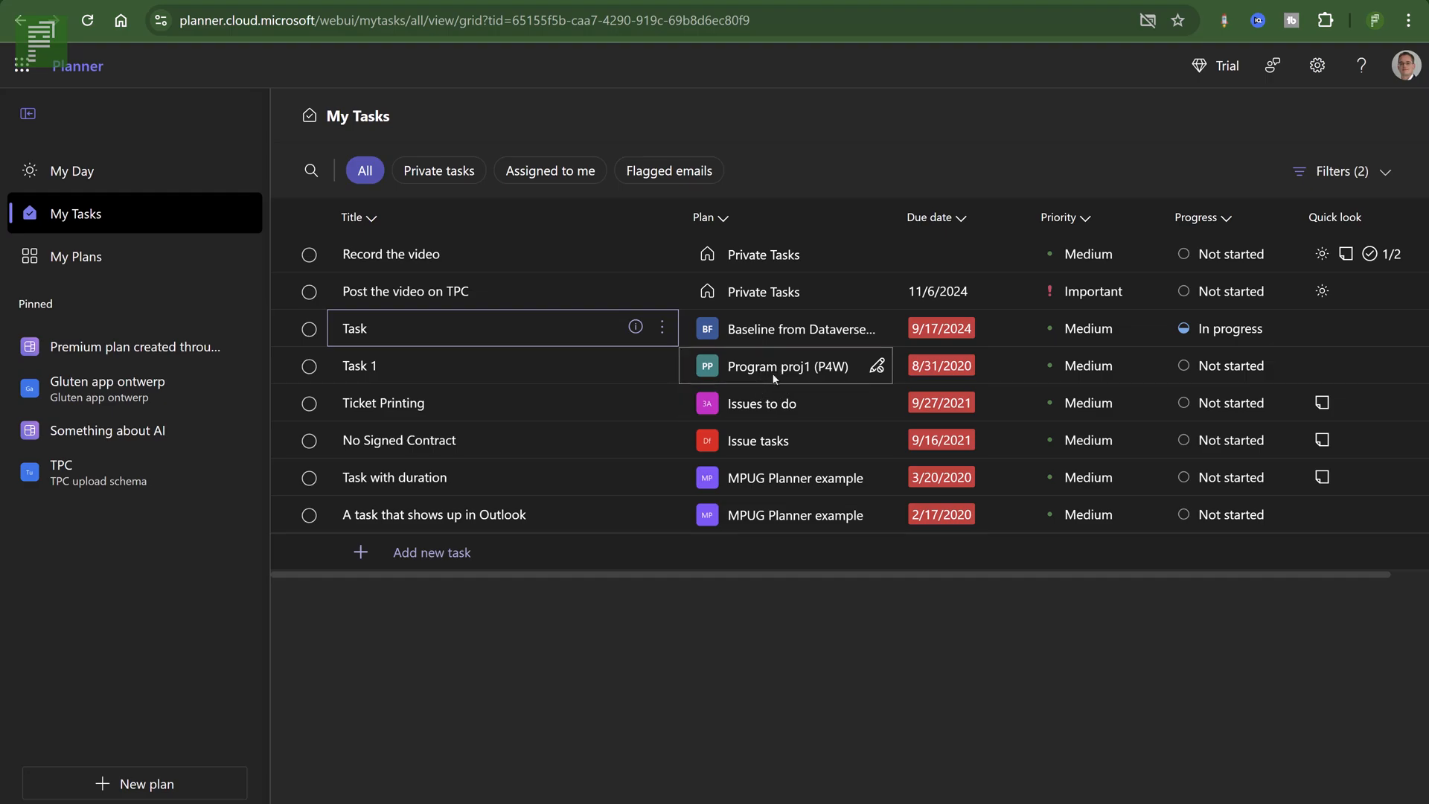
pyautogui.moveTo(790, 513)
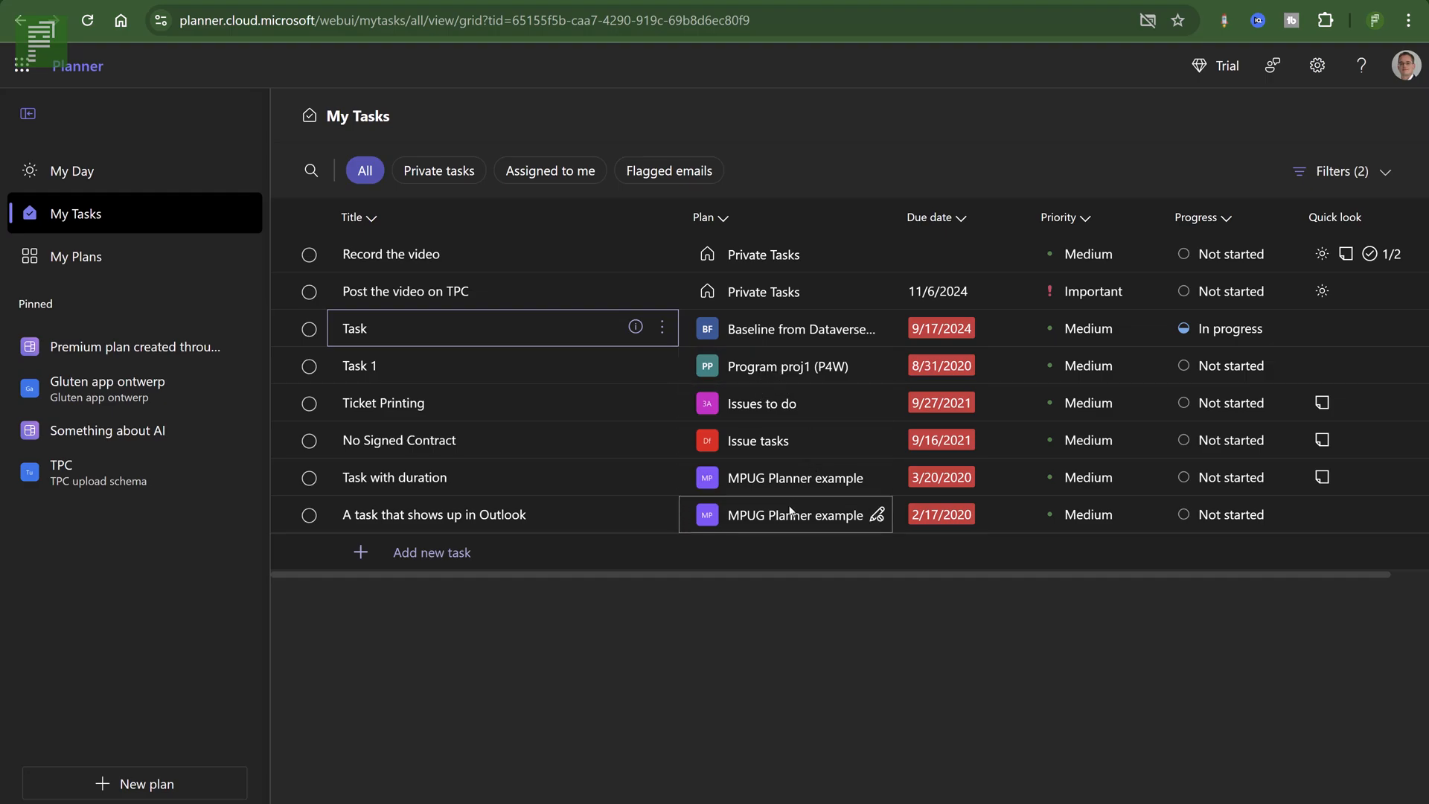
pyautogui.moveTo(789, 478)
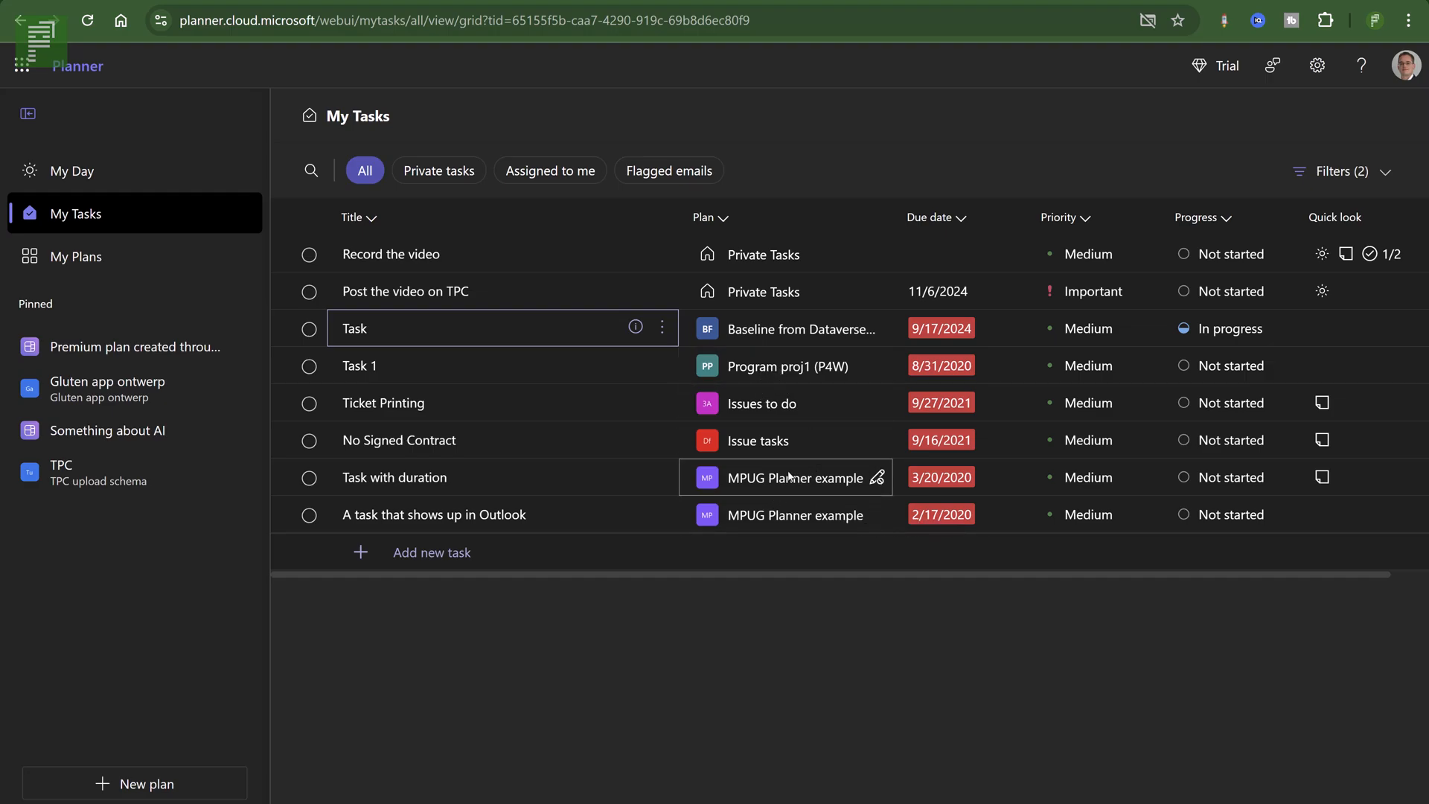
pyautogui.moveTo(8, 509)
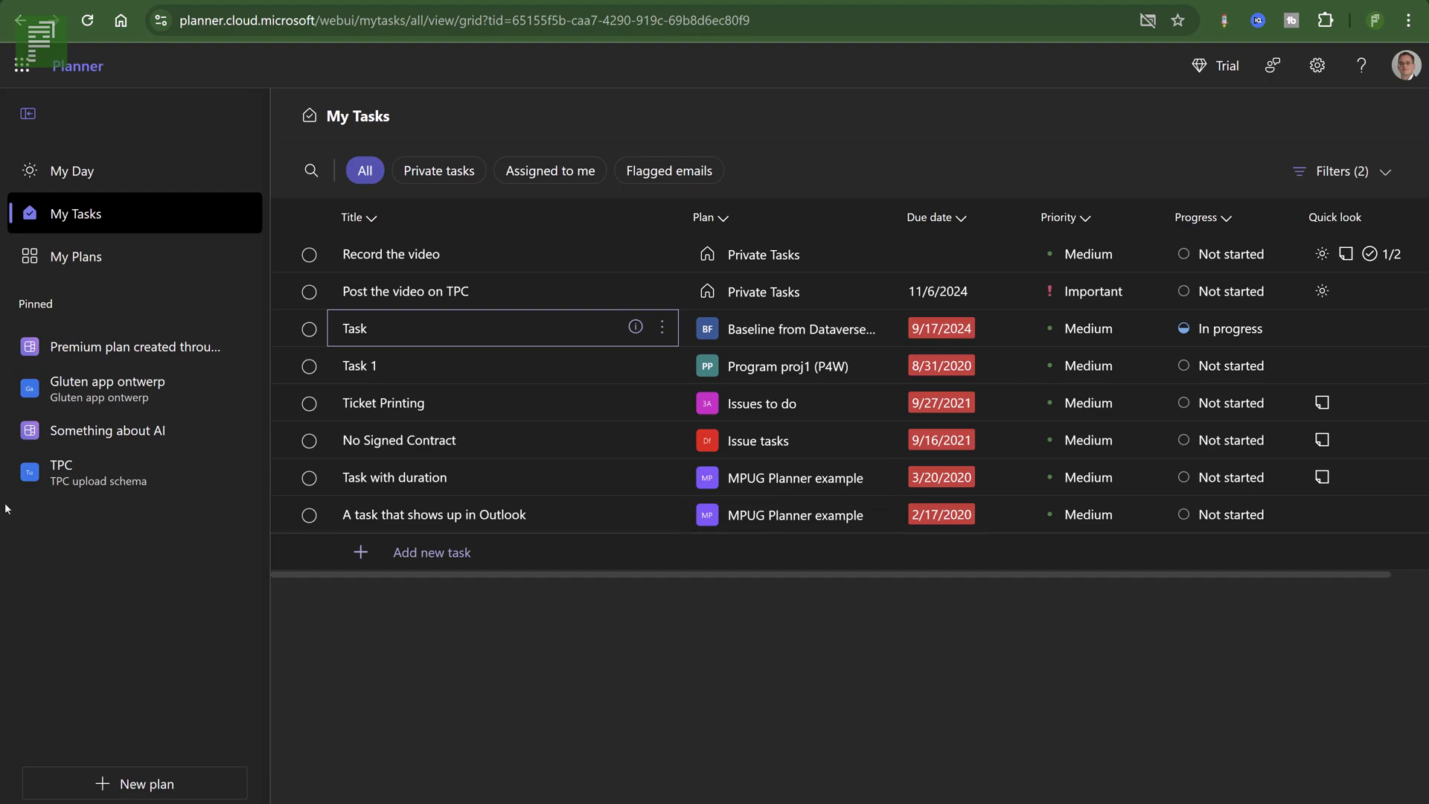
pyautogui.moveTo(107, 387)
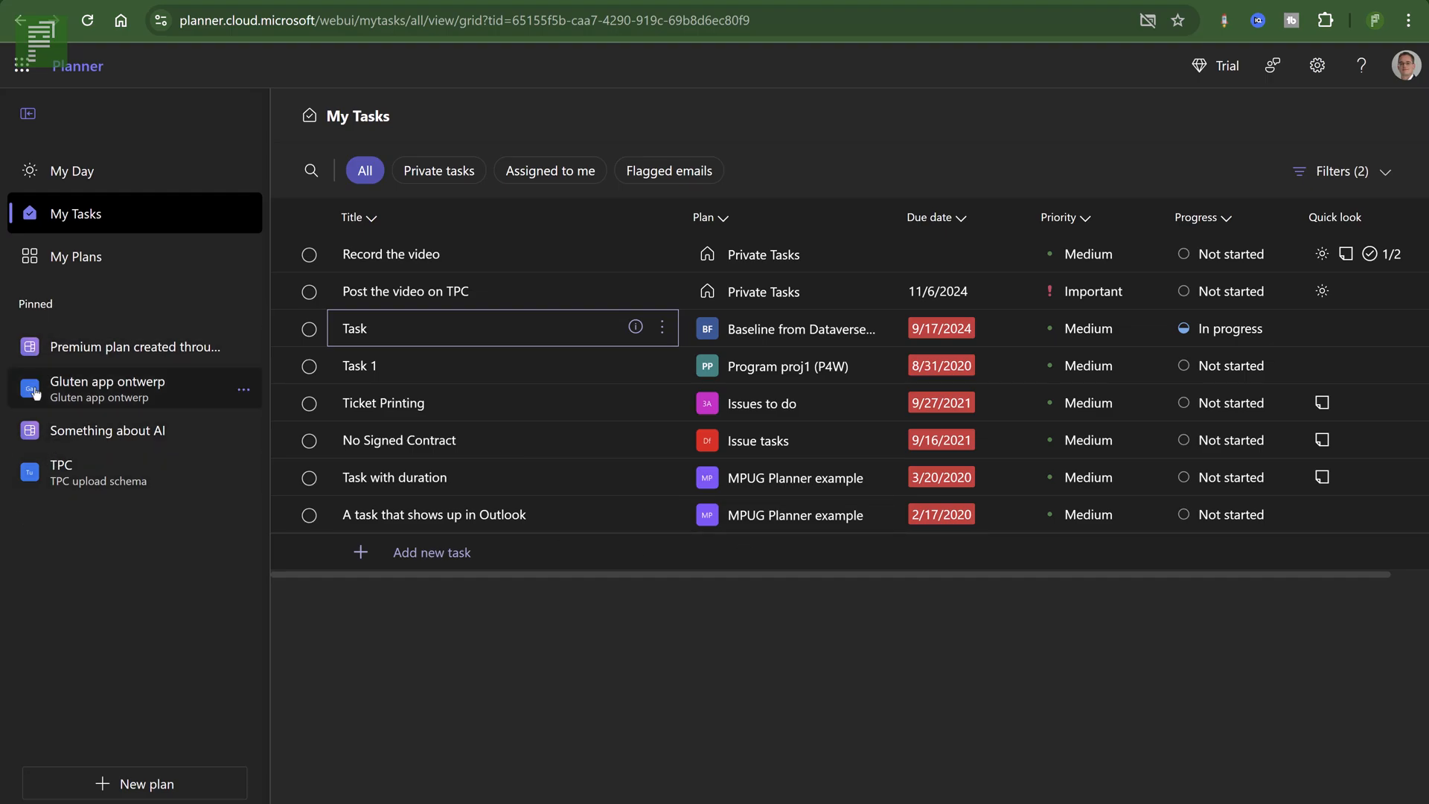
pyautogui.moveTo(67, 446)
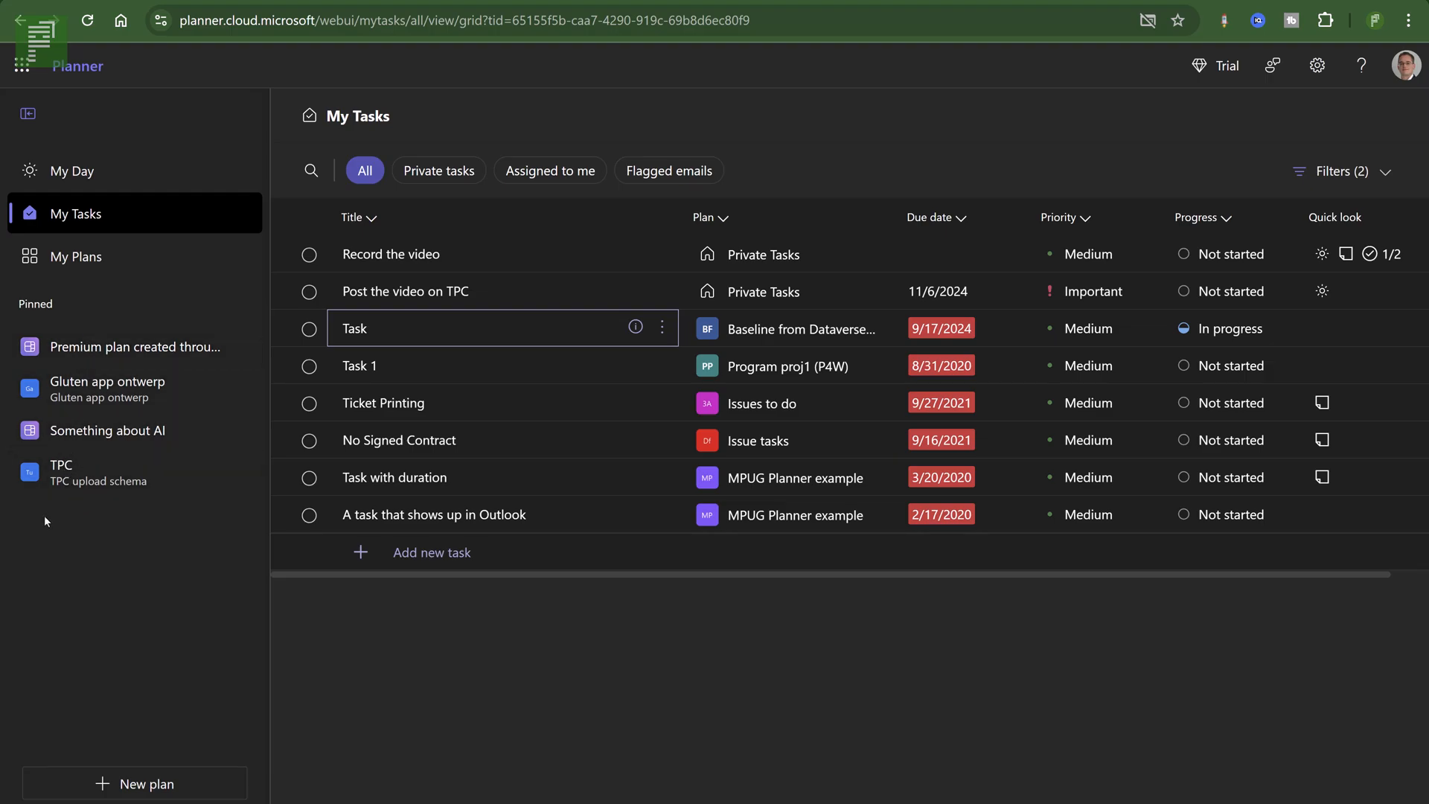
pyautogui.moveTo(91, 472)
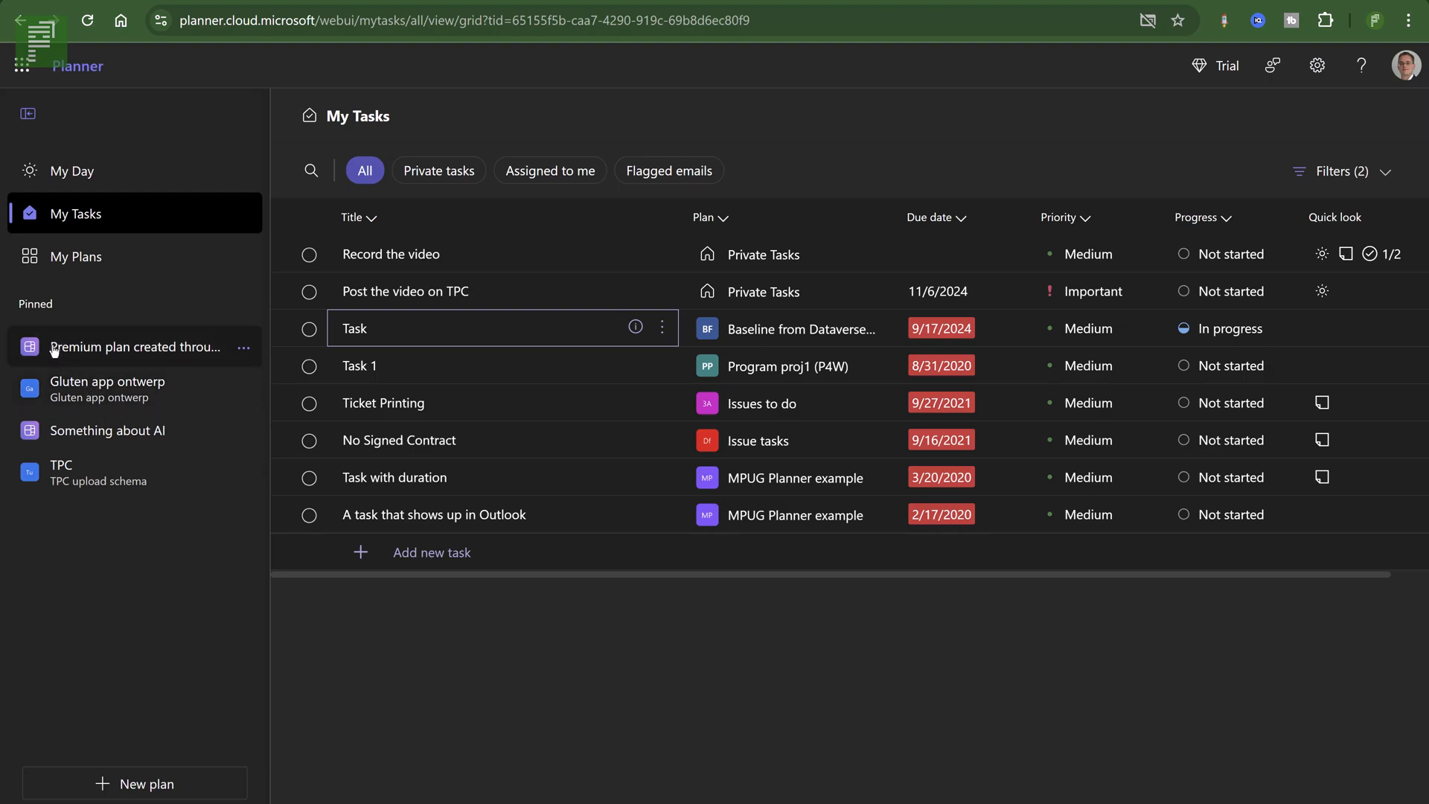
# Load the pinned 'Premium plan created throuhg teams' plan into Grid view.
pyautogui.click(133, 346)
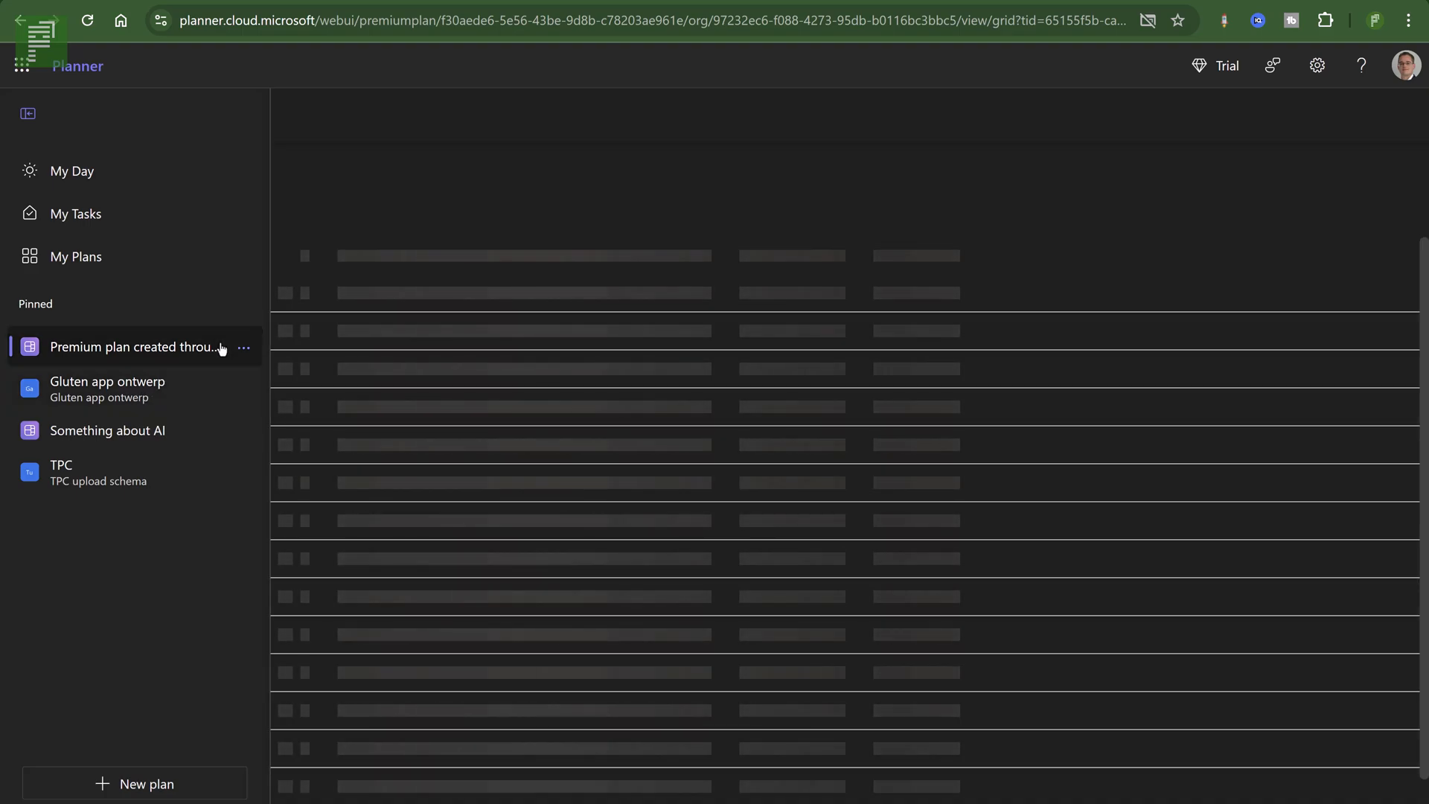
pyautogui.moveTo(132, 347)
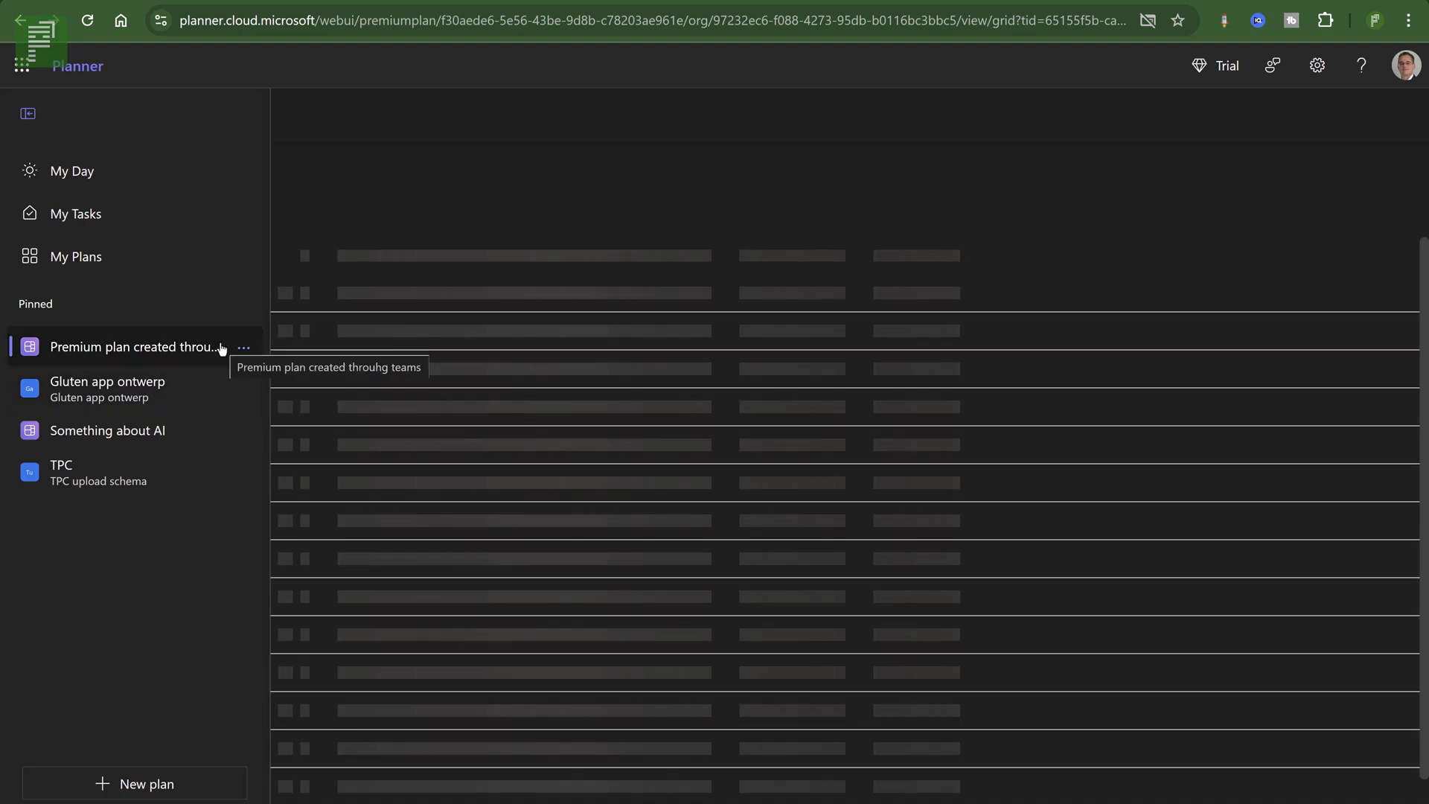
pyautogui.click(134, 347)
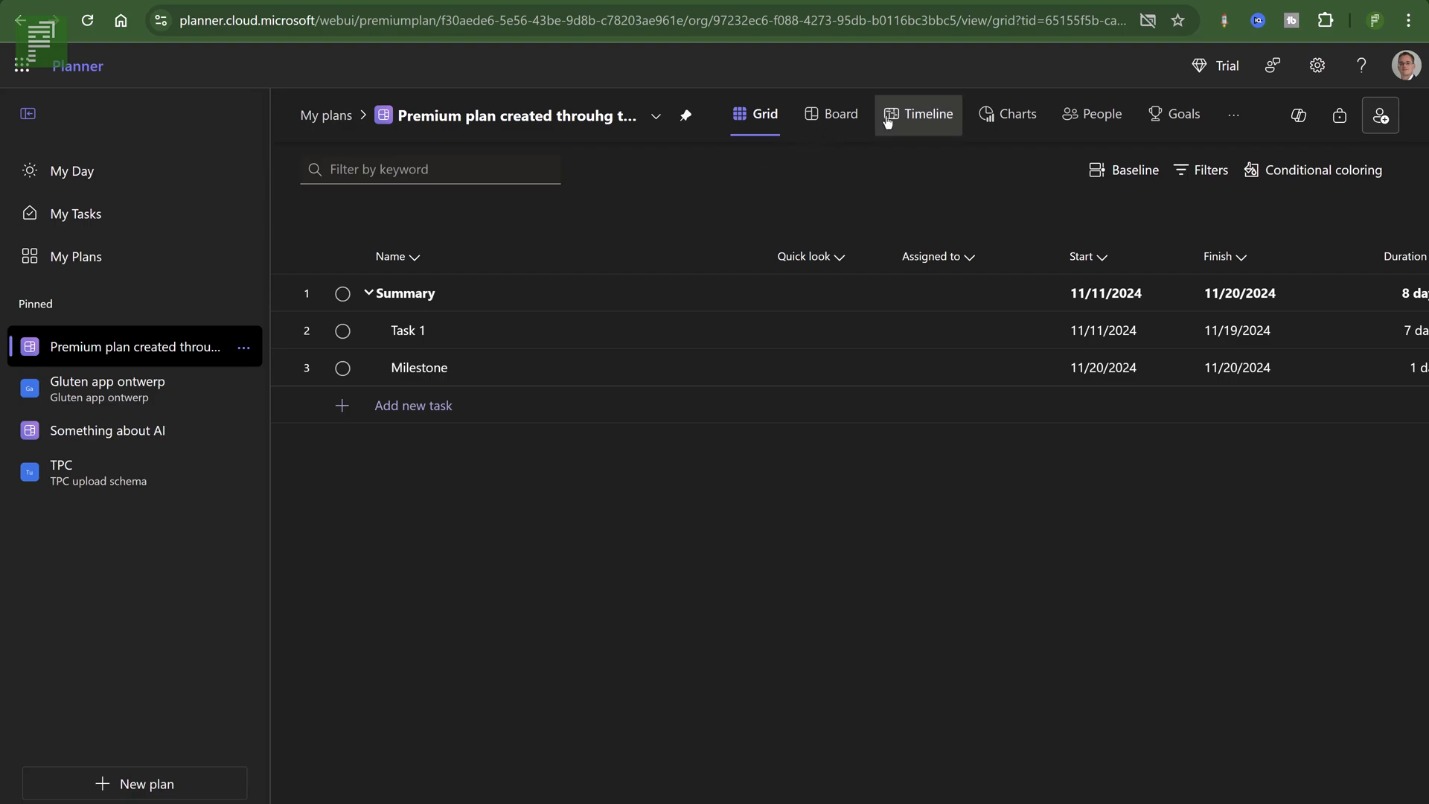
pyautogui.moveTo(600, 131)
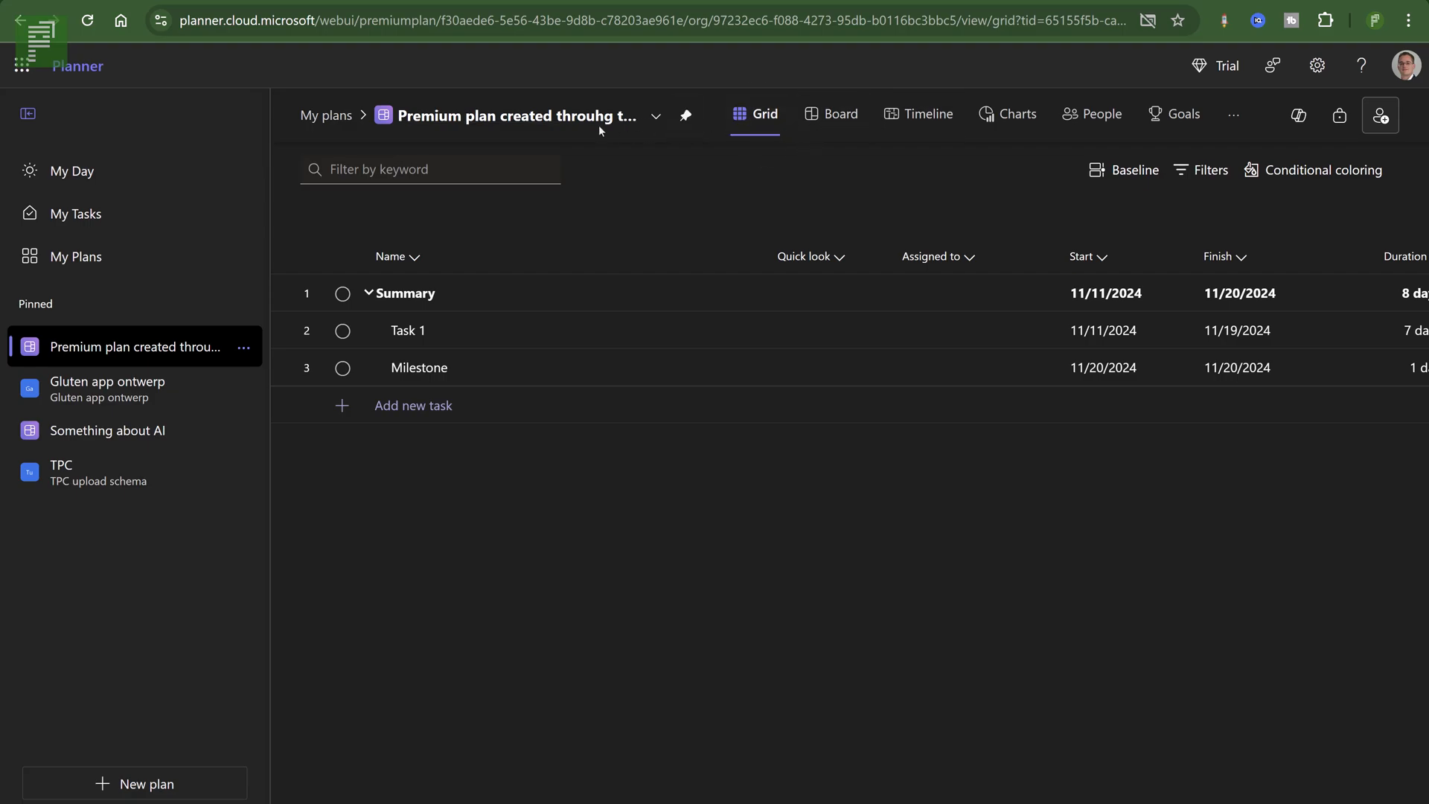
pyautogui.moveTo(1085, 196)
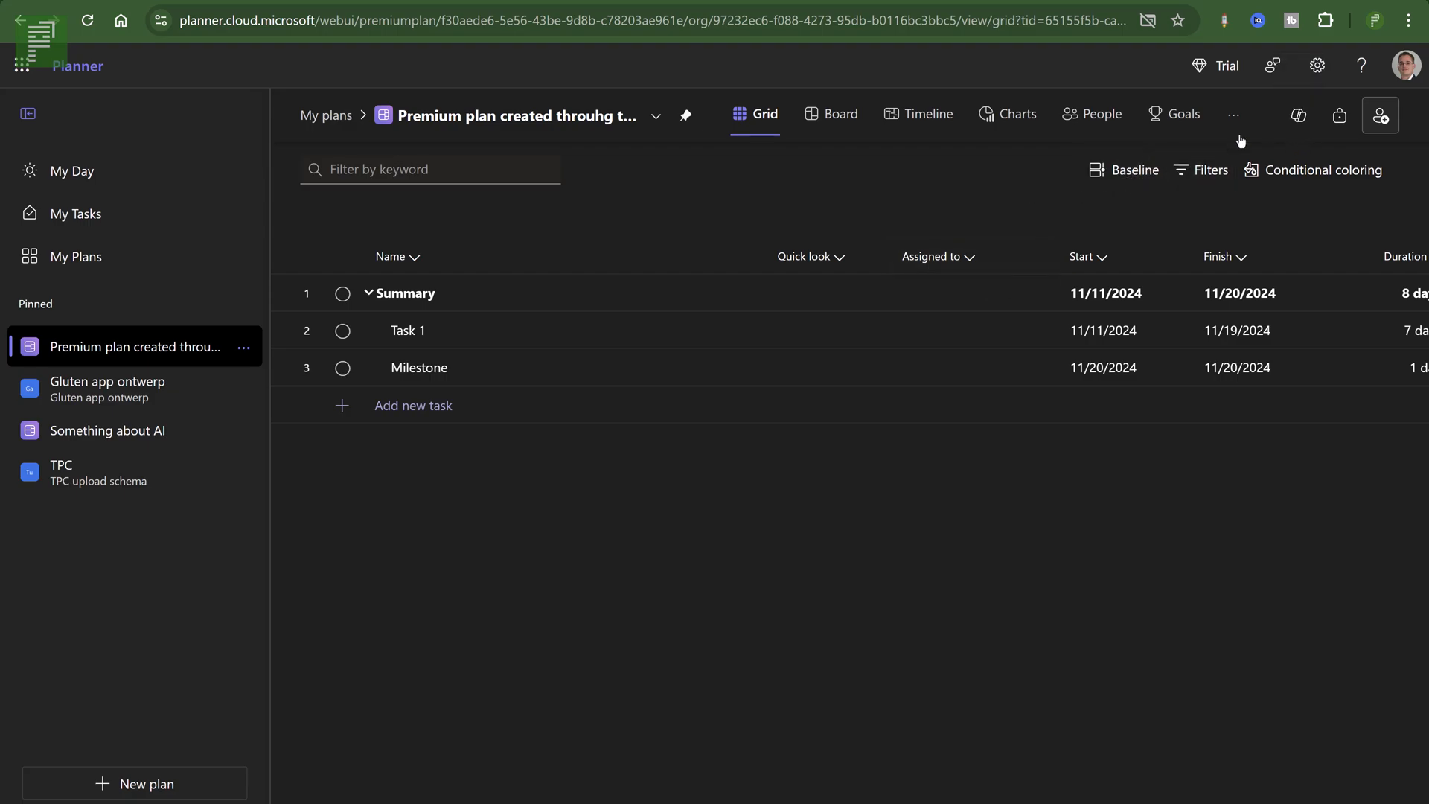
pyautogui.moveTo(919, 115)
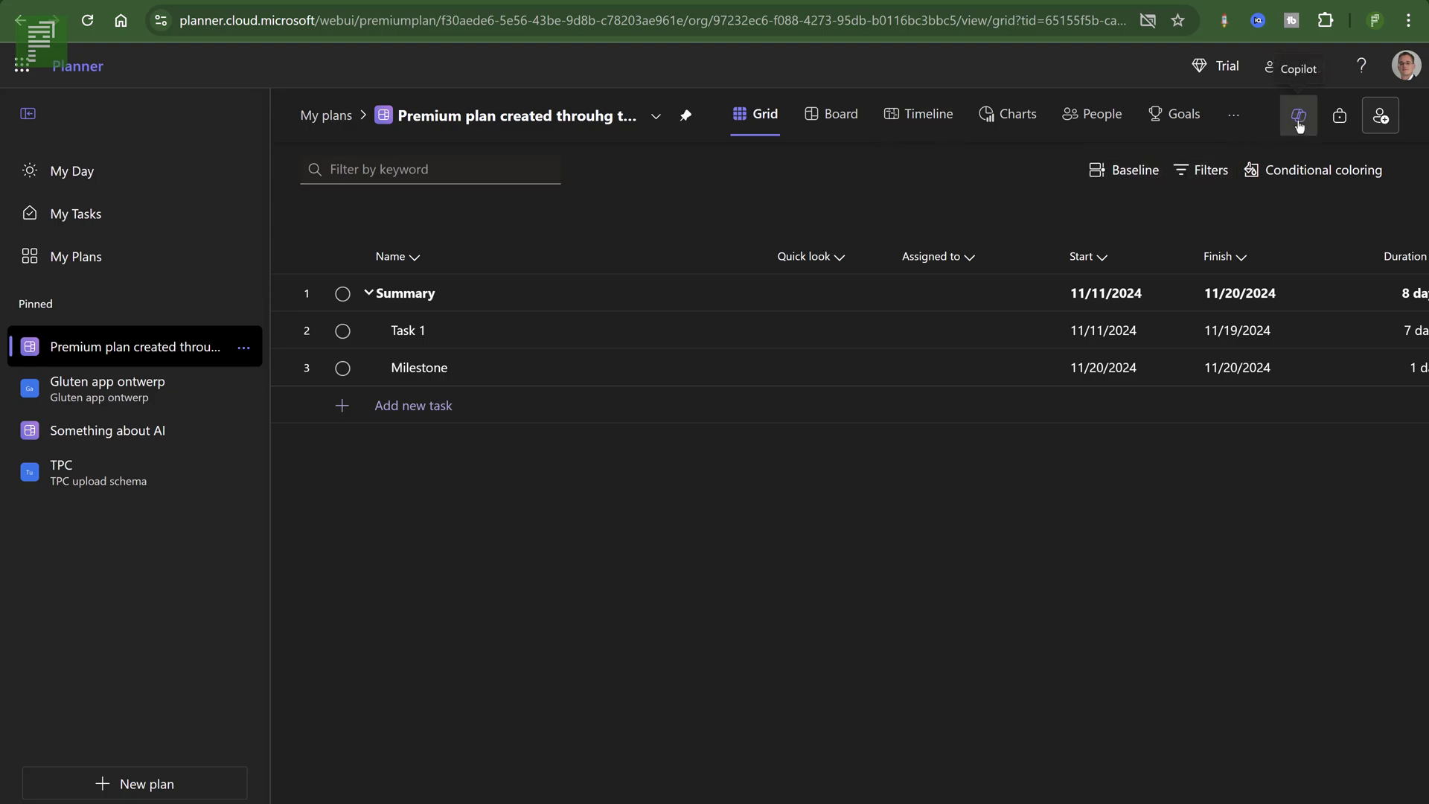
# Have Copilot add a 'Draft a status mail' task to the plan and select it in the grid.
pyautogui.click(1298, 117)
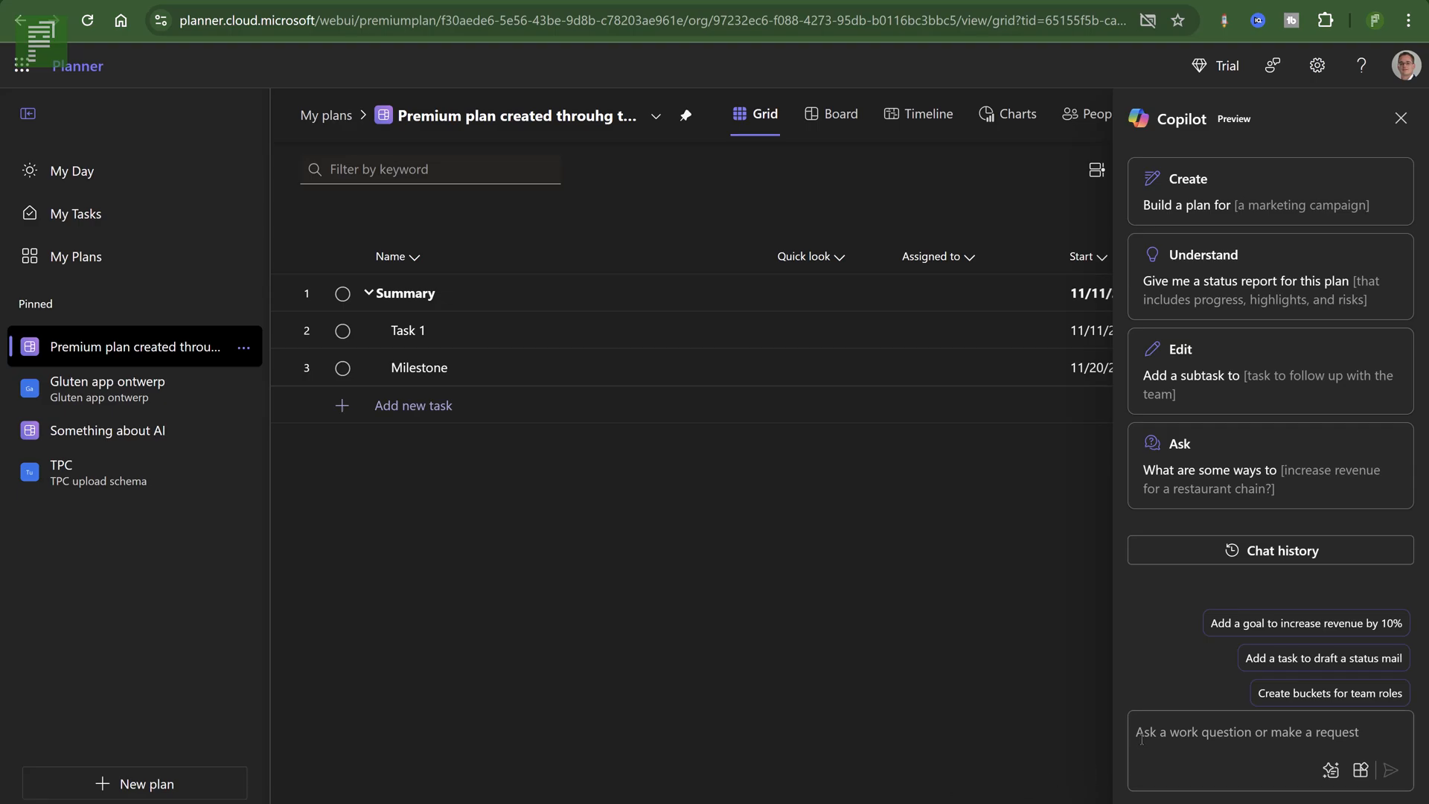
pyautogui.moveTo(1084, 702)
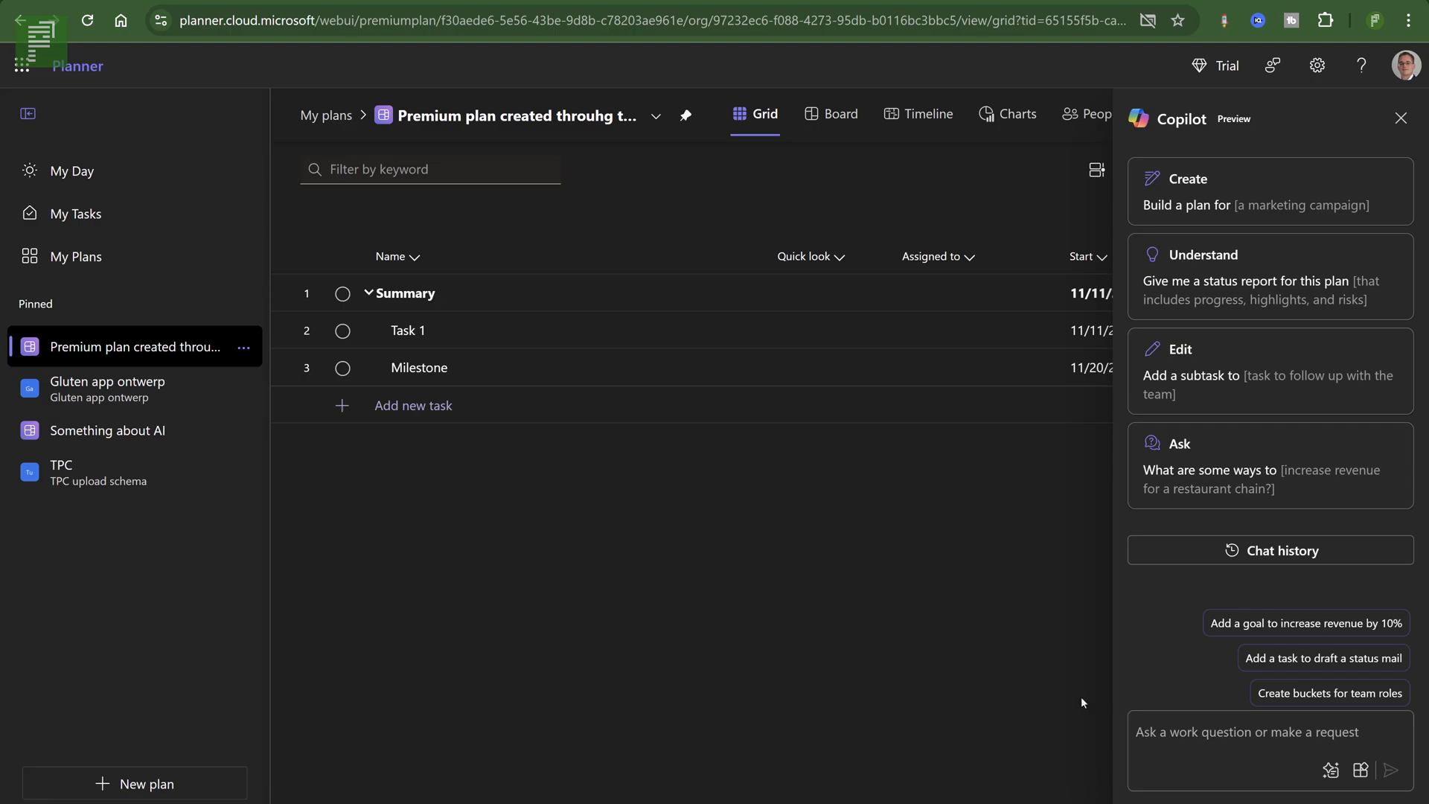
pyautogui.moveTo(1225, 675)
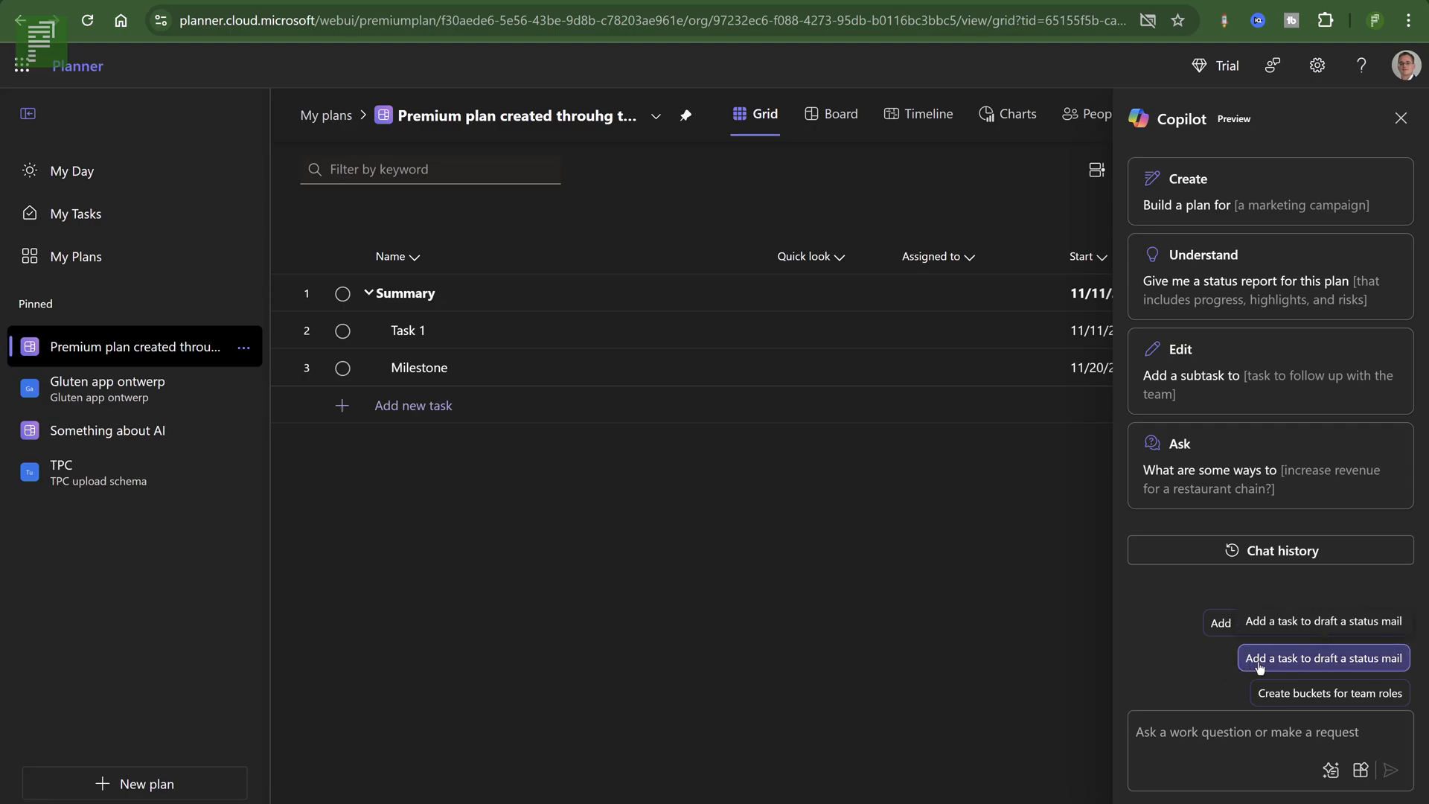
pyautogui.click(1322, 658)
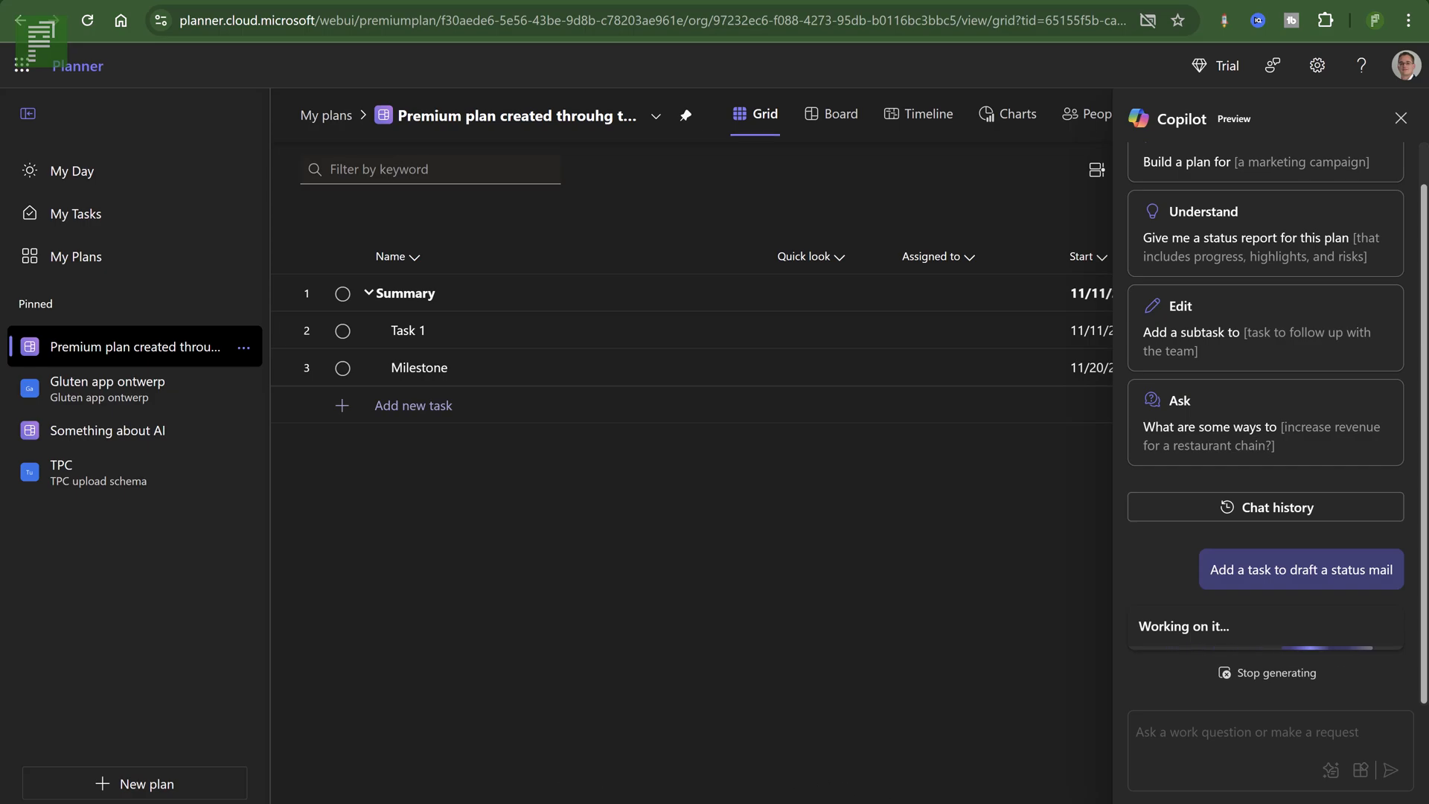
pyautogui.click(1301, 569)
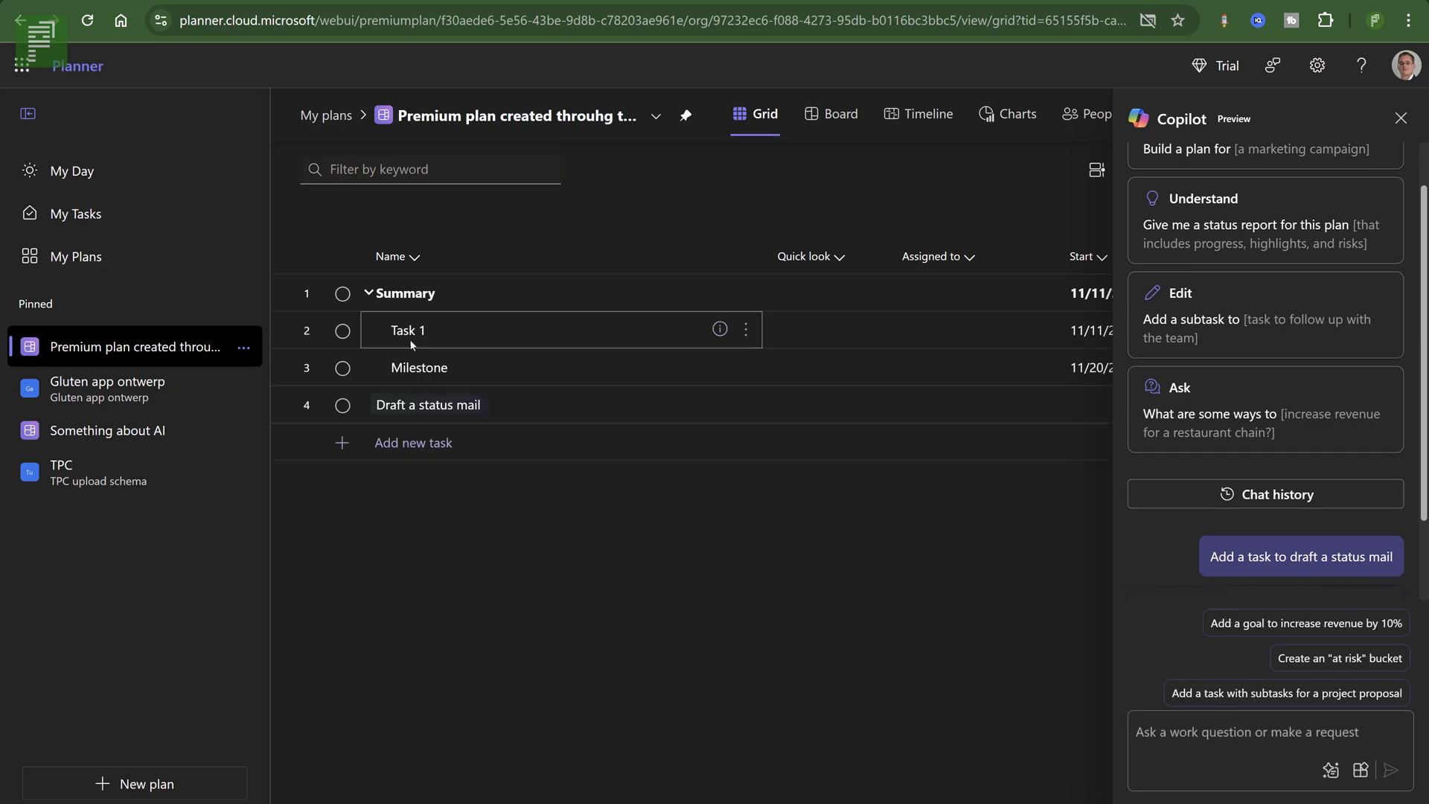
pyautogui.moveTo(384, 468)
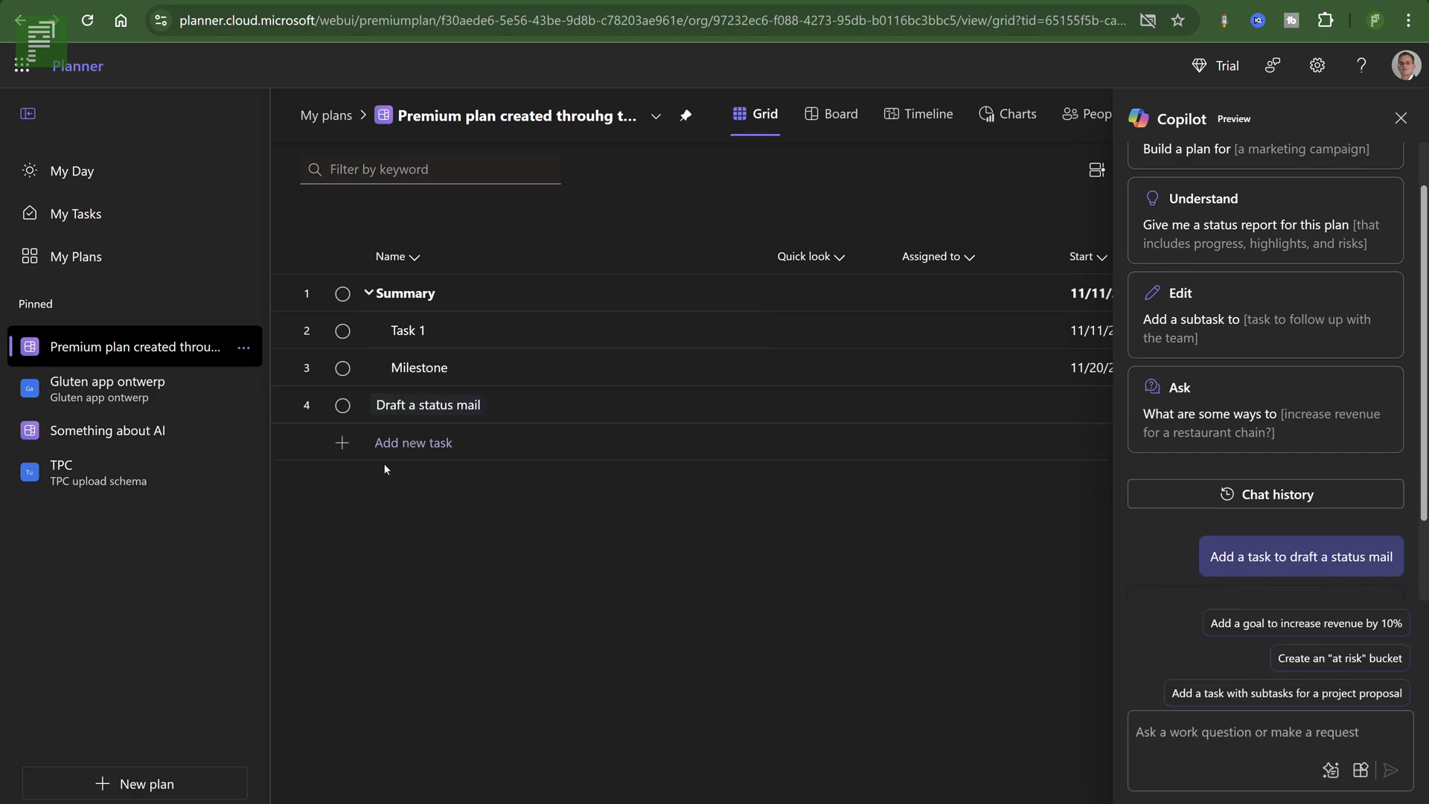
pyautogui.click(1298, 555)
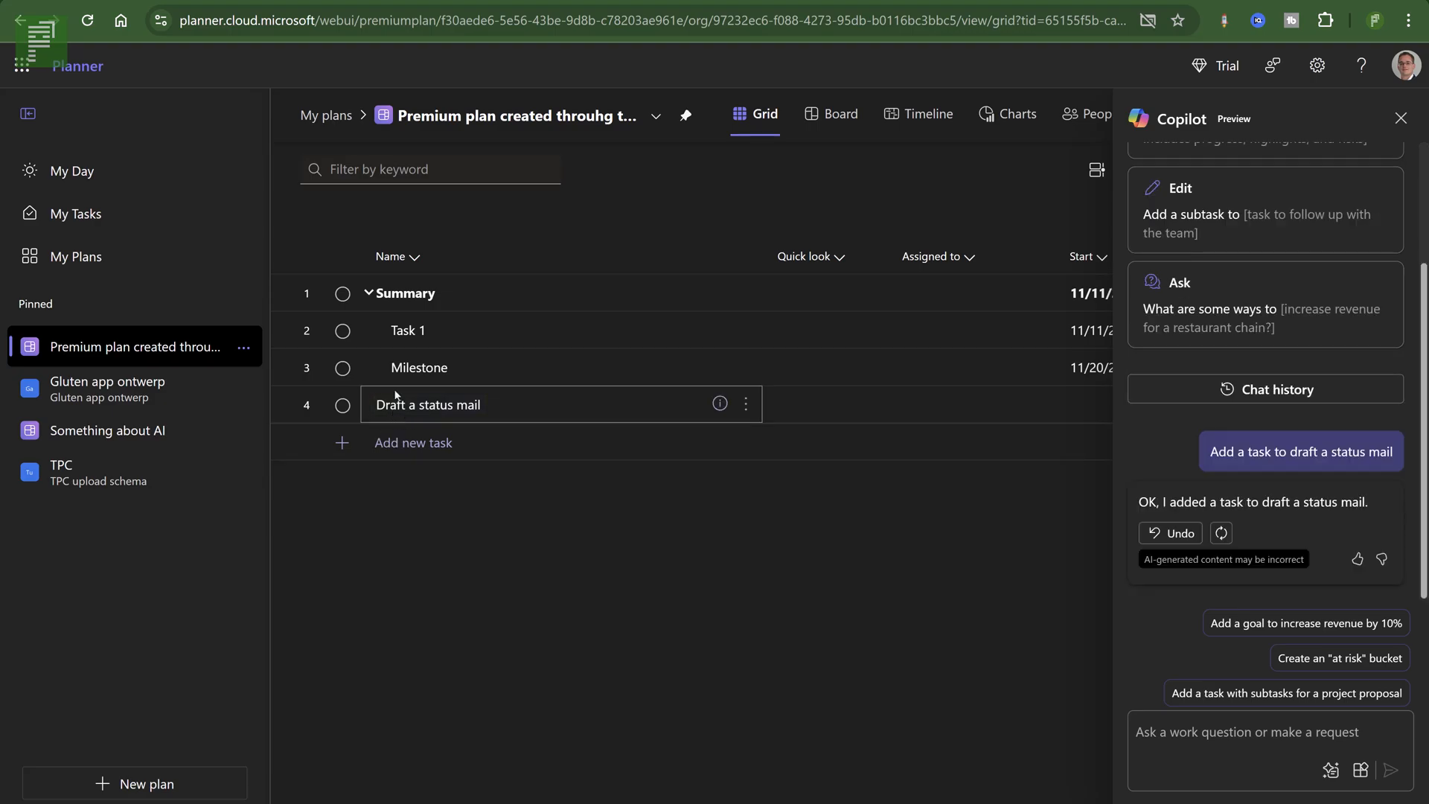
pyautogui.moveTo(427, 405)
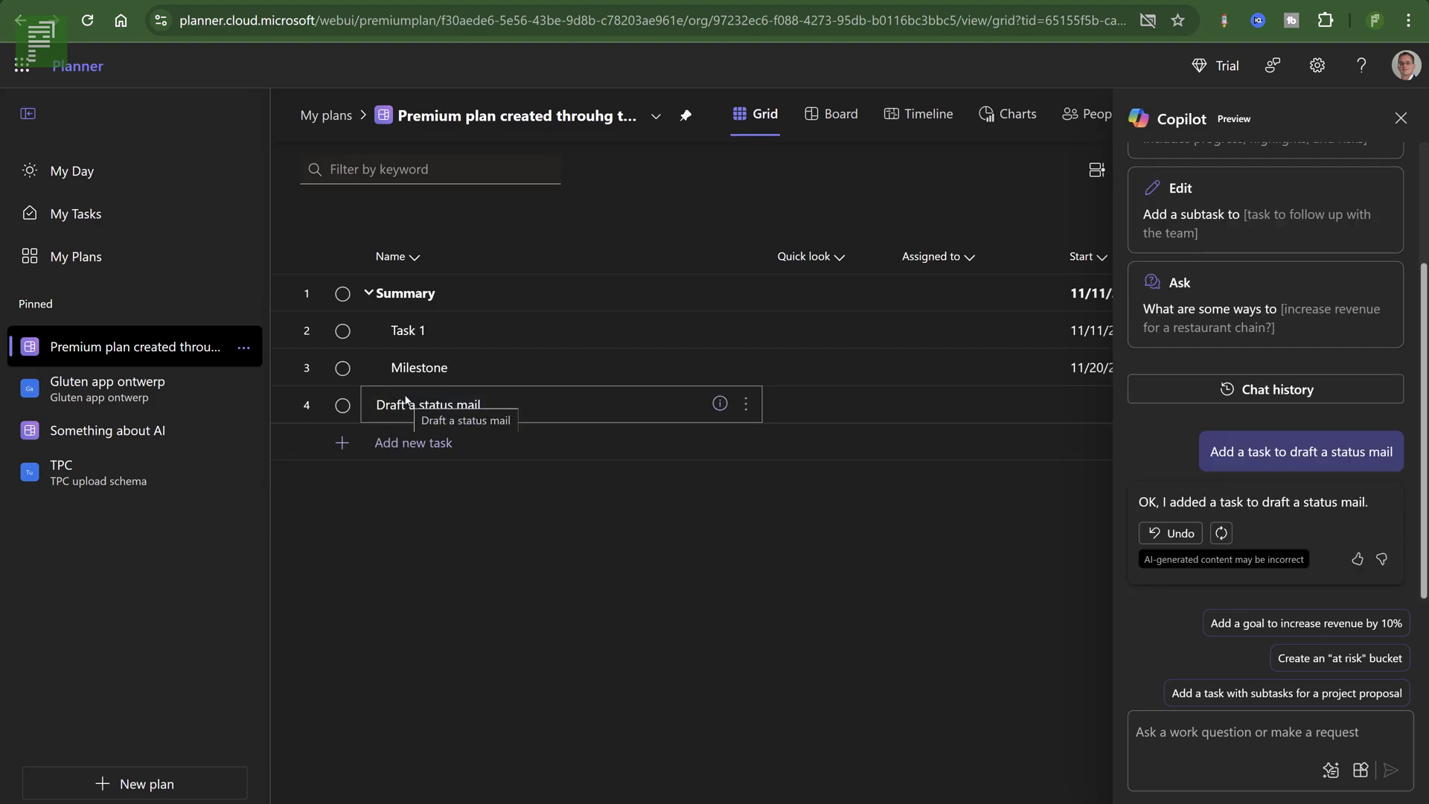
pyautogui.moveTo(651, 624)
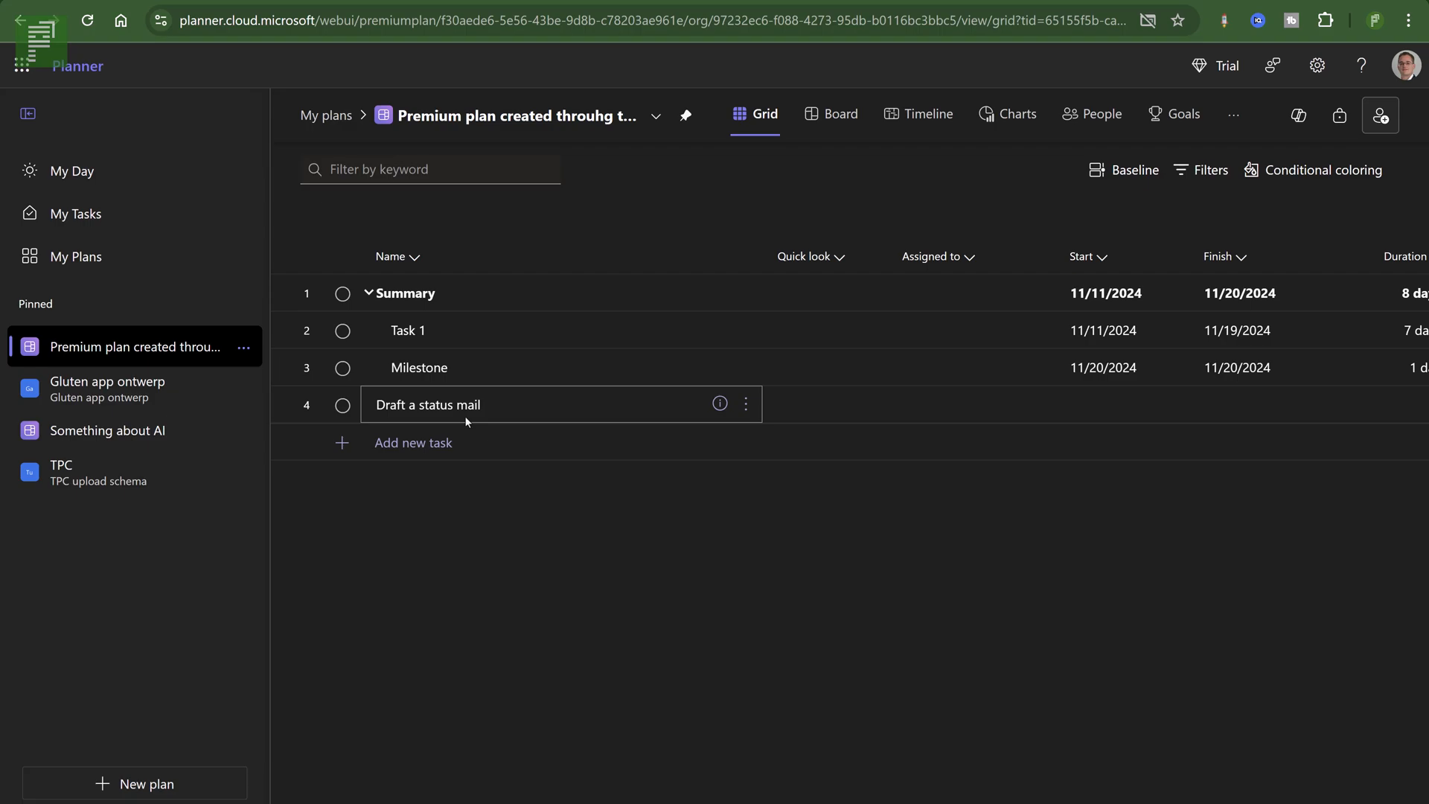
pyautogui.moveTo(500, 419)
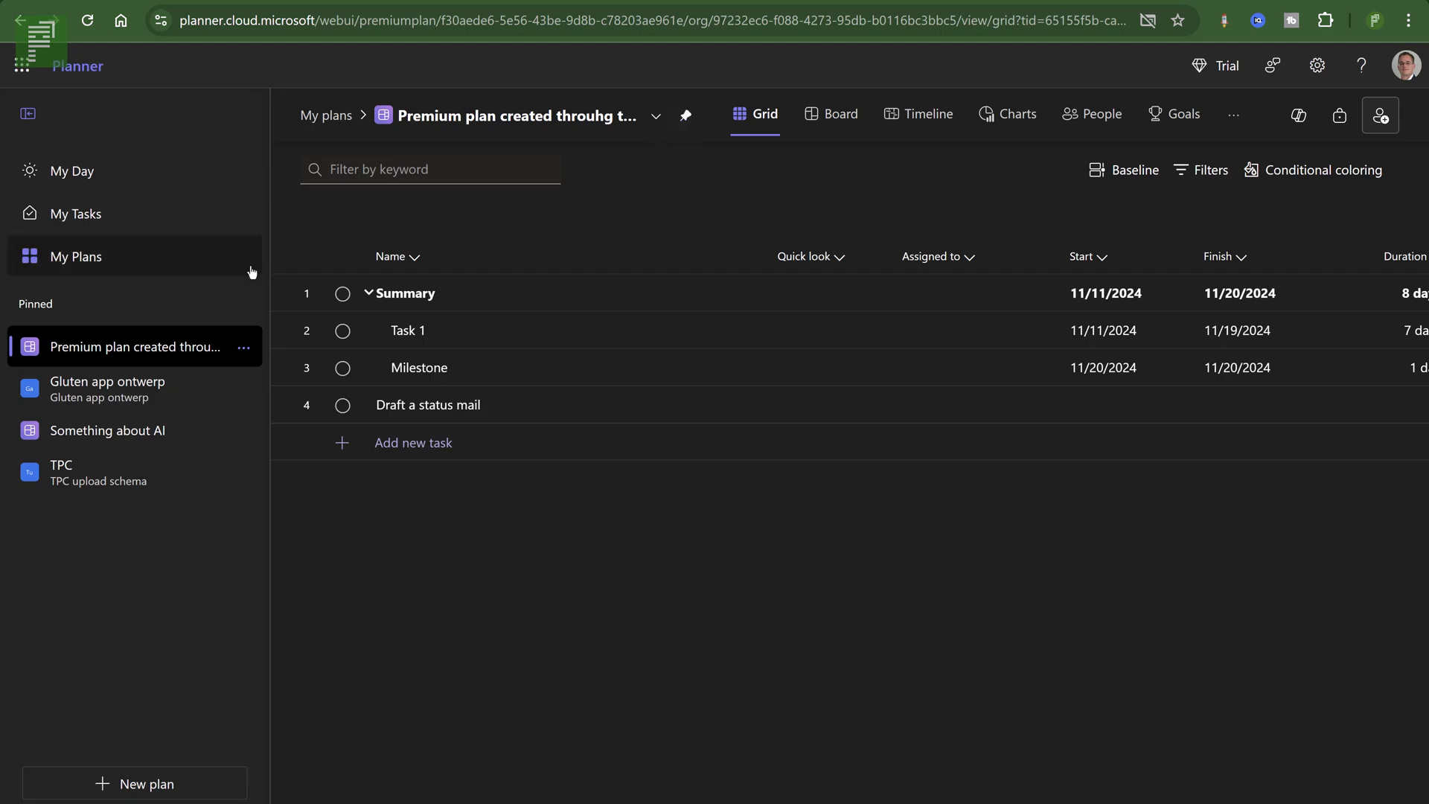
pyautogui.moveTo(81, 546)
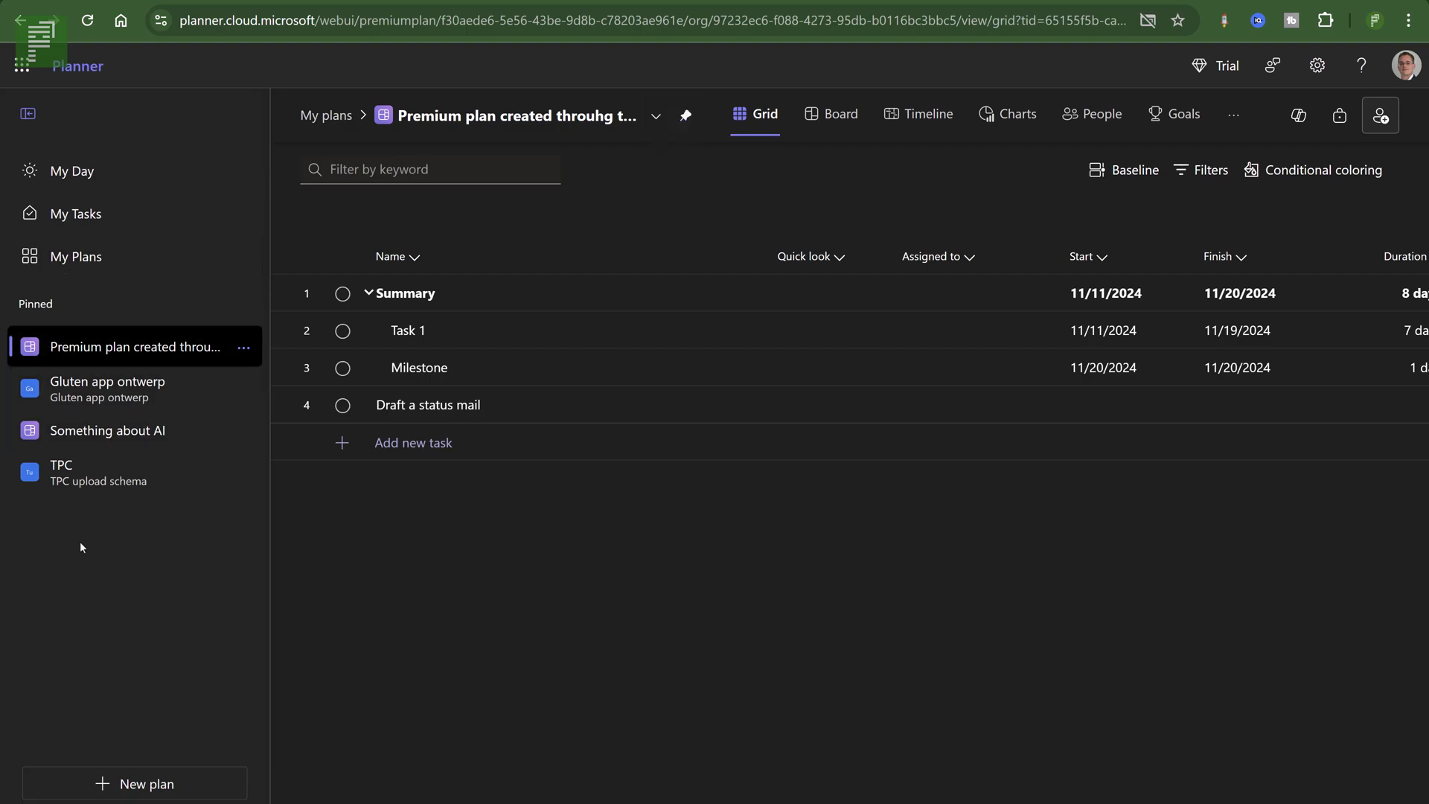
pyautogui.moveTo(76, 256)
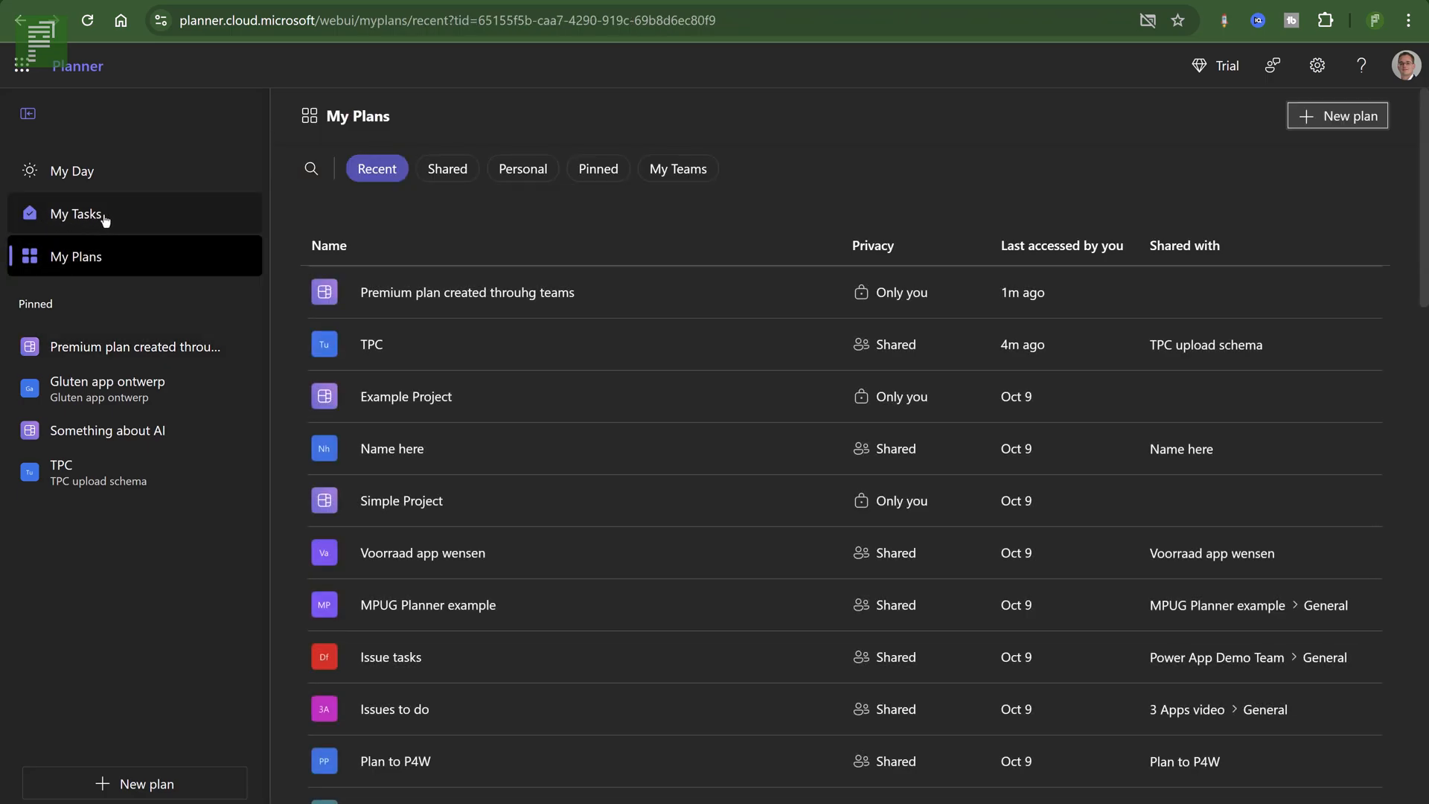
pyautogui.moveTo(107, 221)
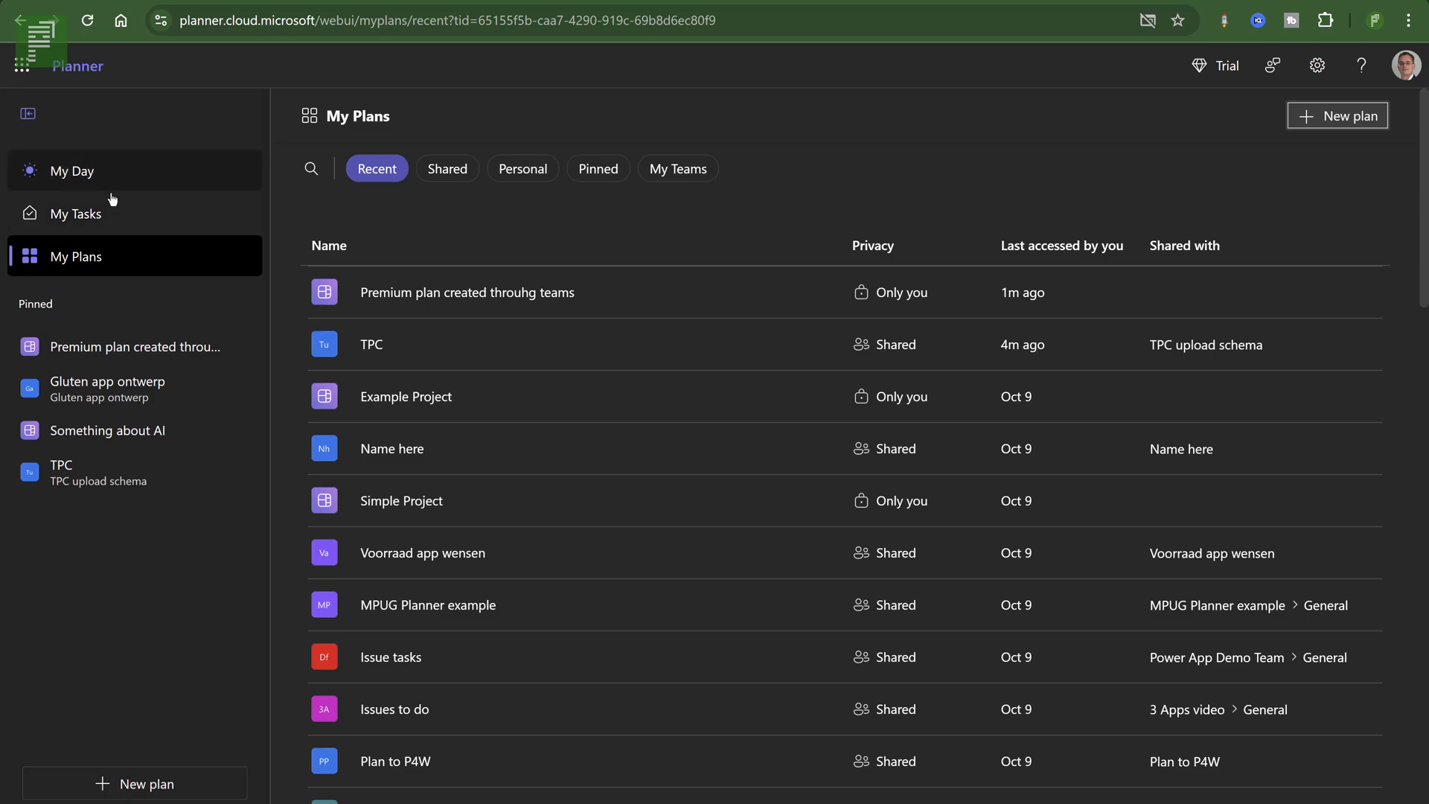
pyautogui.moveTo(133, 224)
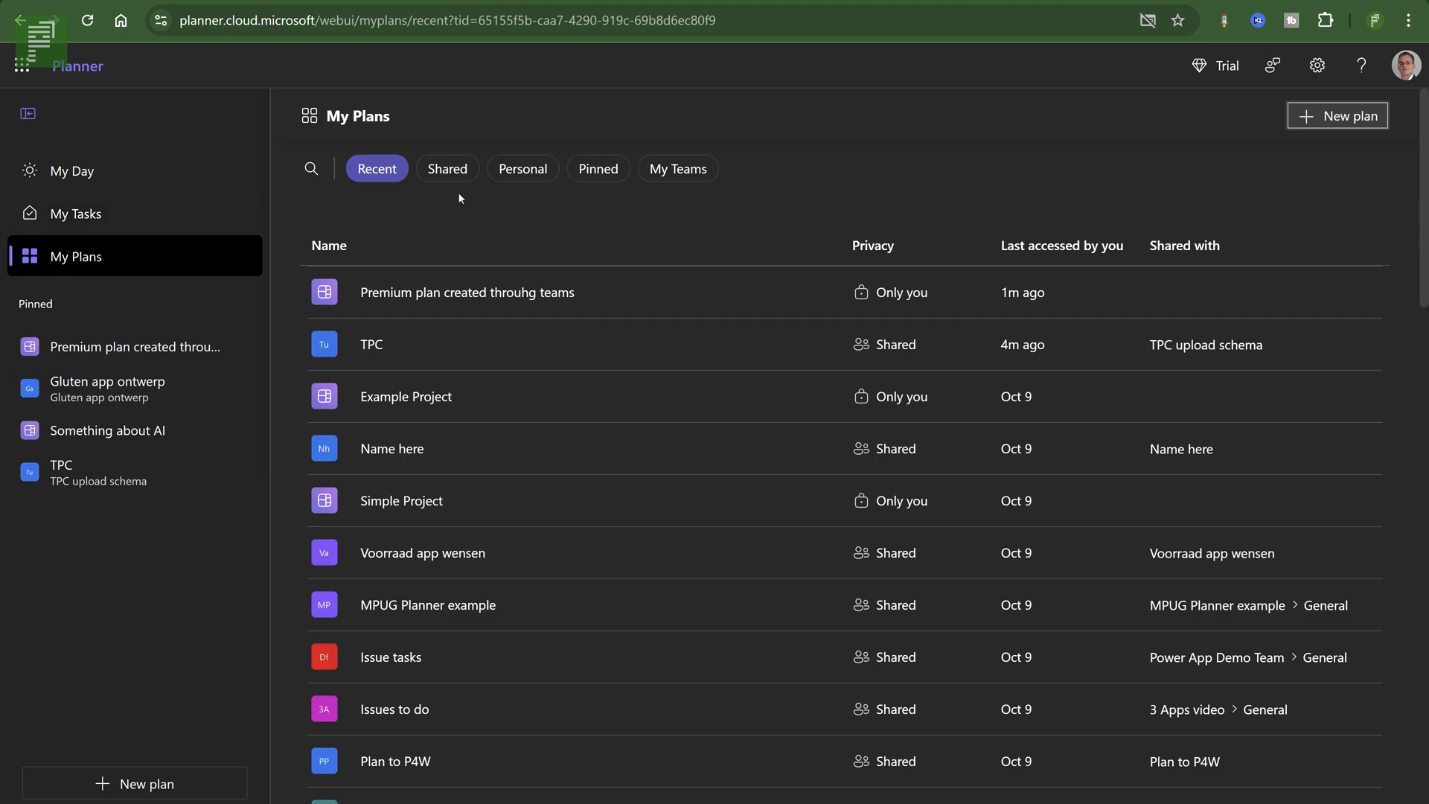
pyautogui.moveTo(904, 326)
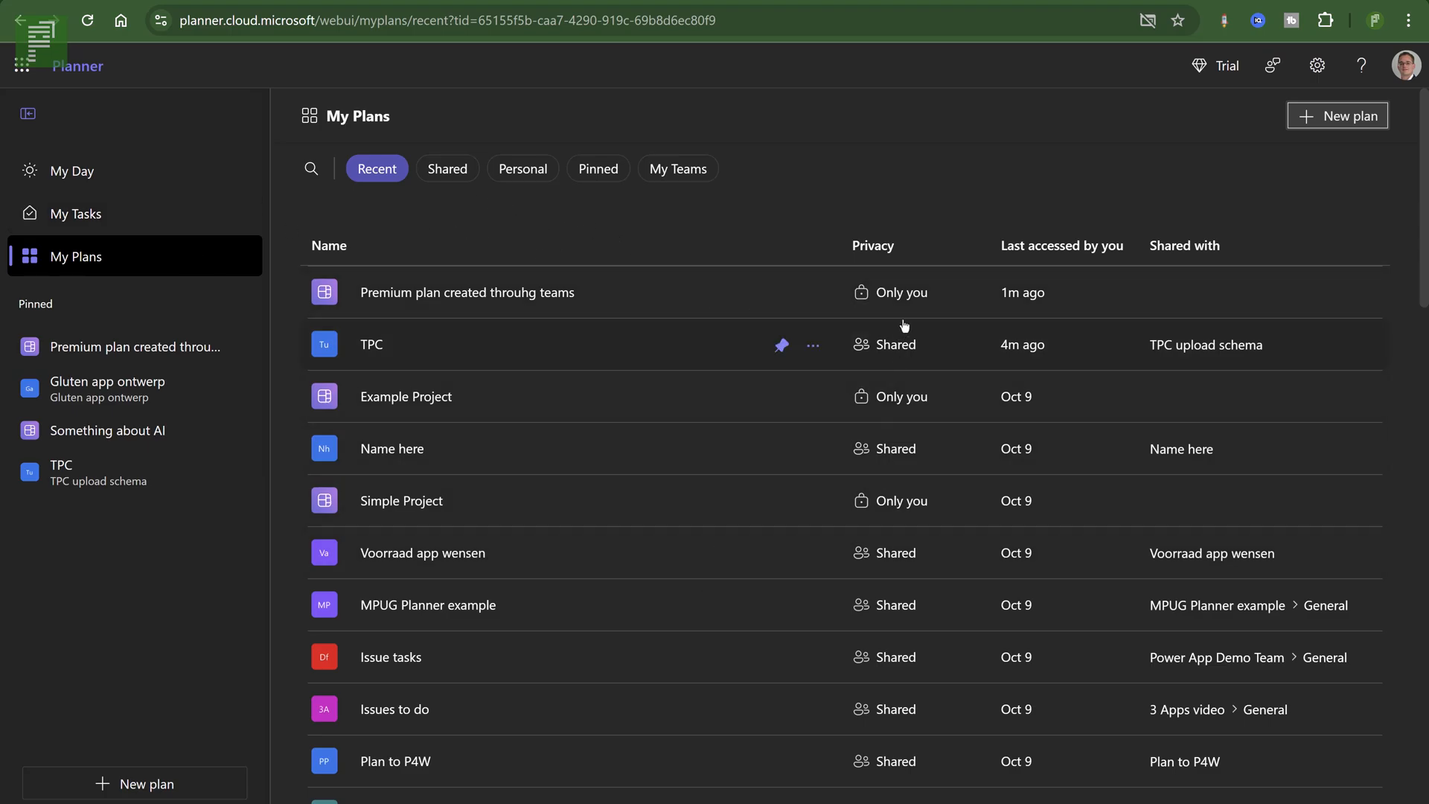
pyautogui.scroll(-3)
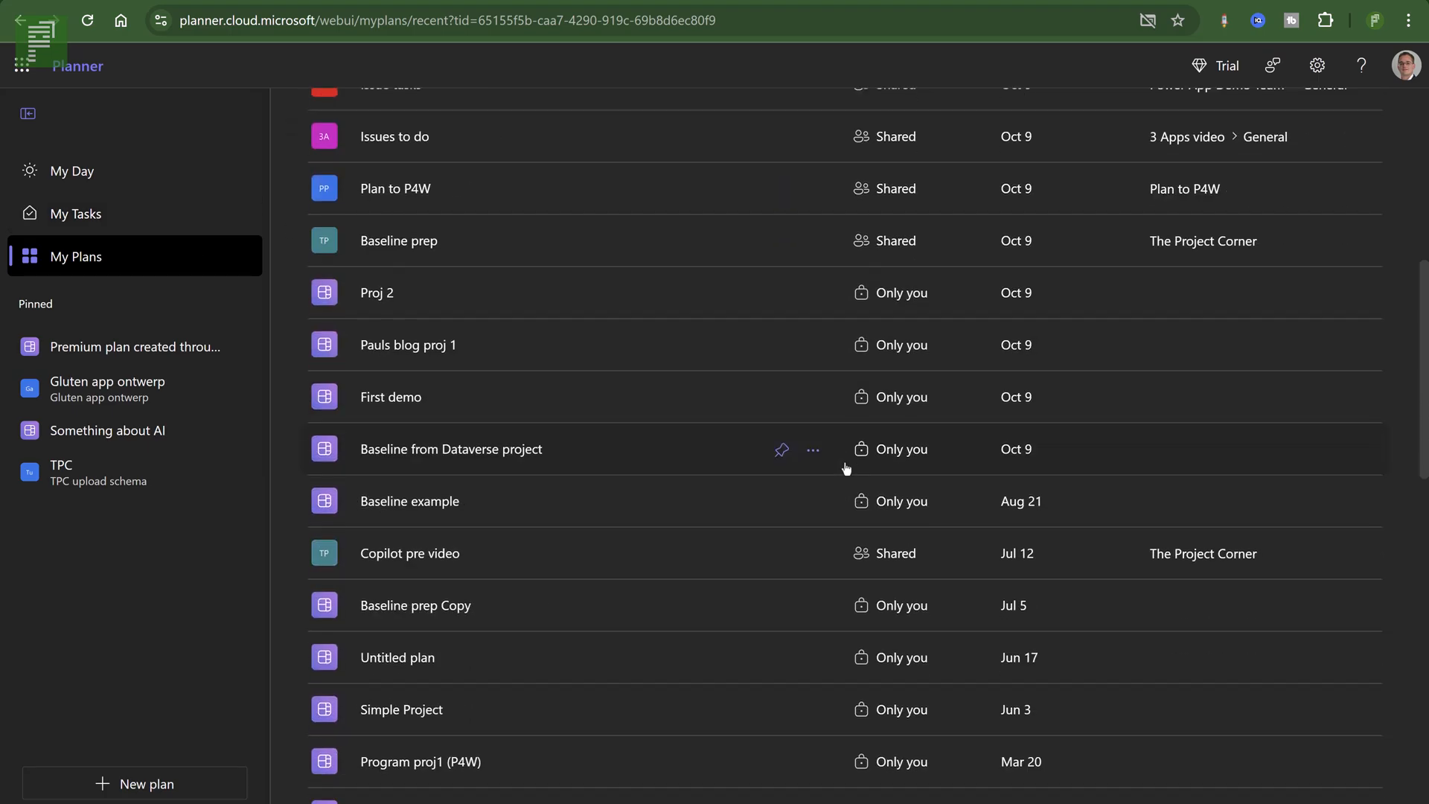
pyautogui.scroll(-3)
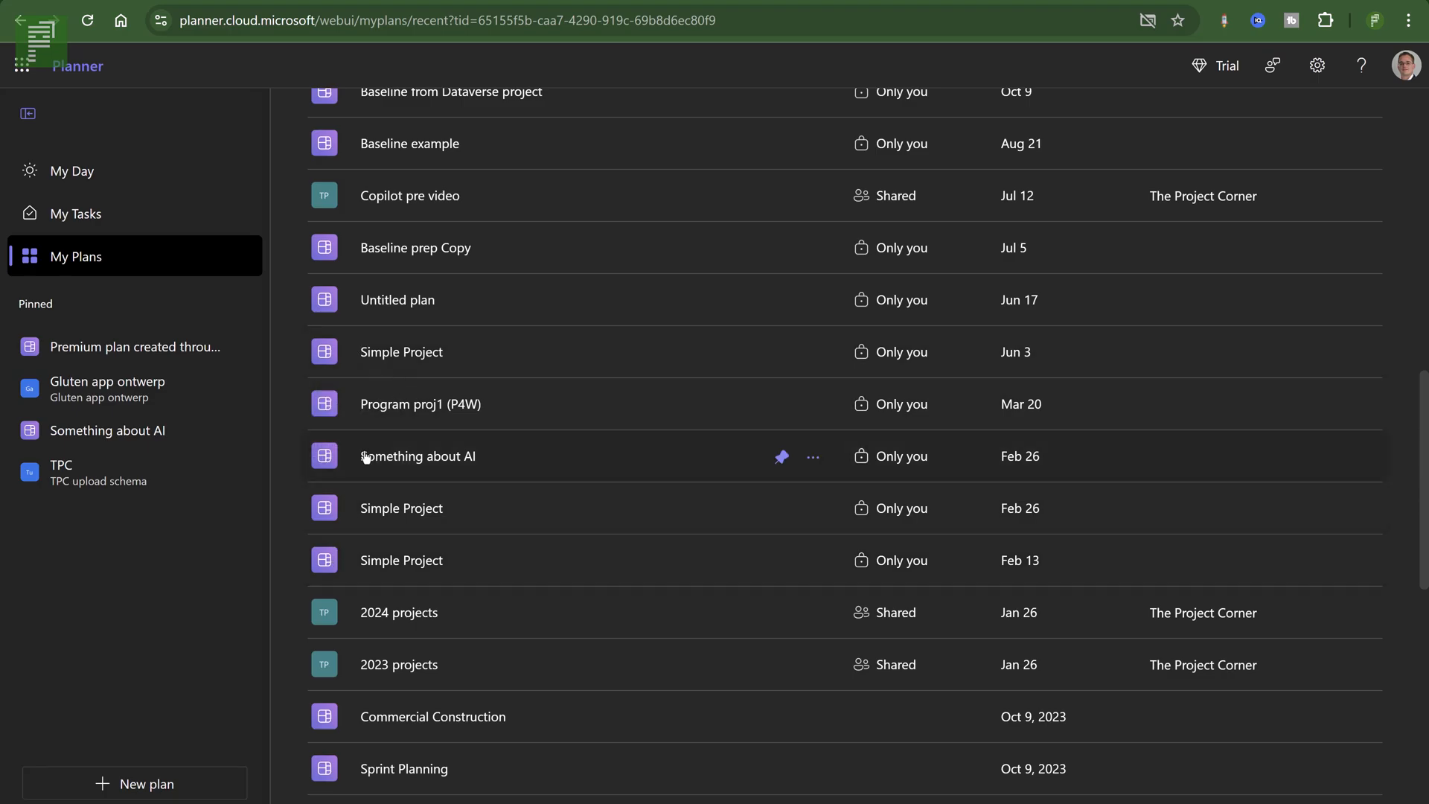
pyautogui.moveTo(409, 195)
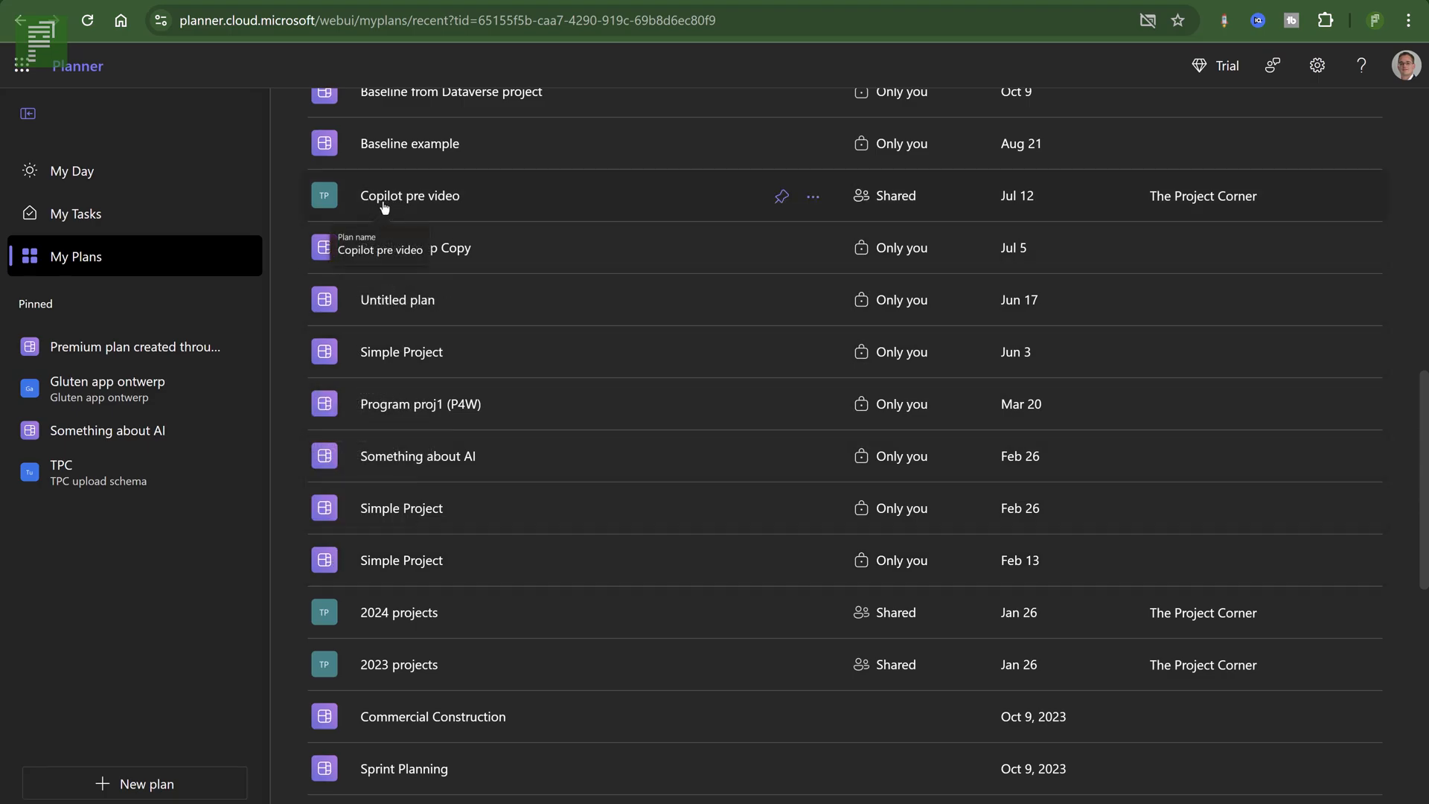
pyautogui.scroll(-3)
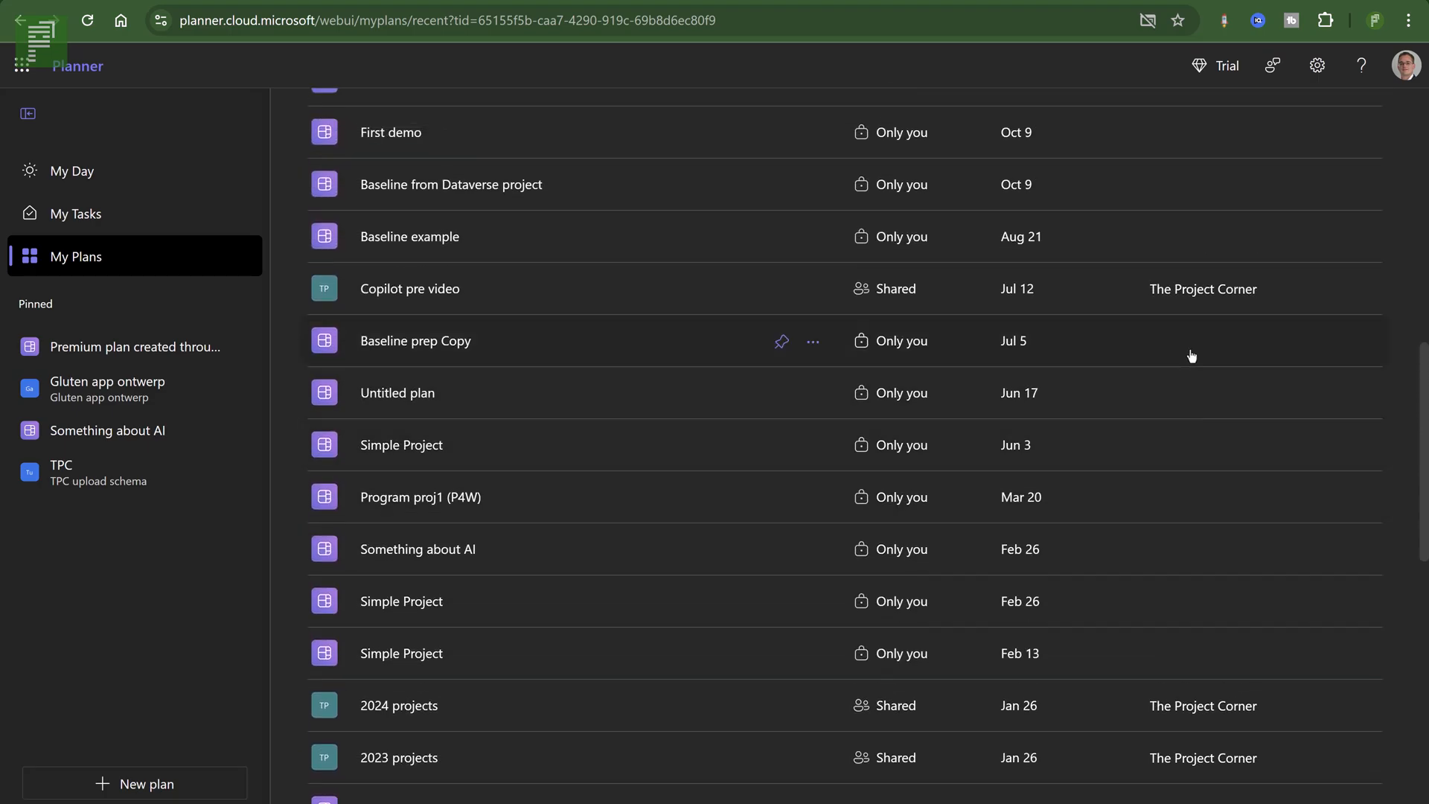
pyautogui.moveTo(1215, 310)
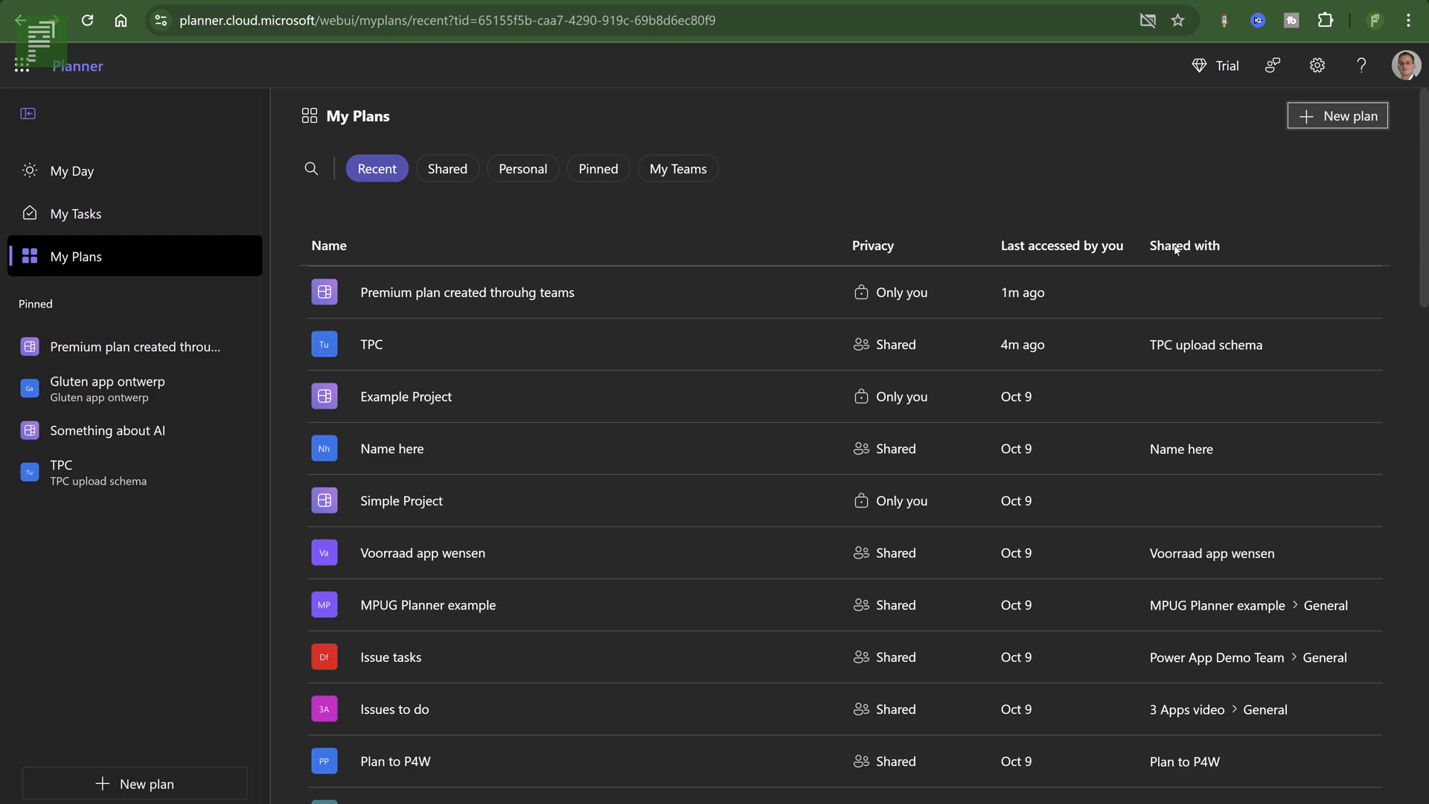
pyautogui.moveTo(1173, 366)
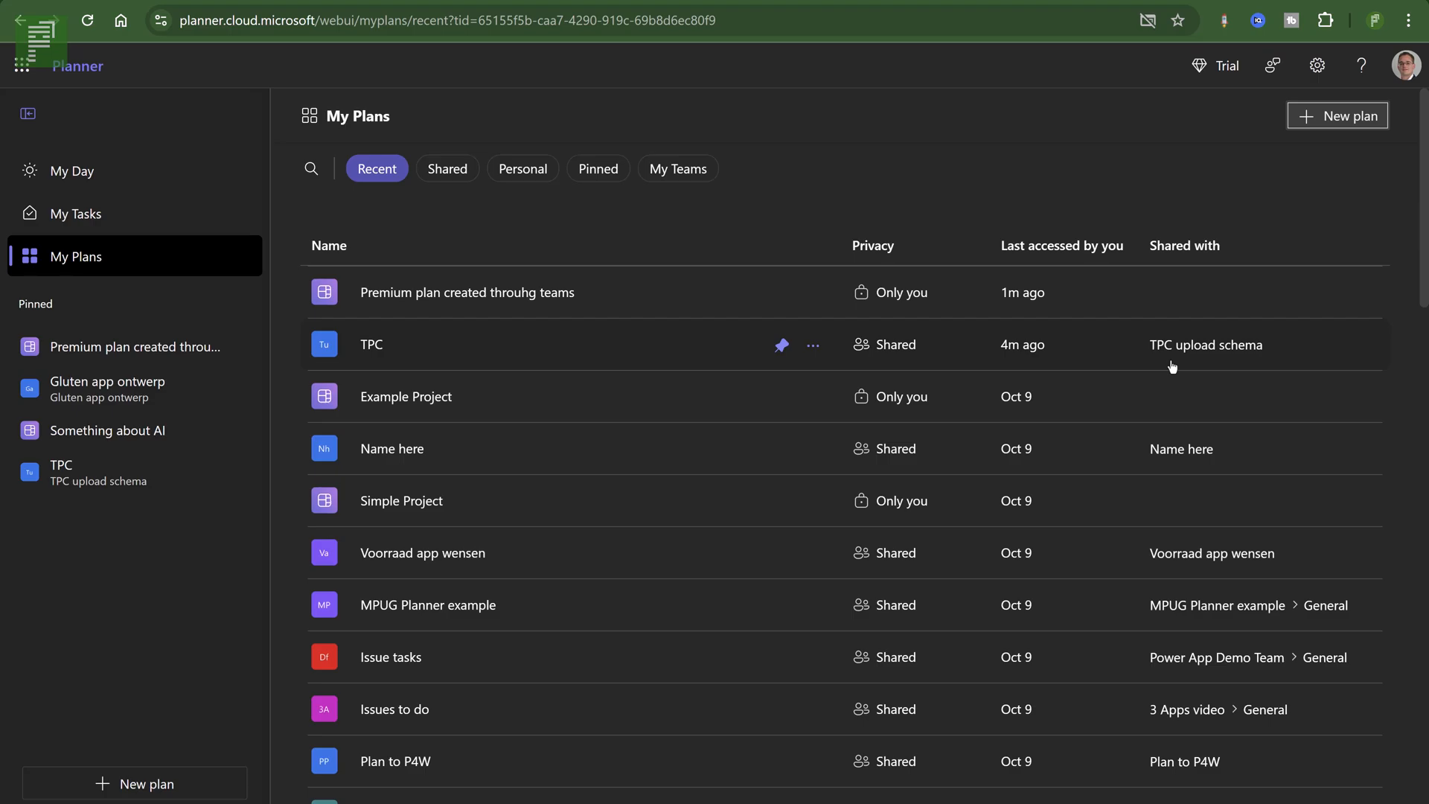
pyautogui.moveTo(1152, 344)
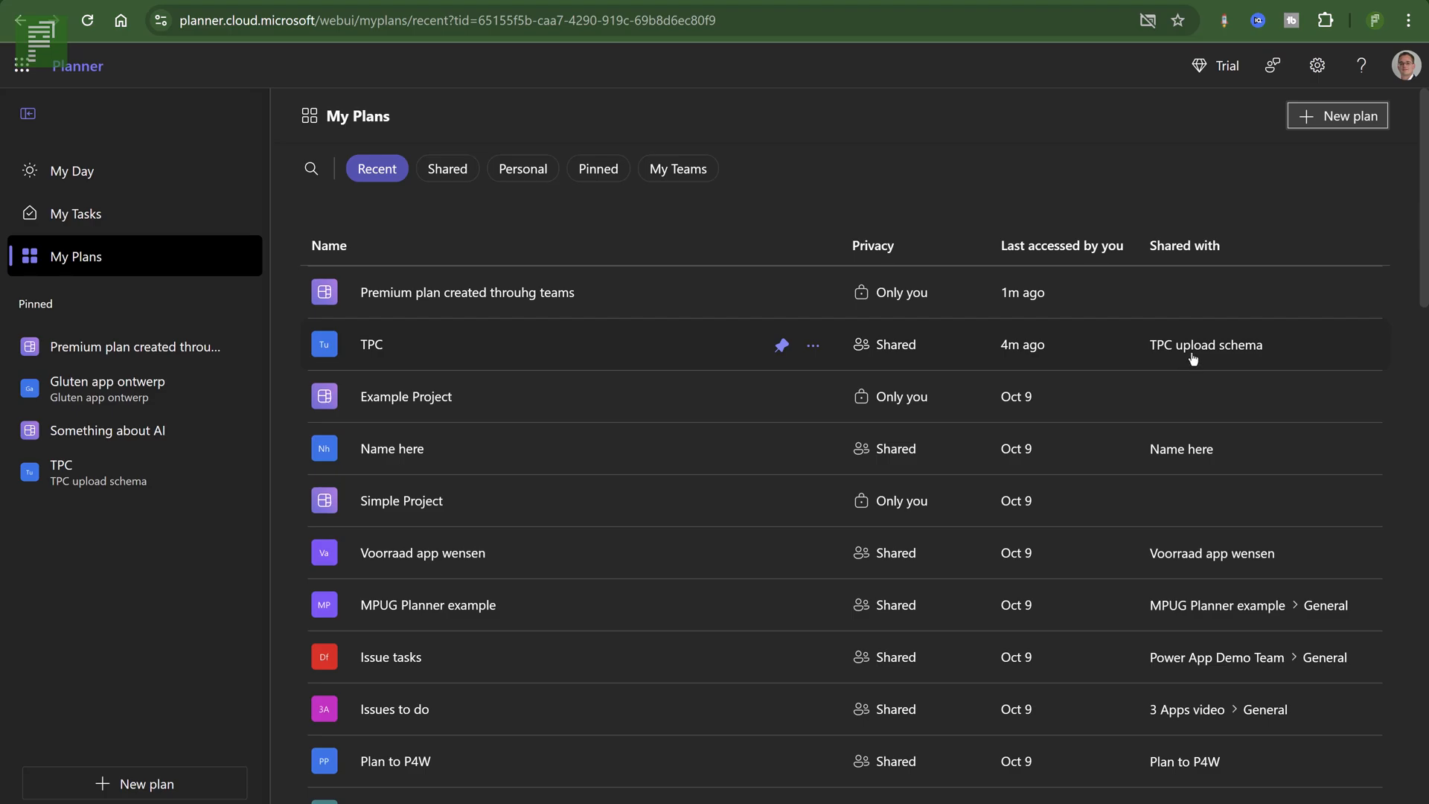
pyautogui.moveTo(1170, 481)
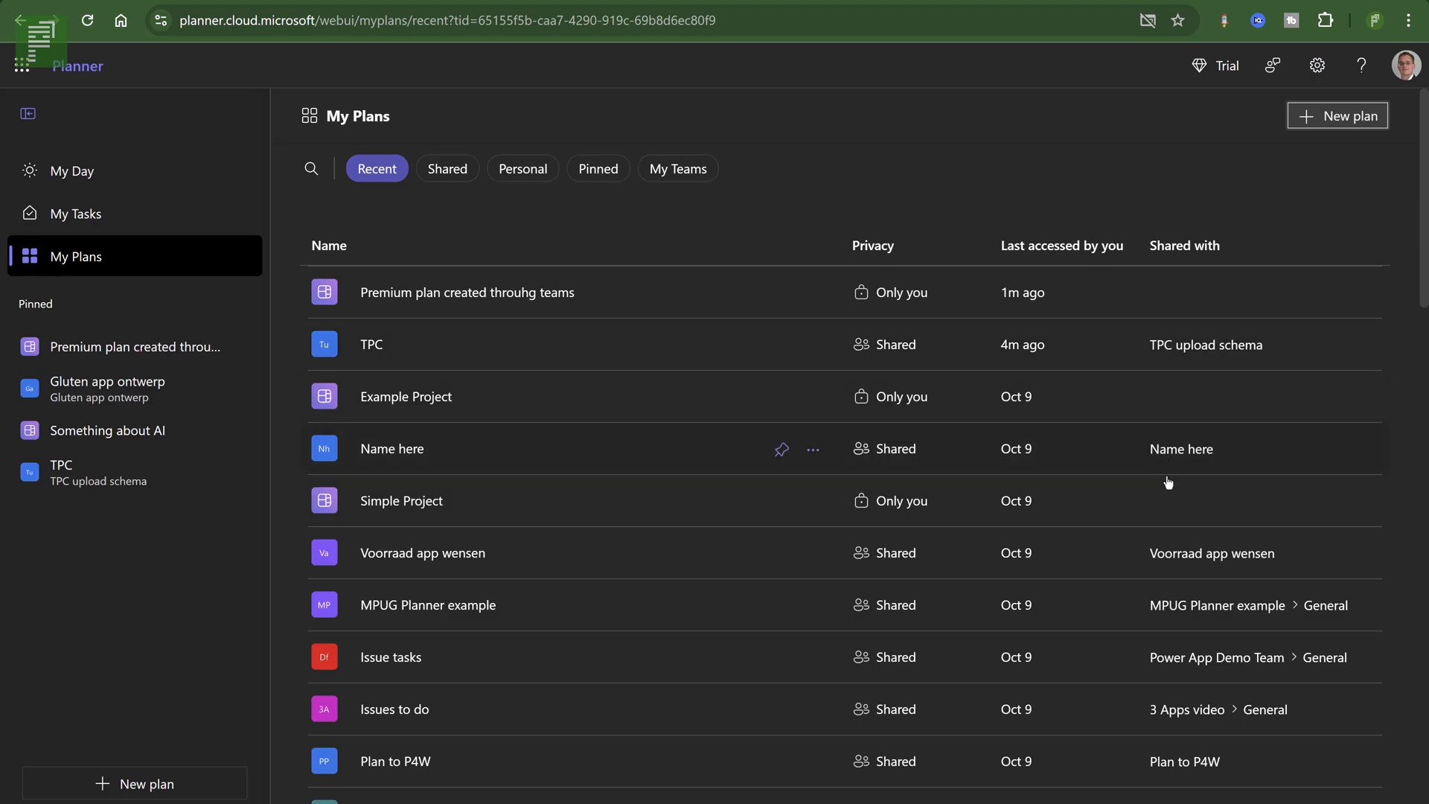
pyautogui.moveTo(1188, 559)
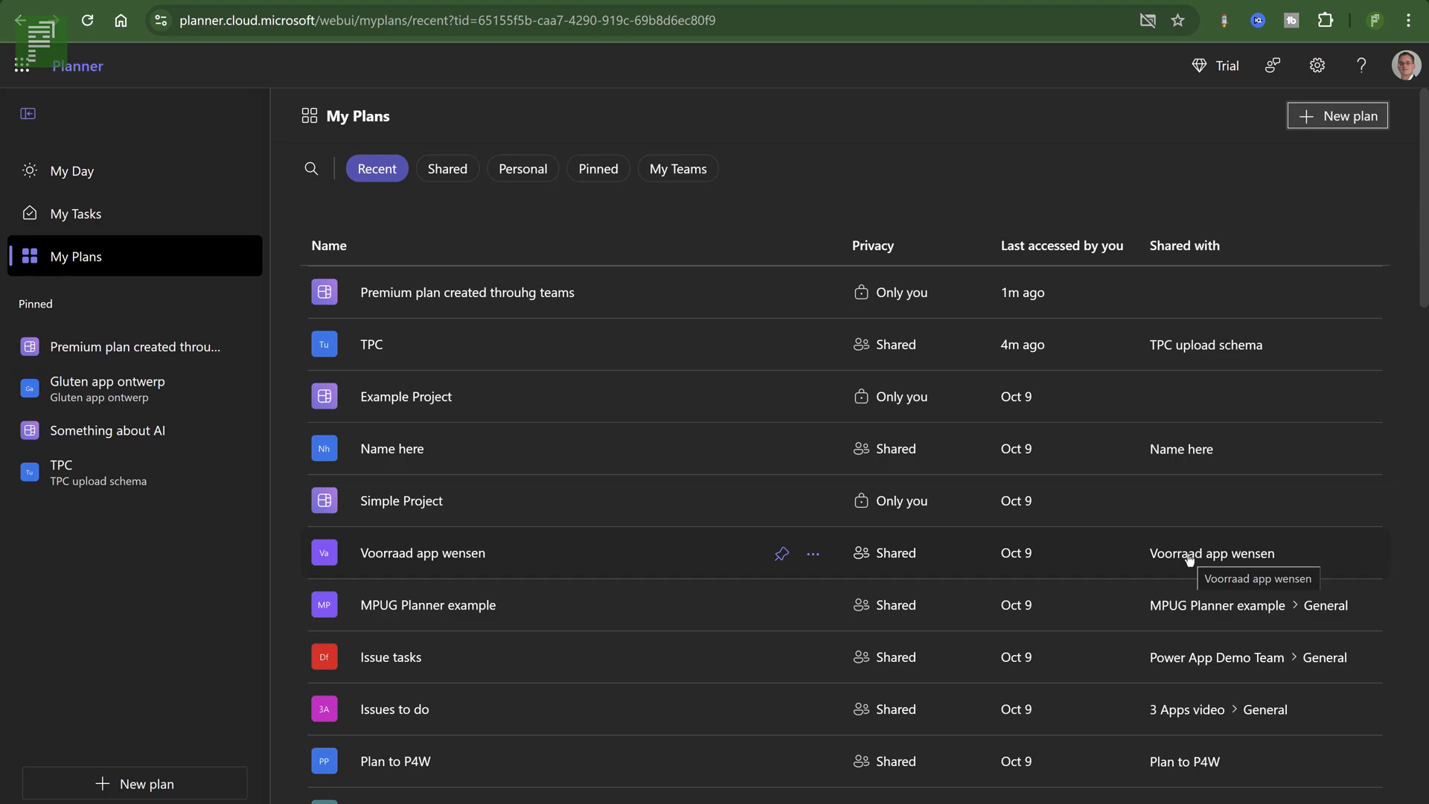
pyautogui.moveTo(1167, 765)
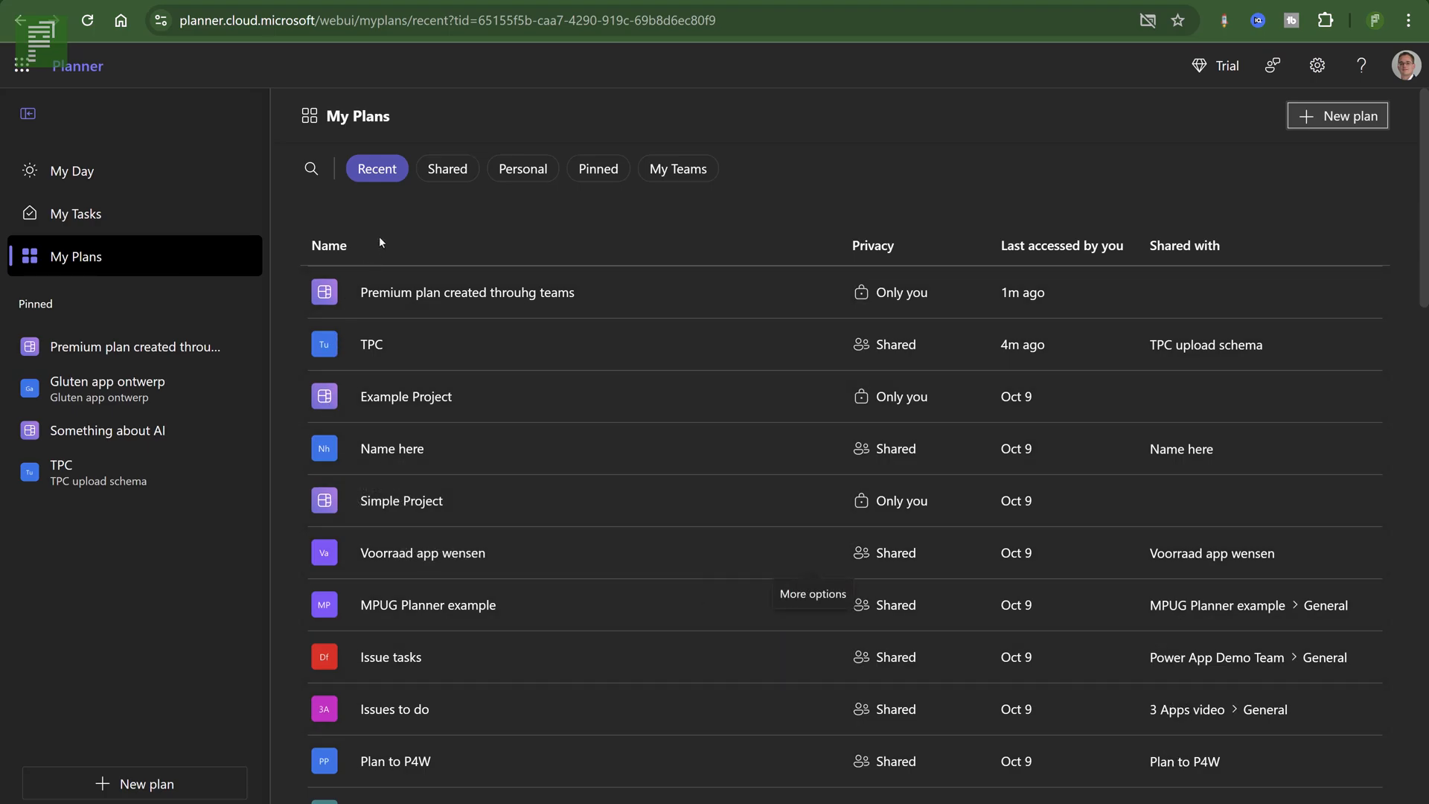
pyautogui.moveTo(185, 758)
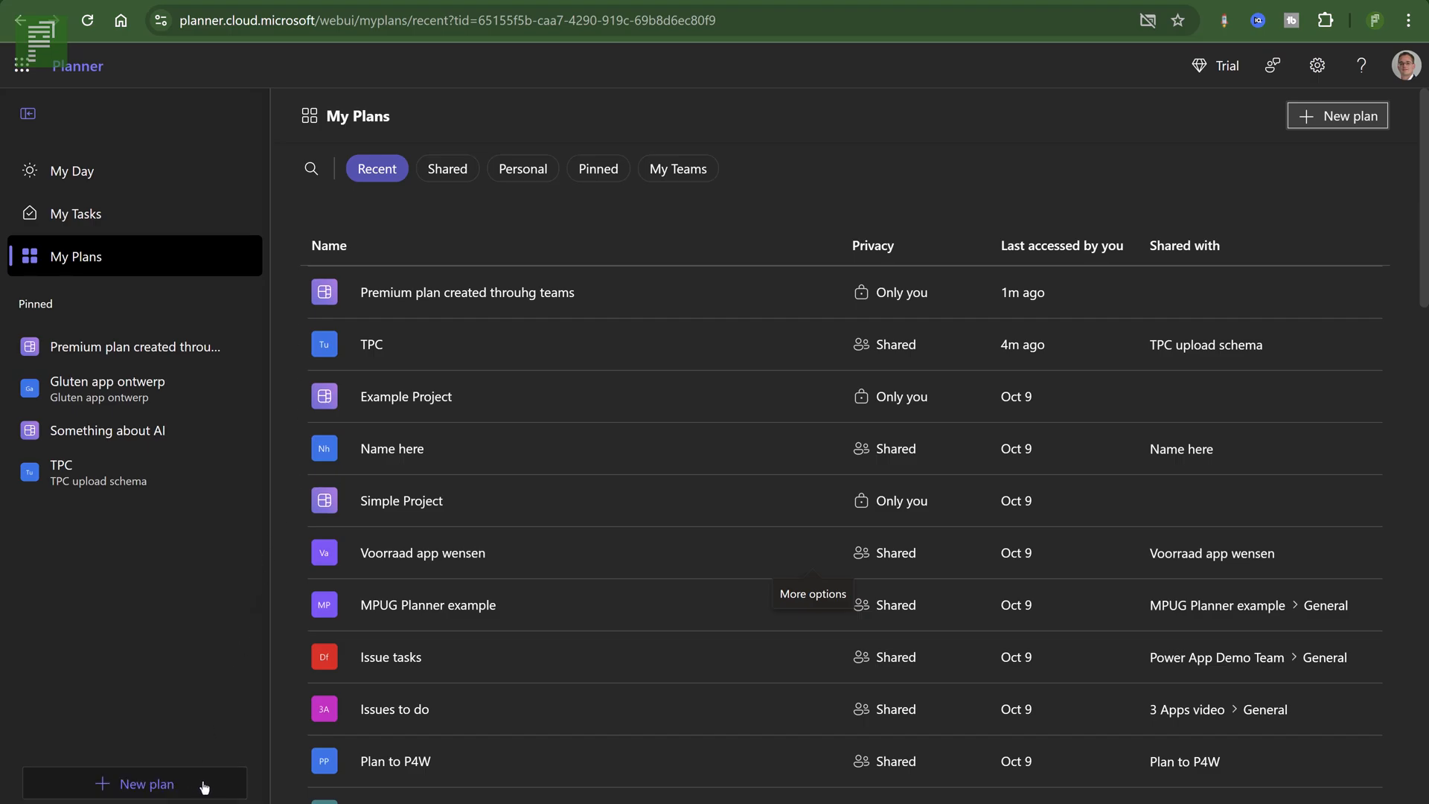
# Start a new plan, bringing up the Basic, Premium and template choices.
pyautogui.click(138, 784)
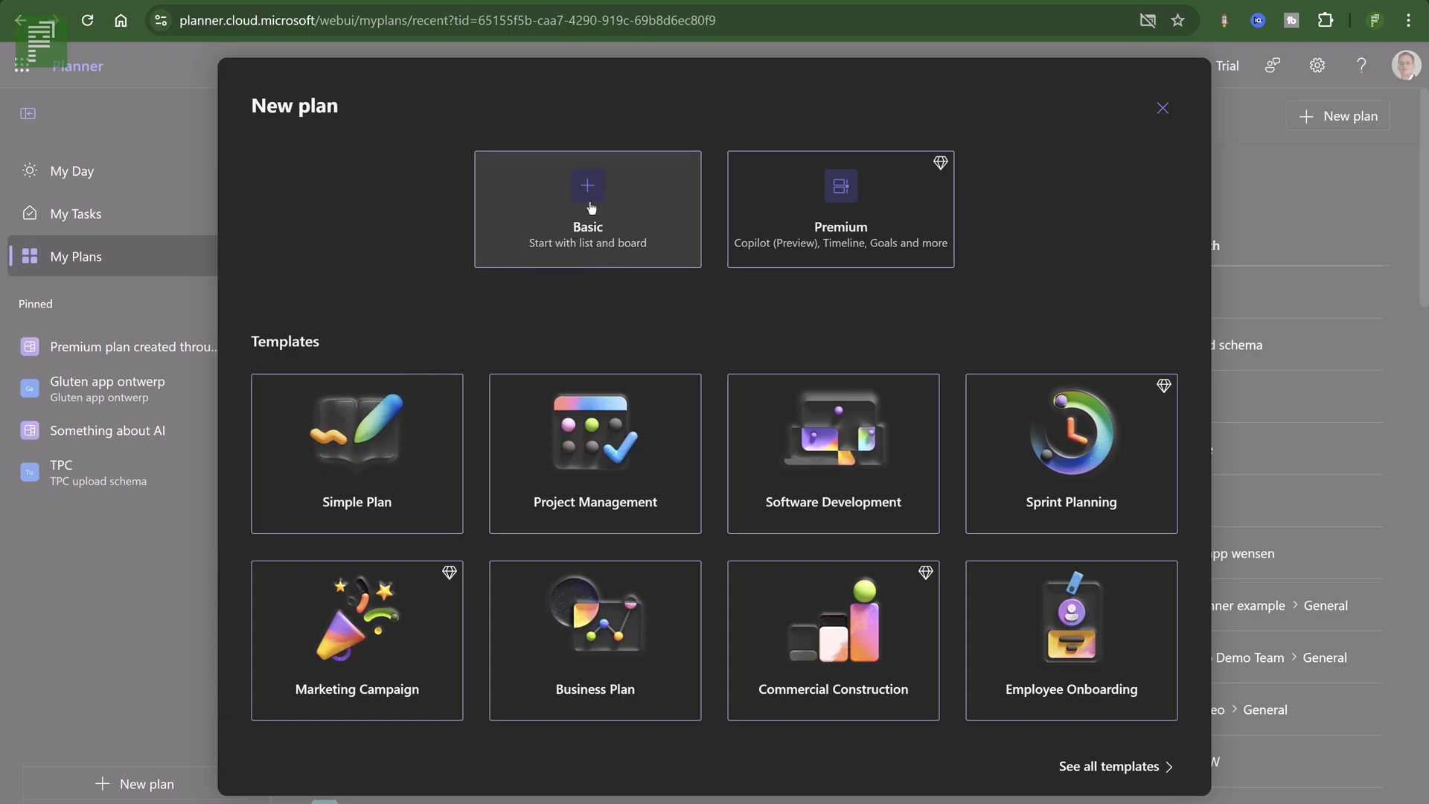
pyautogui.moveTo(581, 250)
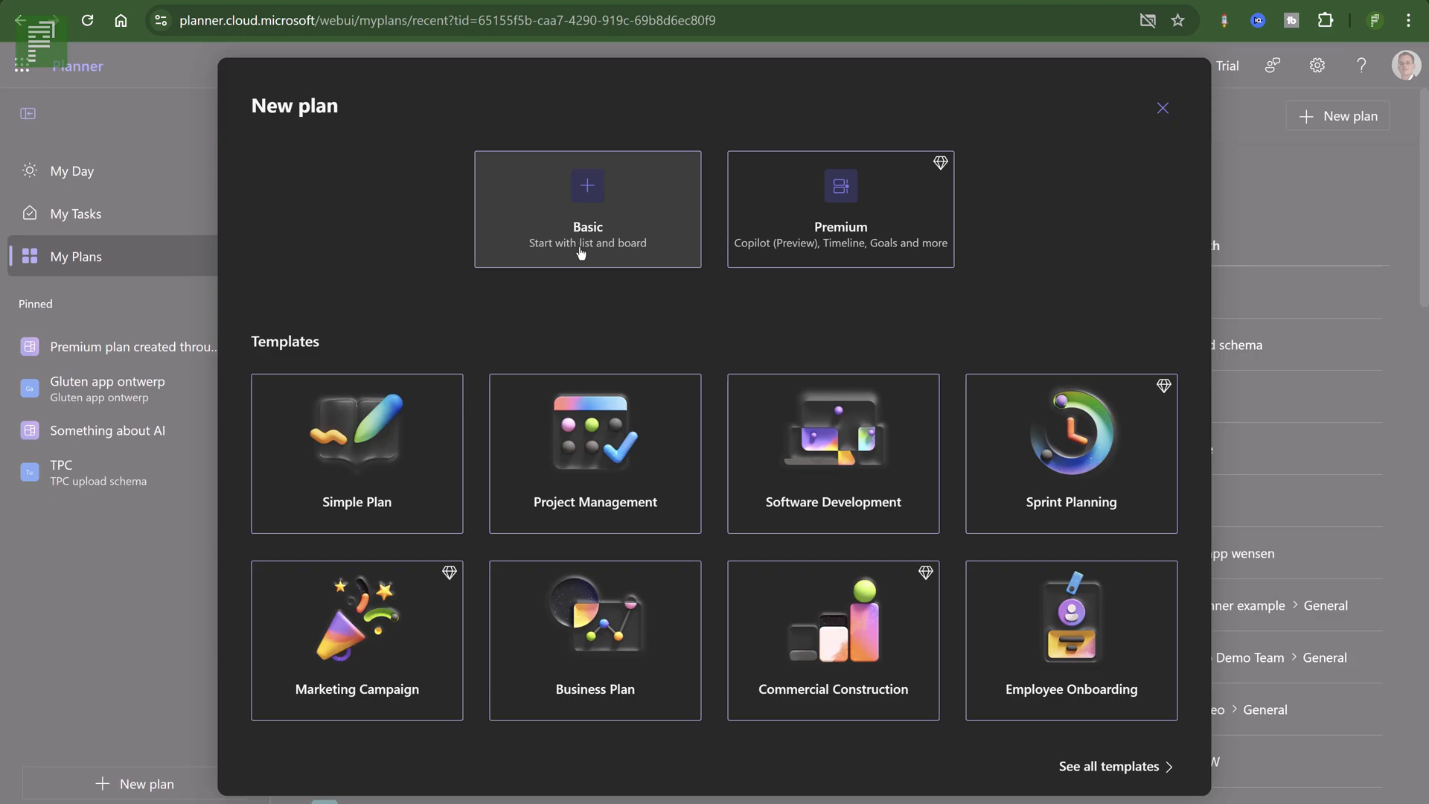
pyautogui.moveTo(679, 234)
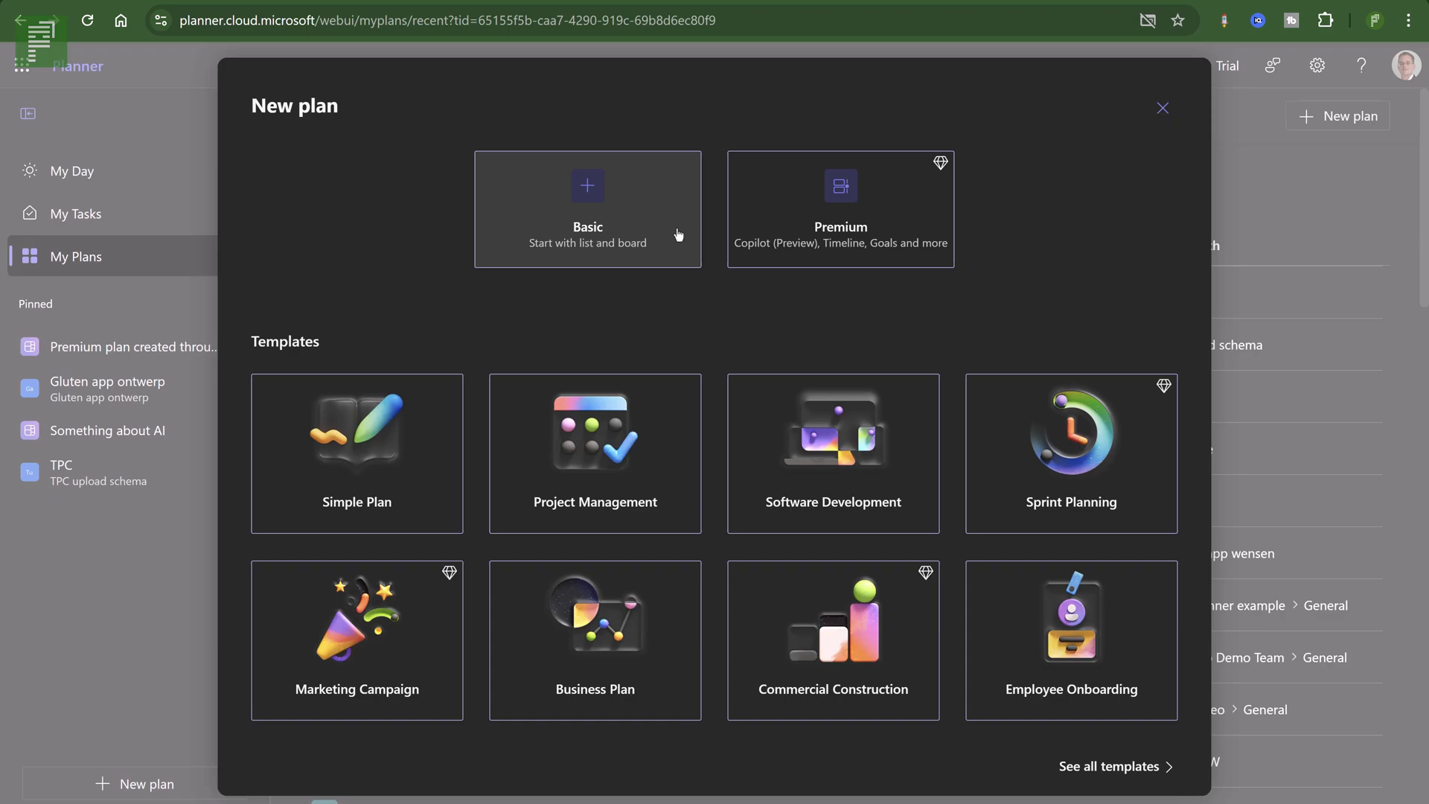
pyautogui.moveTo(700, 240)
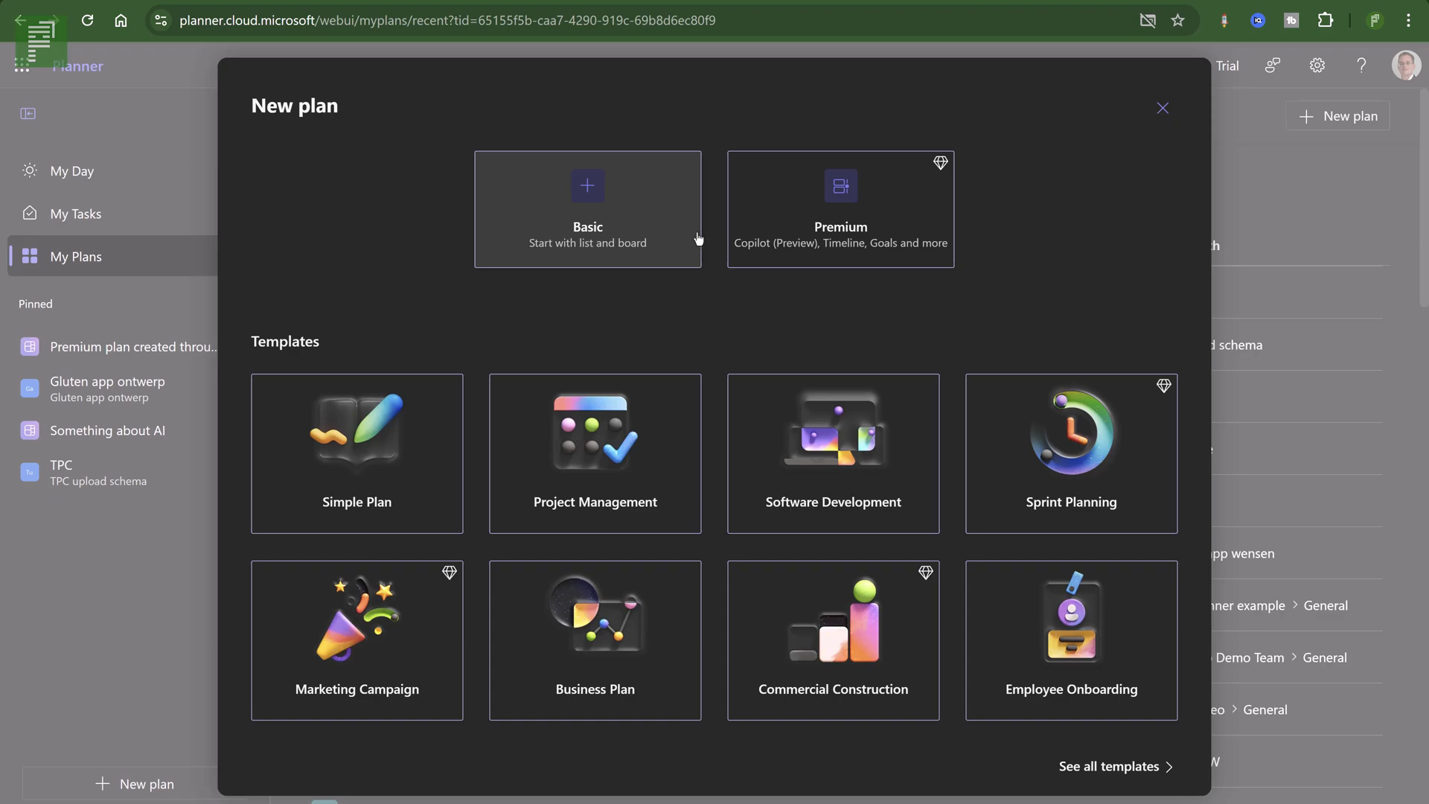
pyautogui.moveTo(756, 226)
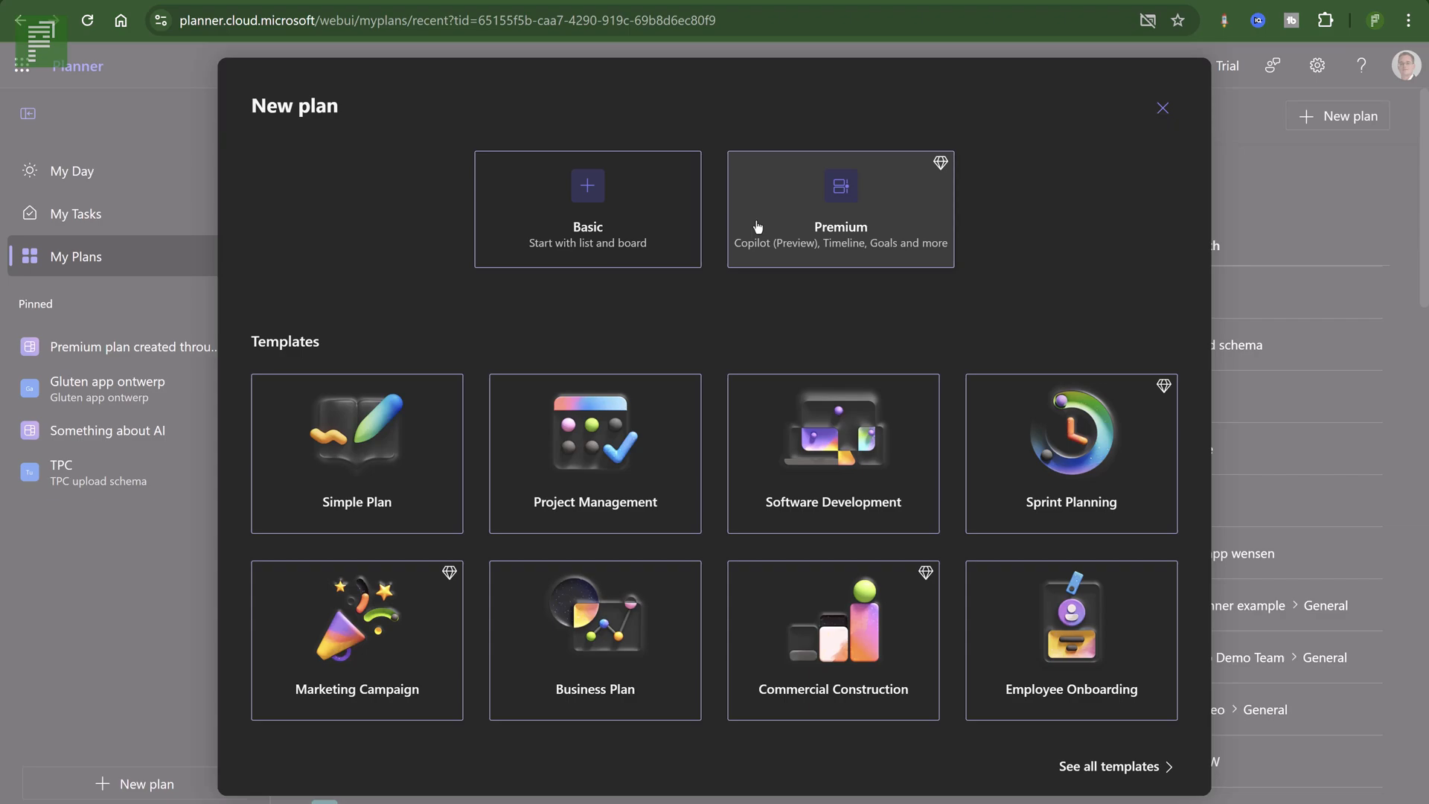
pyautogui.moveTo(765, 253)
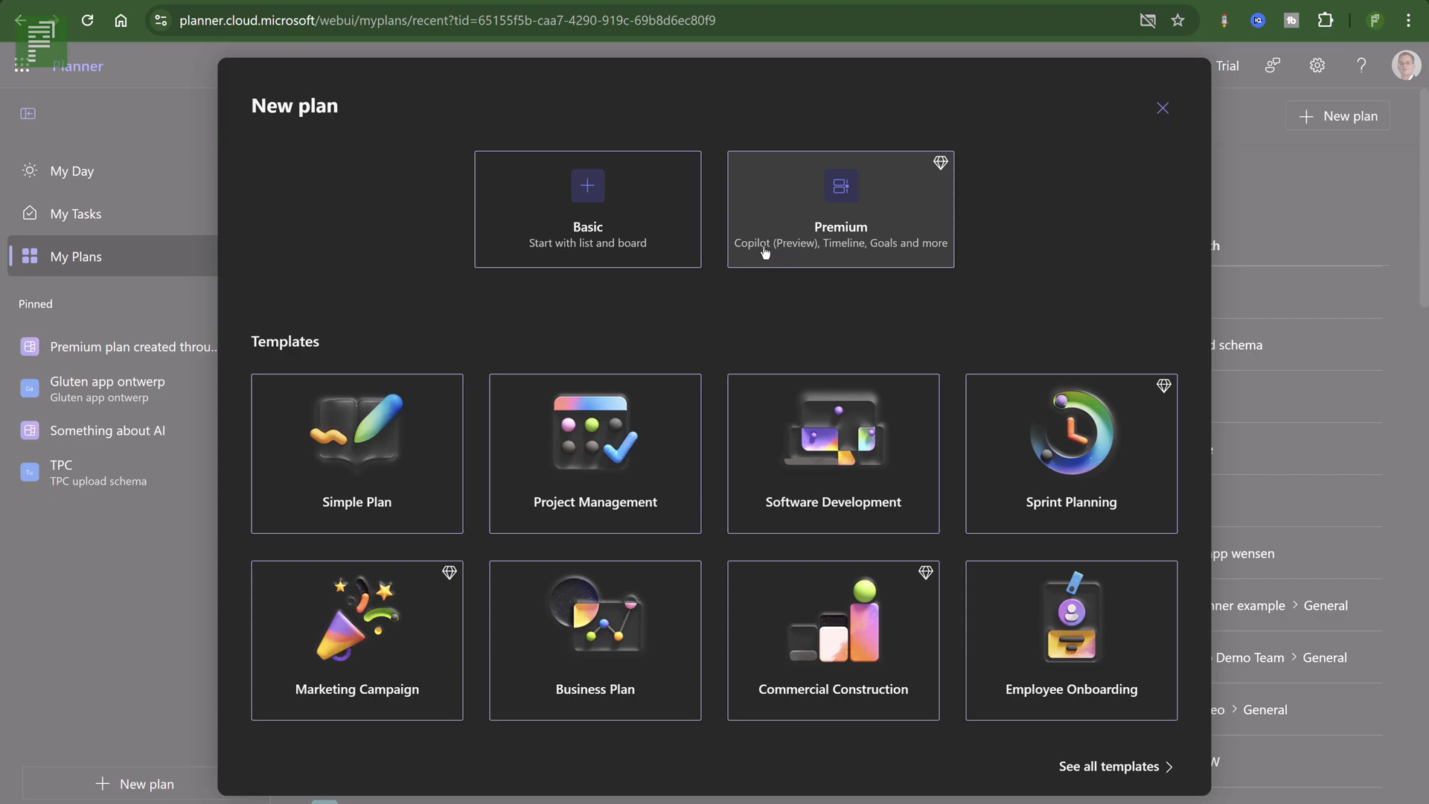
pyautogui.moveTo(782, 258)
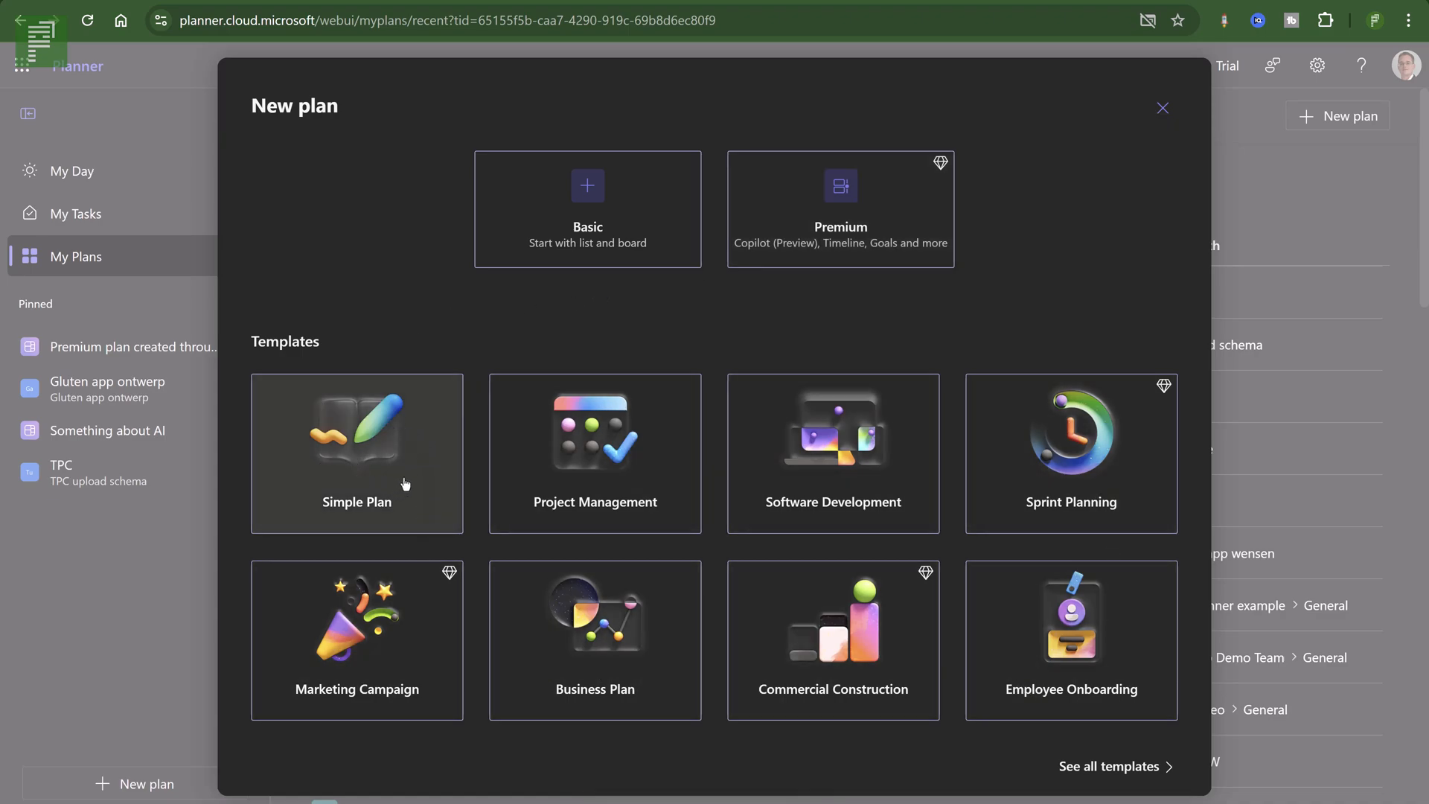
pyautogui.moveTo(420, 455)
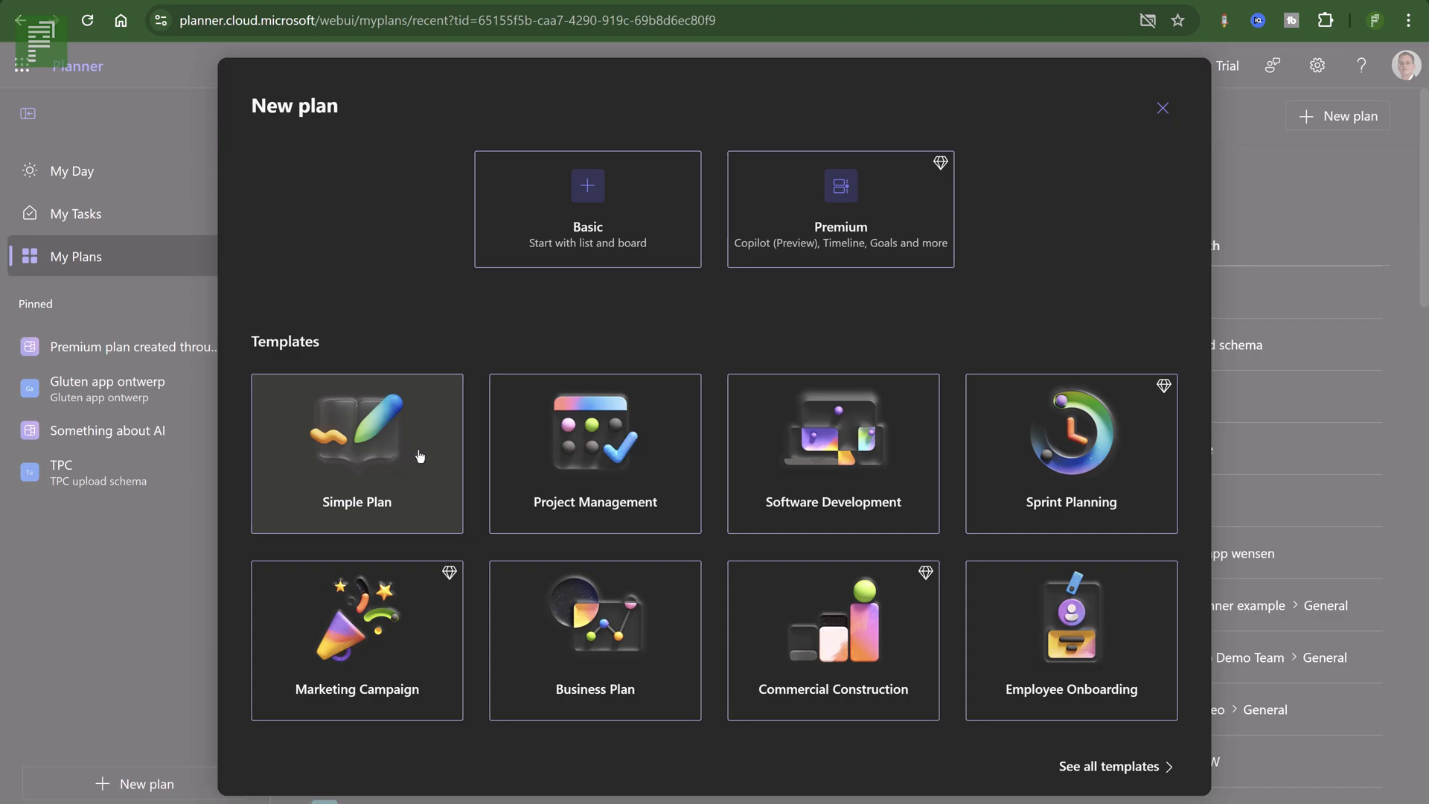
pyautogui.moveTo(428, 405)
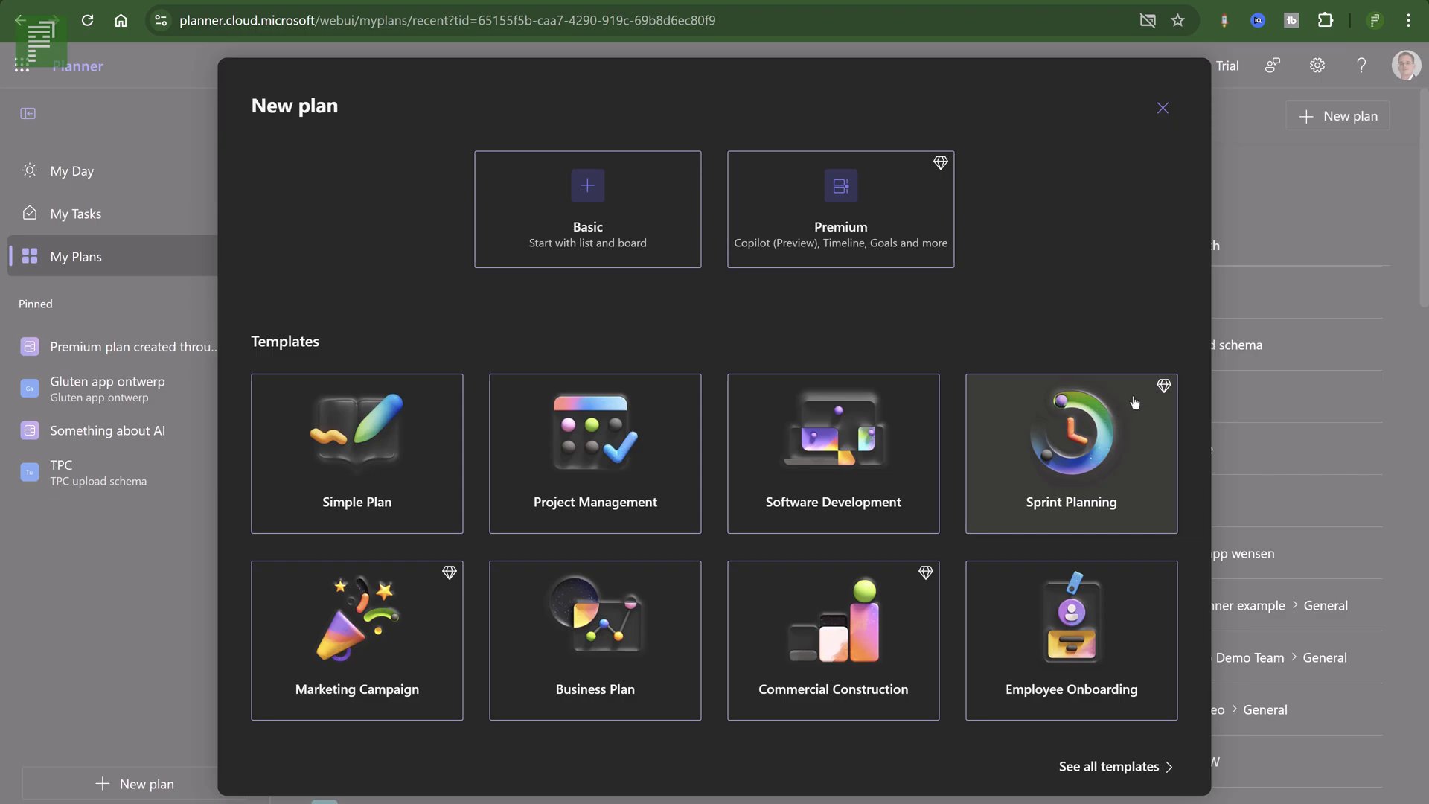
pyautogui.moveTo(1164, 399)
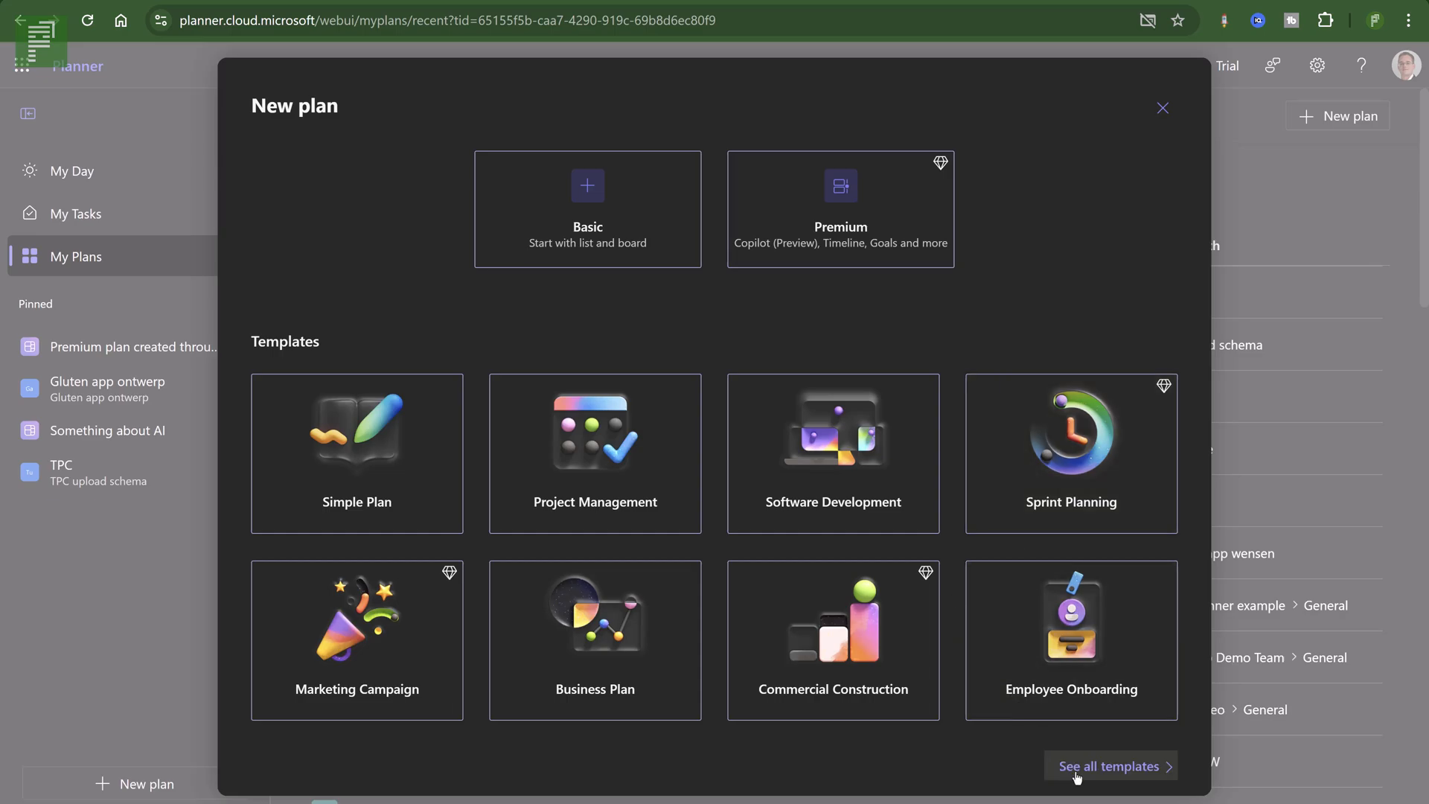
pyautogui.moveTo(1113, 782)
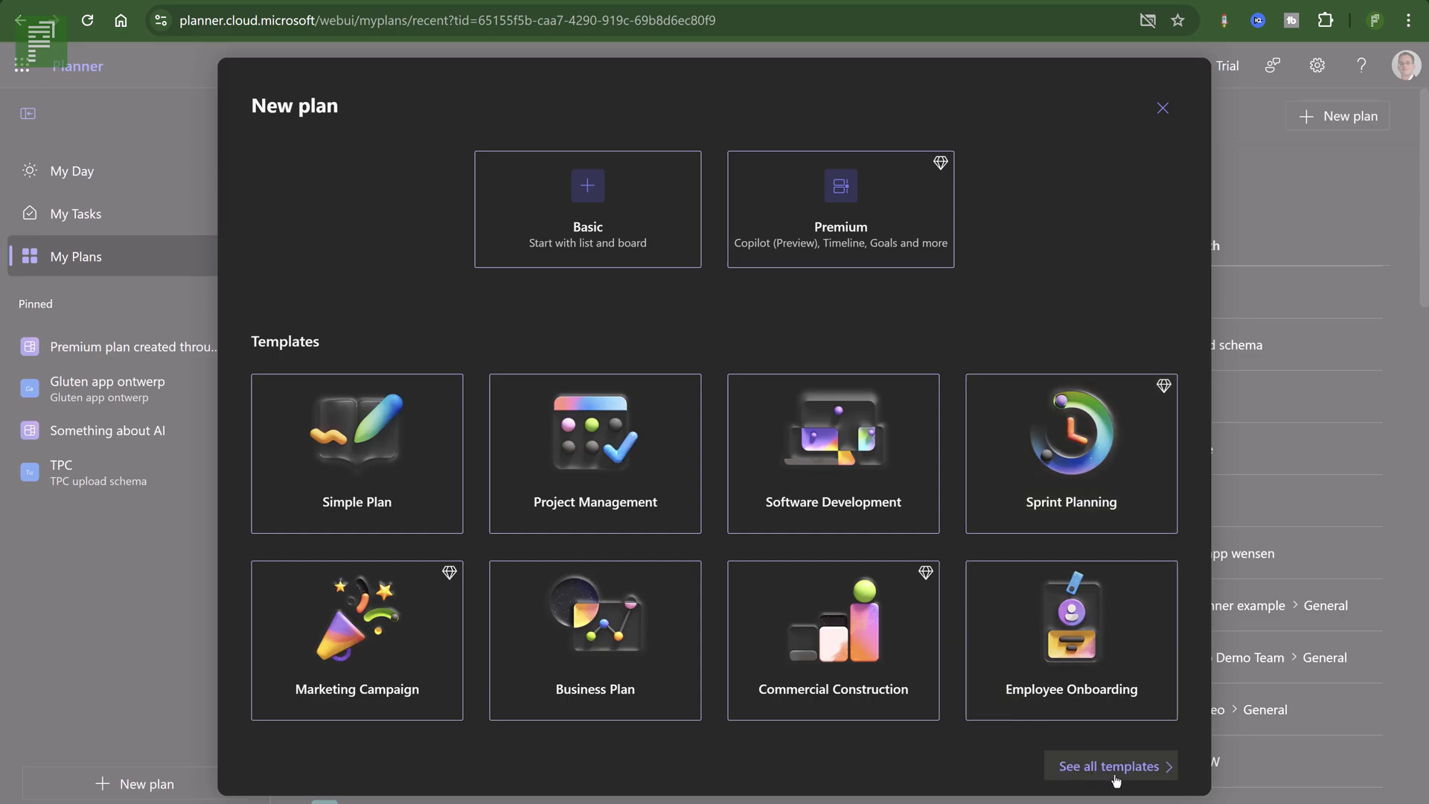
# Browse the template gallery, compare Project Management's basic and premium versions, then preview Commercial Construction.
pyautogui.click(1108, 766)
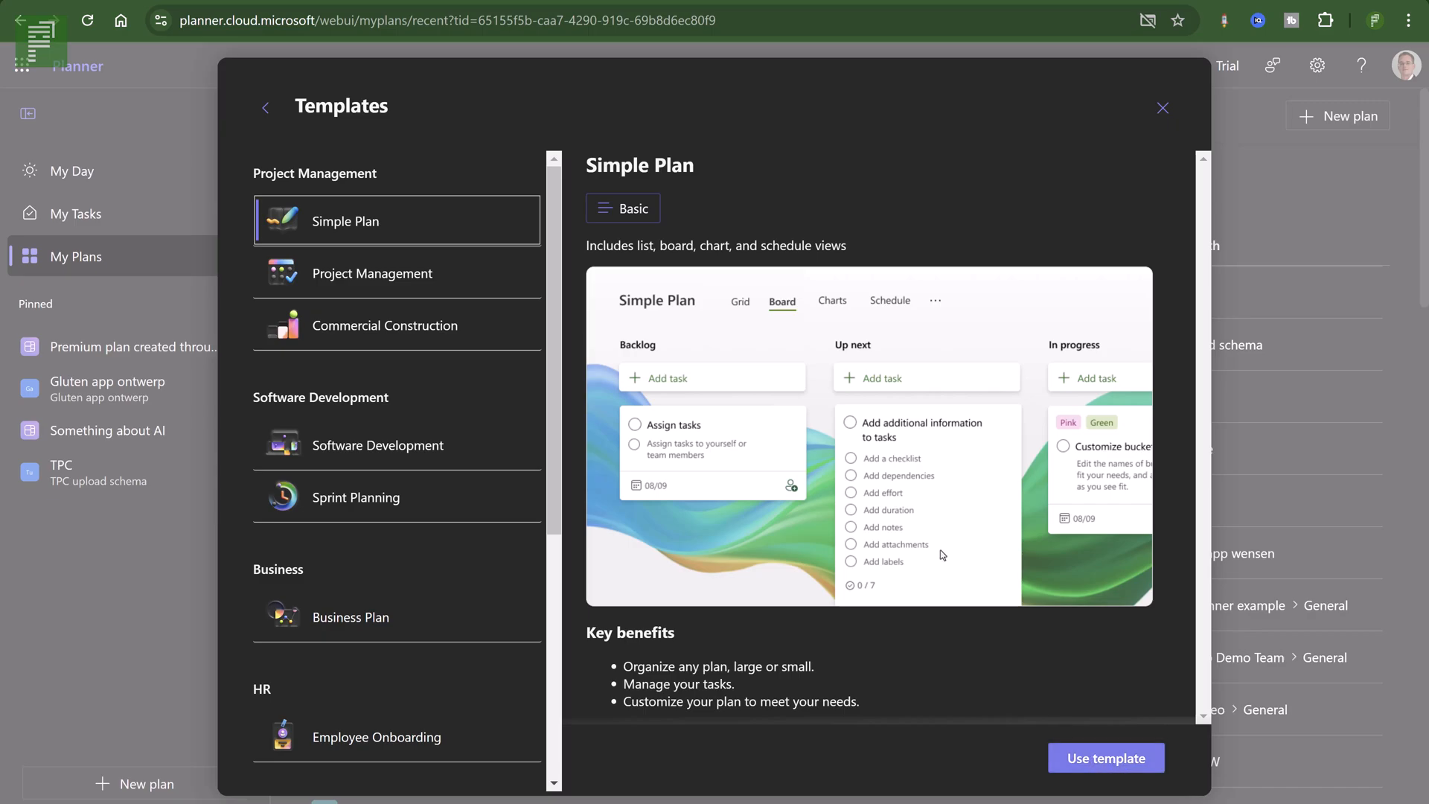
pyautogui.moveTo(588, 124)
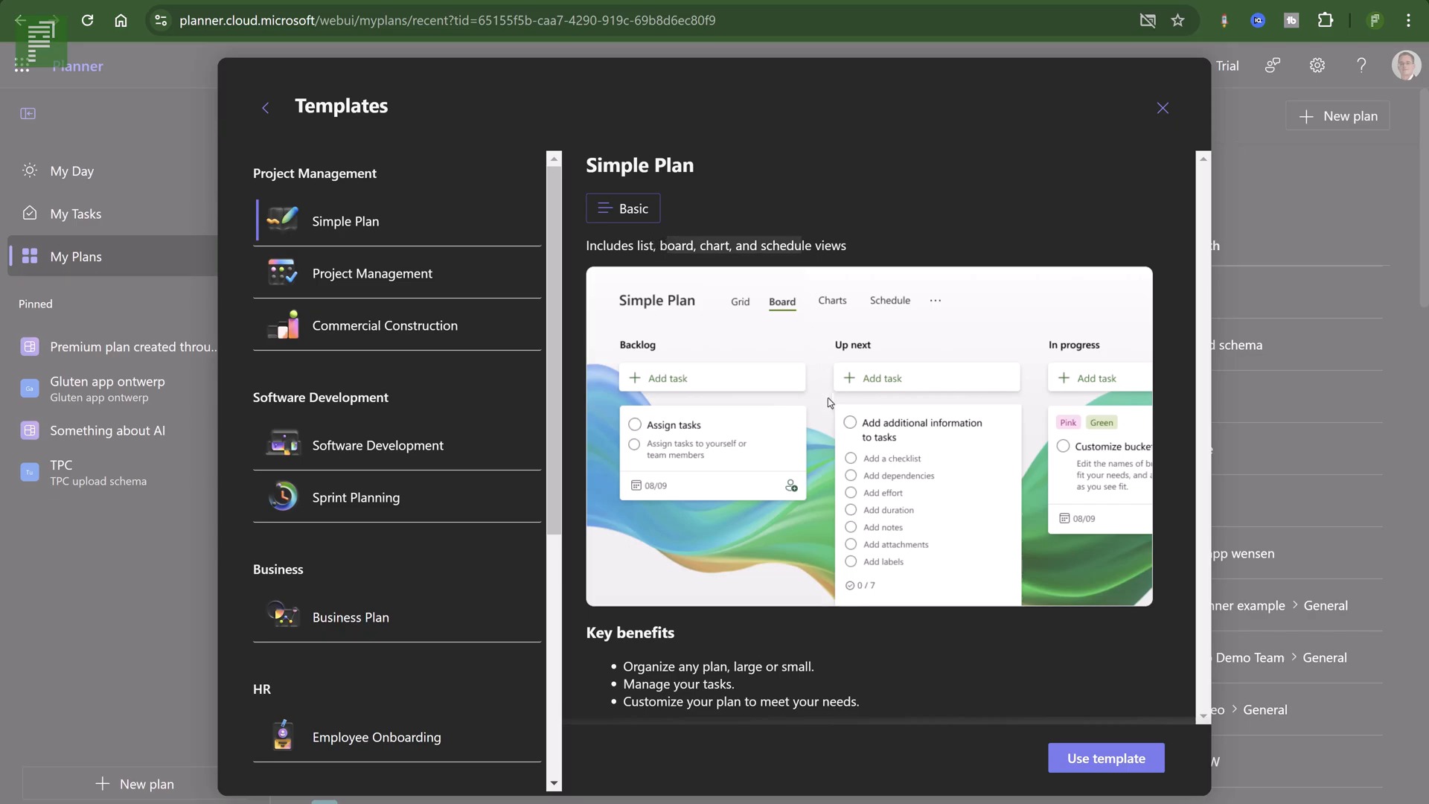
pyautogui.moveTo(371, 272)
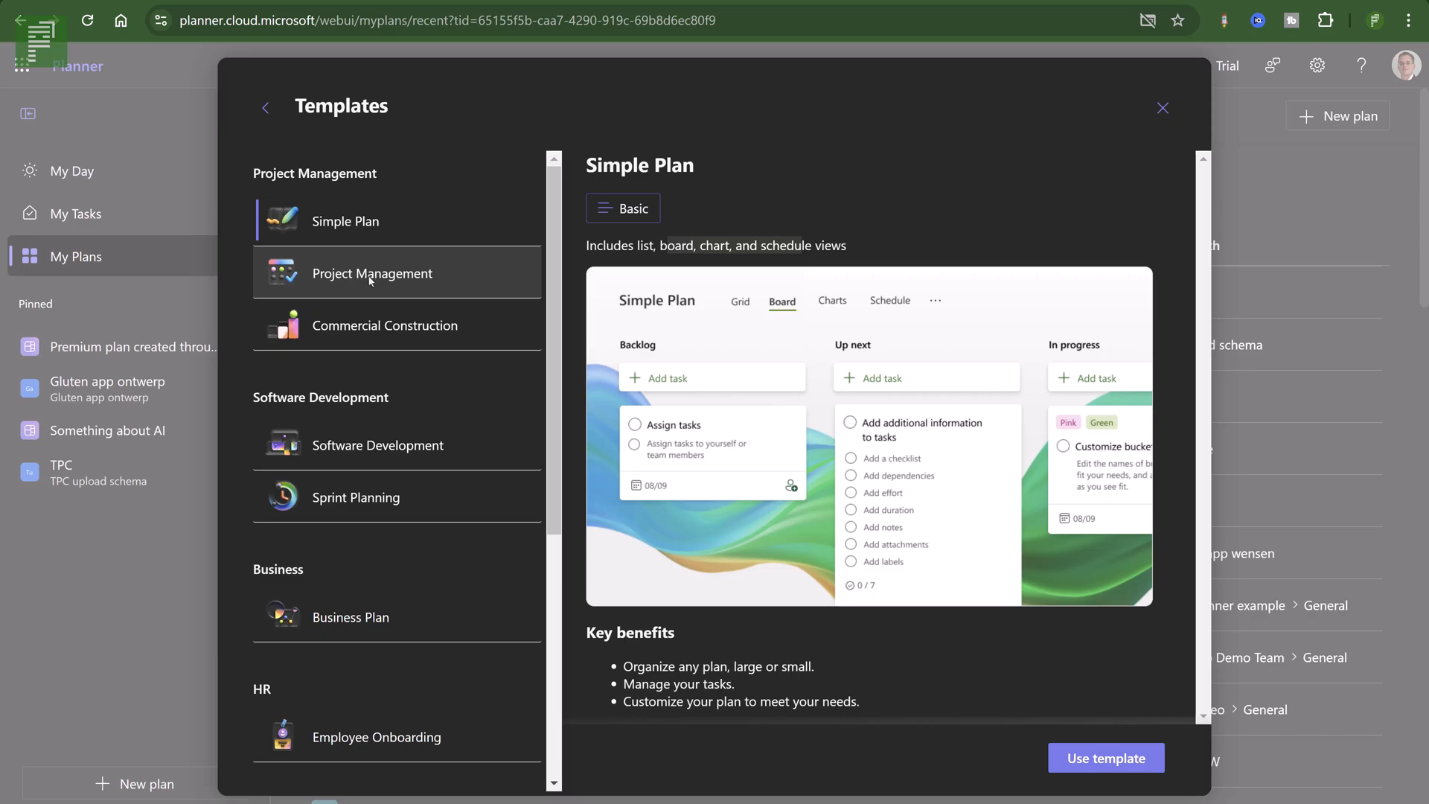
pyautogui.click(370, 274)
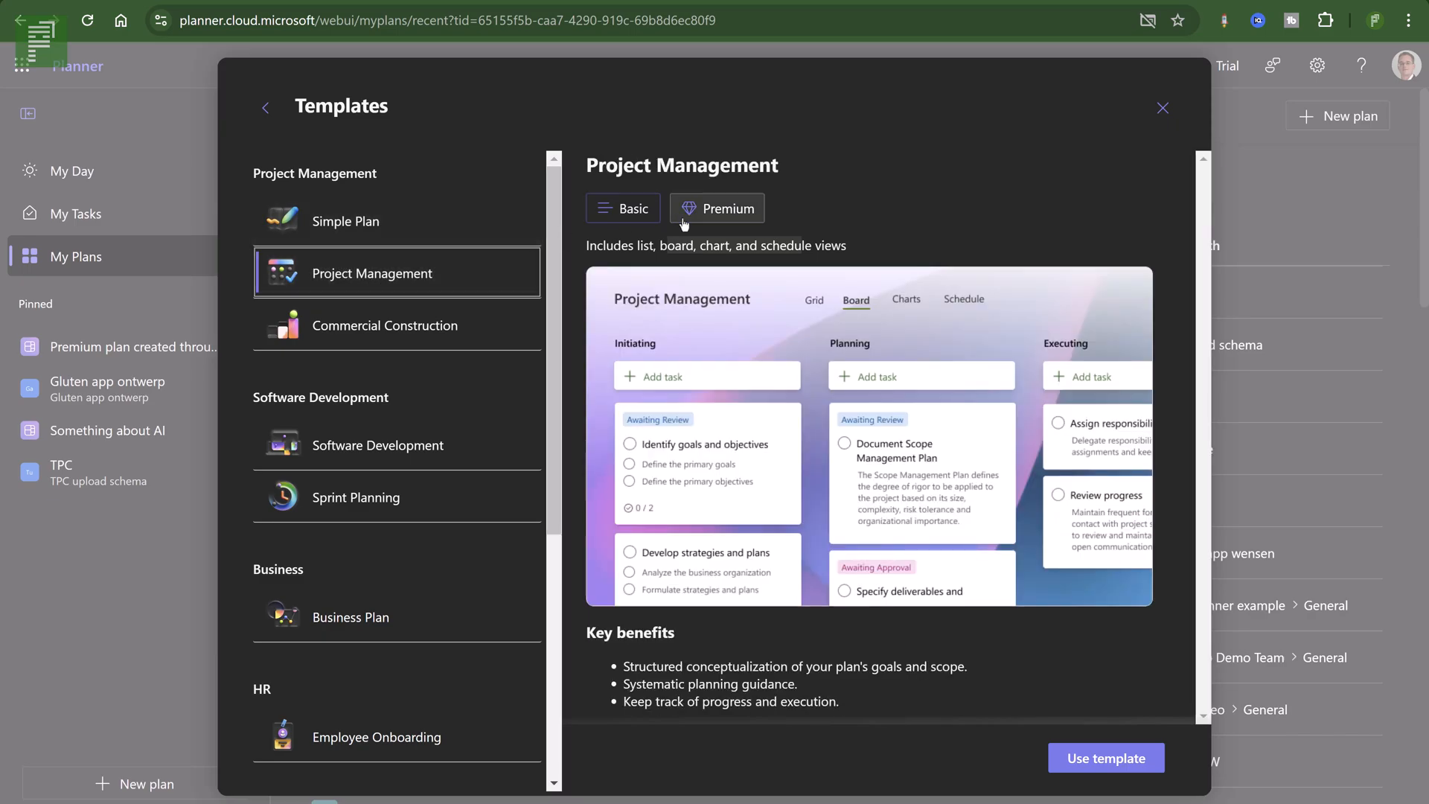
pyautogui.click(624, 209)
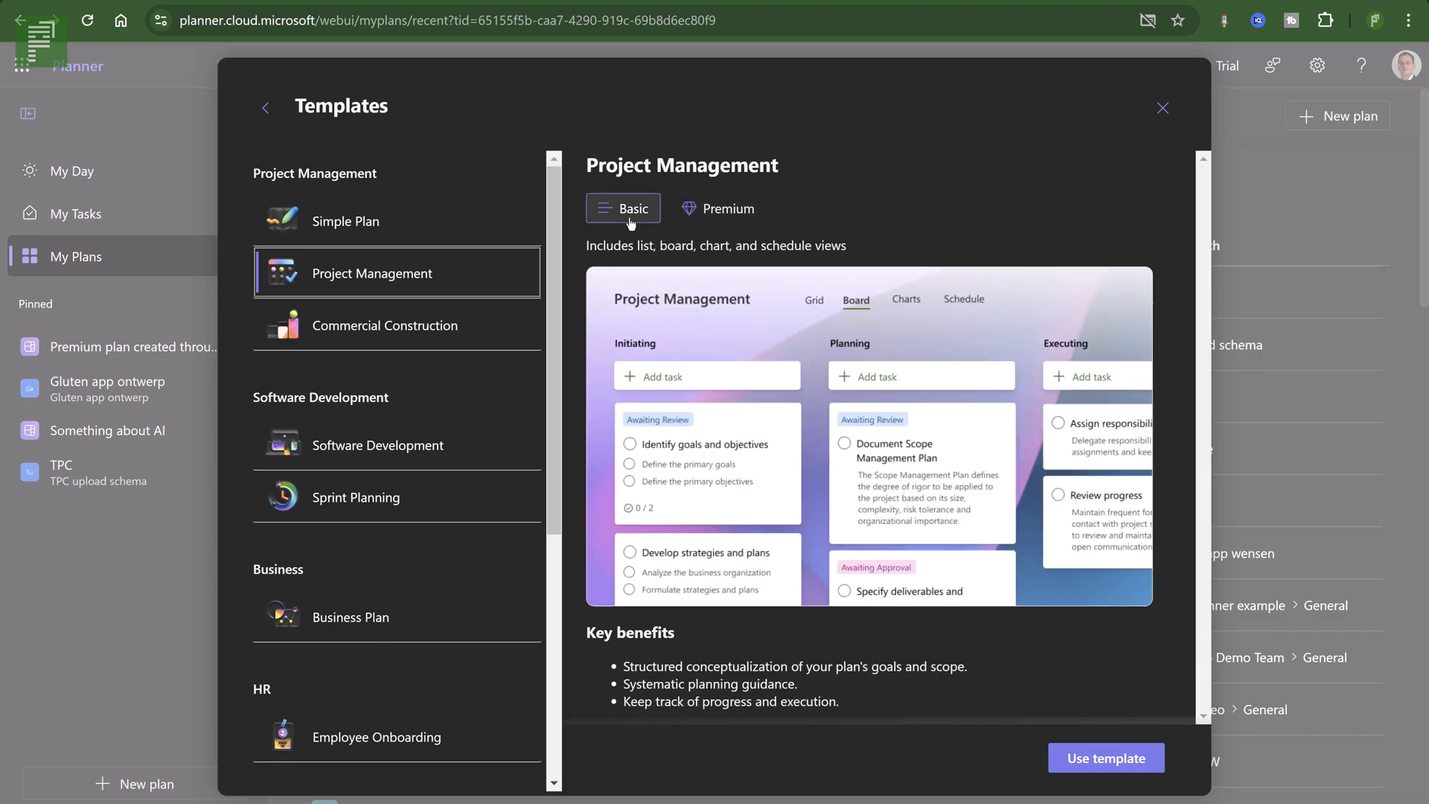
pyautogui.click(718, 209)
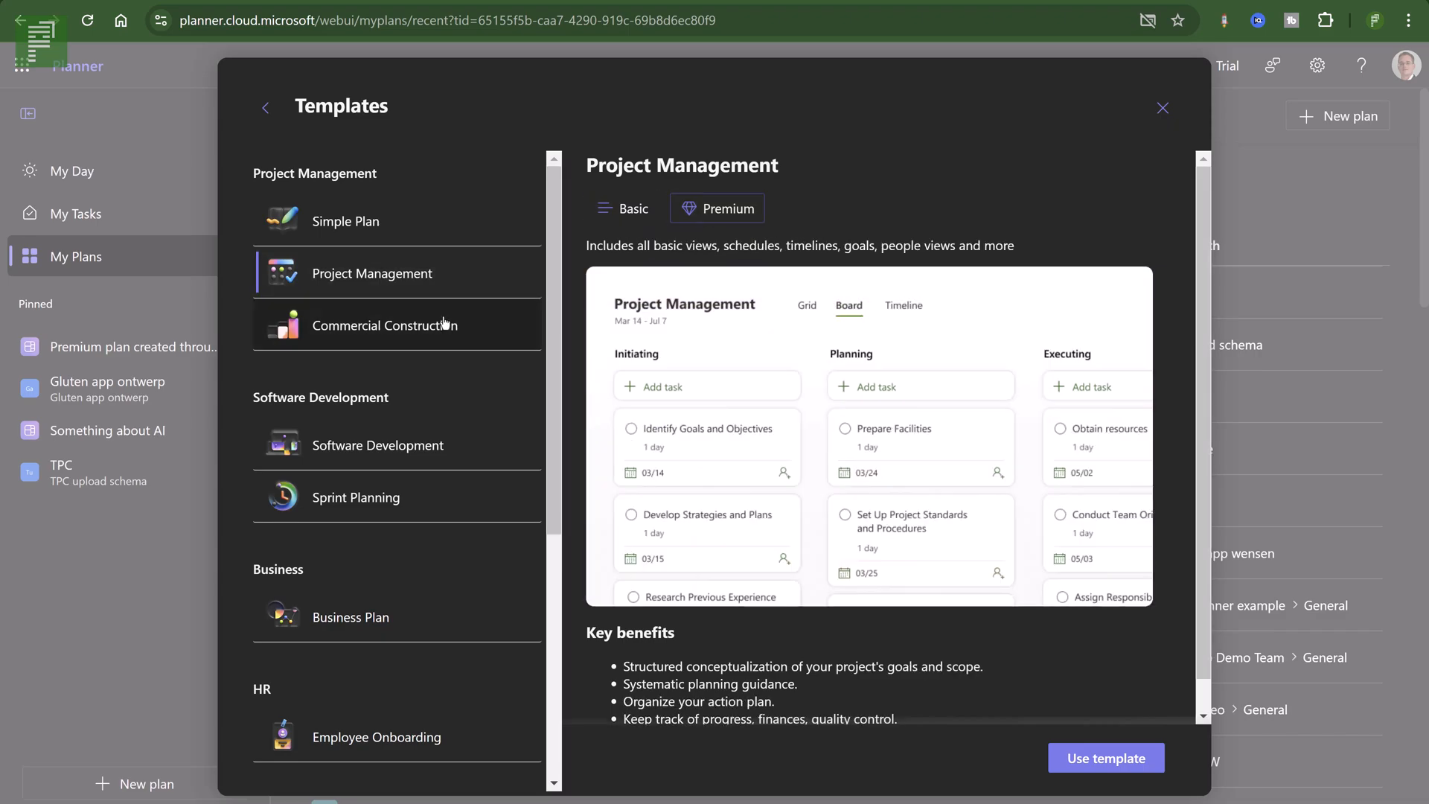
pyautogui.click(384, 326)
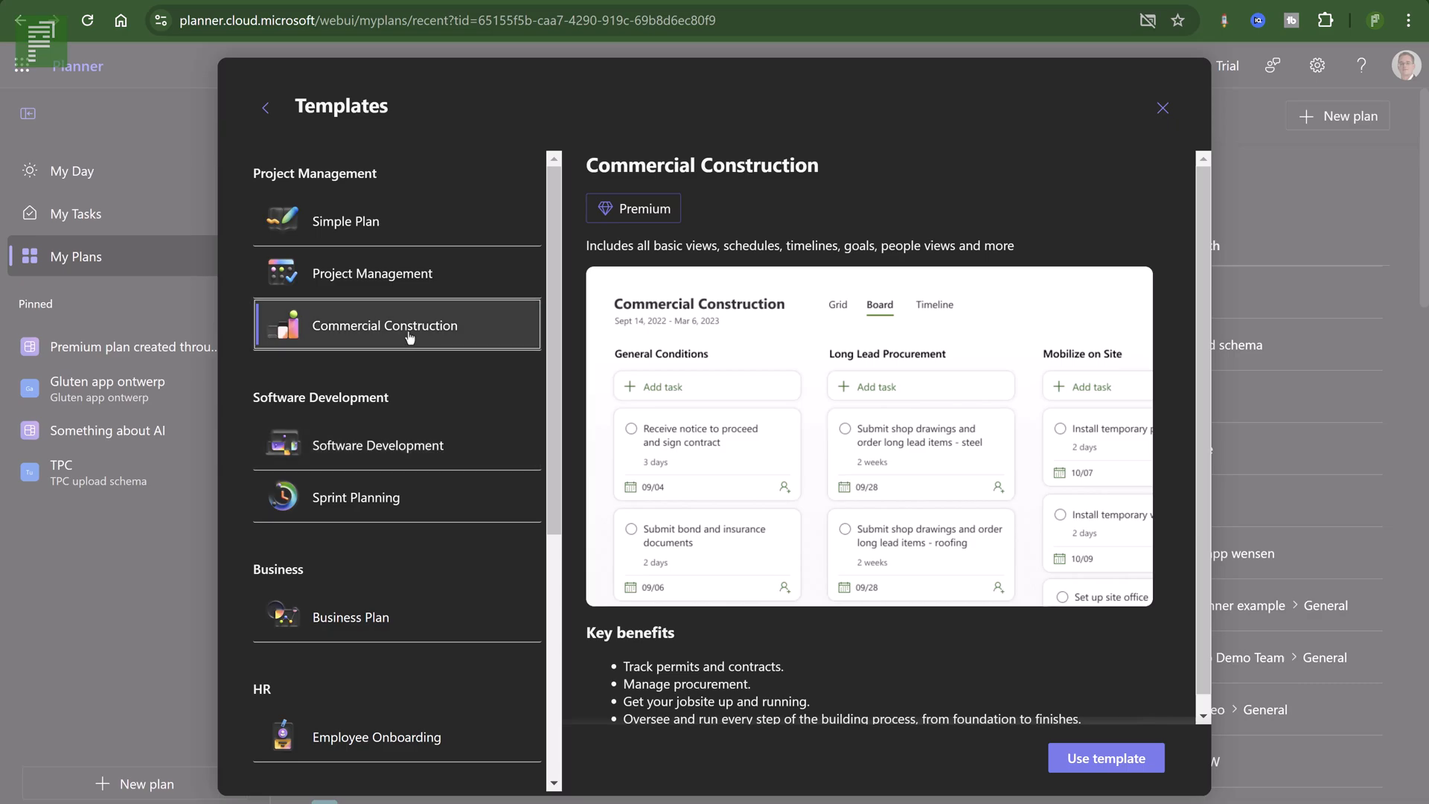
pyautogui.moveTo(683, 468)
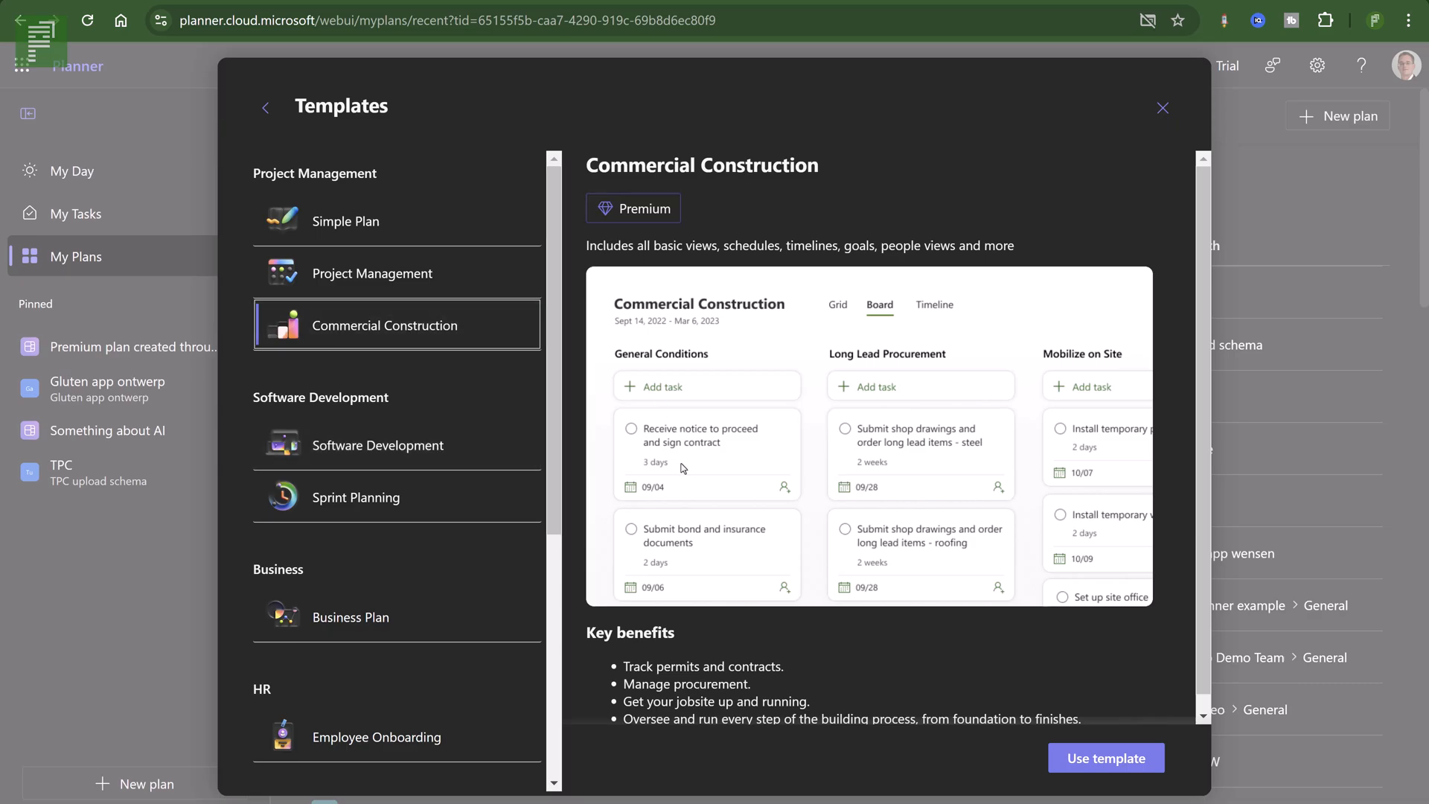
# Use the template, name the plan 'Commercial Construction Demo' and pin it.
pyautogui.click(1104, 757)
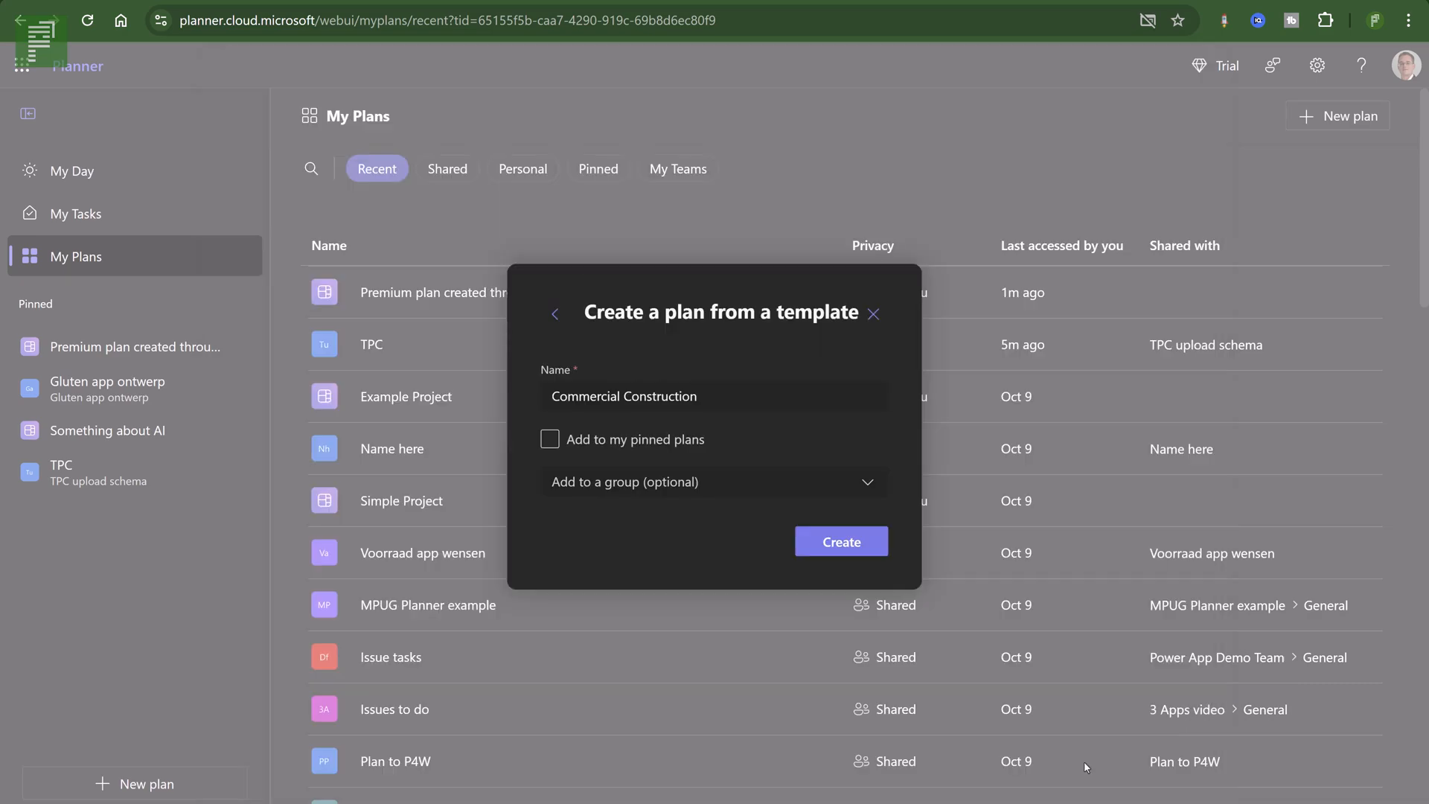
pyautogui.click(713, 396)
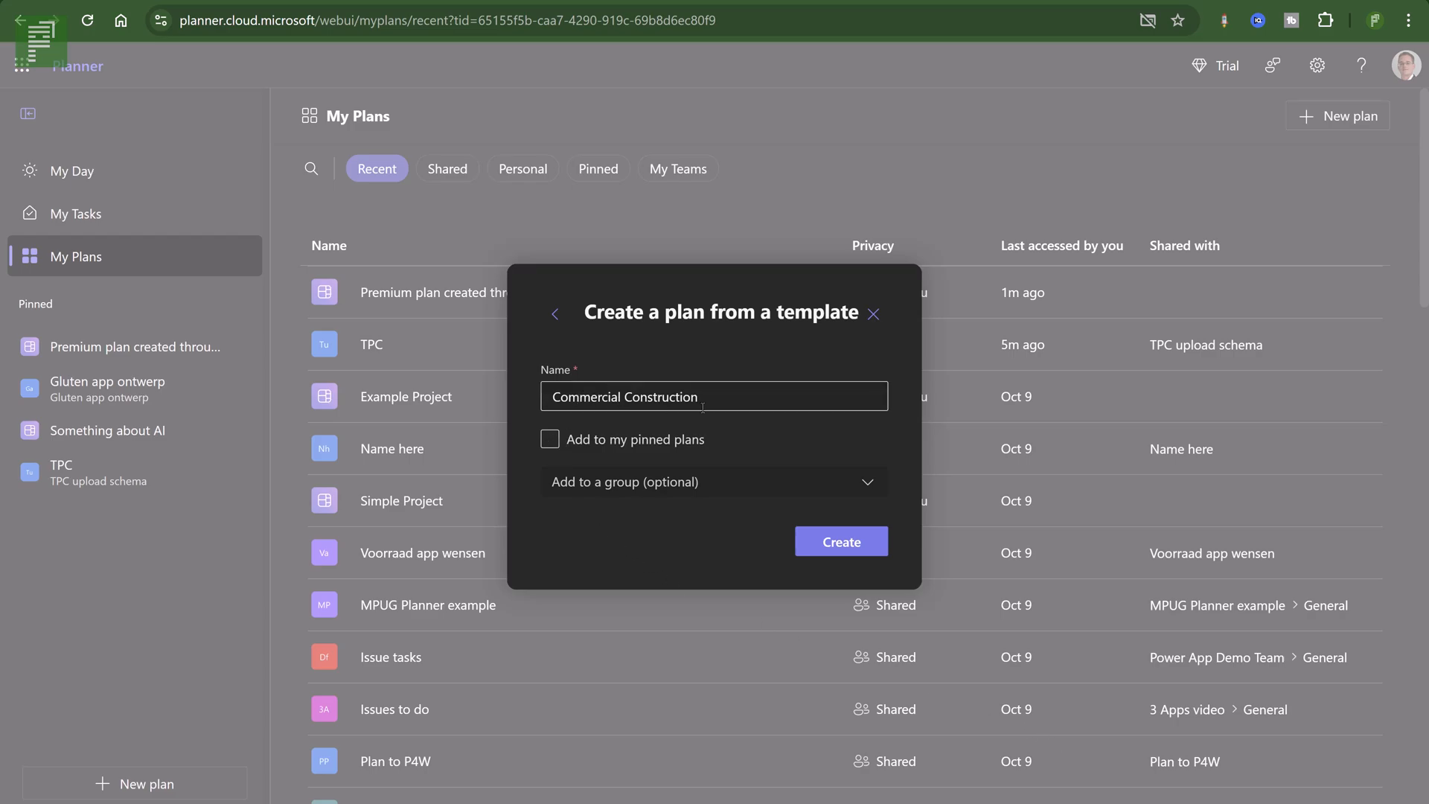
pyautogui.write('Demo')
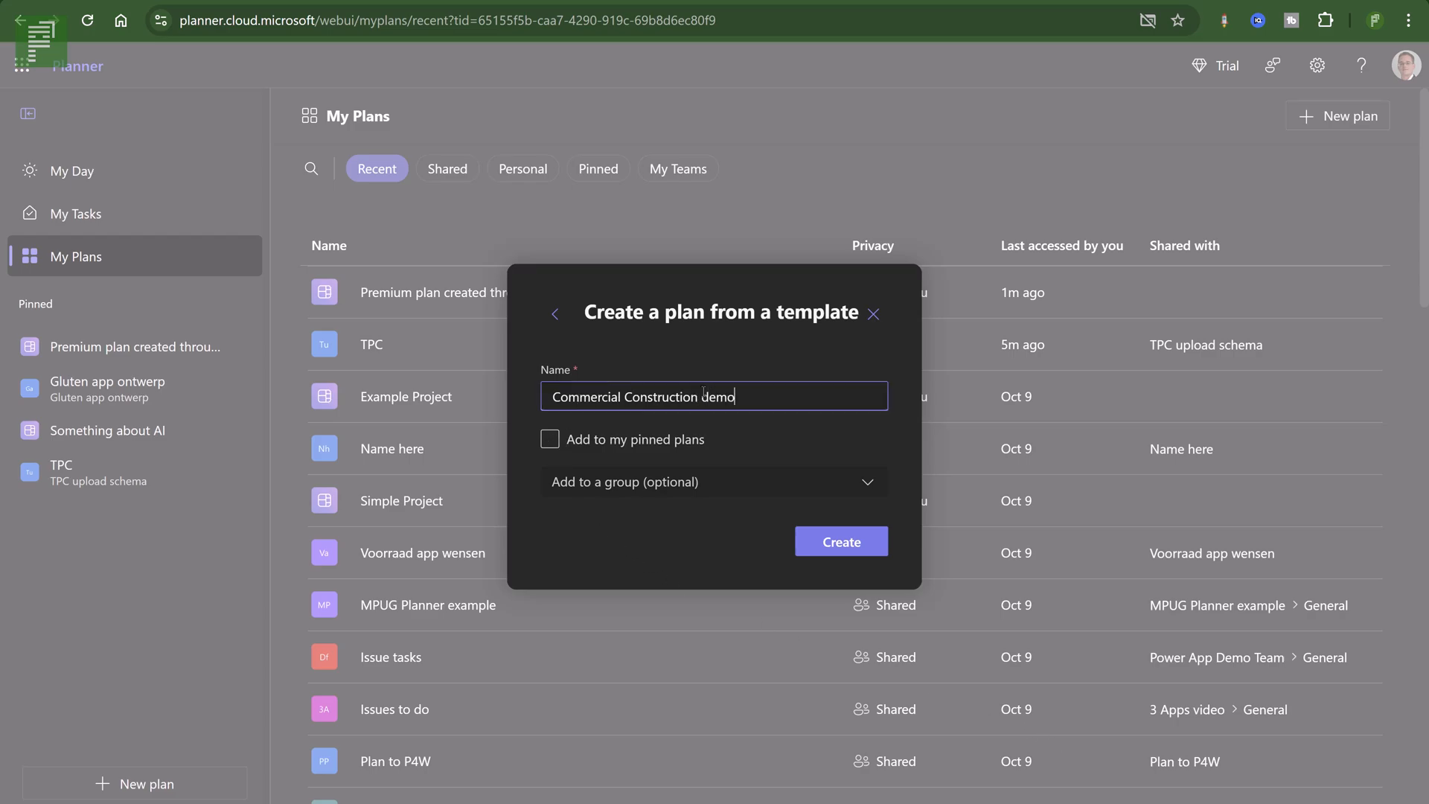
pyautogui.click(549, 439)
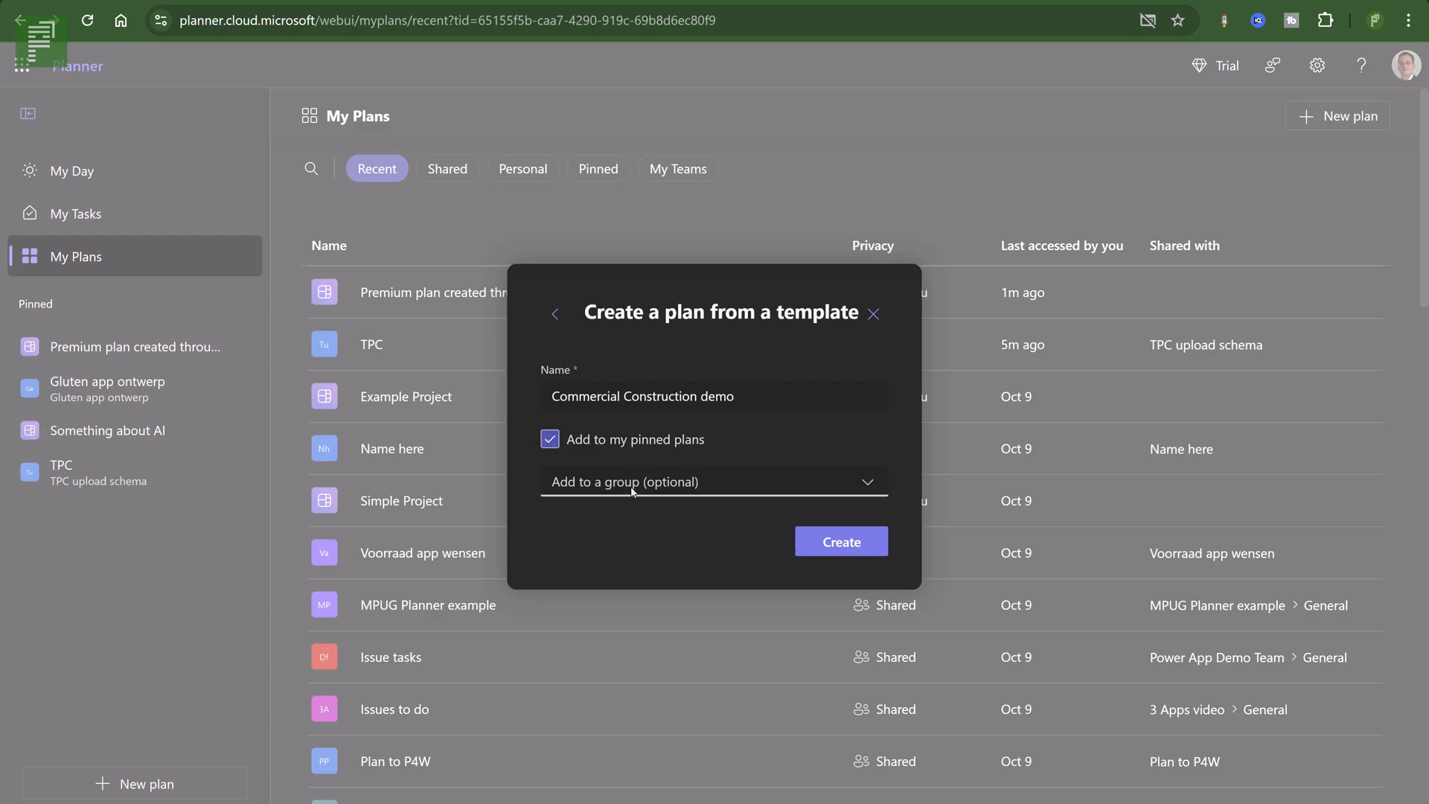
# Search groups for 'the' and add the plan to The Project Corner.
pyautogui.click(713, 480)
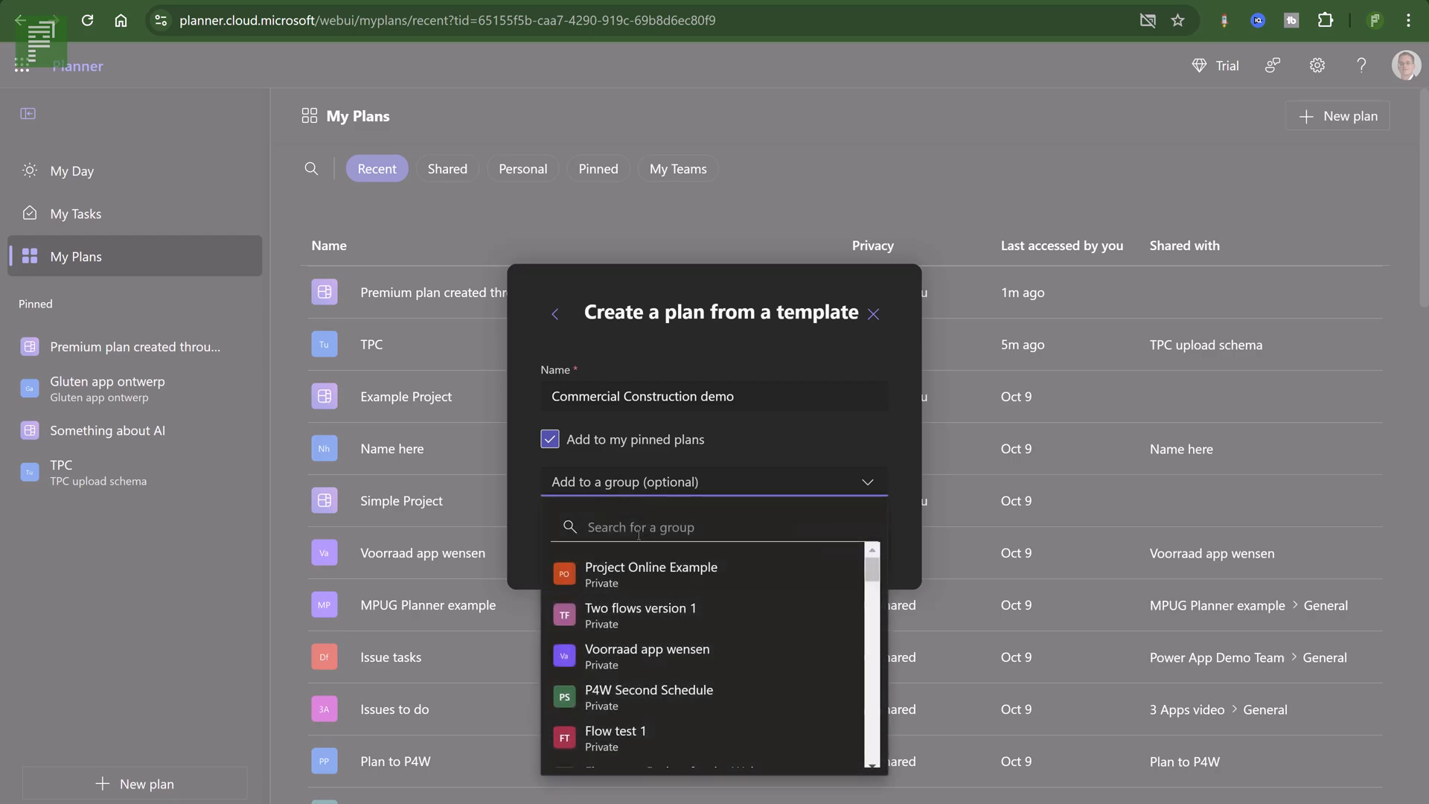
pyautogui.click(714, 527)
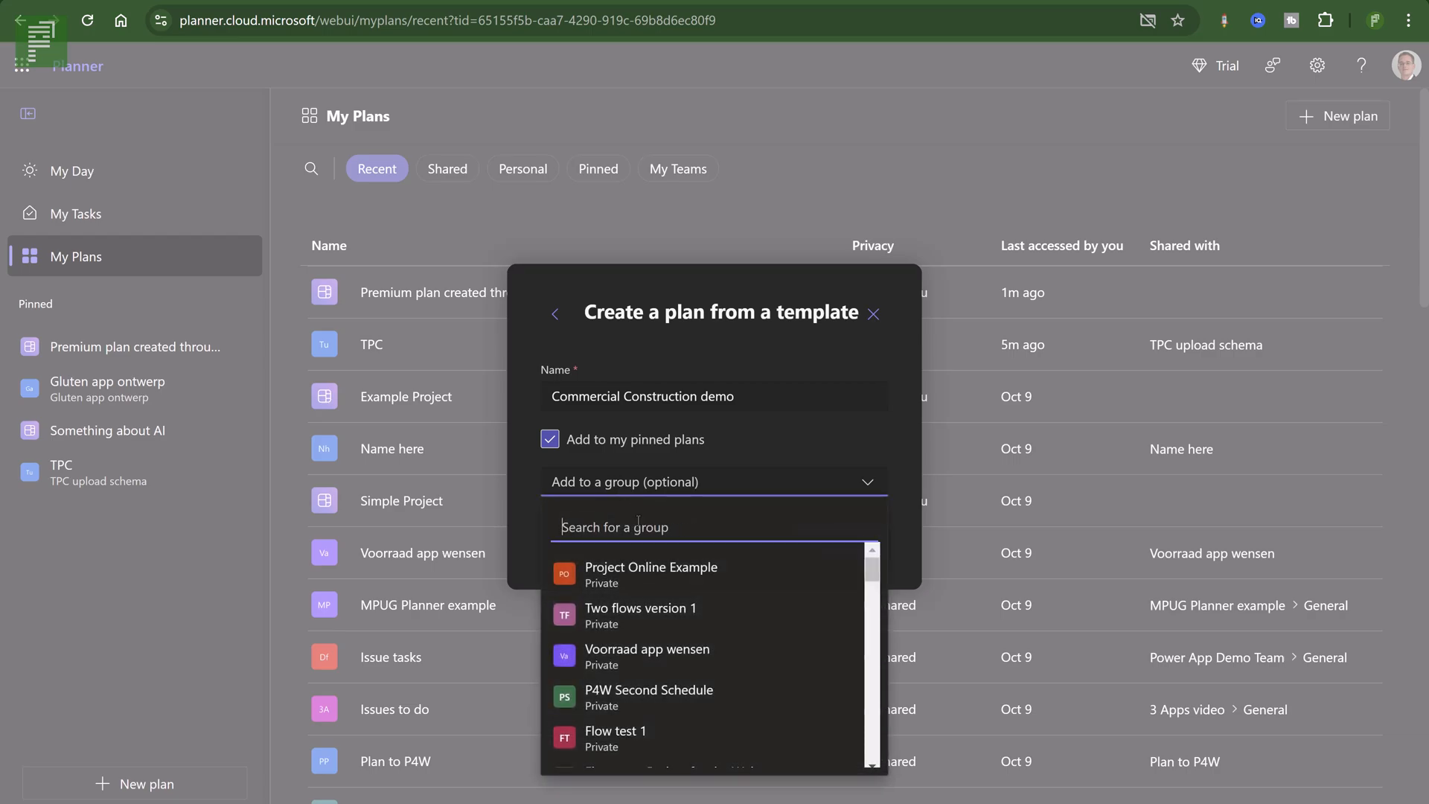
pyautogui.write('the')
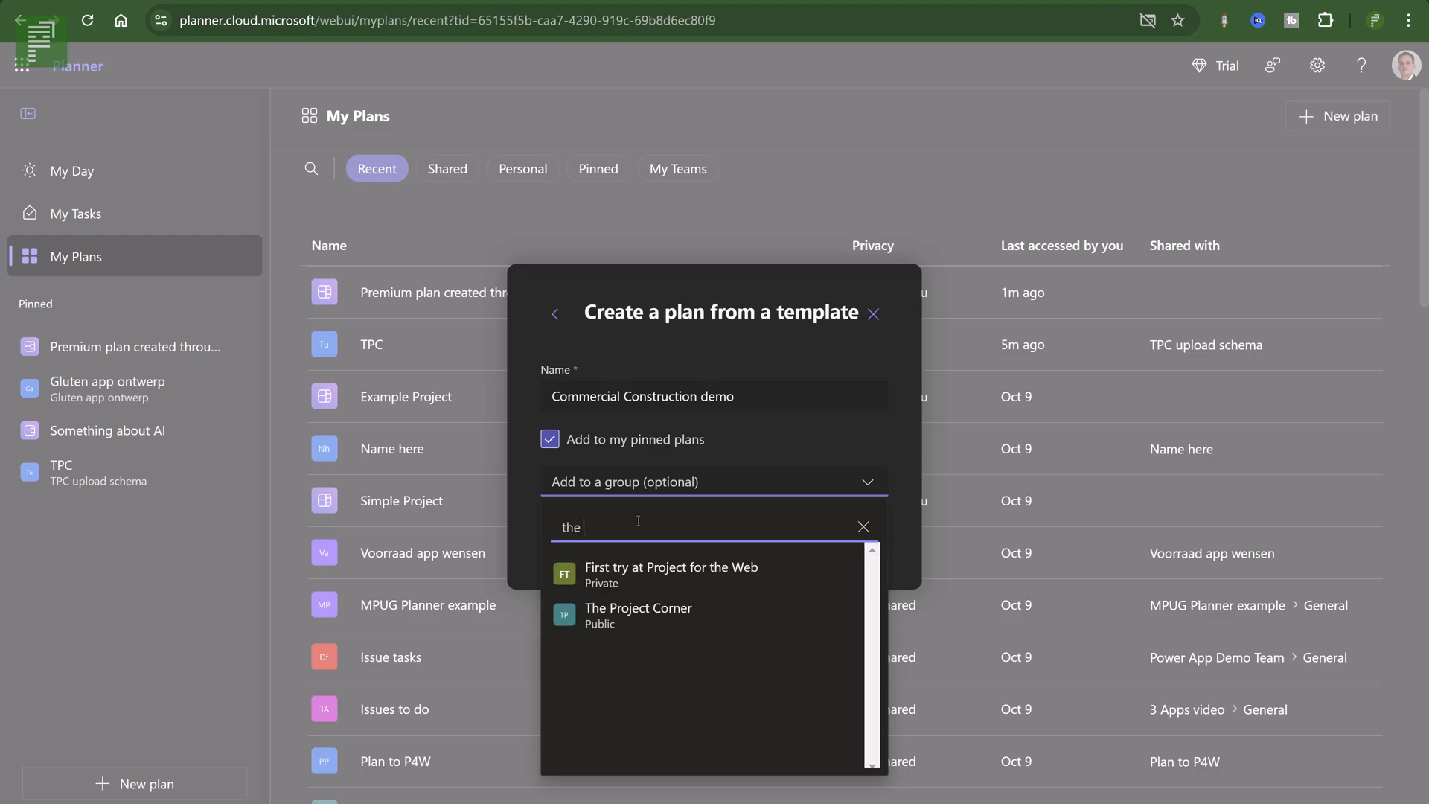
pyautogui.click(638, 608)
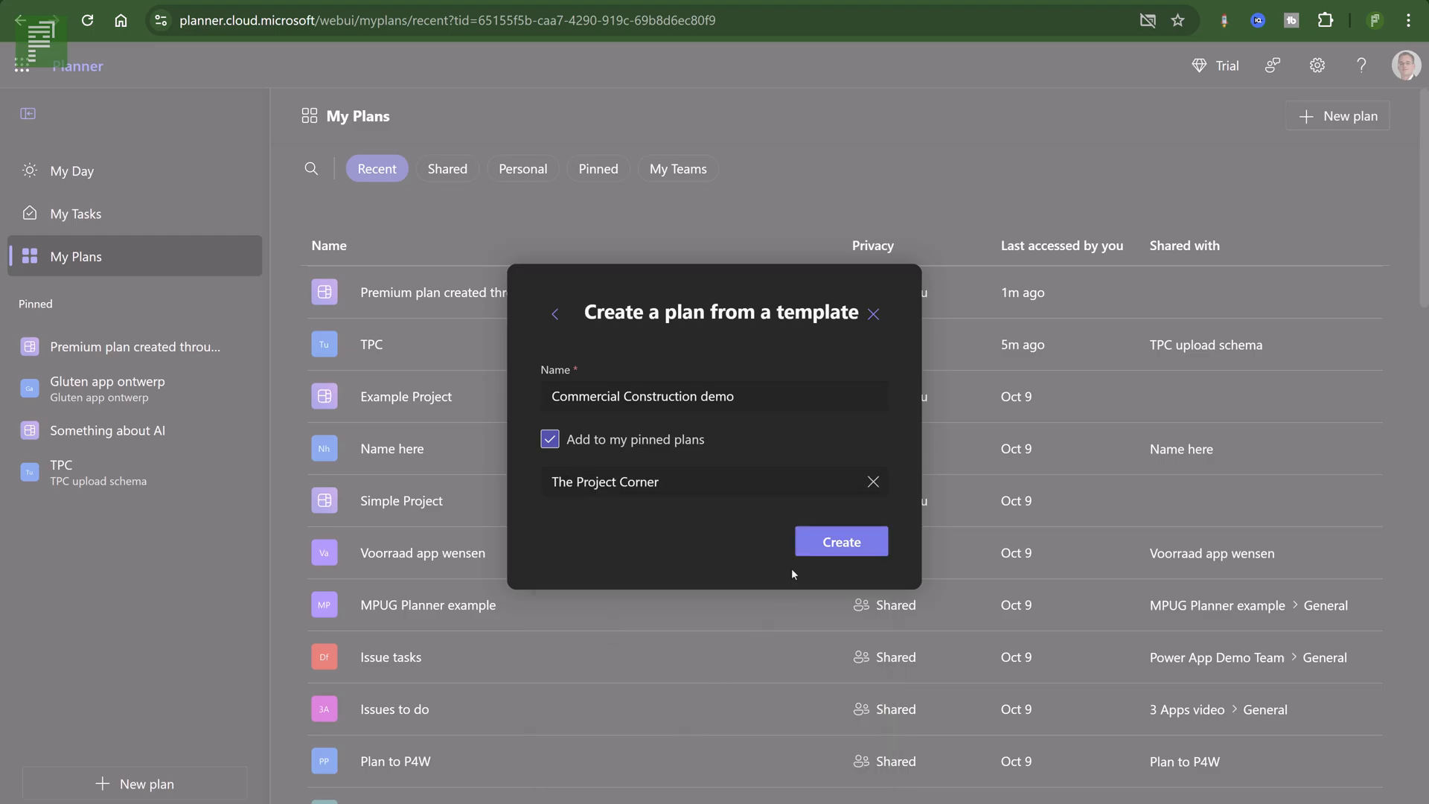
# Create the plan from the template and switch to its Timeline view.
pyautogui.click(839, 542)
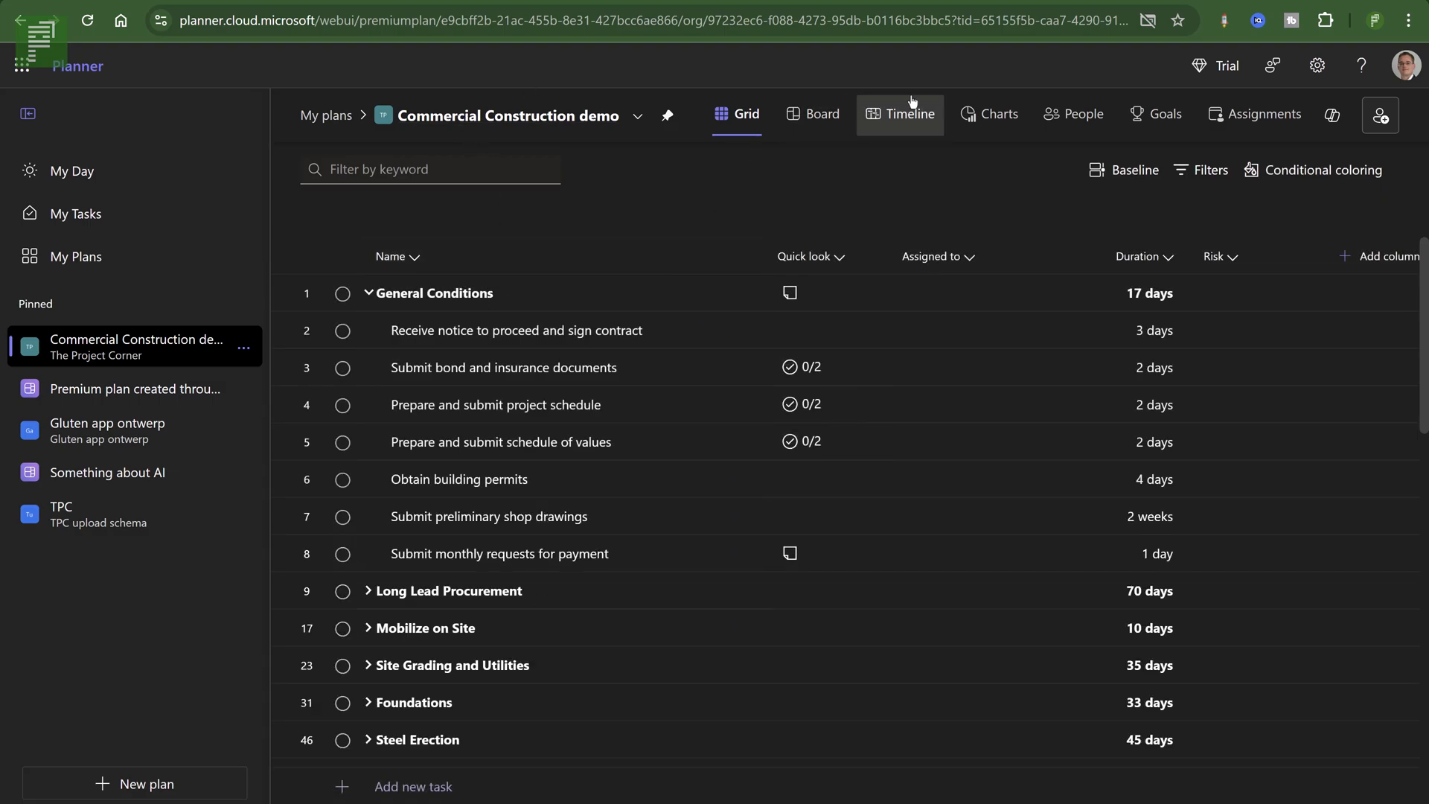
pyautogui.click(908, 114)
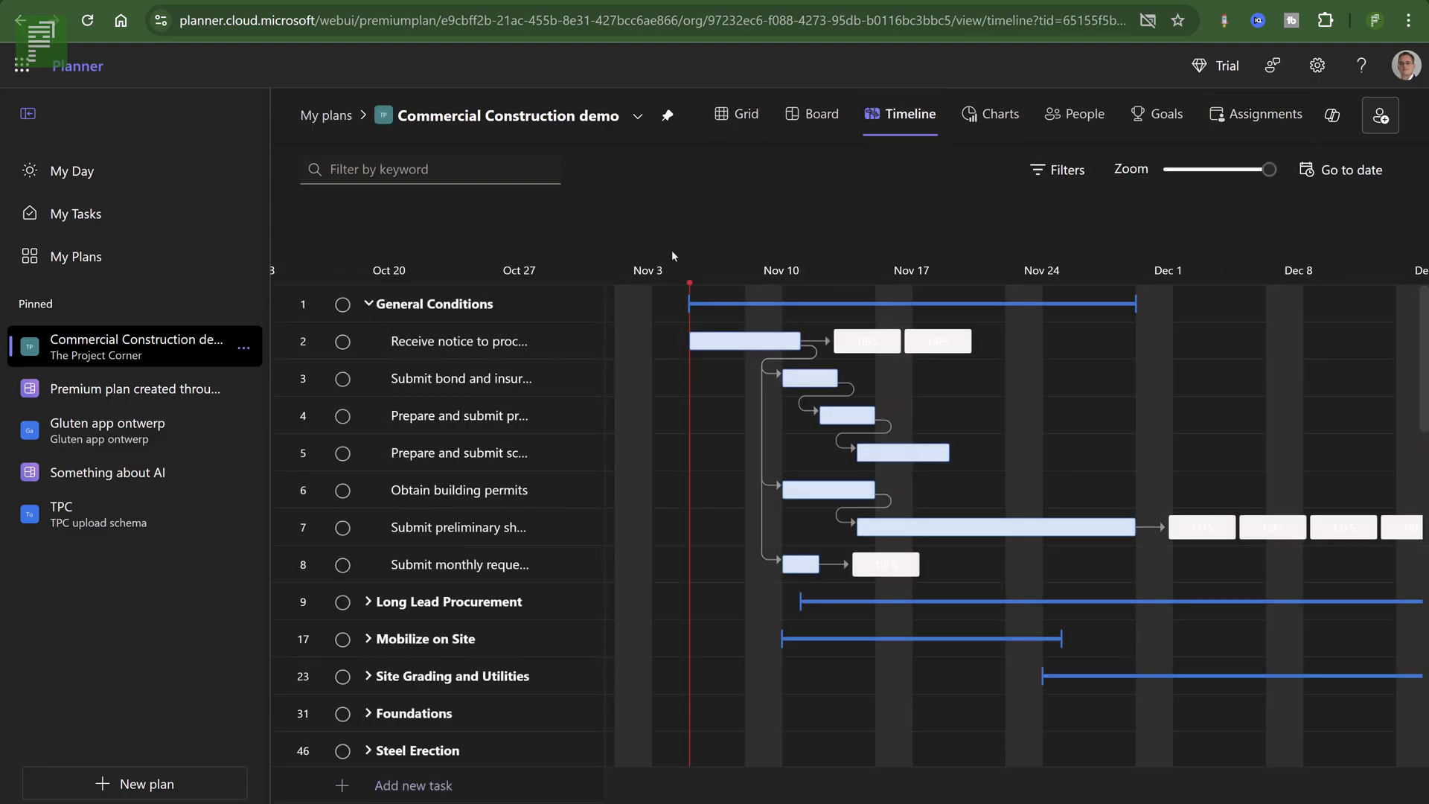
pyautogui.moveTo(857, 429)
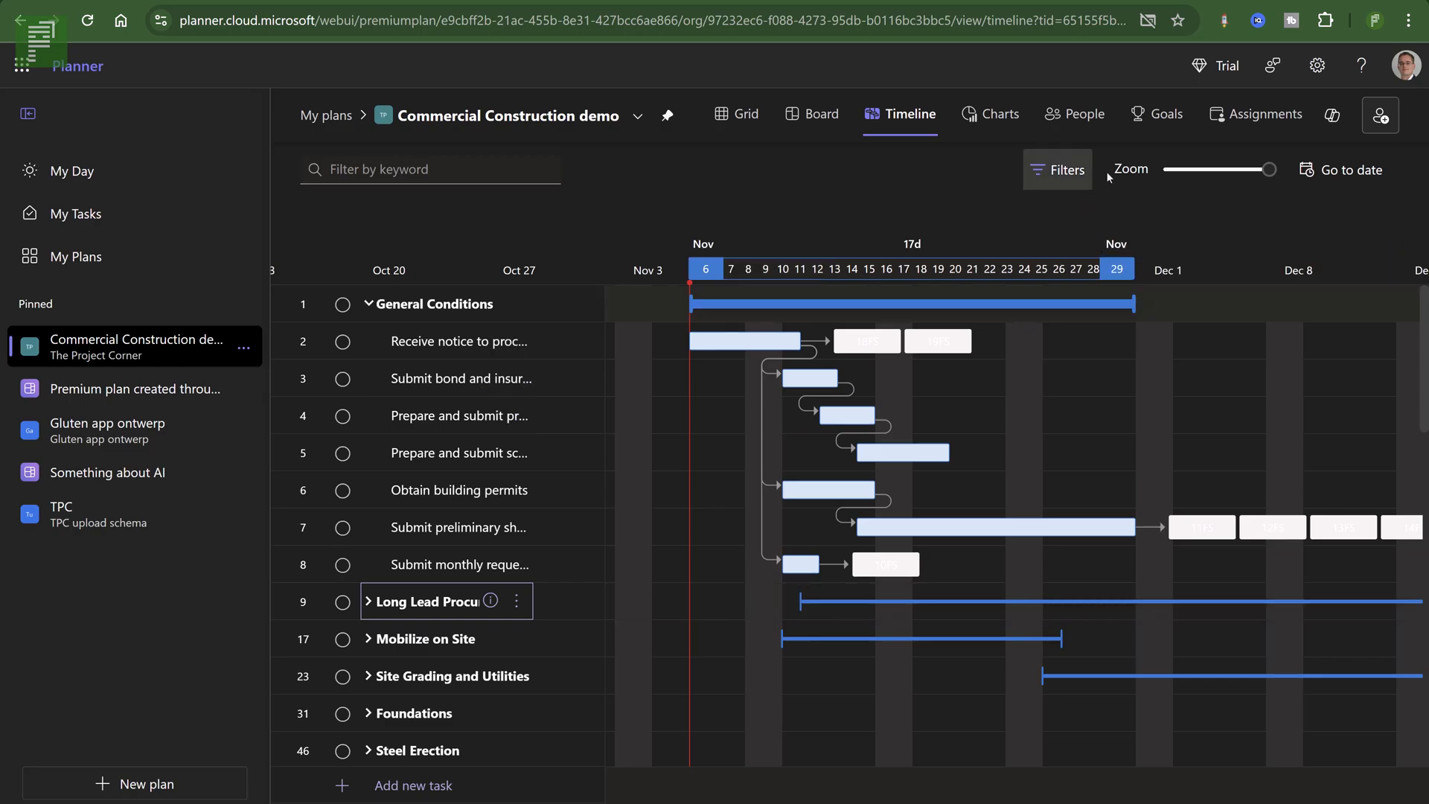
pyautogui.moveTo(1074, 162)
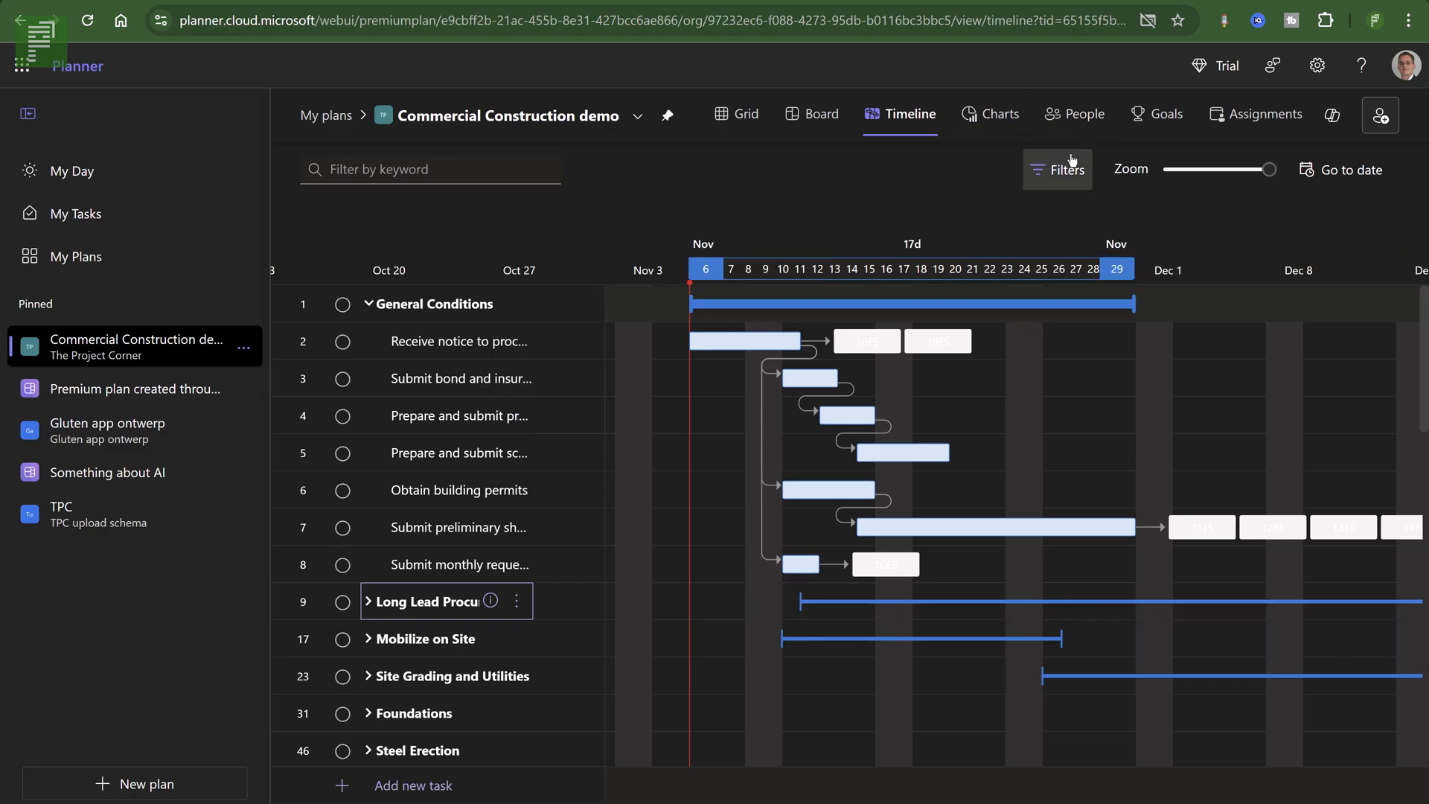
# Capture Baseline 1 of the current schedule and close the Baseline pane.
pyautogui.click(744, 340)
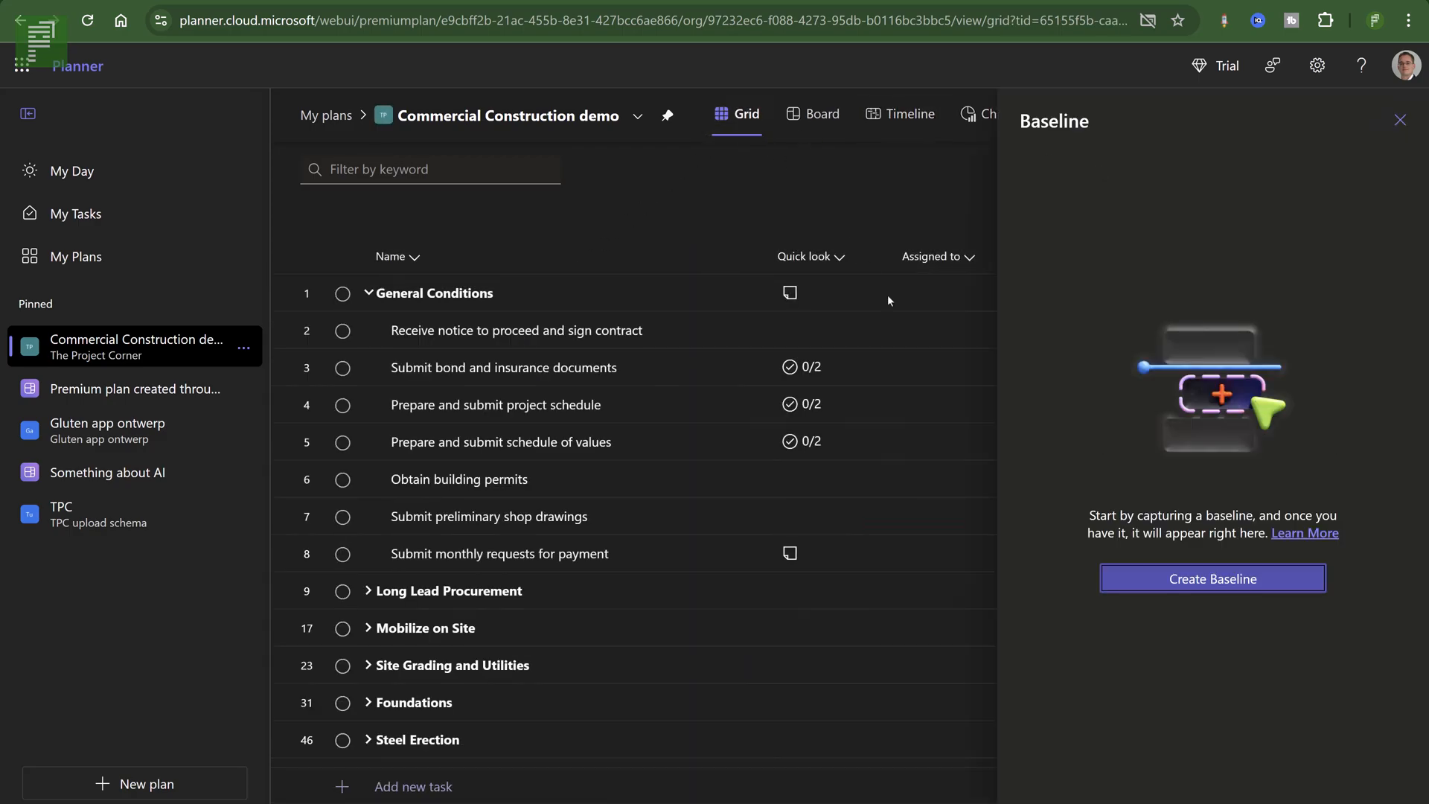
pyautogui.click(1212, 577)
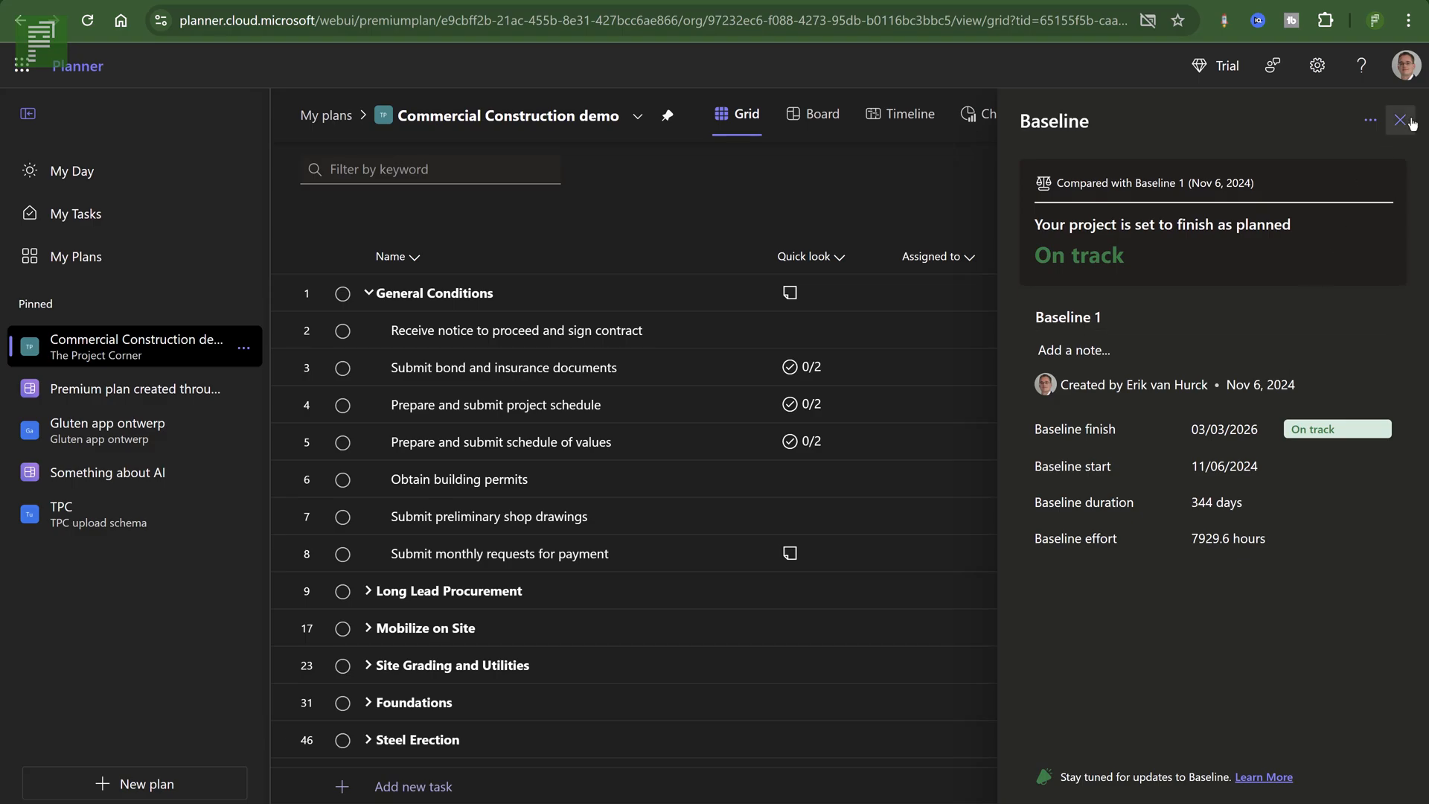
pyautogui.moveTo(1401, 126)
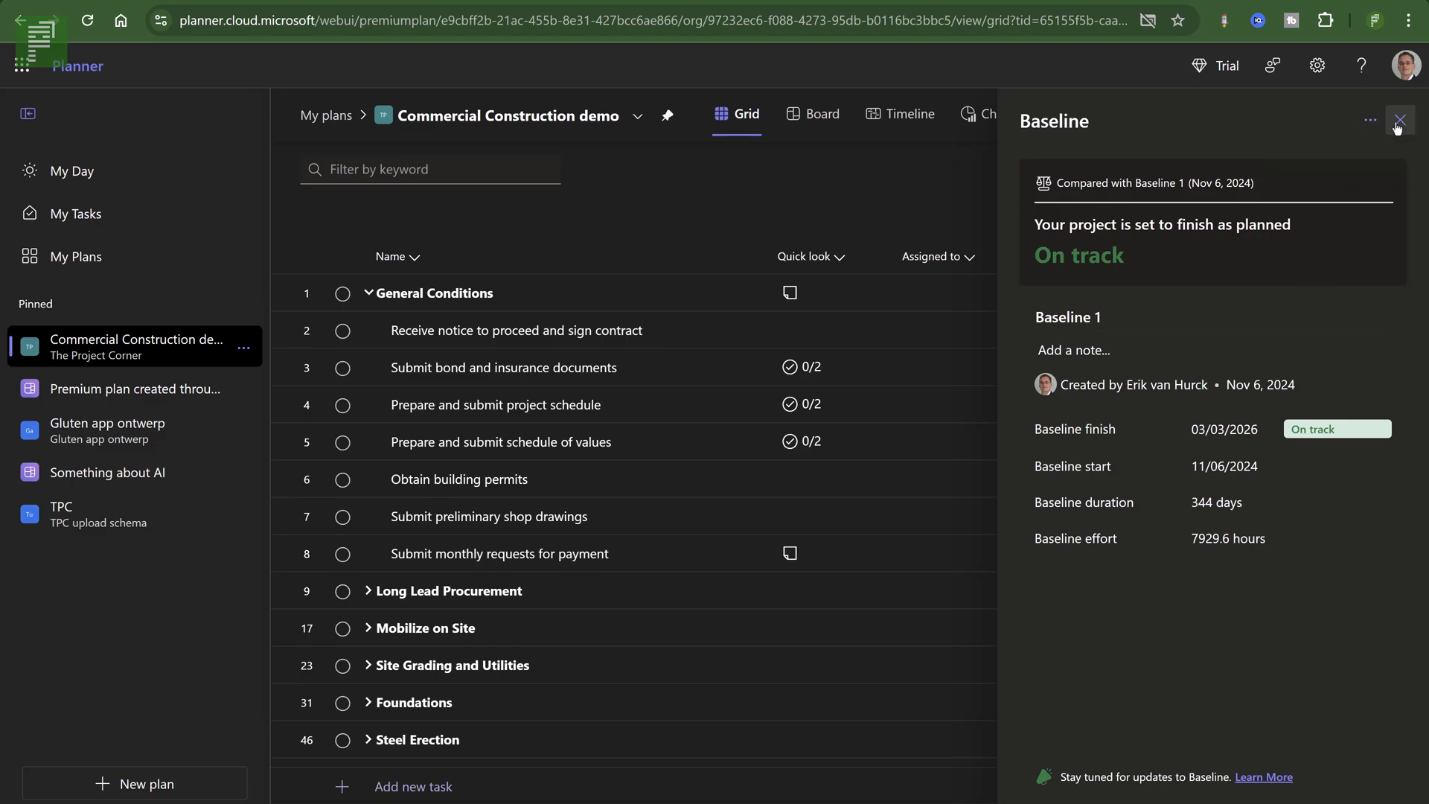
pyautogui.click(1402, 121)
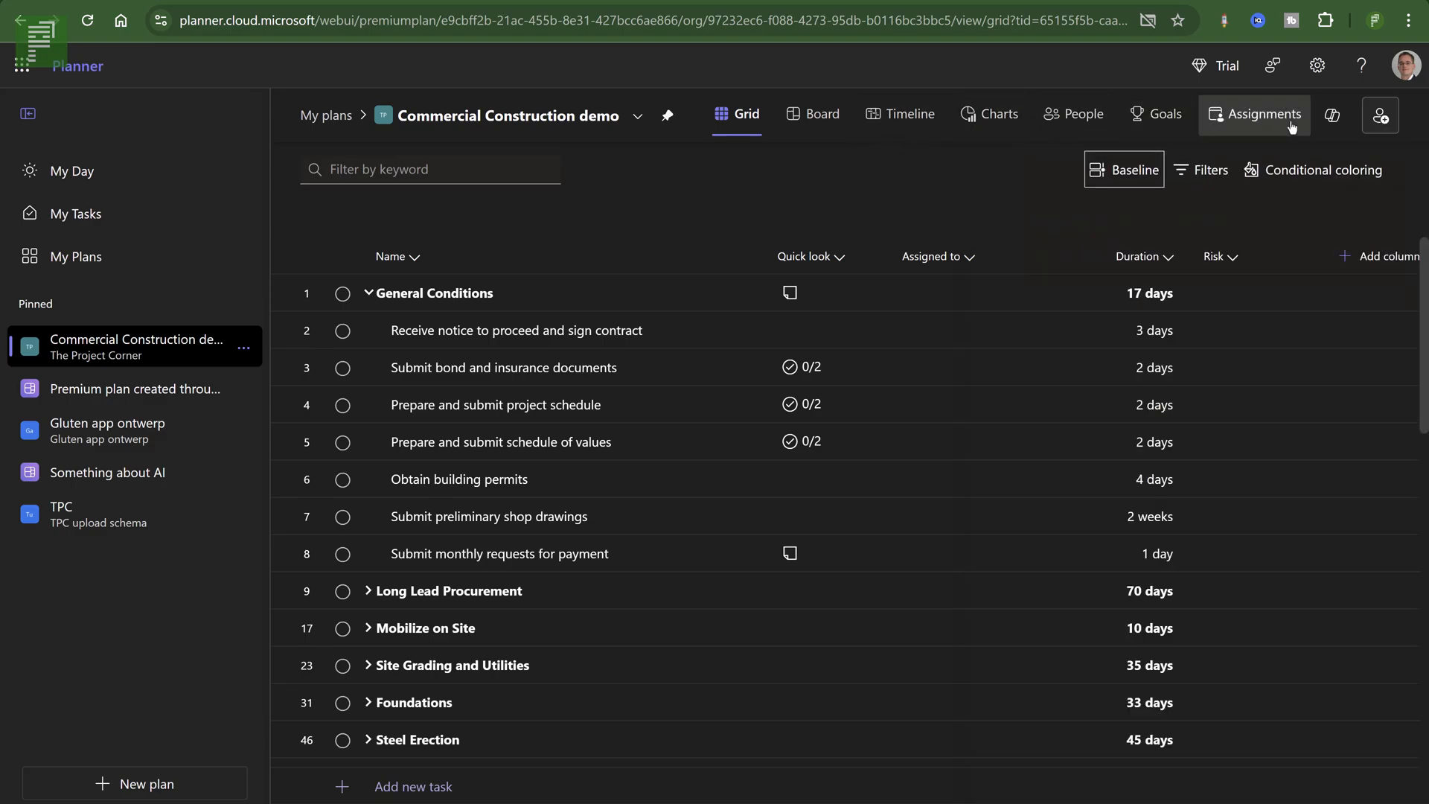
pyautogui.click(1331, 114)
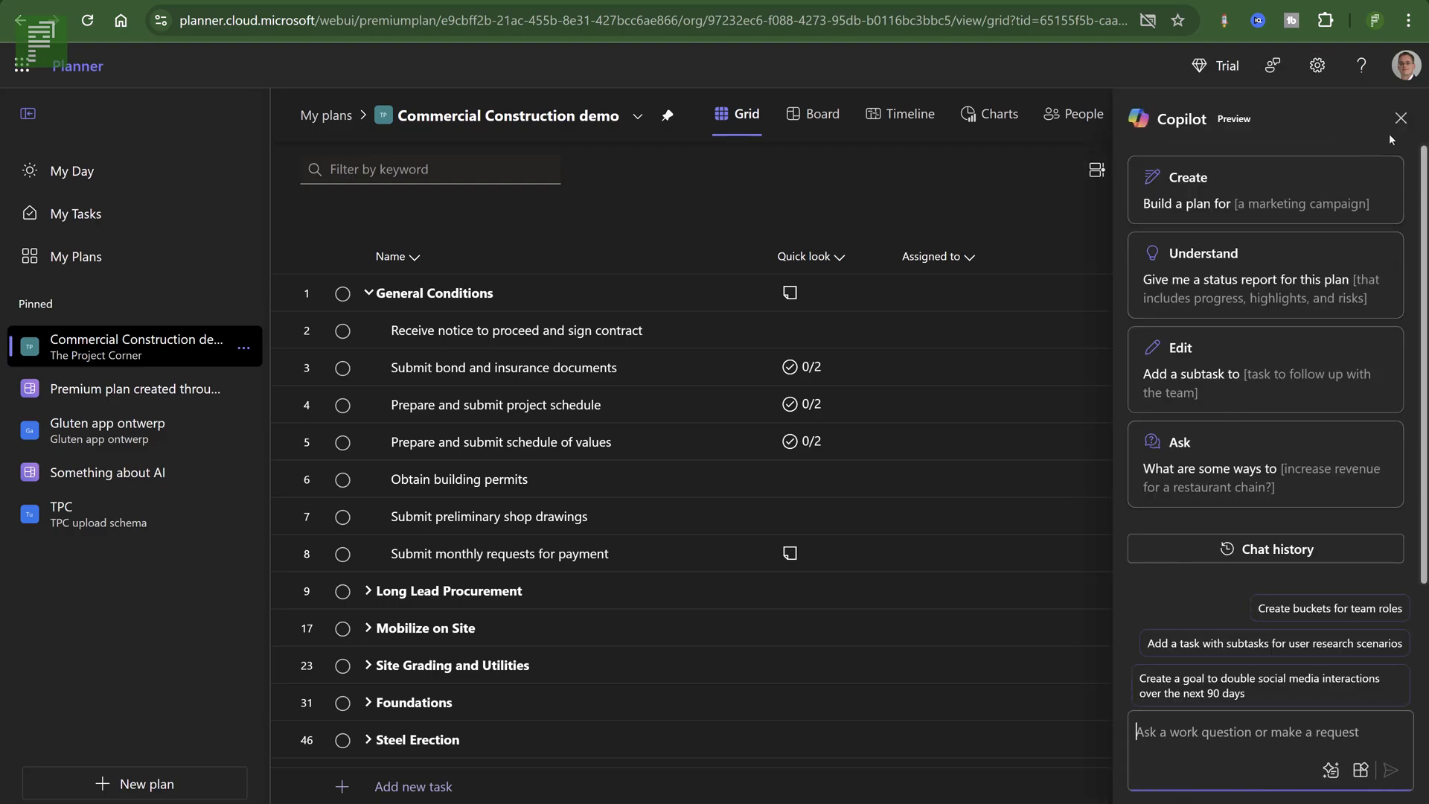
pyautogui.click(1402, 117)
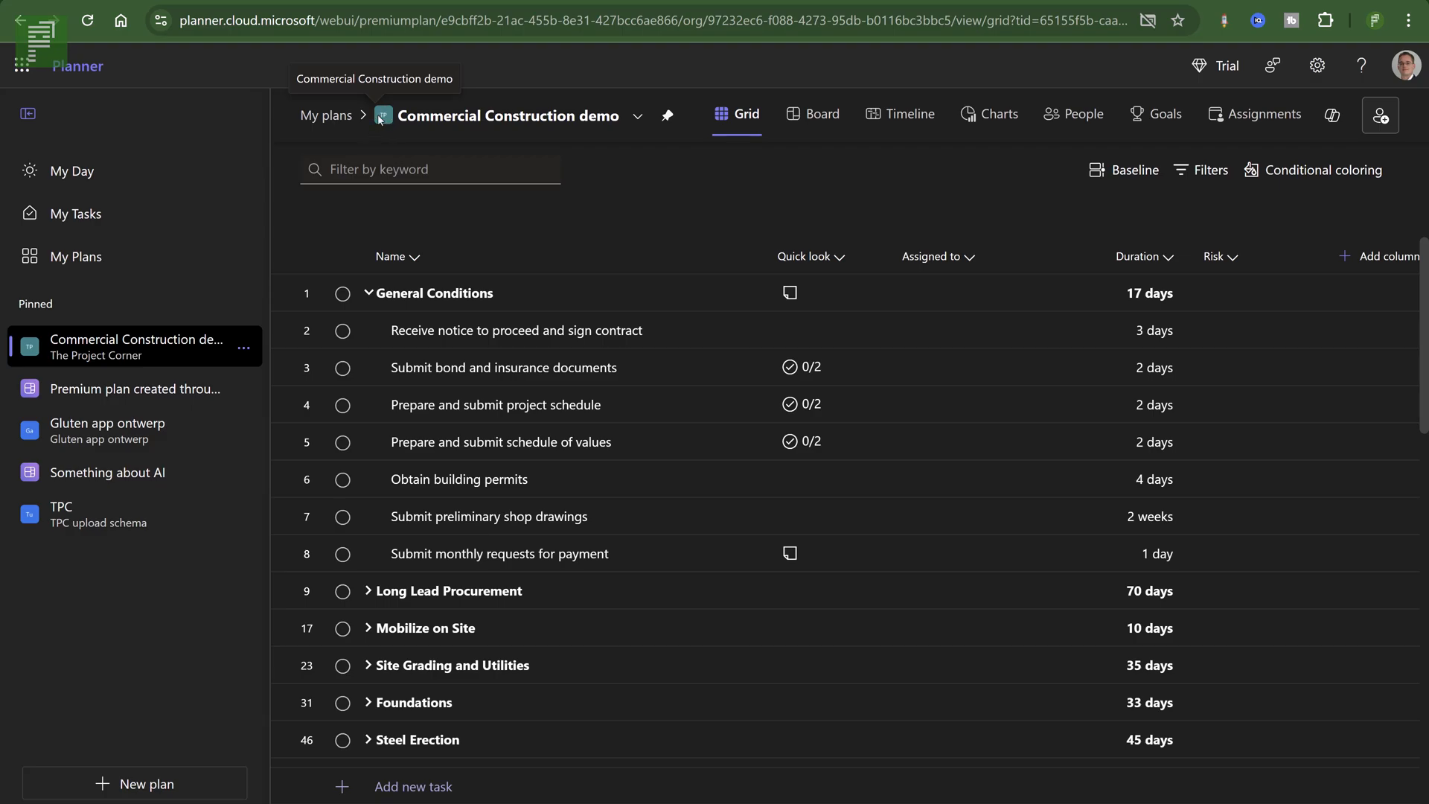
pyautogui.moveTo(46, 468)
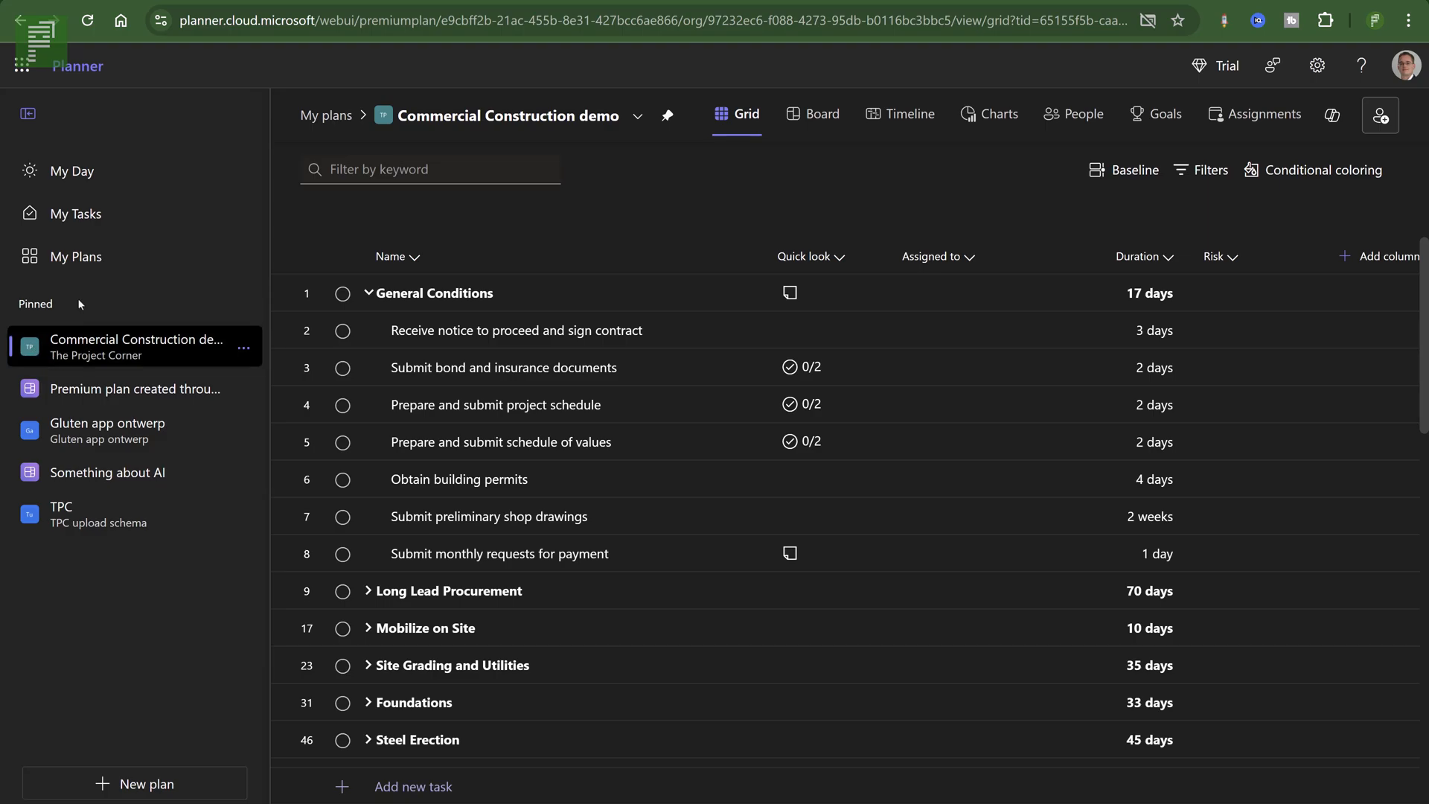
pyautogui.click(134, 388)
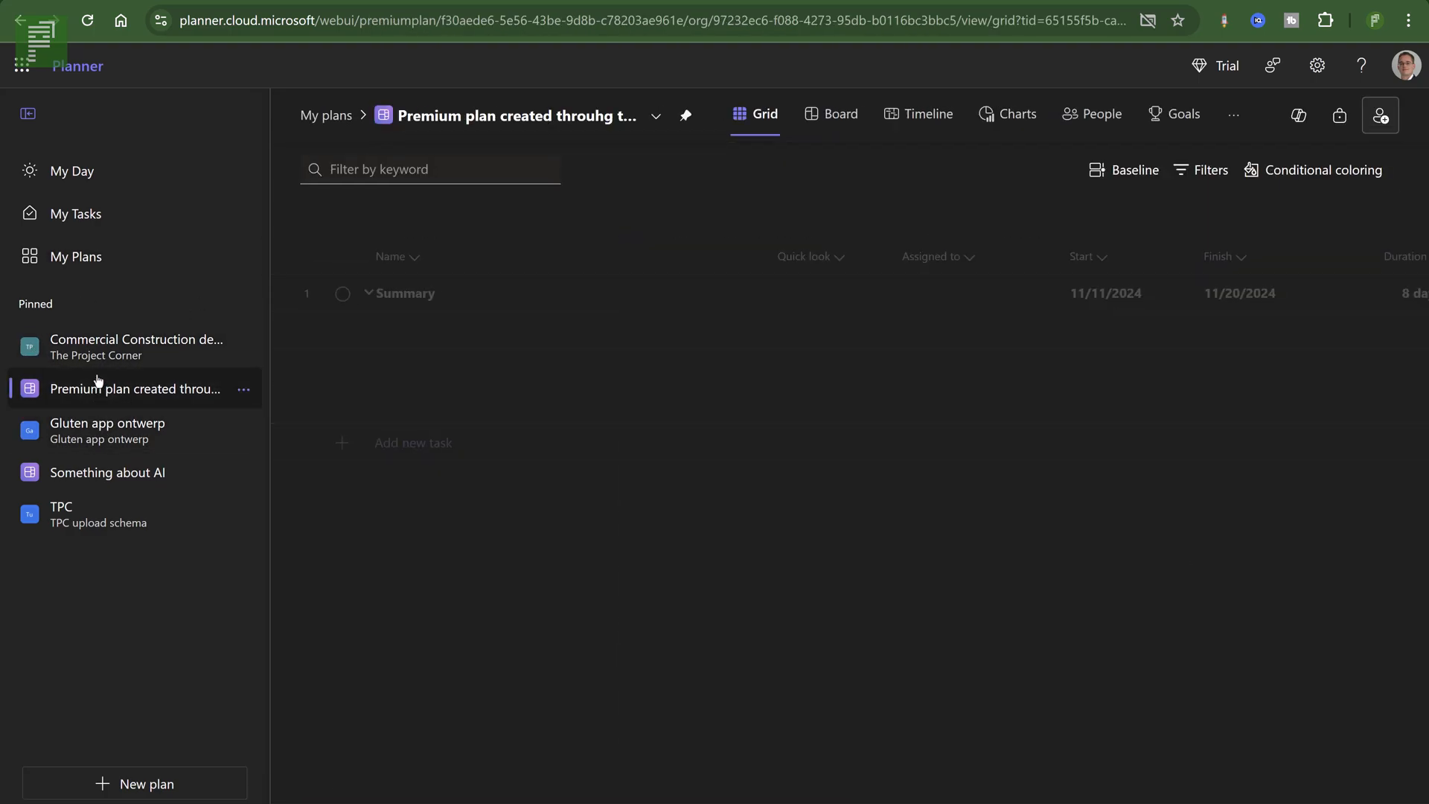
pyautogui.click(137, 347)
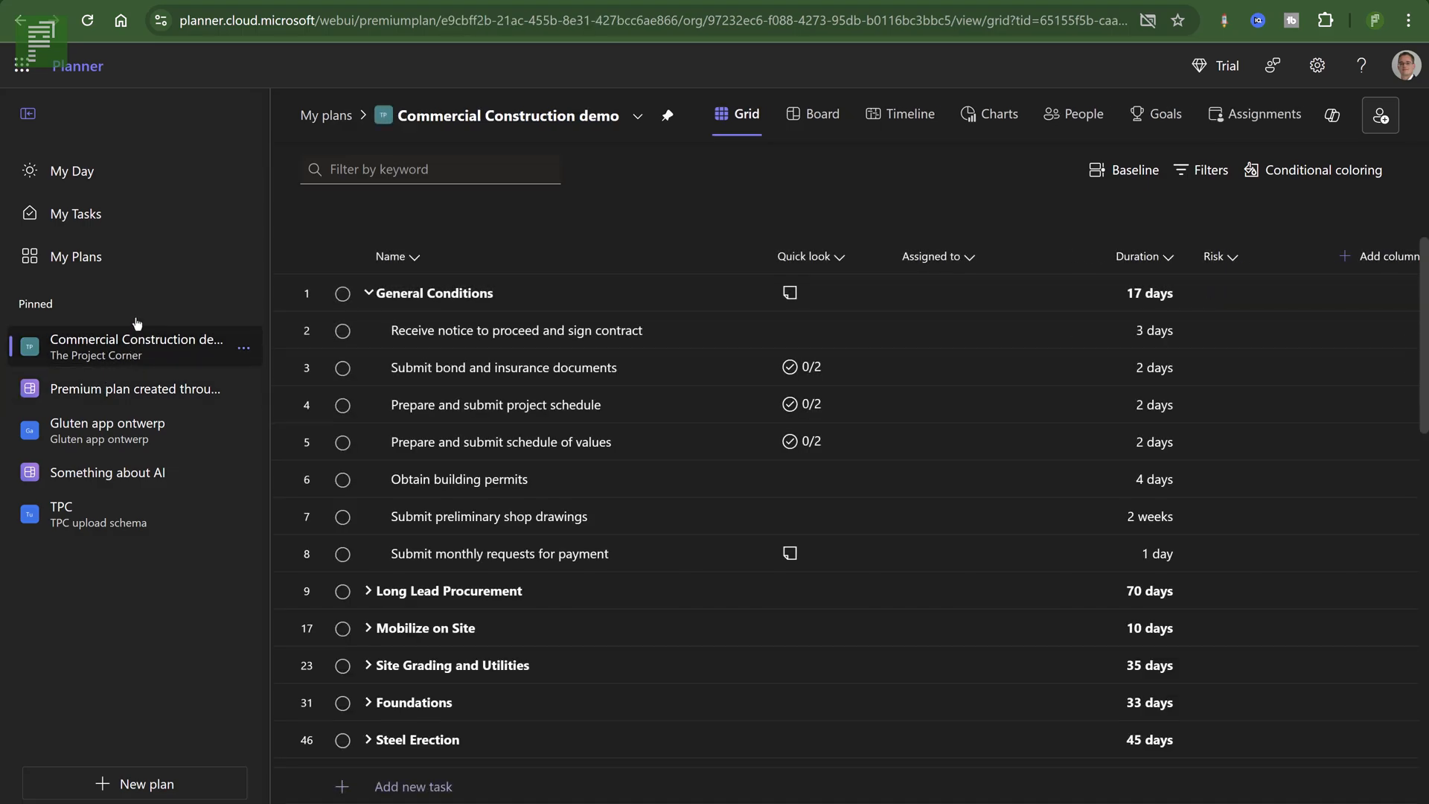
pyautogui.moveTo(159, 557)
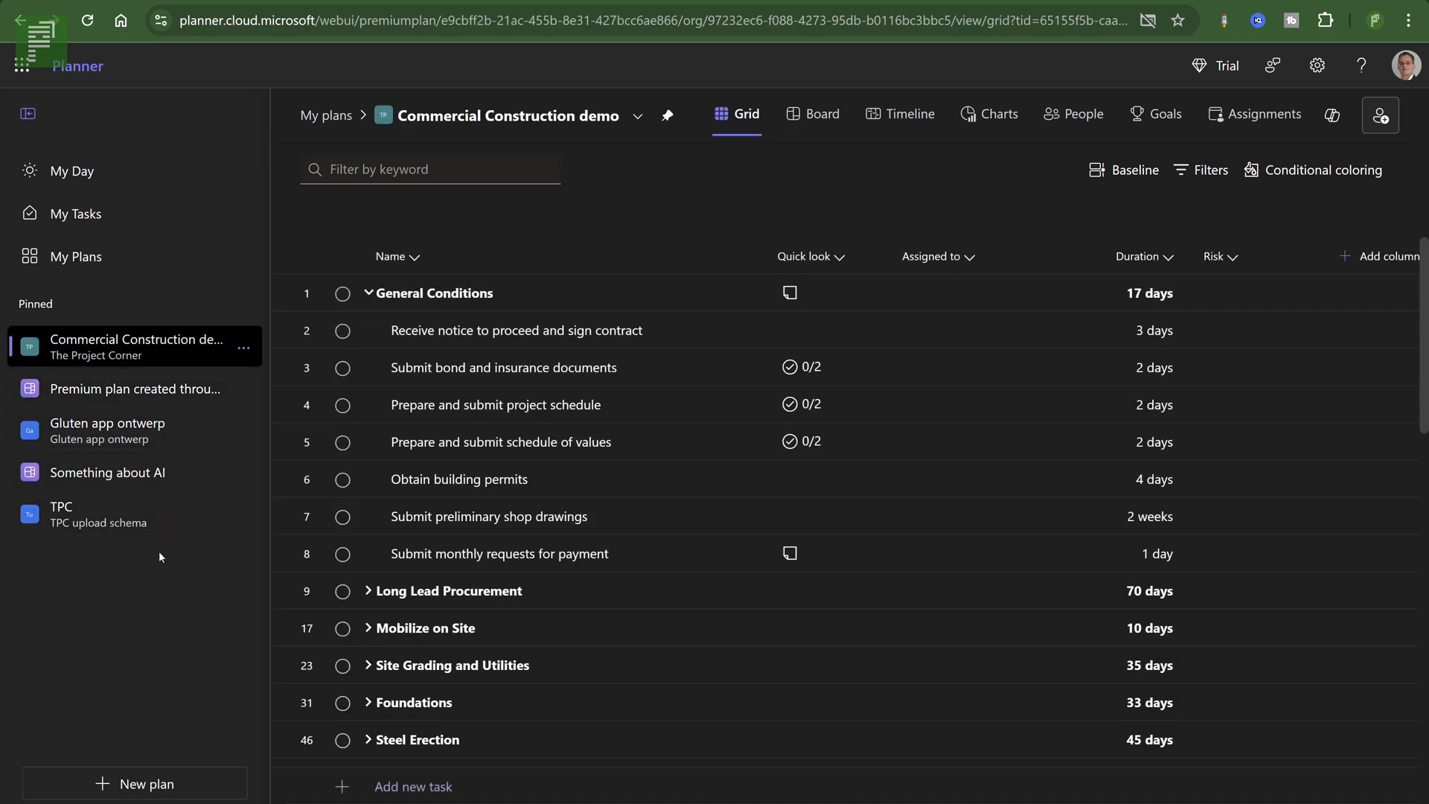